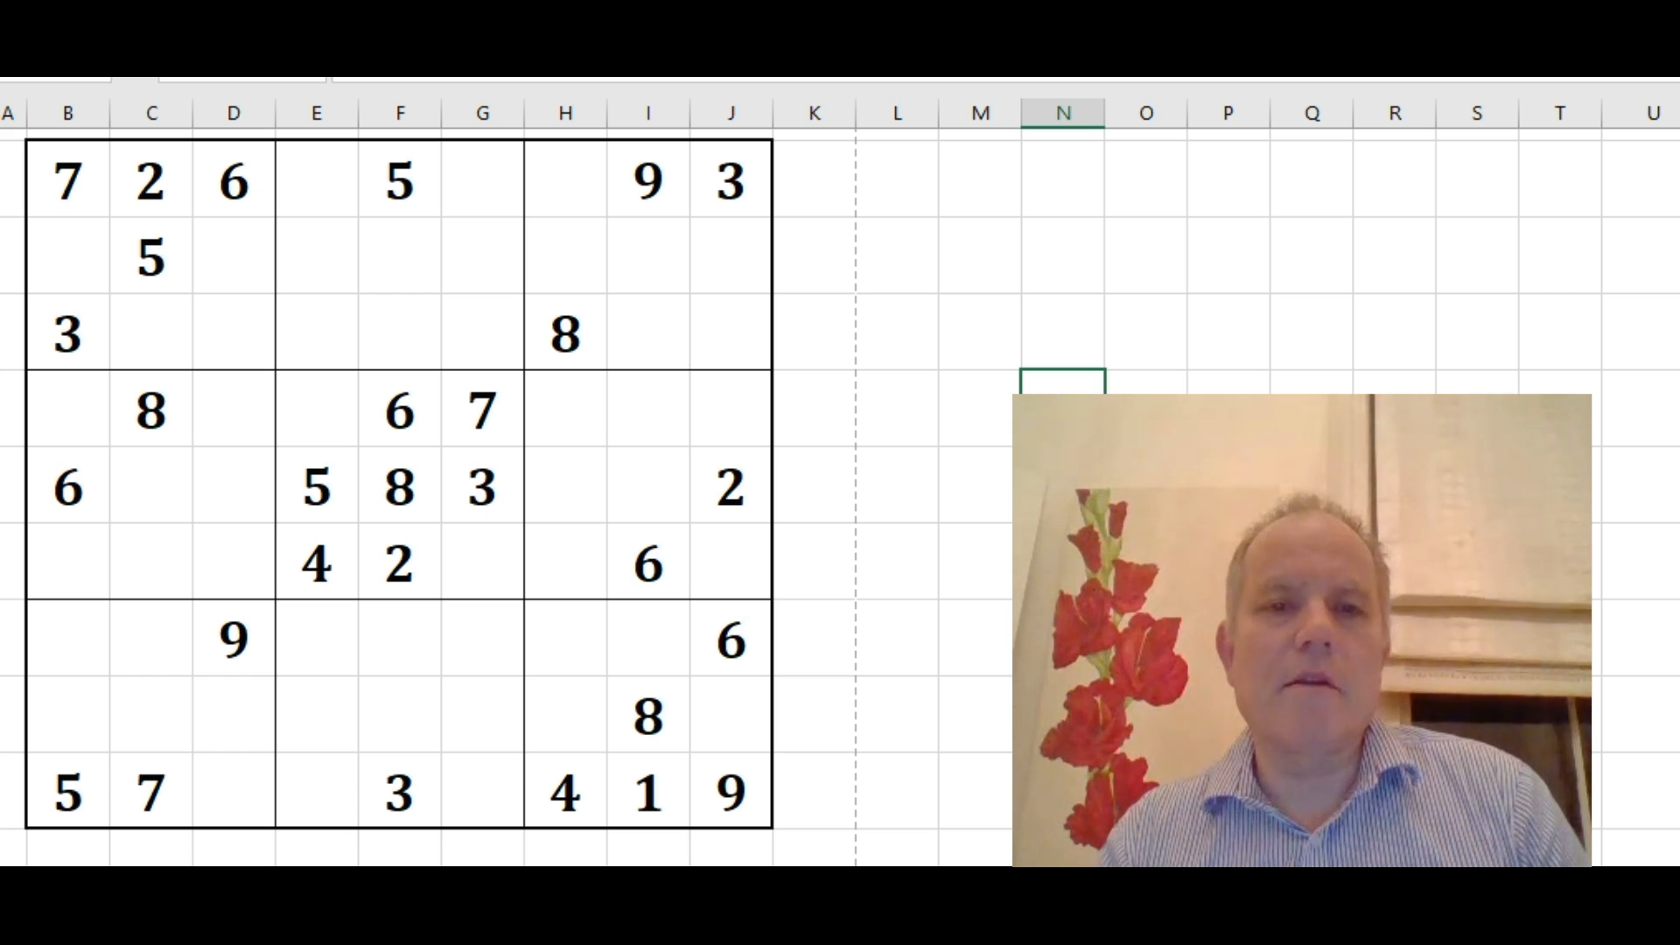
{"action": "mouse_move", "coordinate": [951, 574]}
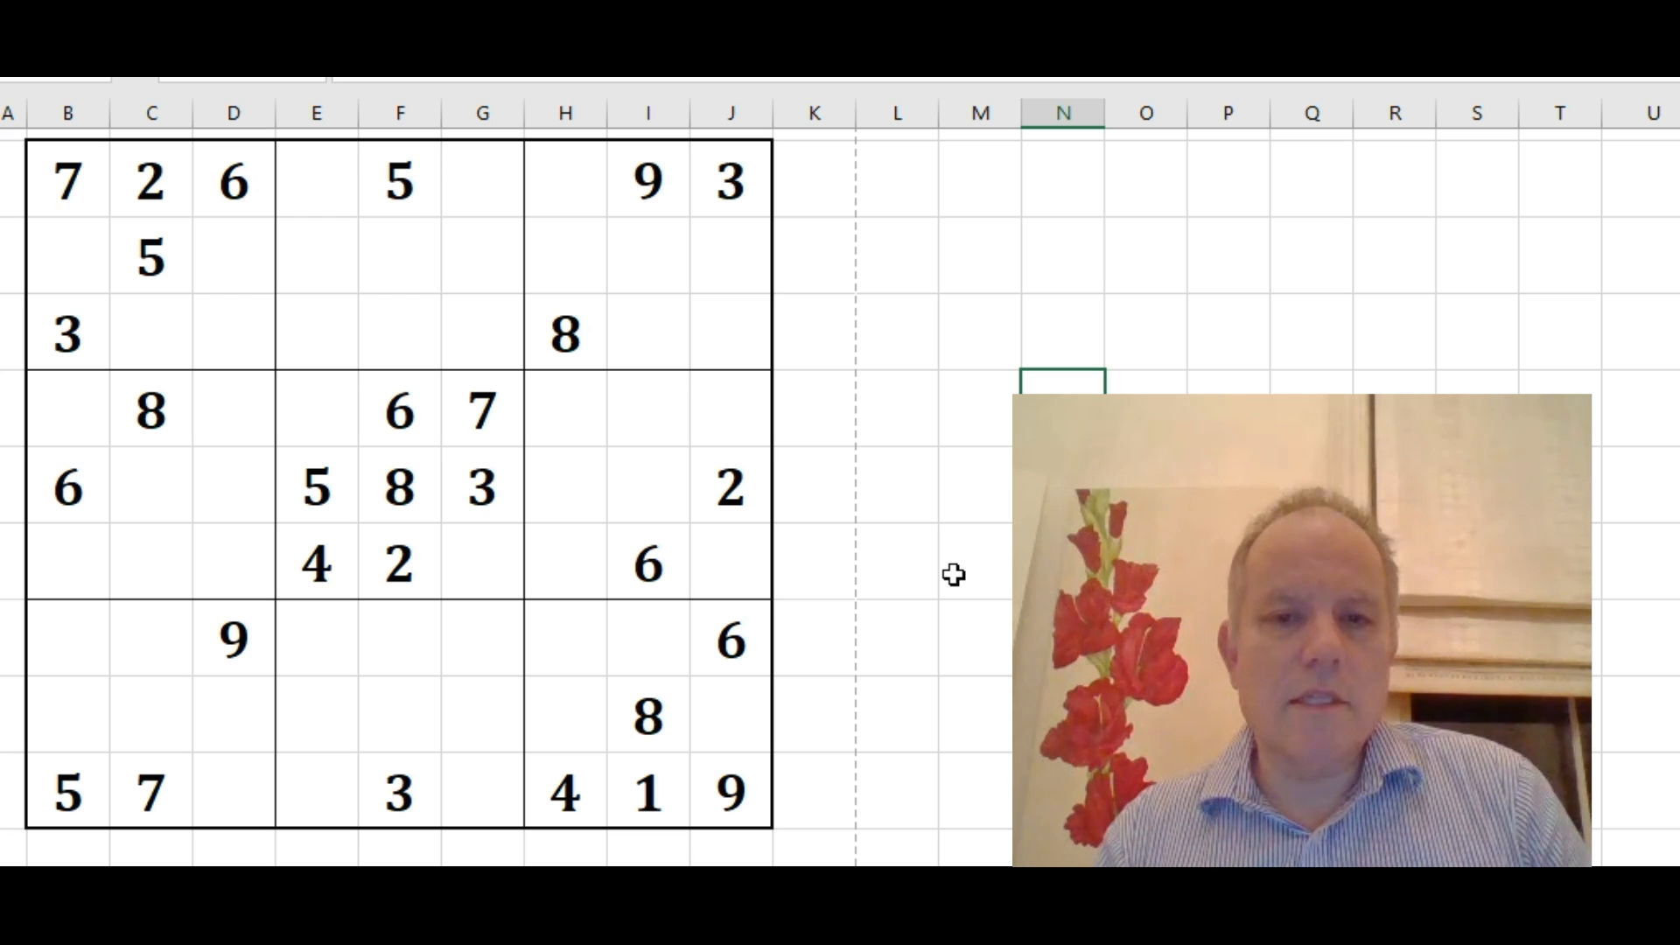
{"action": "mouse_move", "coordinate": [666, 337]}
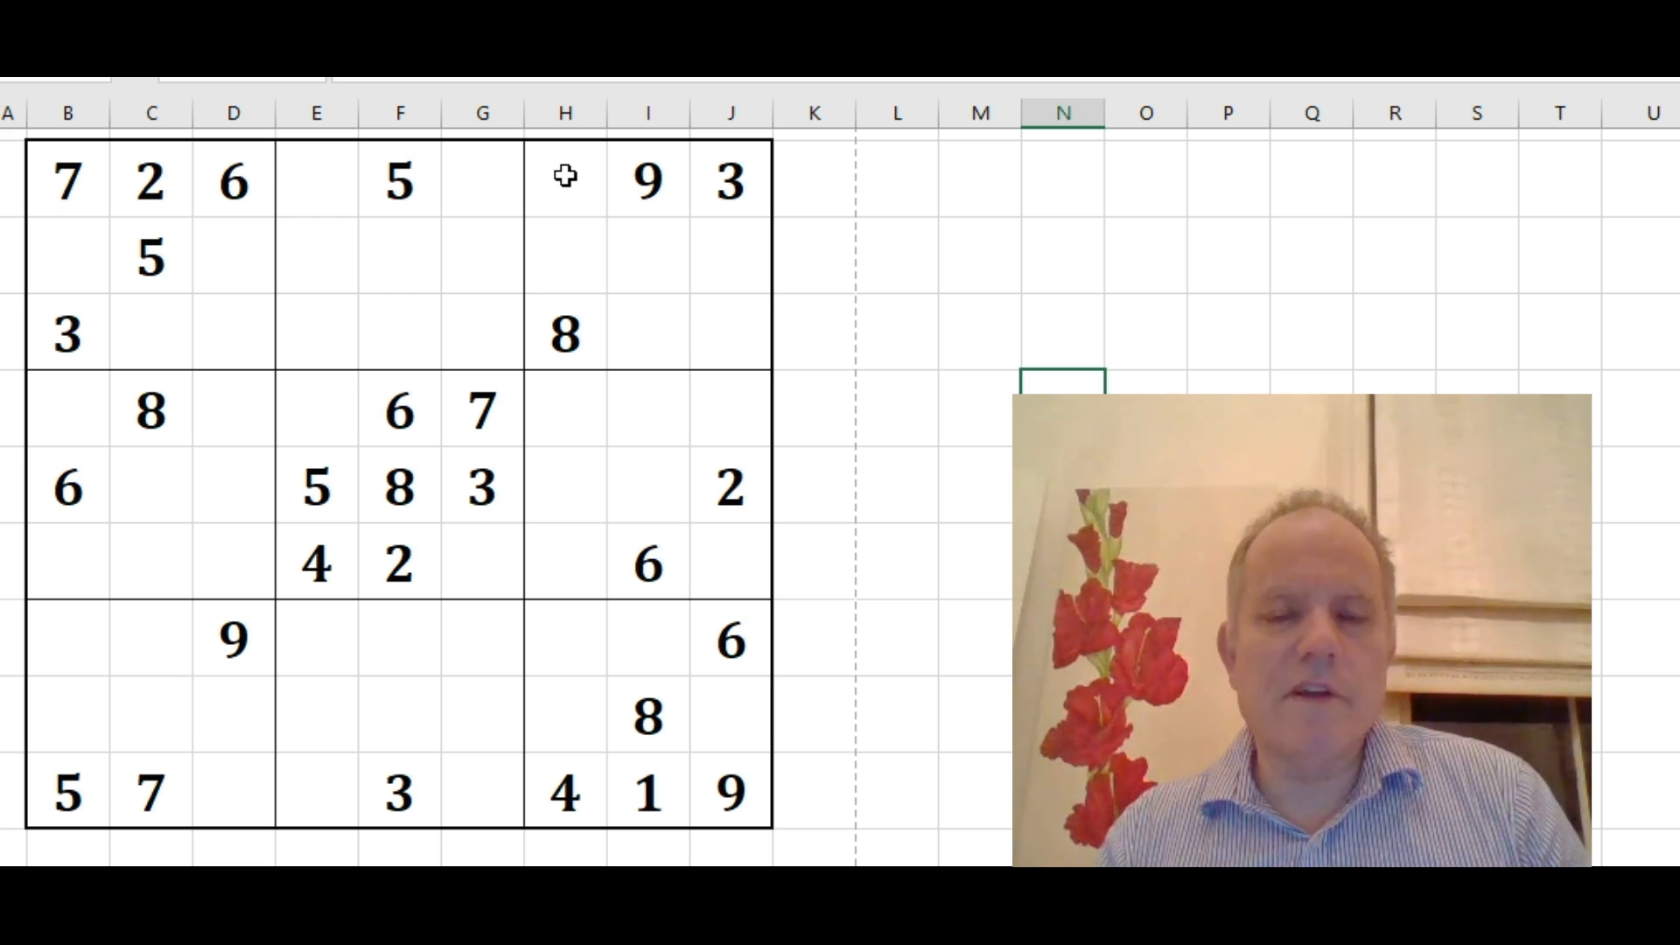
Enter 1 in the empty top-row cell before the 9, then digits 4 and 8
{"action": "left_click", "coordinate": [564, 179]}
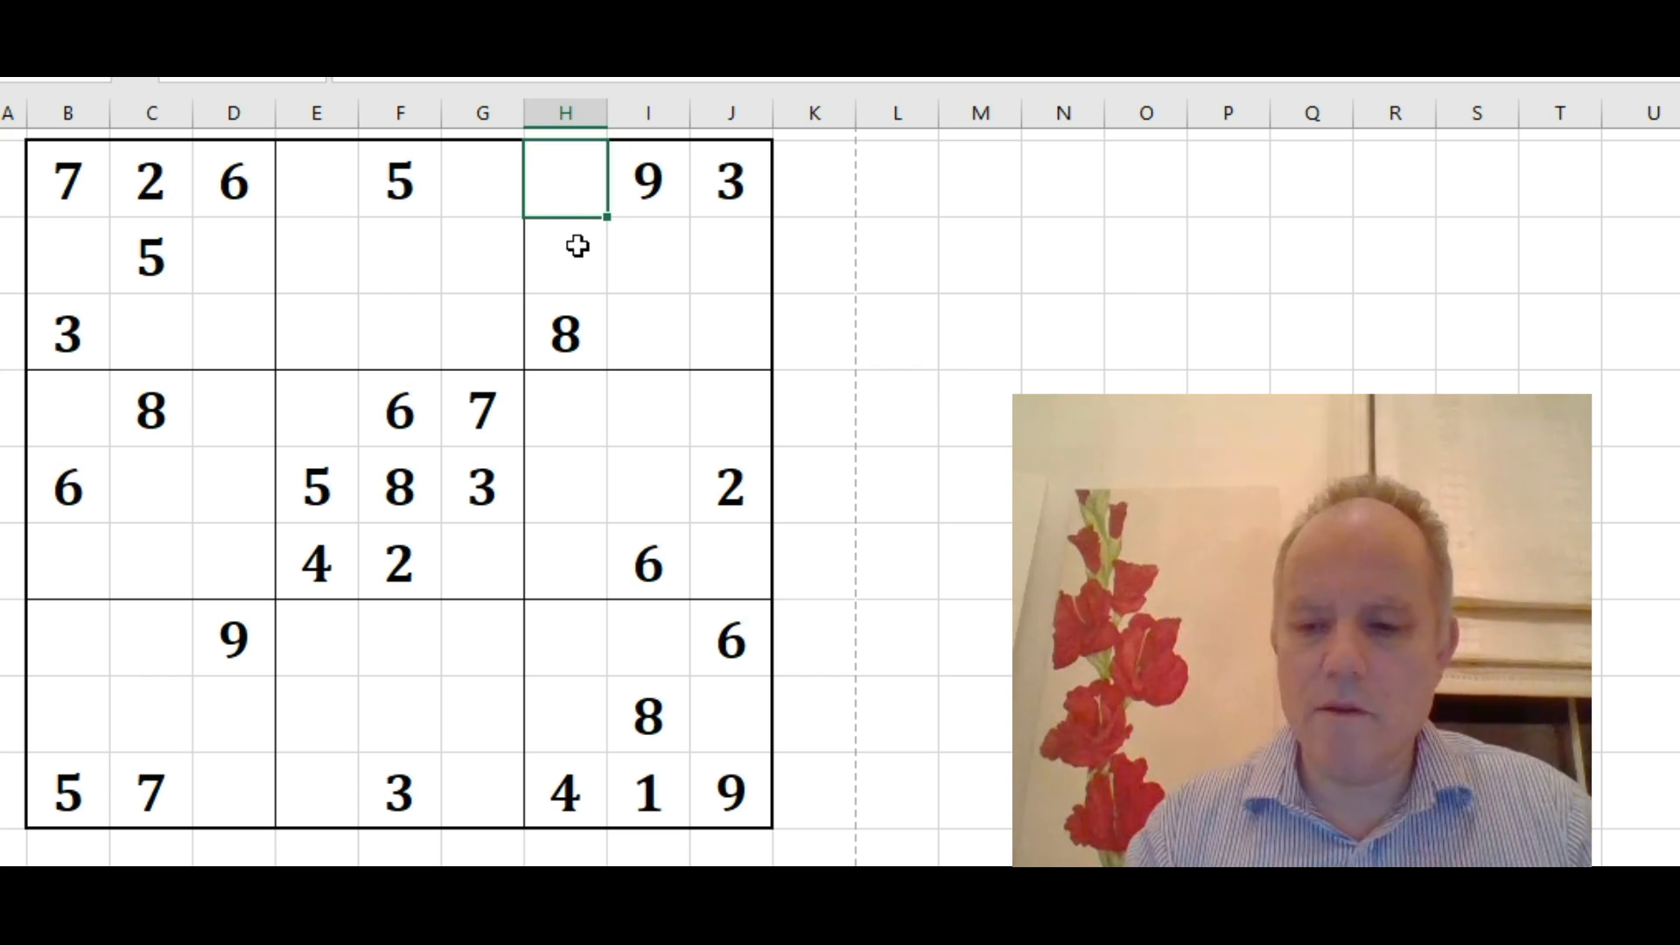
{"action": "type", "text": "1"}
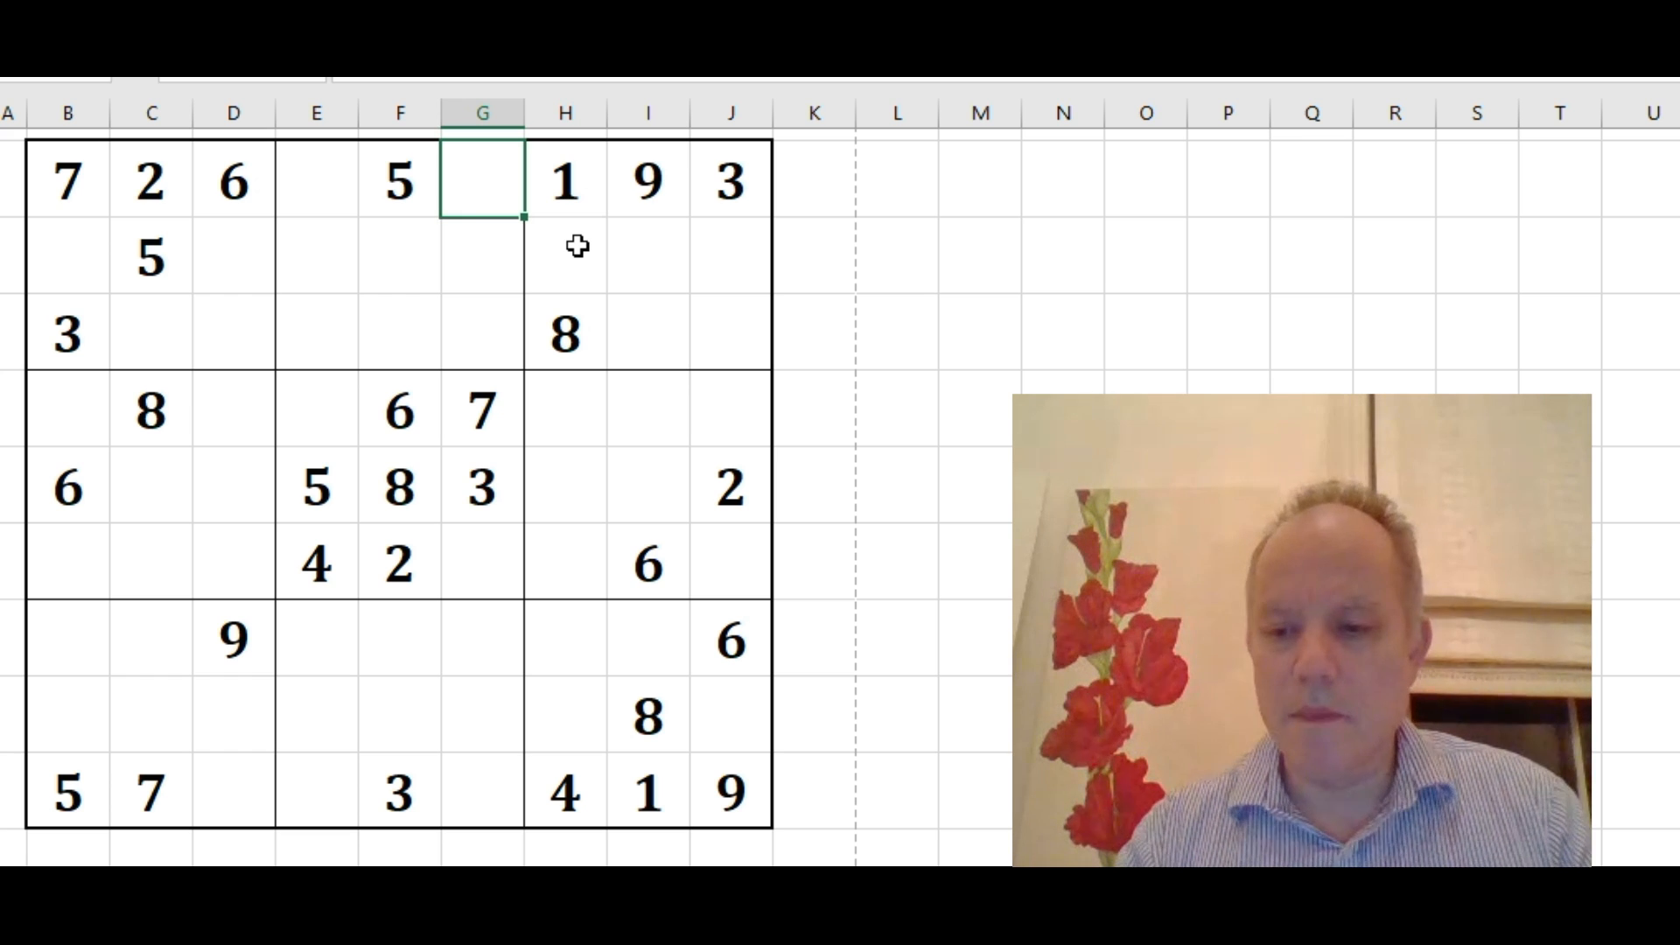
{"action": "type", "text": "48"}
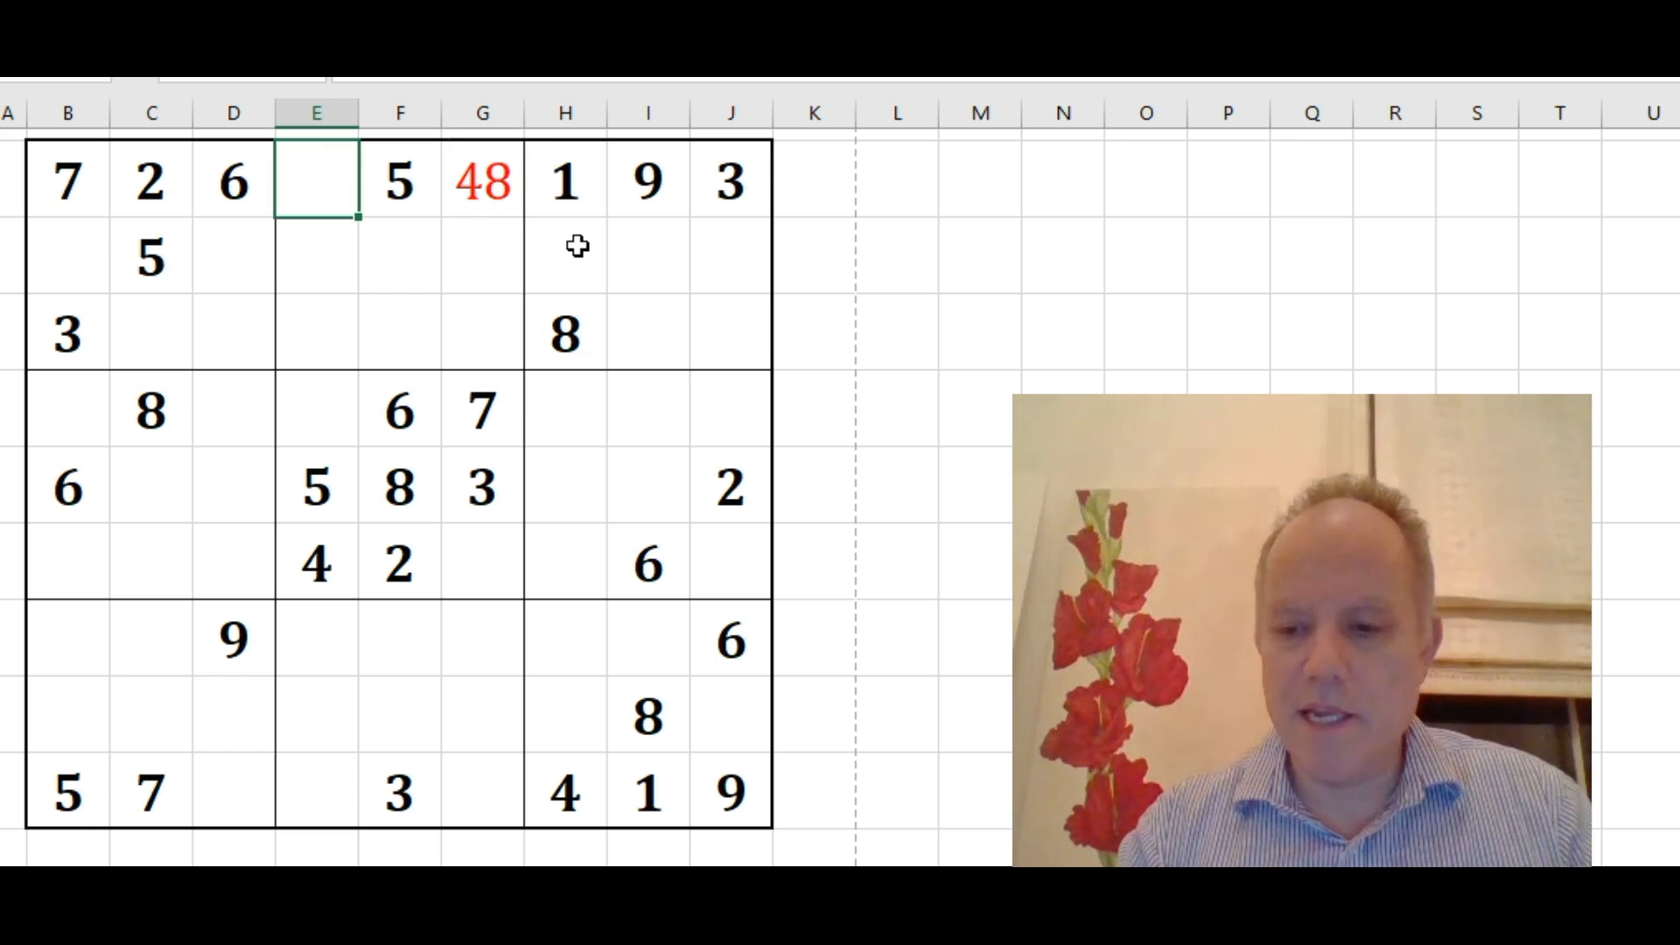
{"action": "type", "text": "48"}
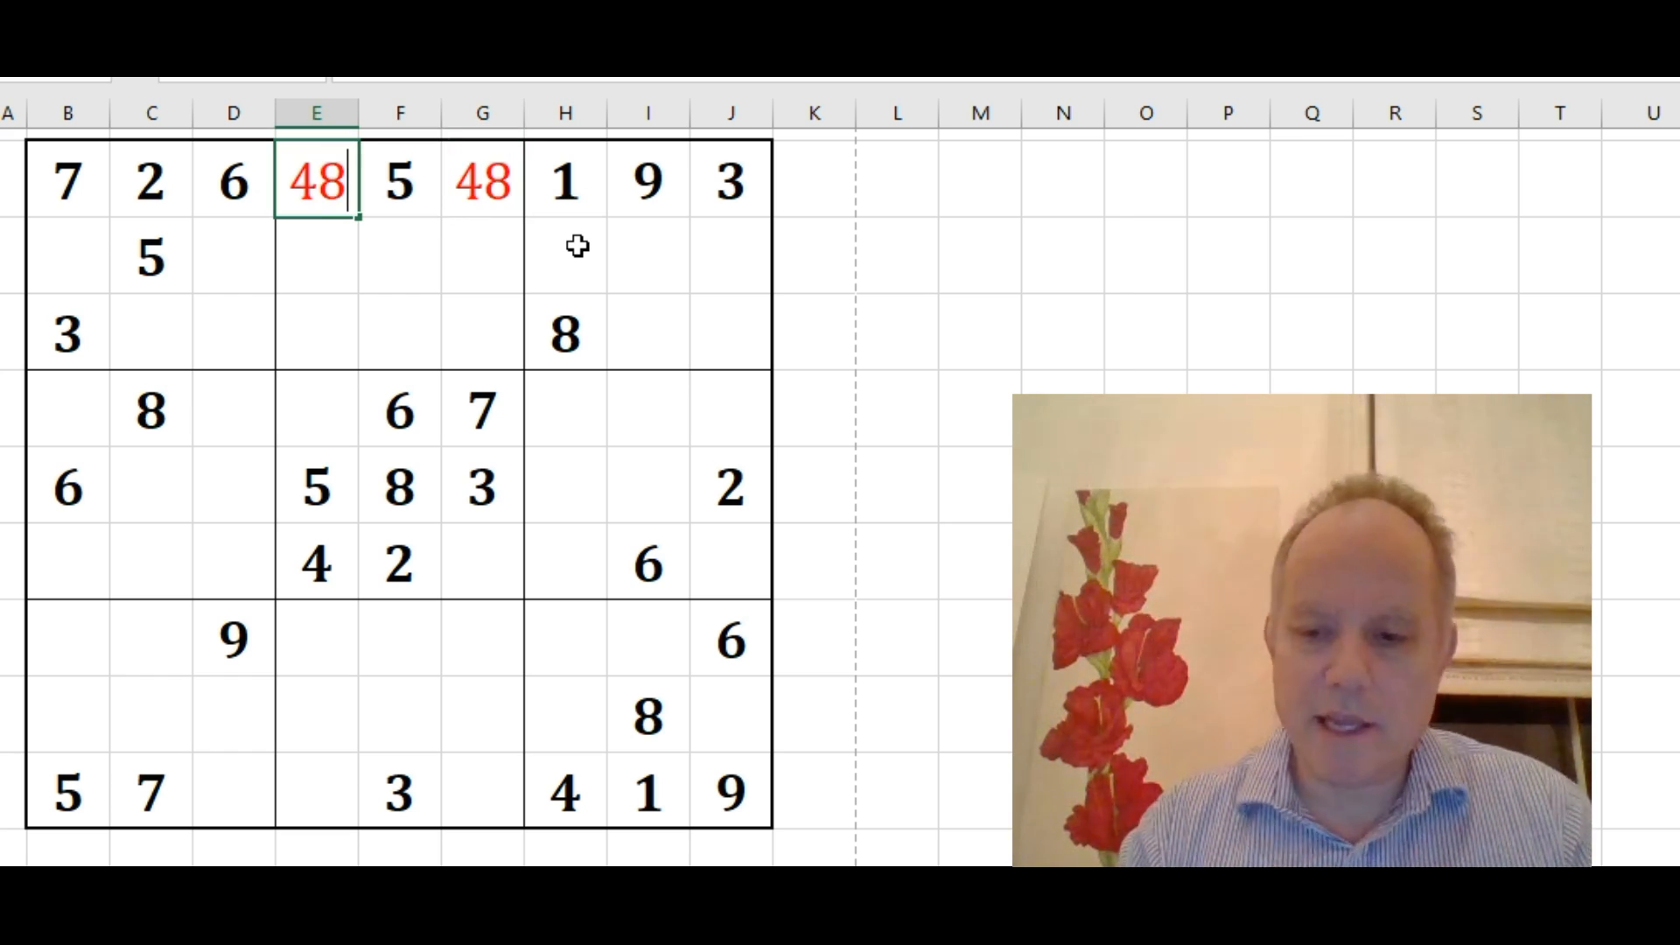
{"action": "type", "text": "8"}
{"action": "left_click", "coordinate": [482, 180]}
{"action": "type", "text": "4"}
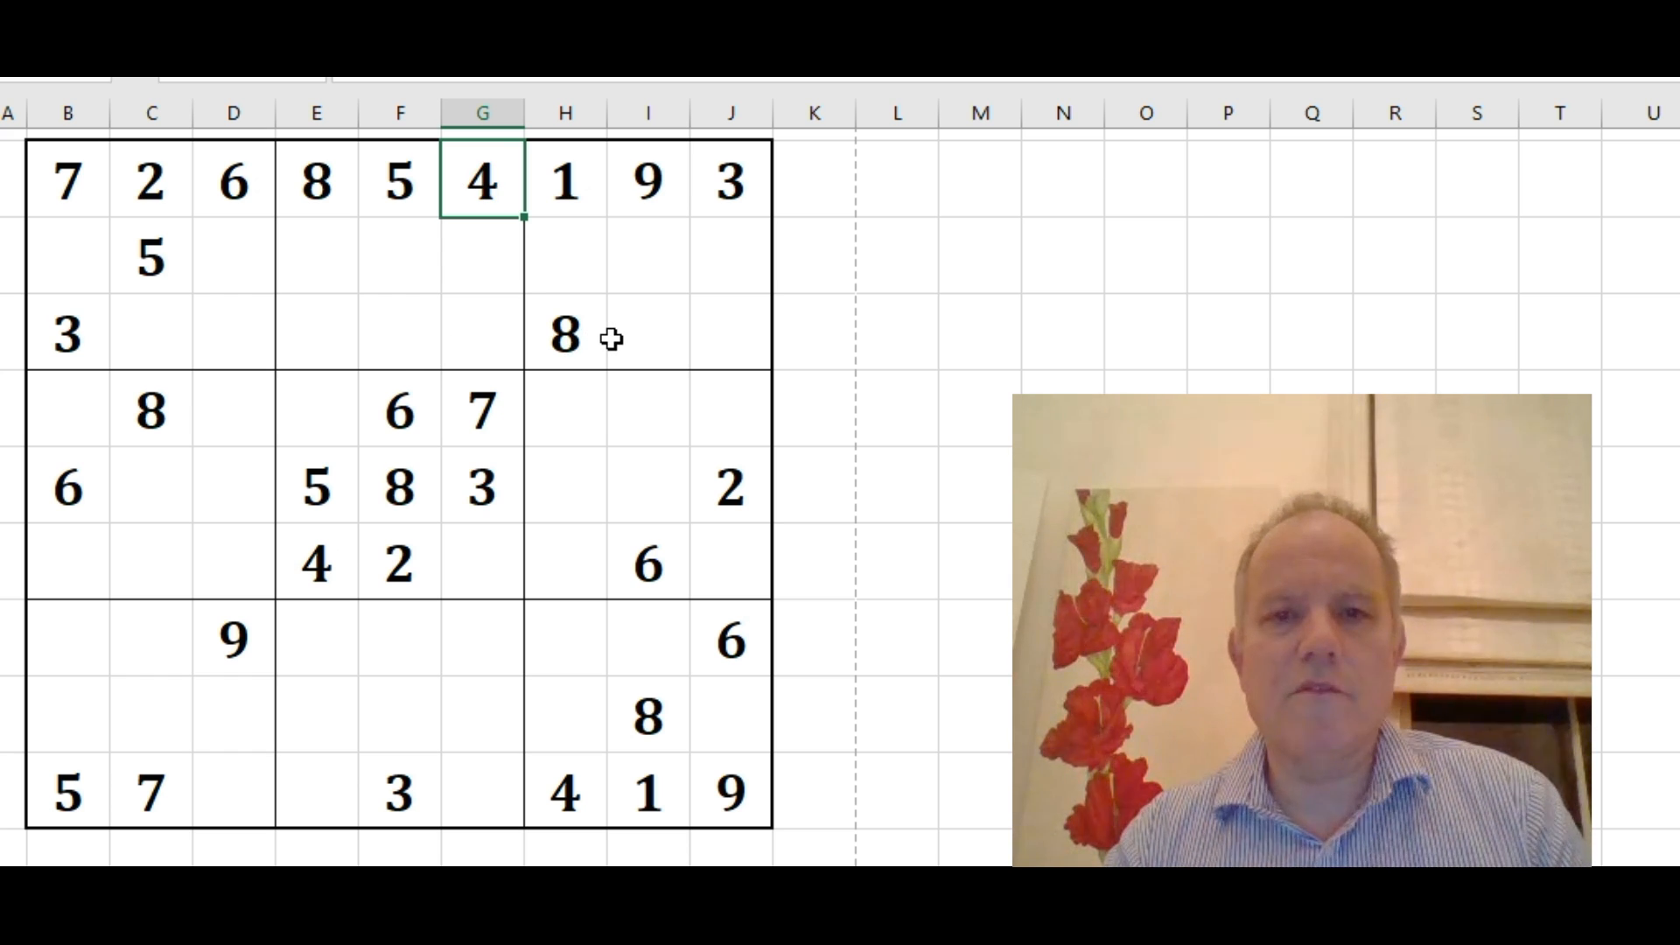
{"action": "mouse_move", "coordinate": [697, 310]}
{"action": "type", "text": "6"}
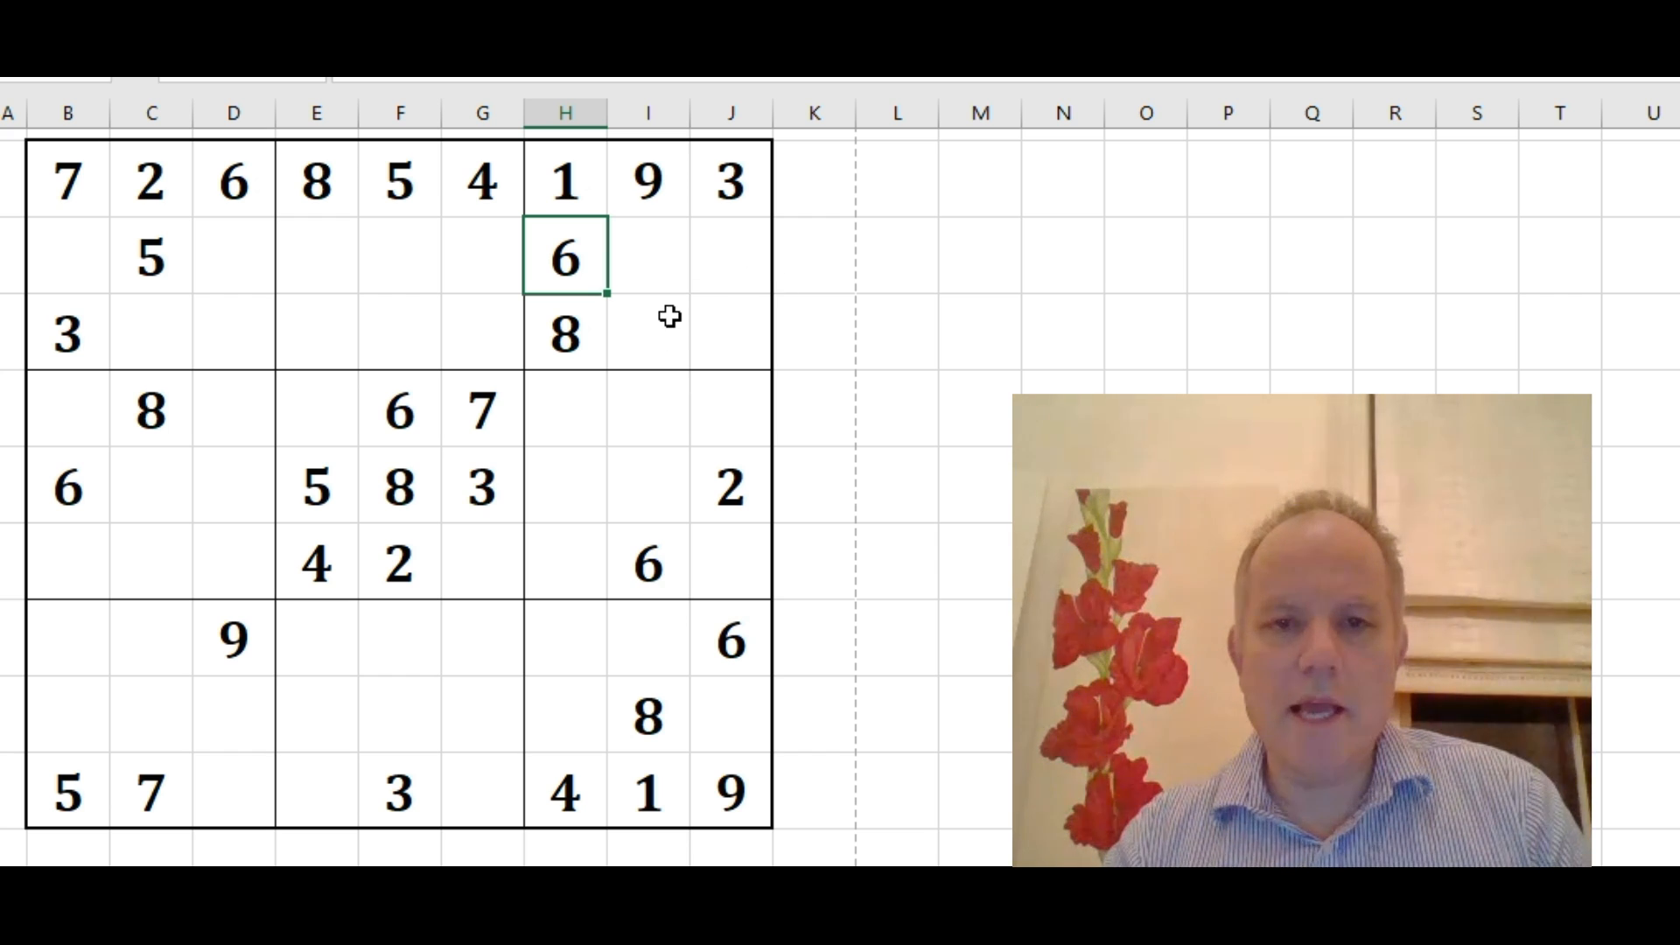
{"action": "mouse_move", "coordinate": [662, 338]}
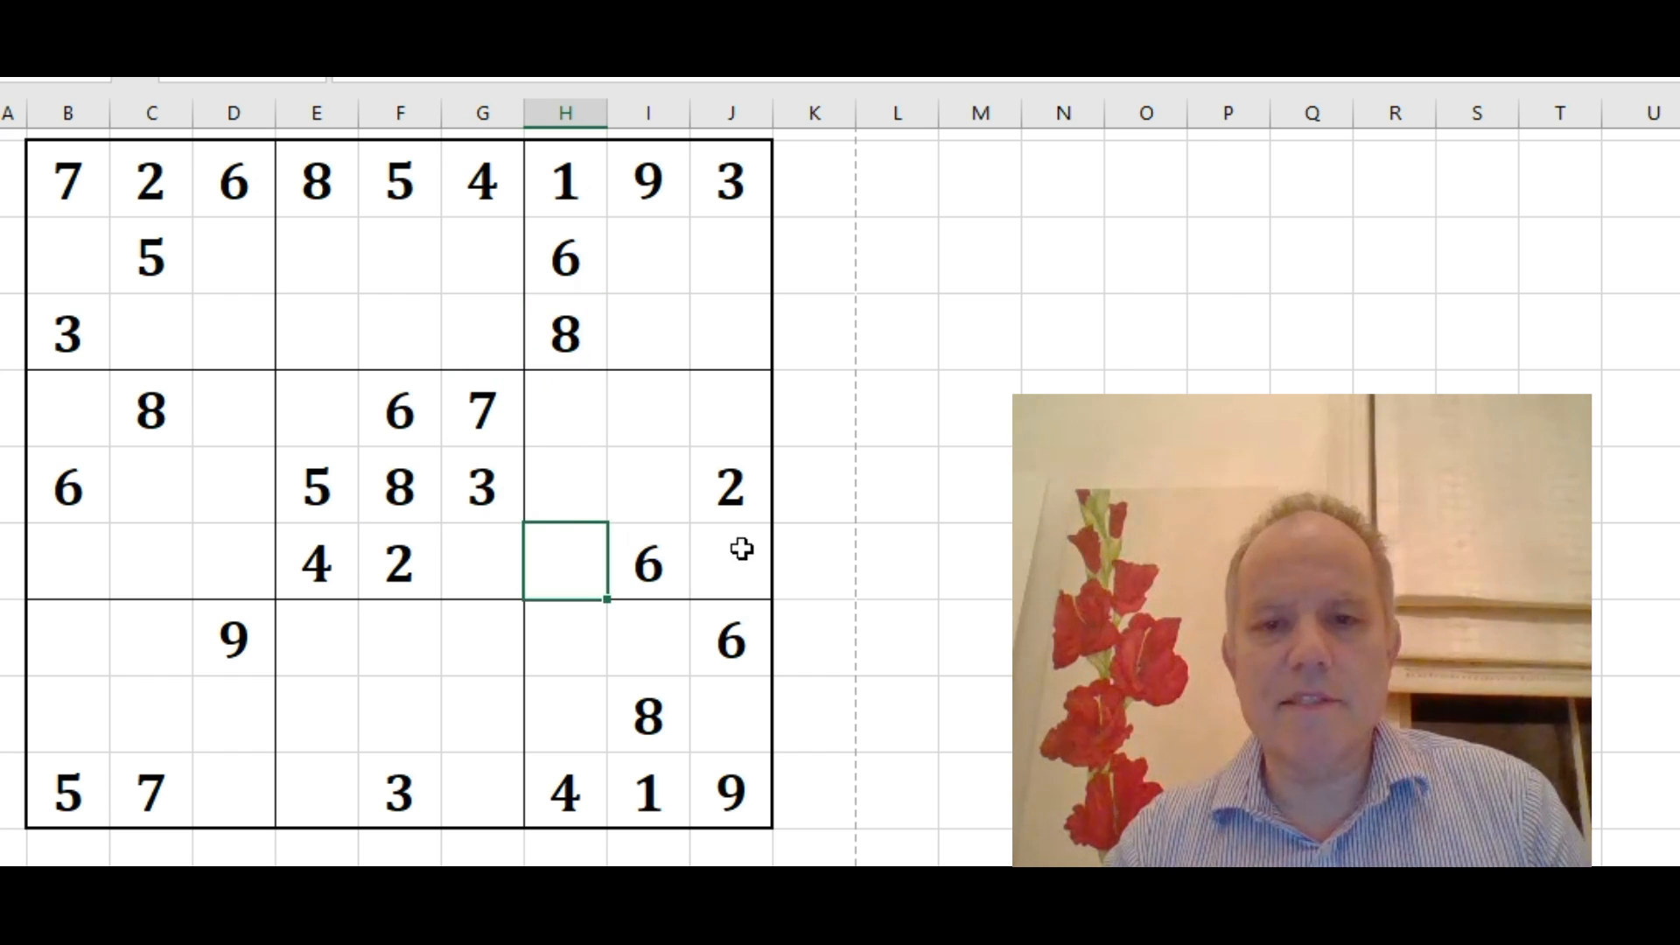
{"action": "type", "text": "8"}
{"action": "left_click", "coordinate": [732, 409]}
{"action": "type", "text": "1"}
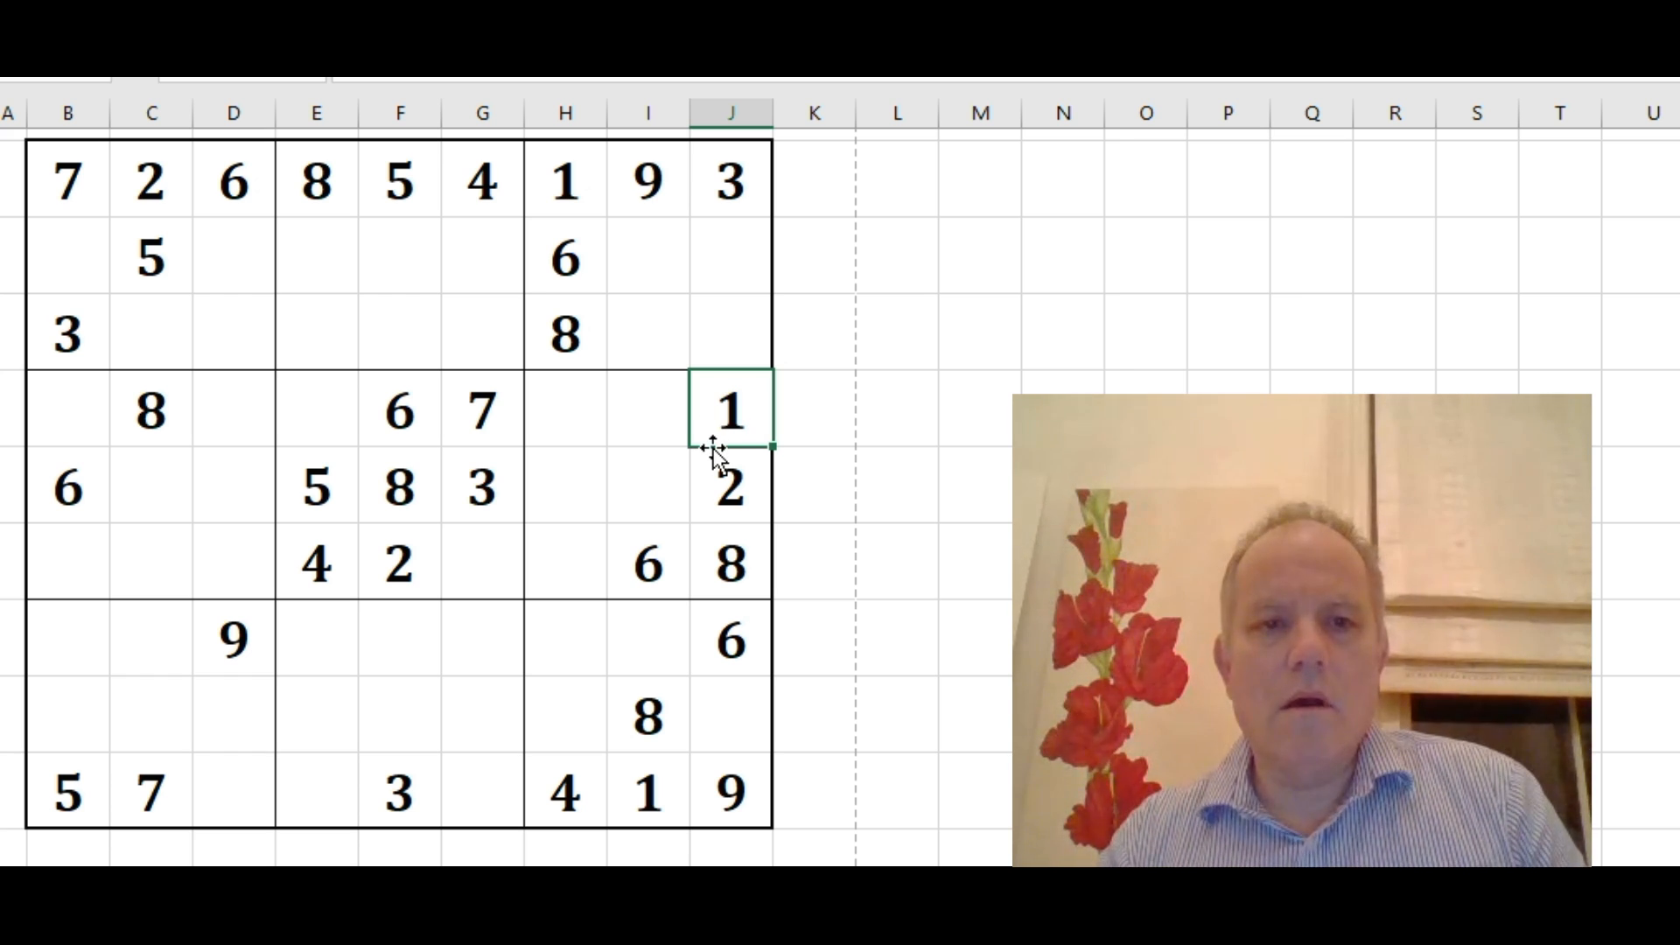
{"action": "mouse_move", "coordinate": [704, 686]}
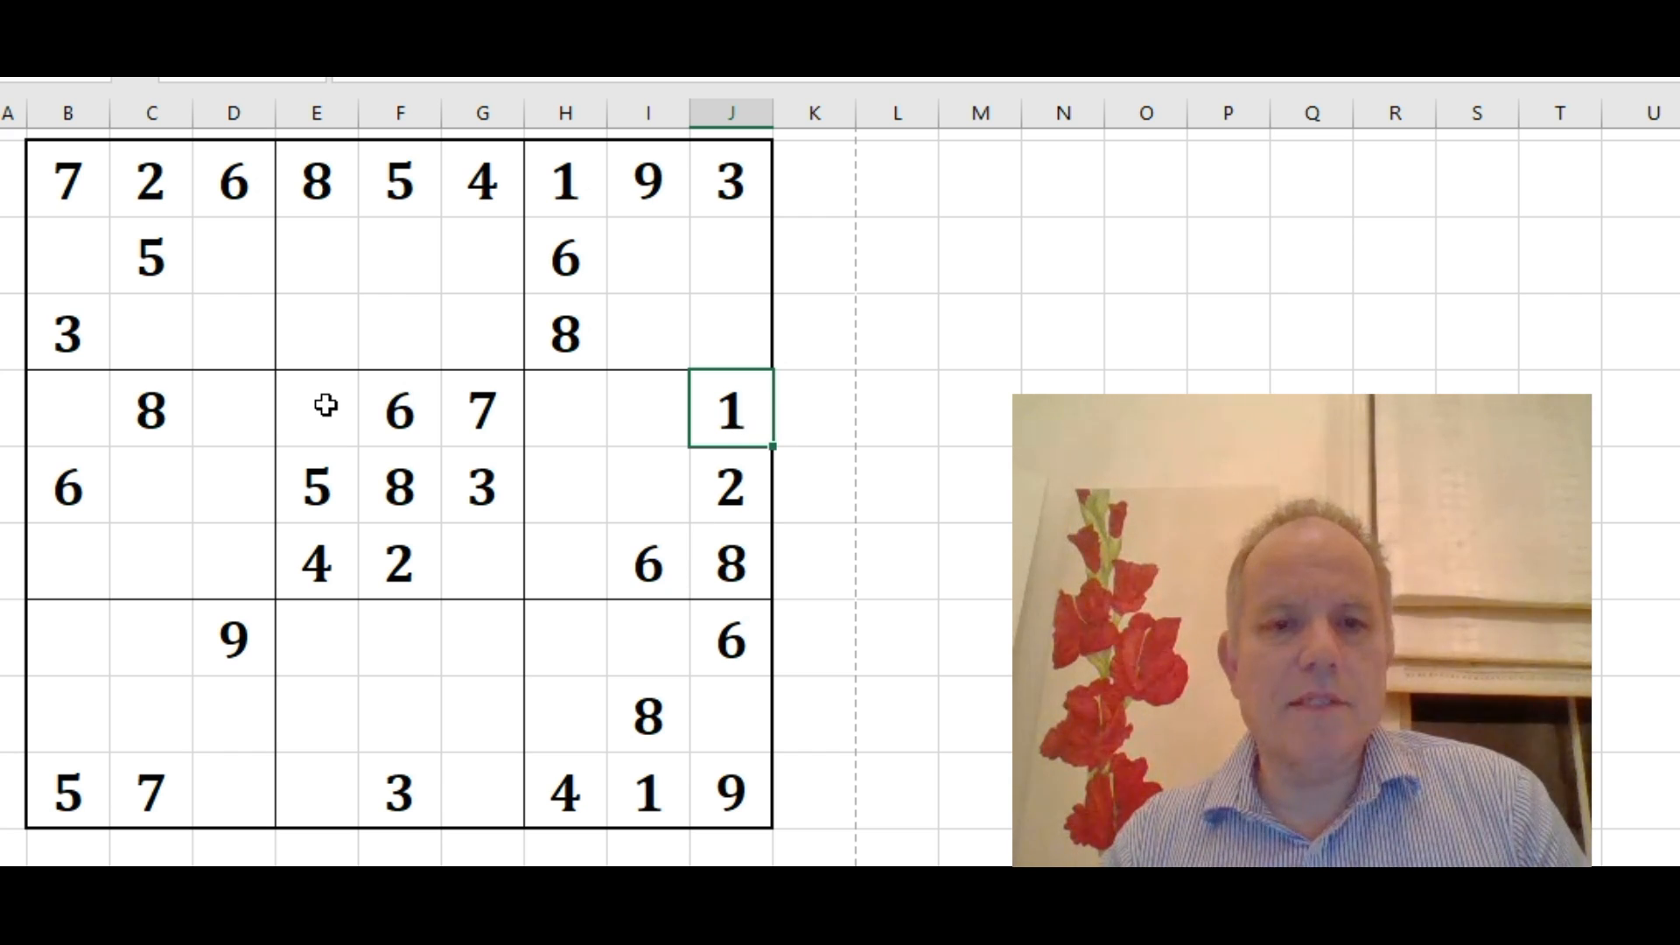
Enter 9 and 1 in the empty cell left of the 6 and 7
{"action": "left_click", "coordinate": [316, 409]}
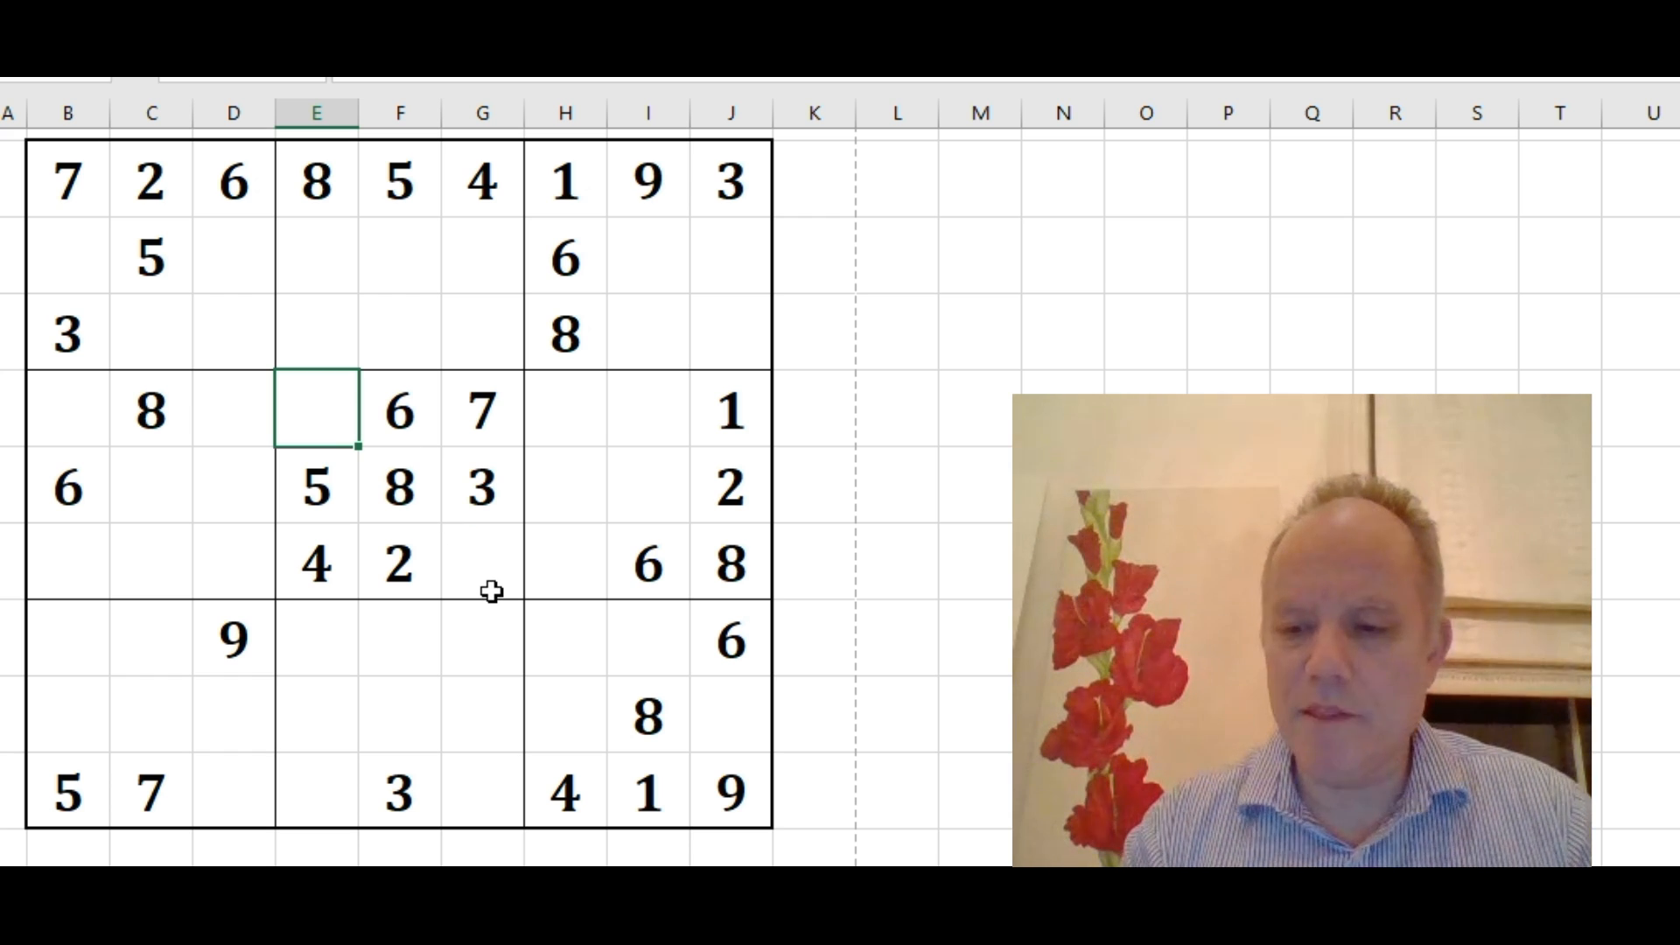
{"action": "type", "text": "9"}
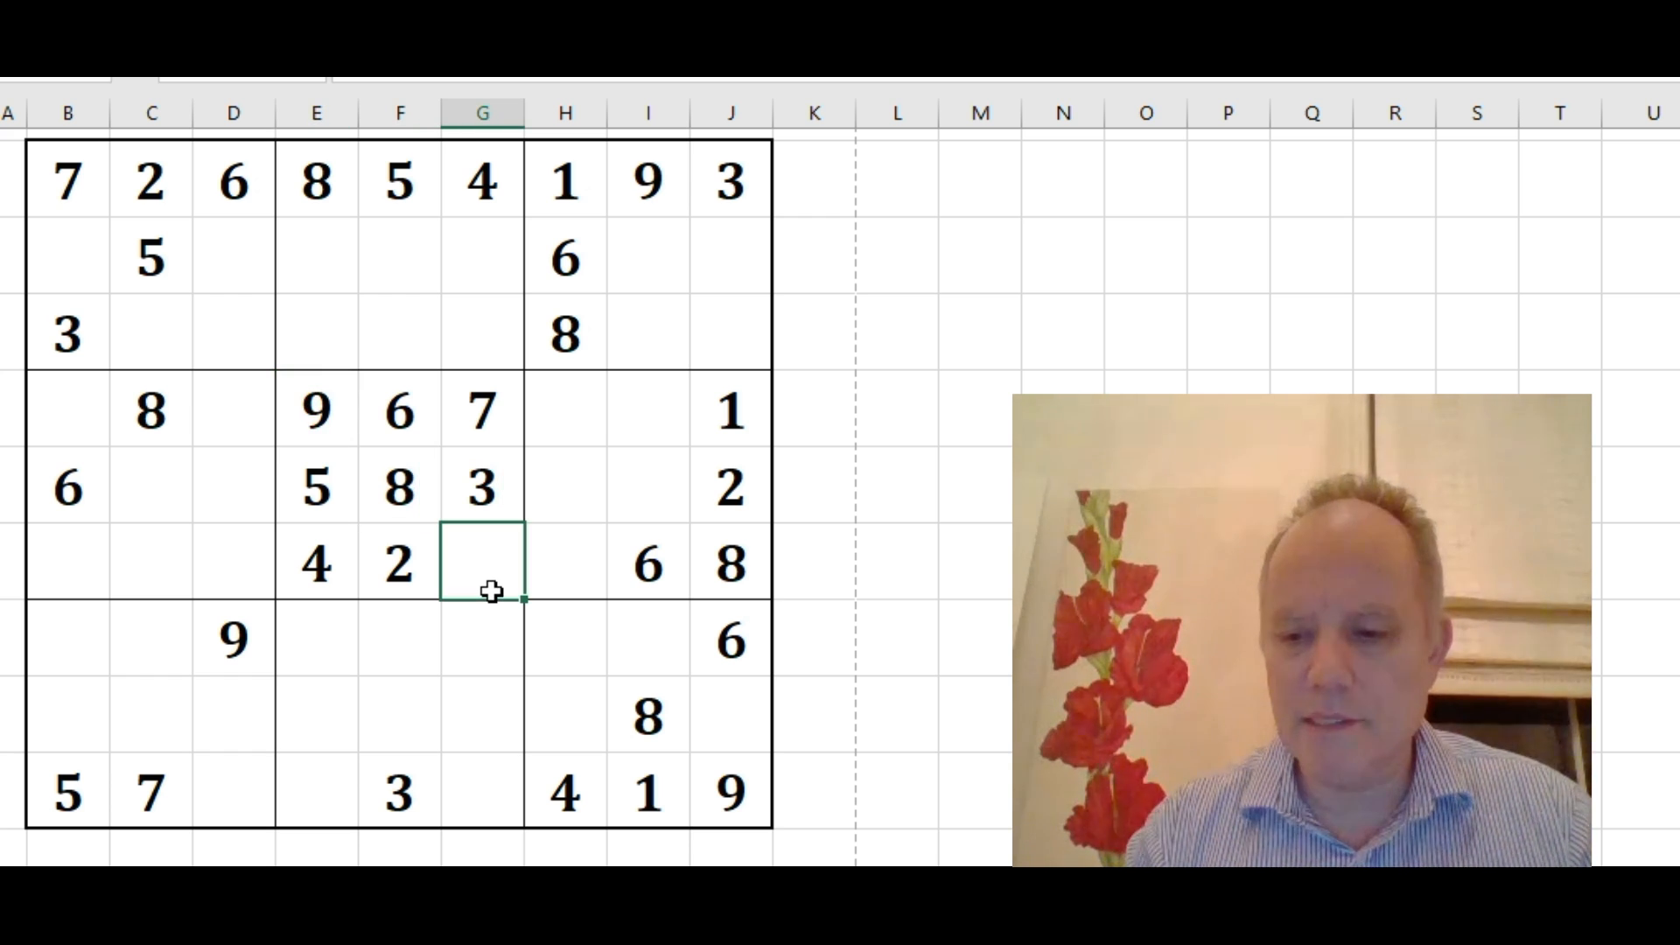
{"action": "type", "text": "1"}
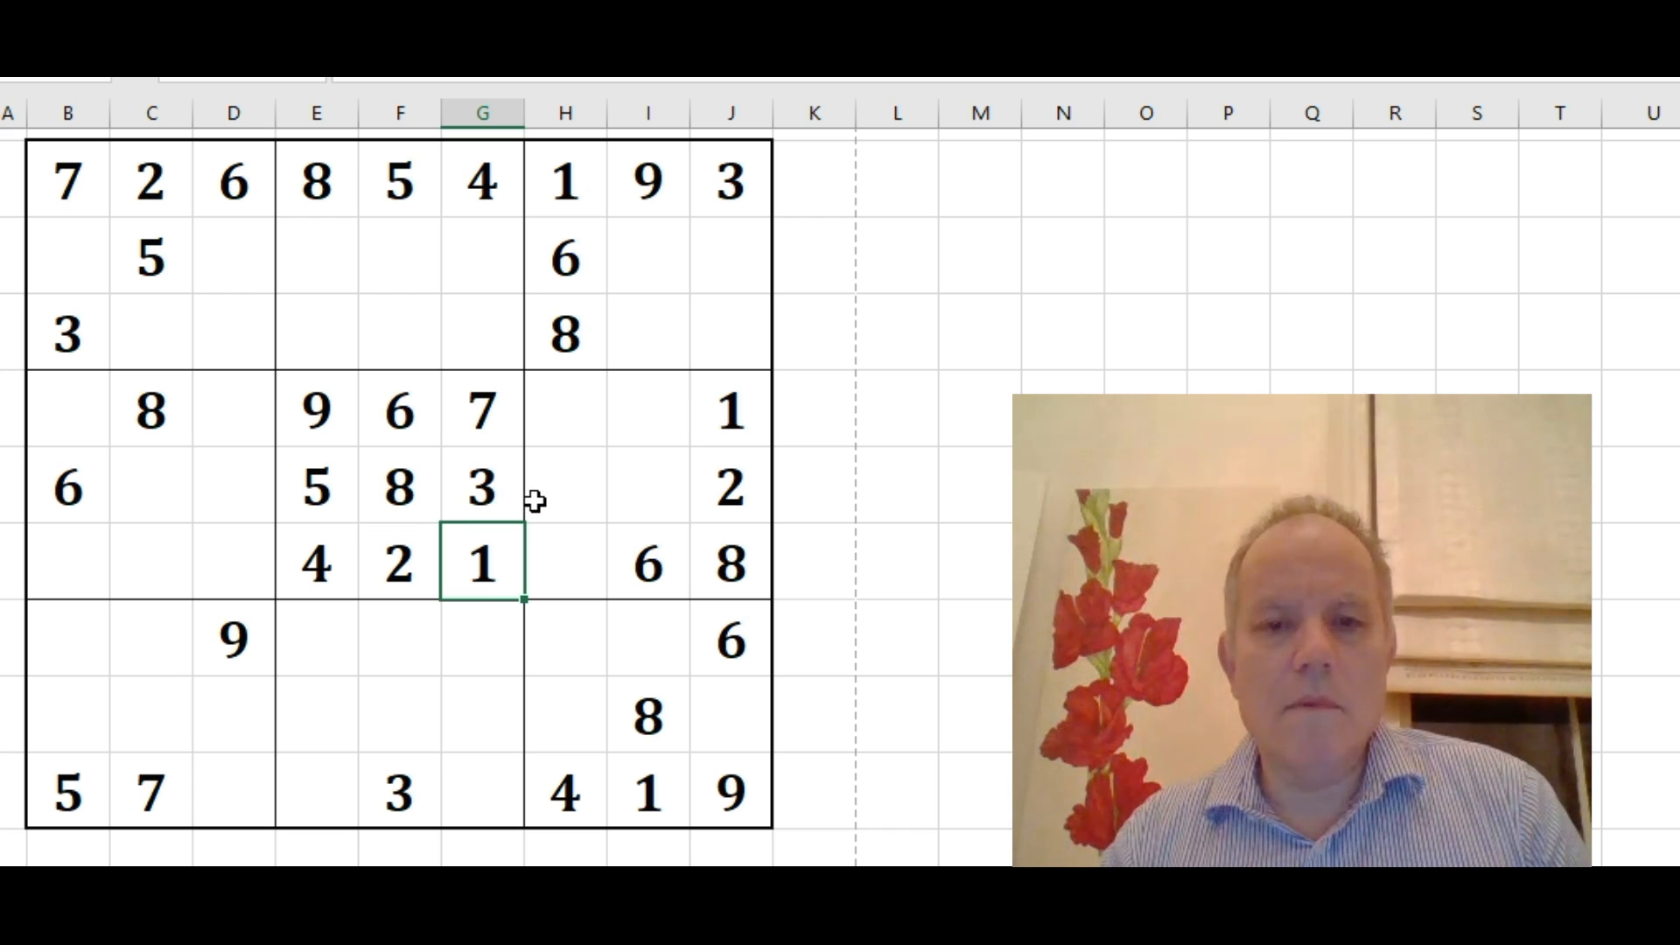
{"action": "mouse_move", "coordinate": [204, 426]}
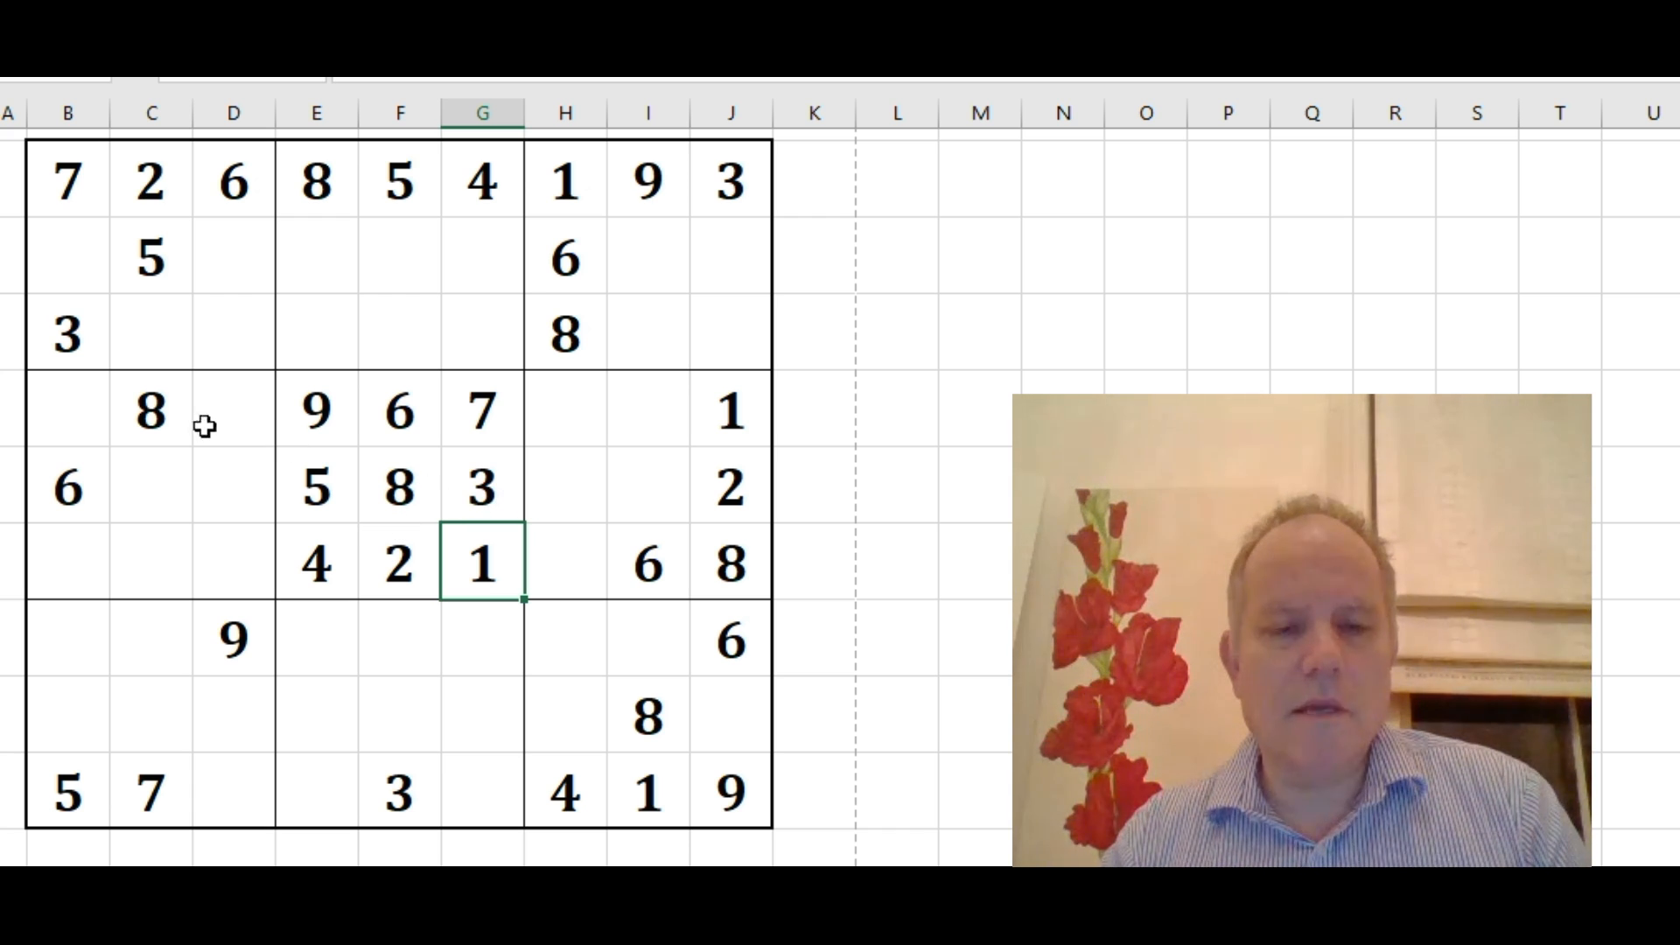
{"action": "mouse_move", "coordinate": [156, 474]}
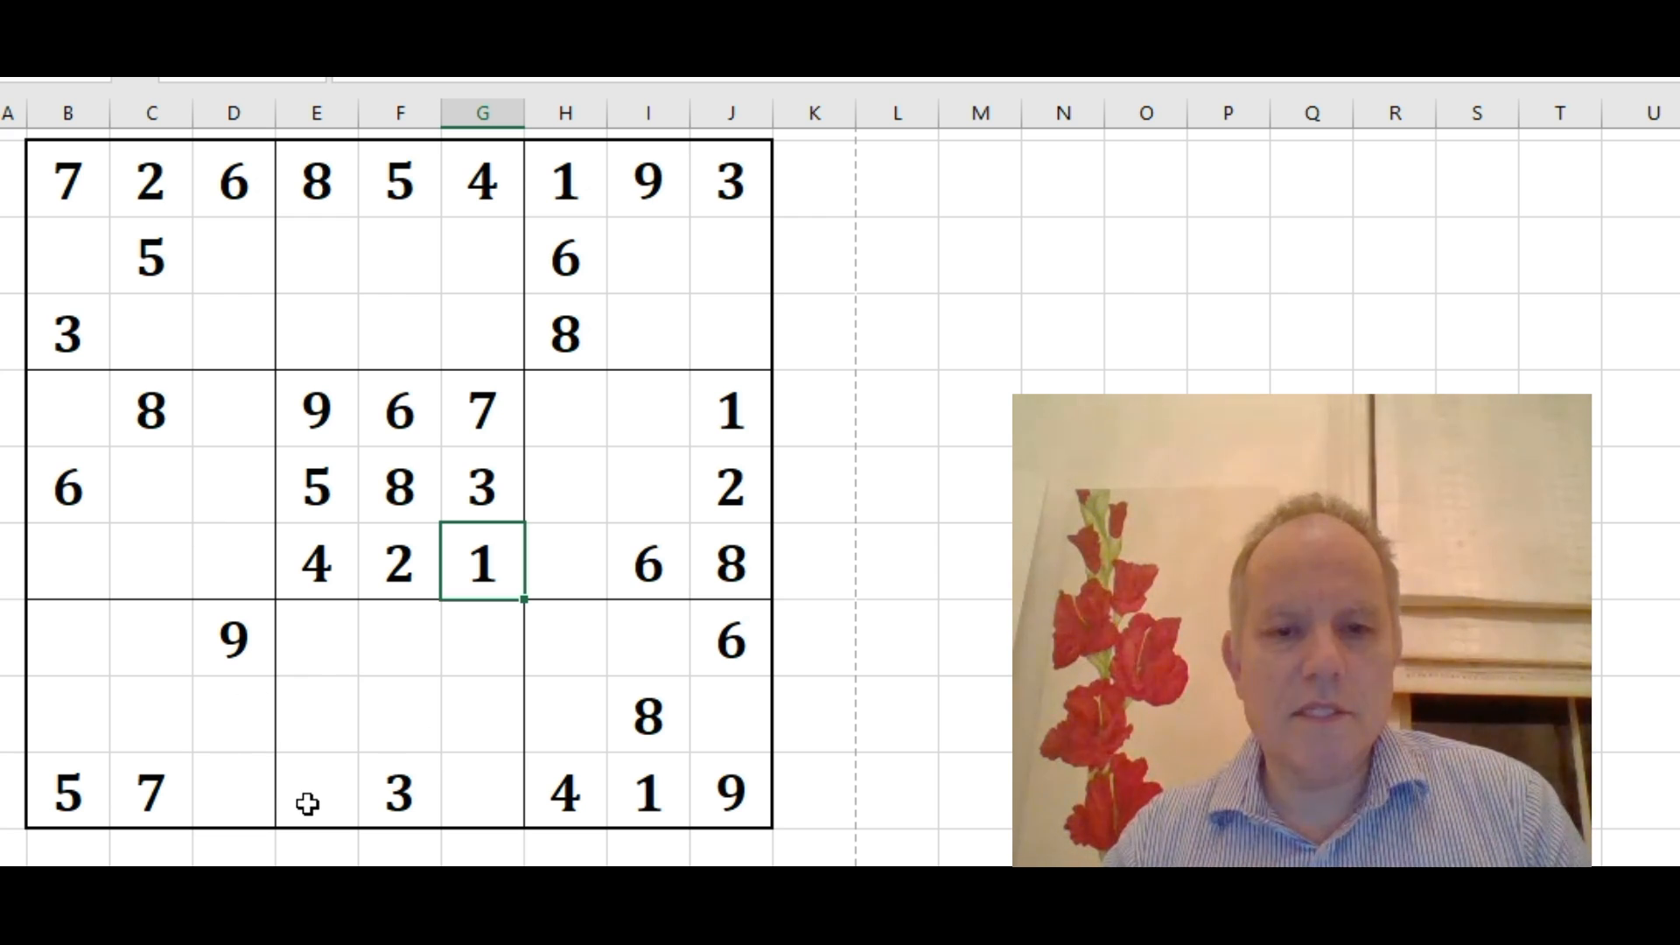
Enter a red 6 guess in the bottom row and a 9 beside the 3
{"action": "type", "text": "'6"}
{"action": "left_click", "coordinate": [482, 790]}
{"action": "type", "text": "6"}
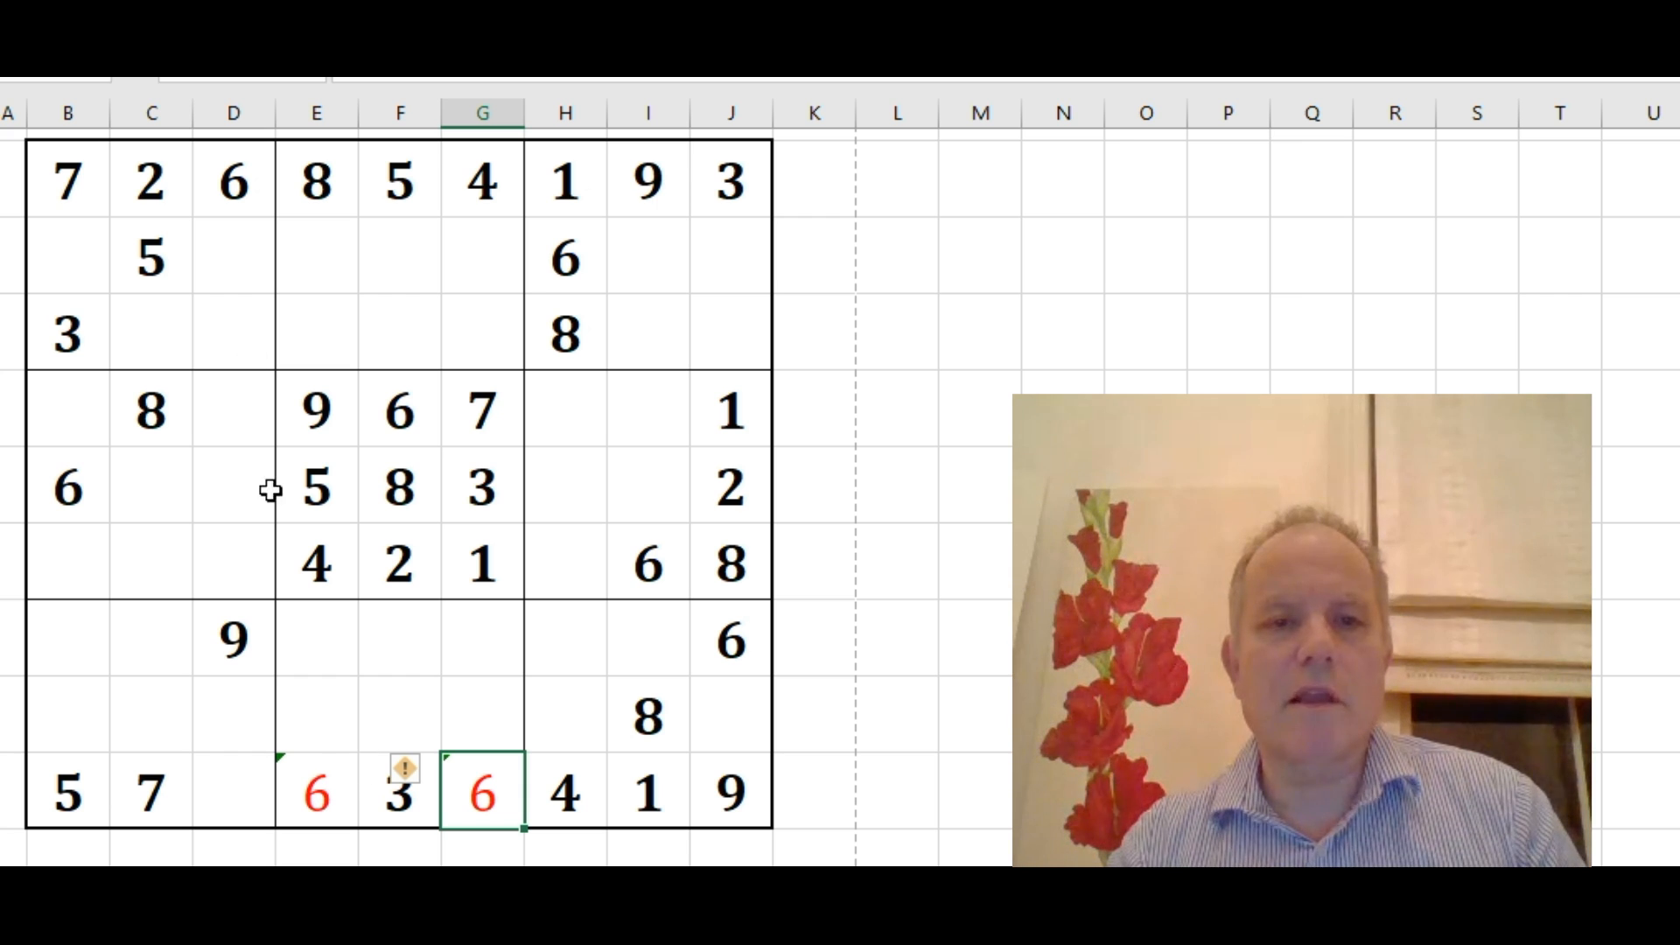
{"action": "left_click", "coordinate": [233, 182]}
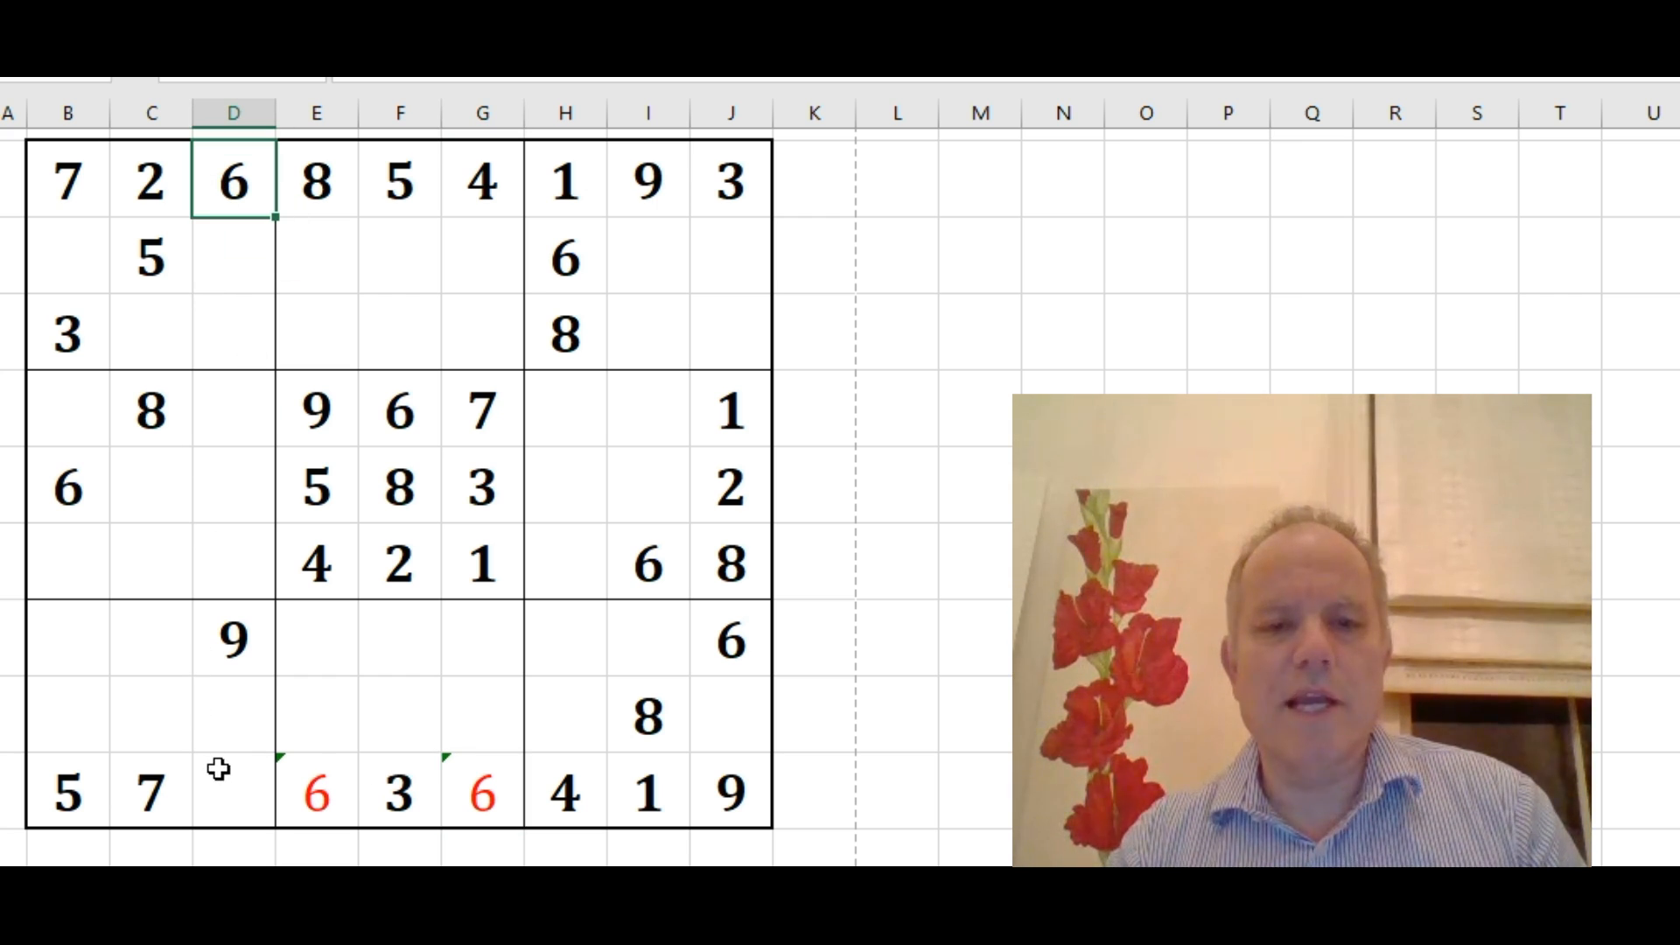
{"action": "left_click", "coordinate": [233, 793]}
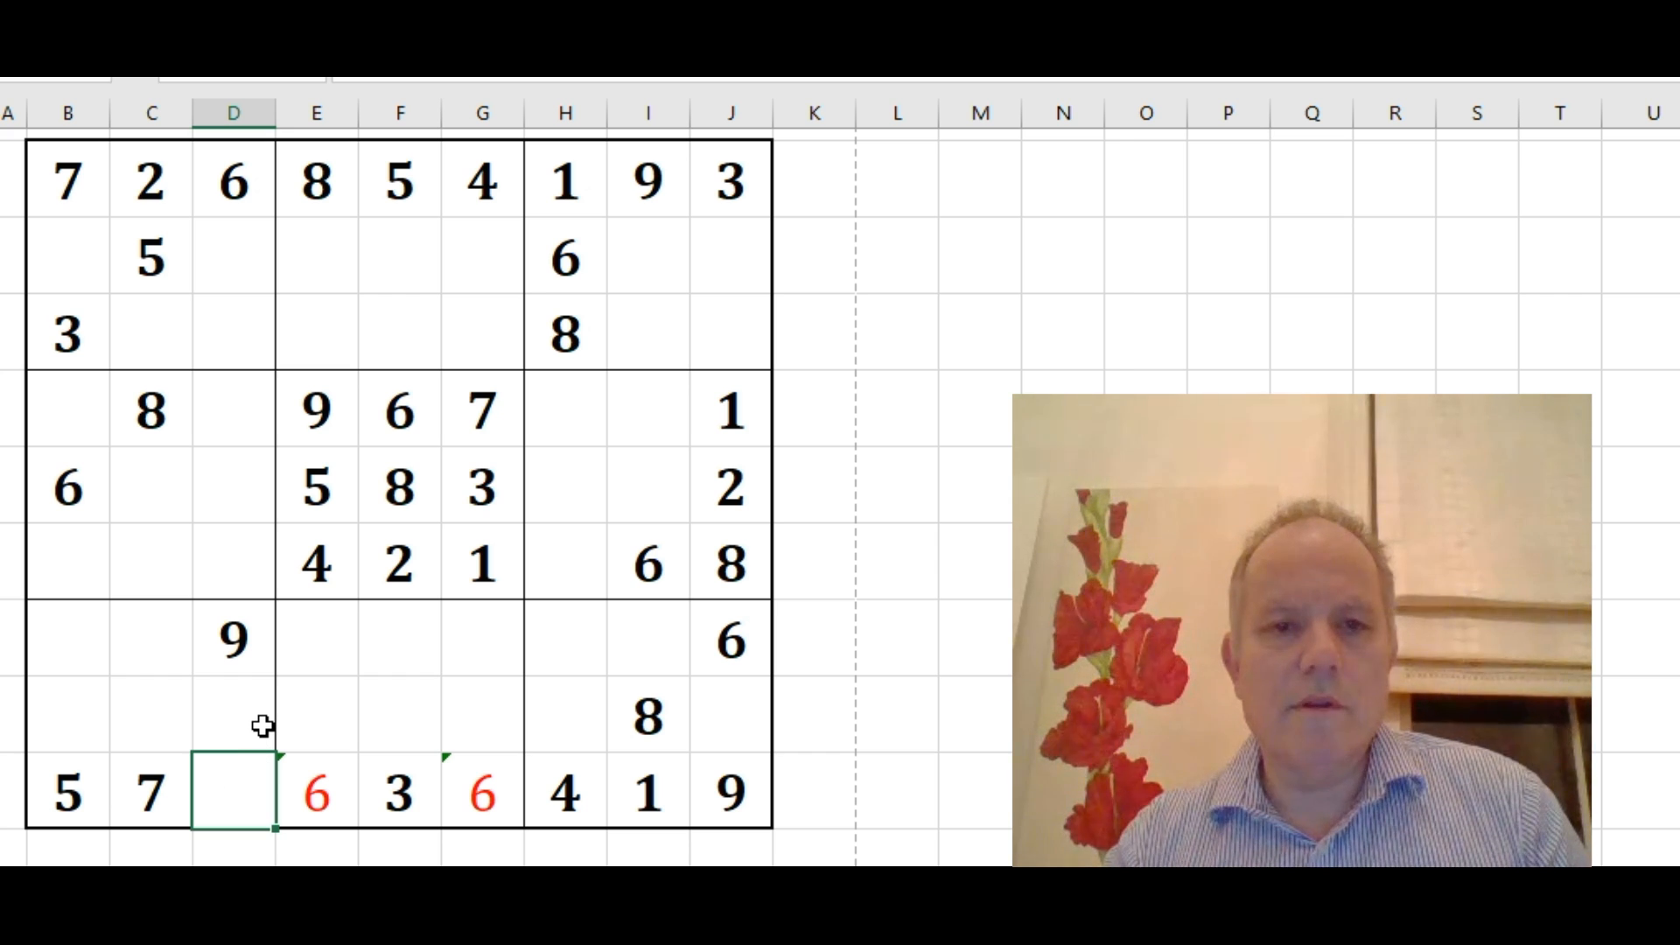
{"action": "left_click", "coordinate": [151, 335]}
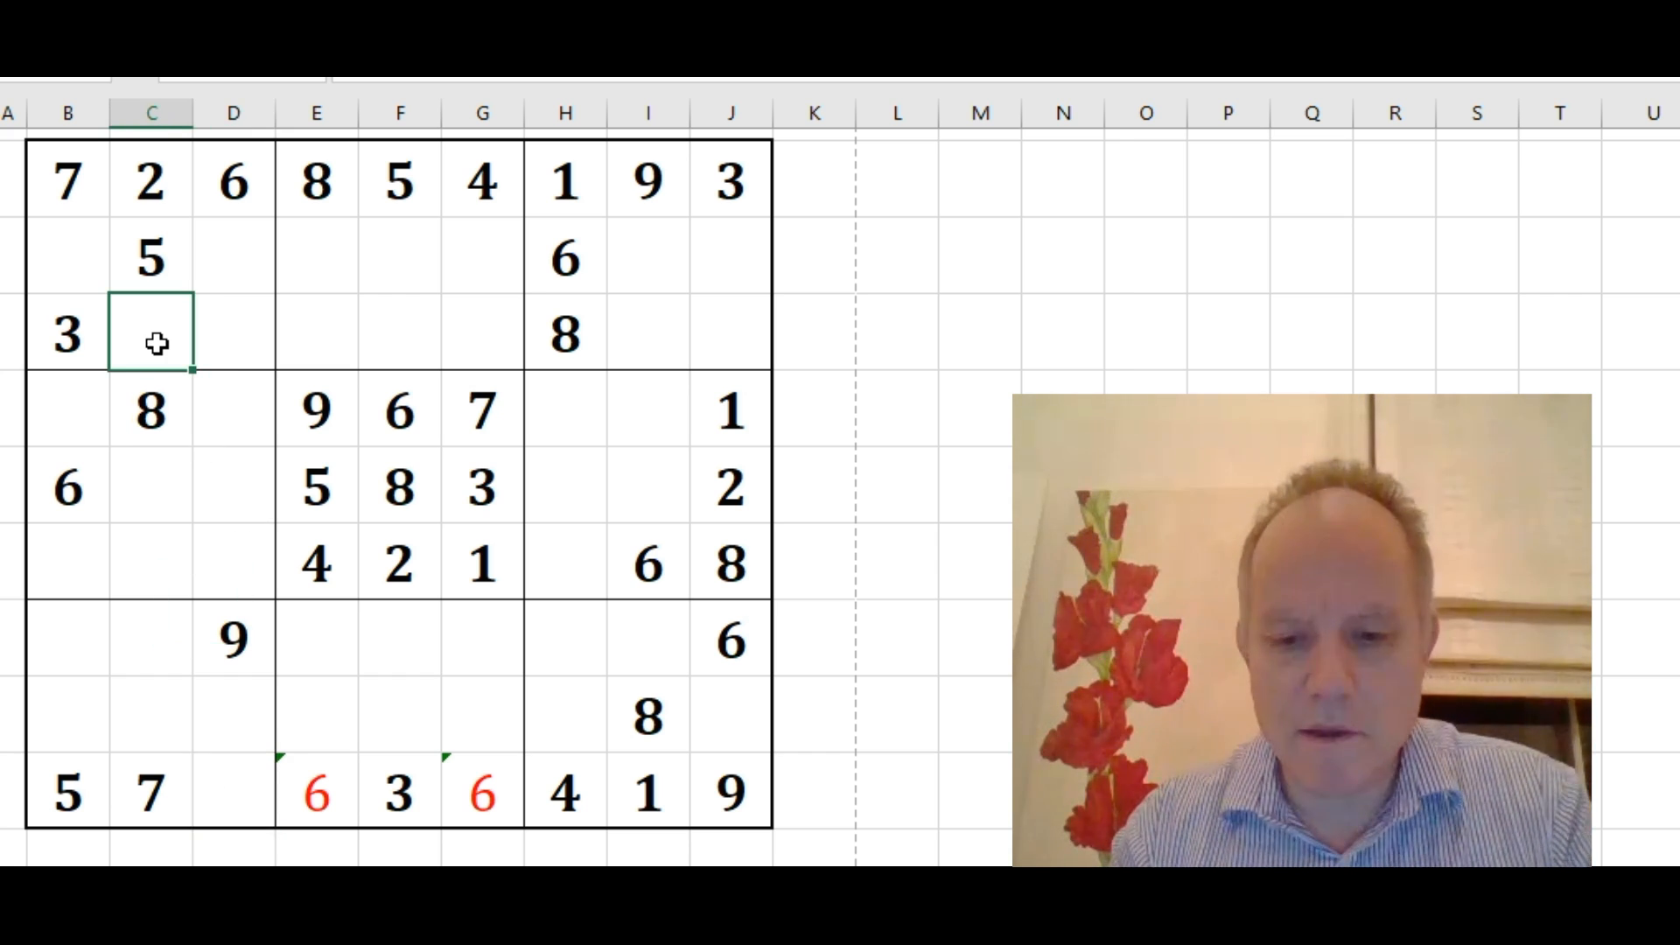
{"action": "type", "text": "9"}
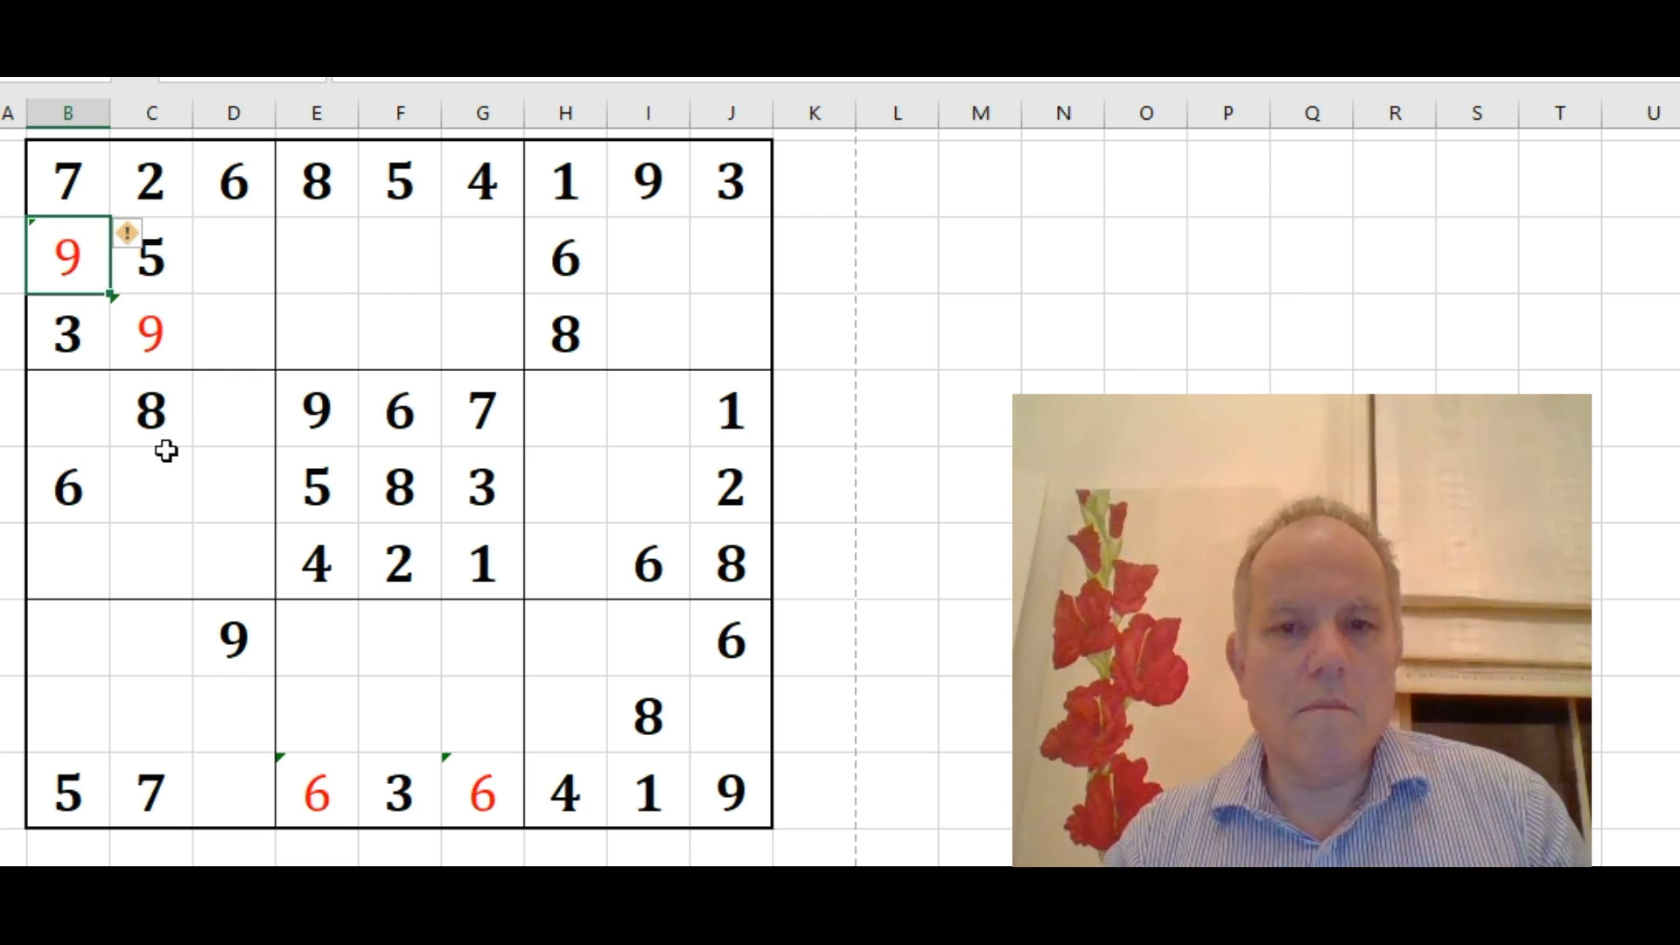
Add red guesses 5 and 2 in the middle-left block and check the 25 note
{"action": "left_click", "coordinate": [233, 412]}
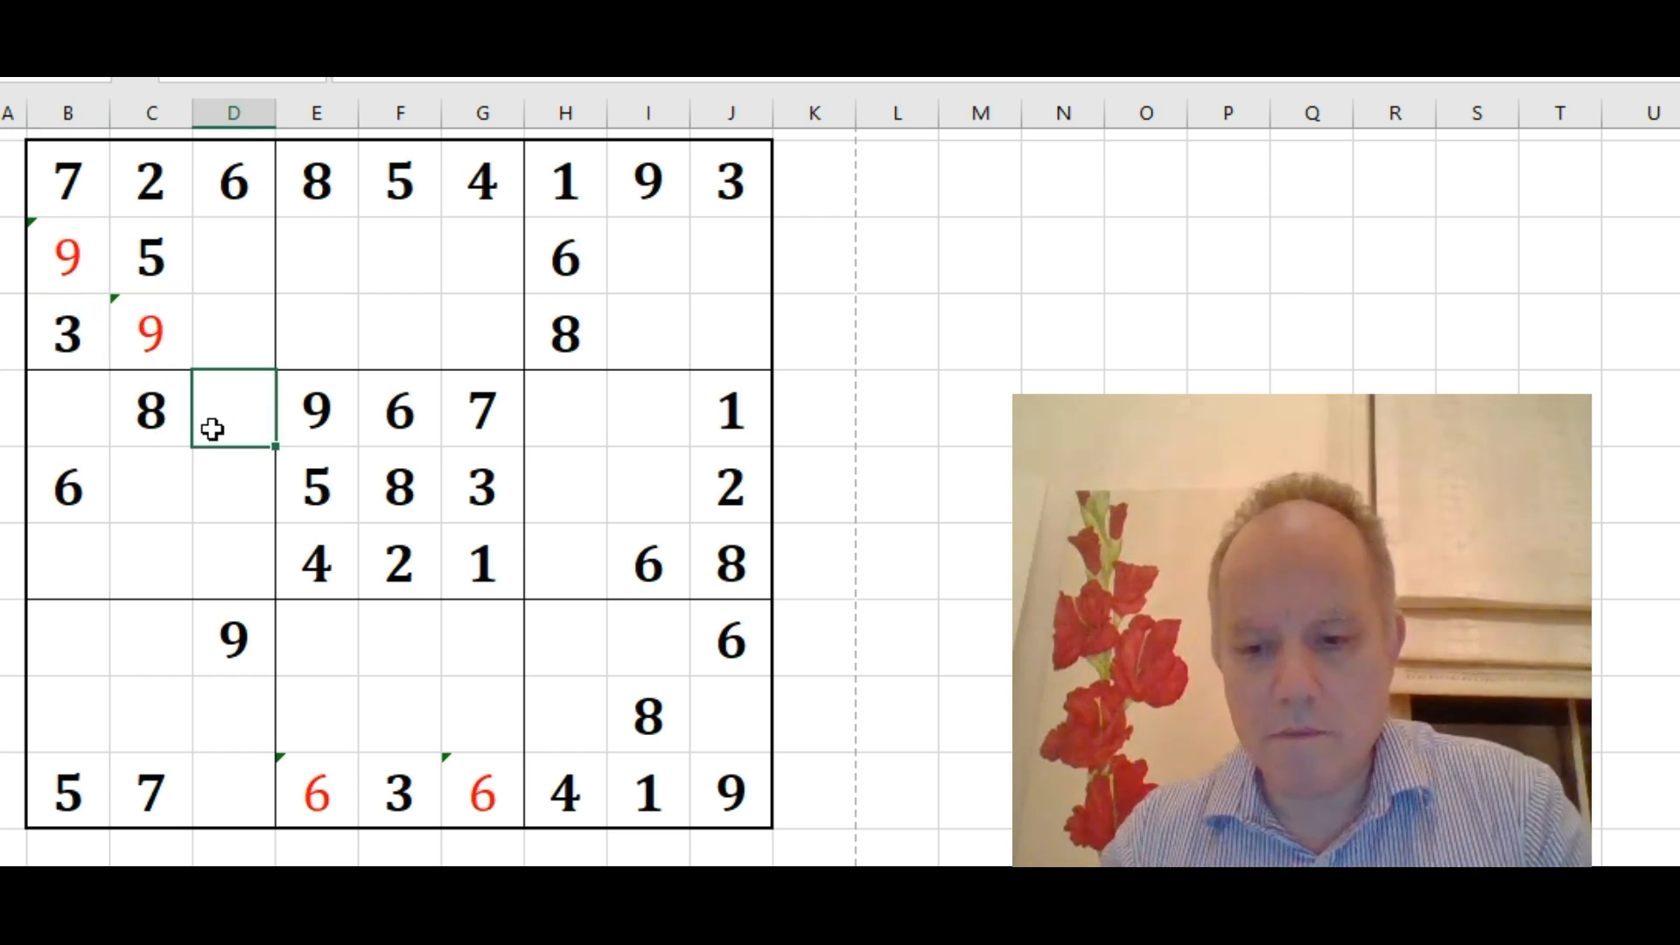
{"action": "type", "text": "5"}
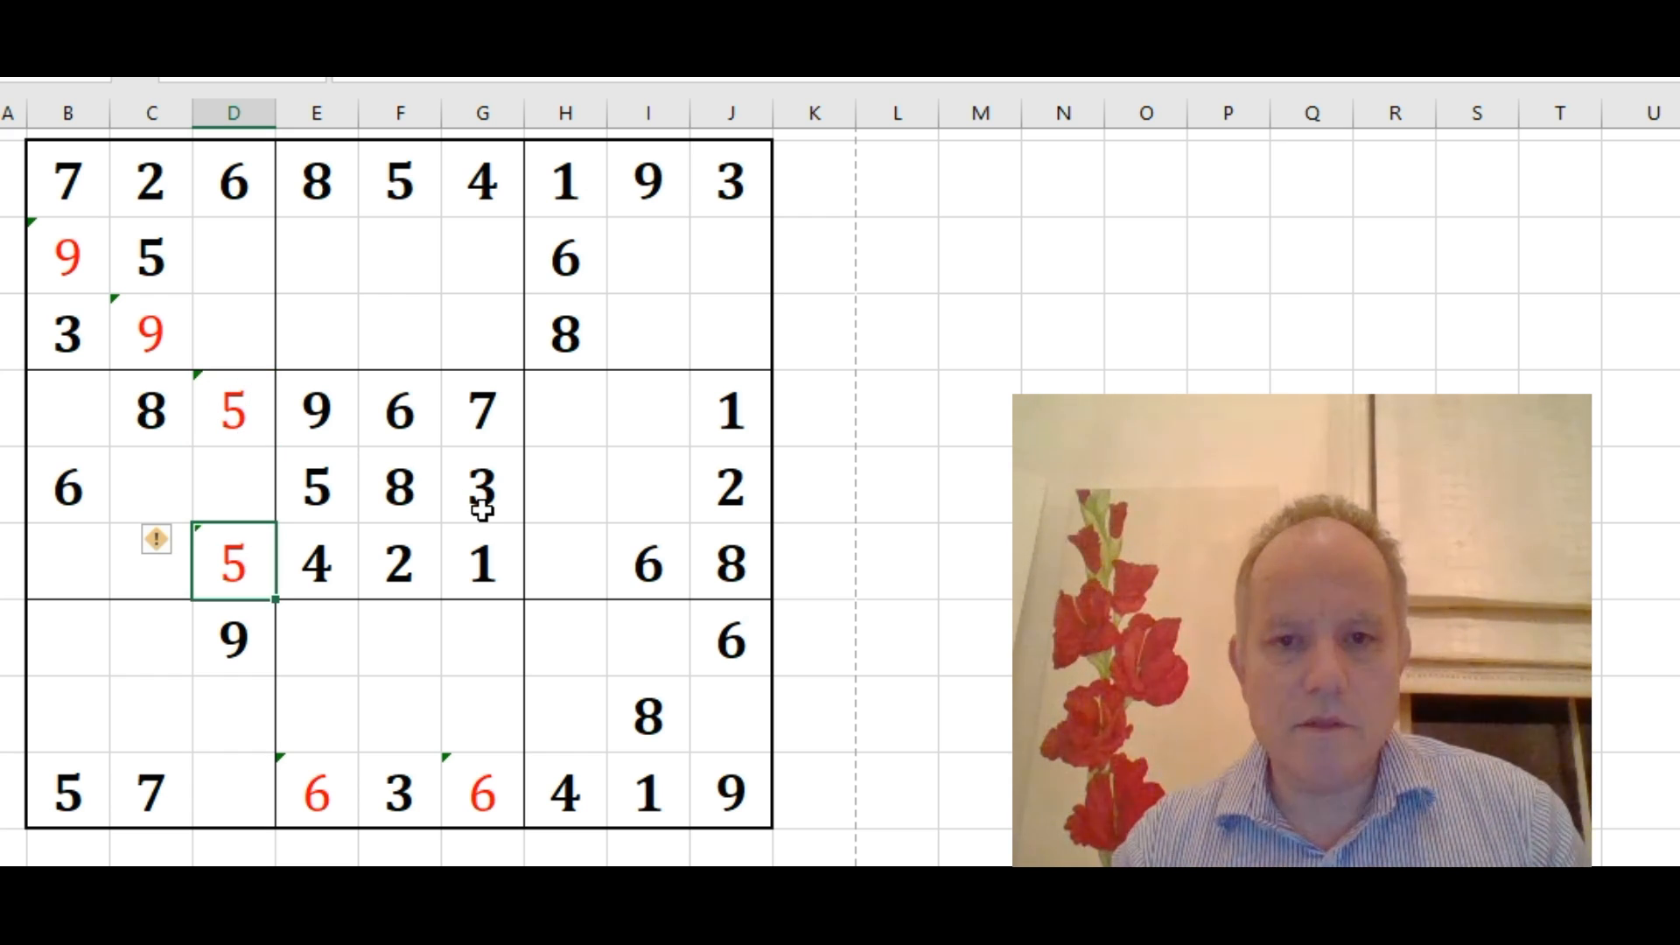
{"action": "left_click", "coordinate": [68, 411]}
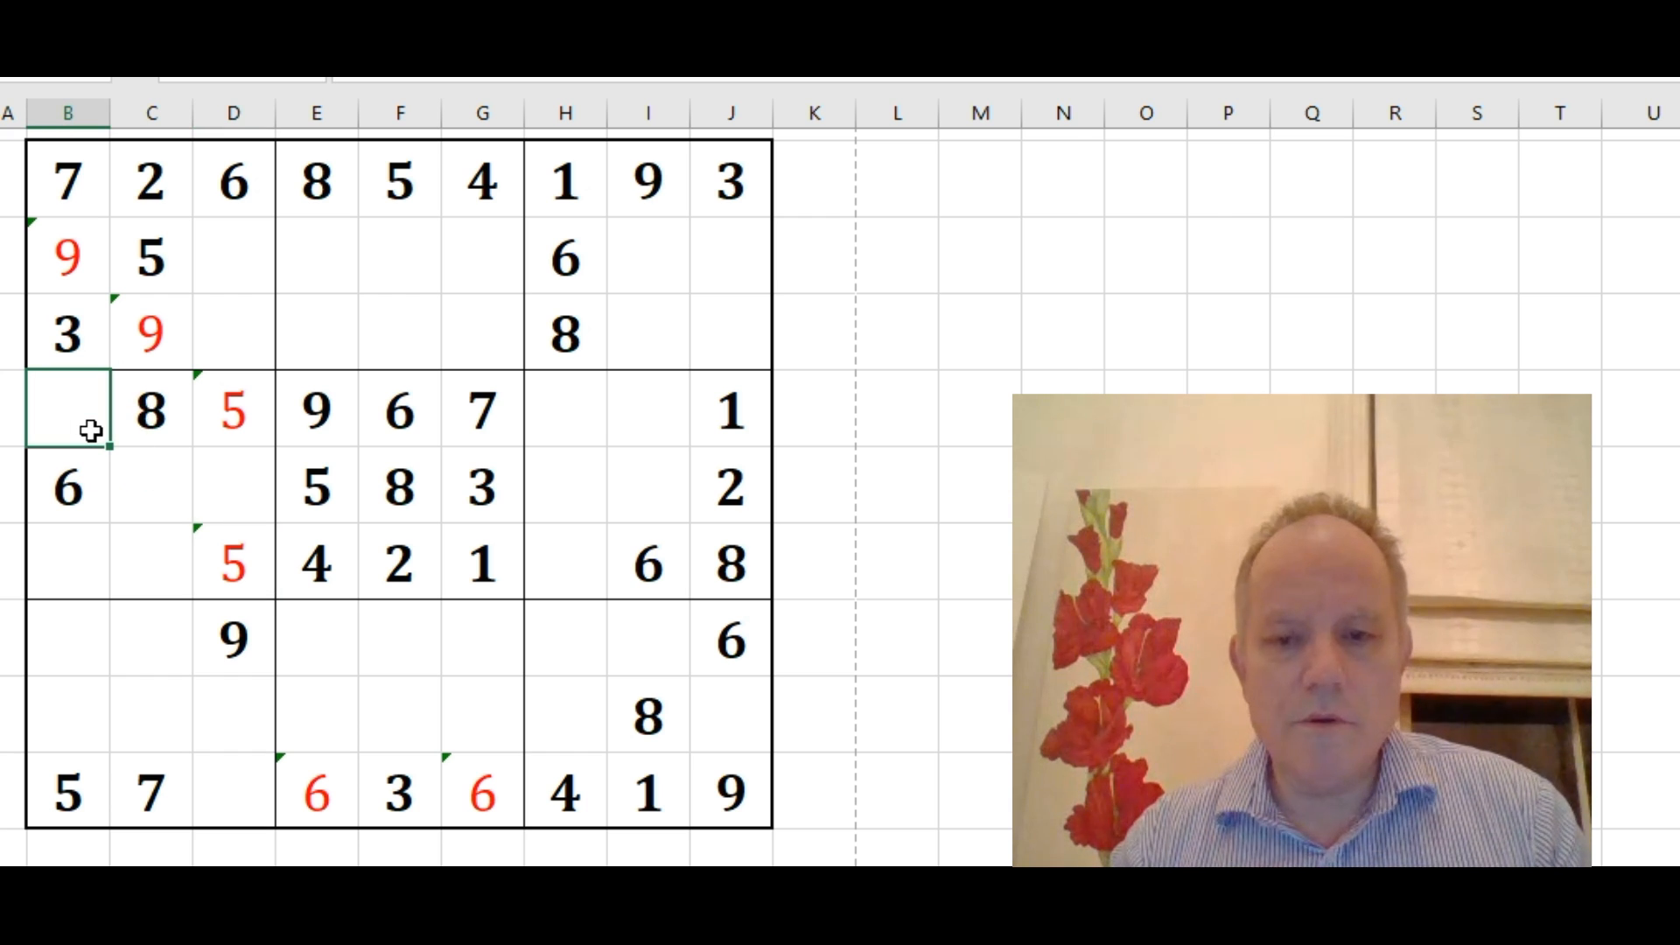
{"action": "type", "text": "'2"}
{"action": "left_click", "coordinate": [233, 409]}
{"action": "type", "text": "25"}
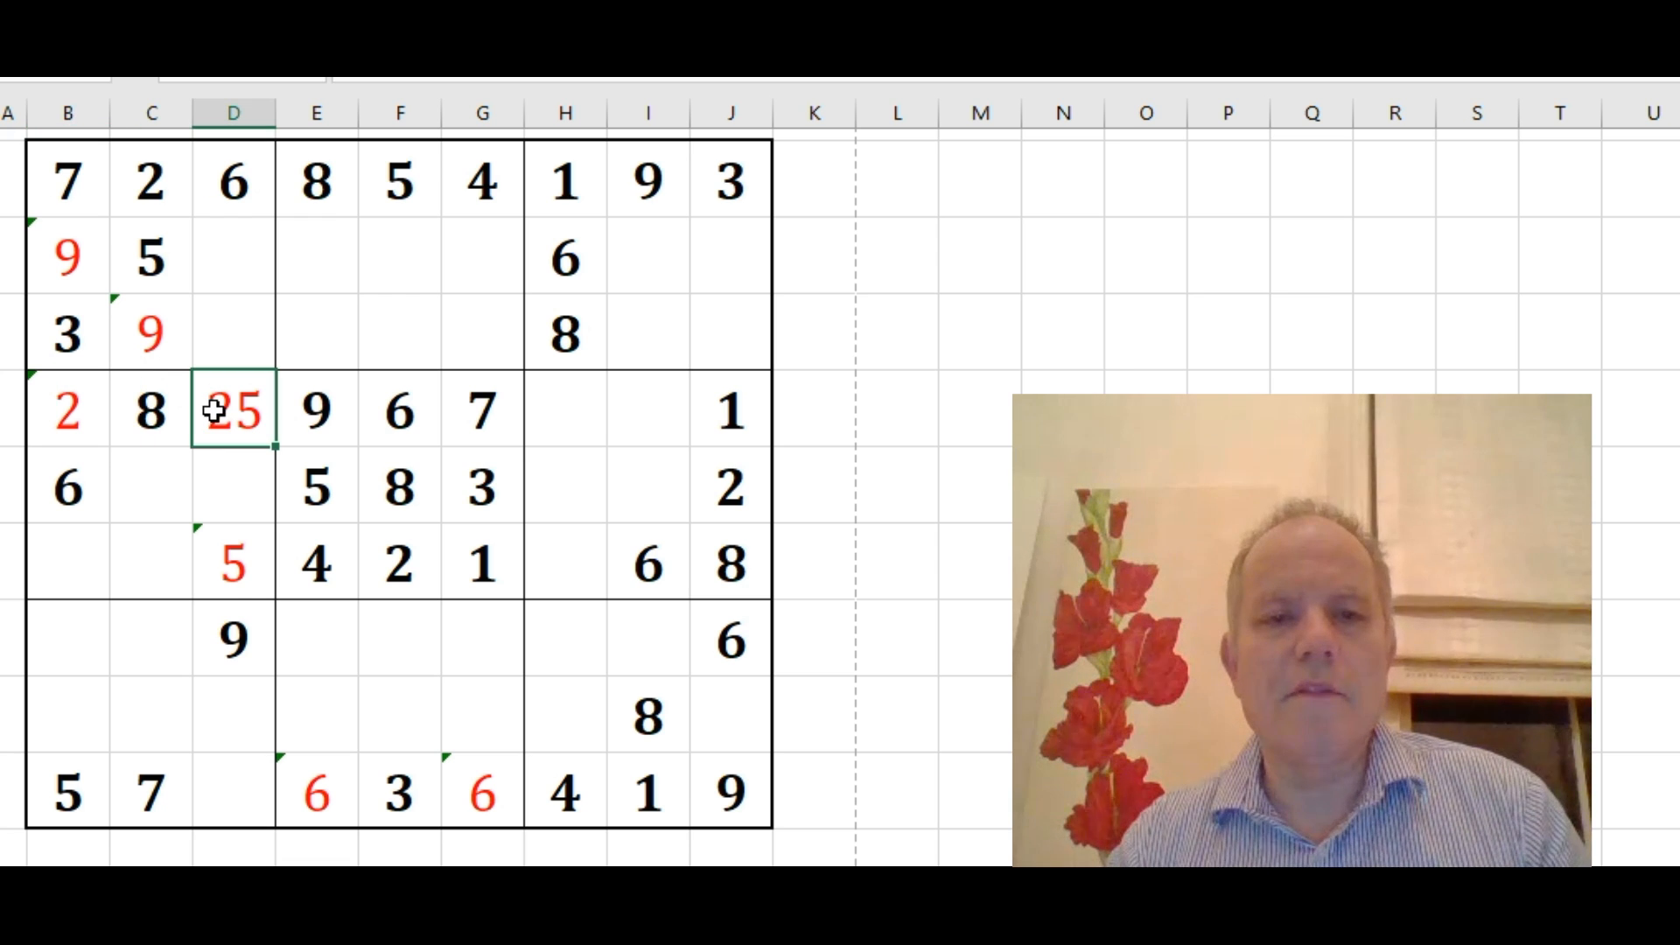
{"action": "left_click", "coordinate": [233, 563]}
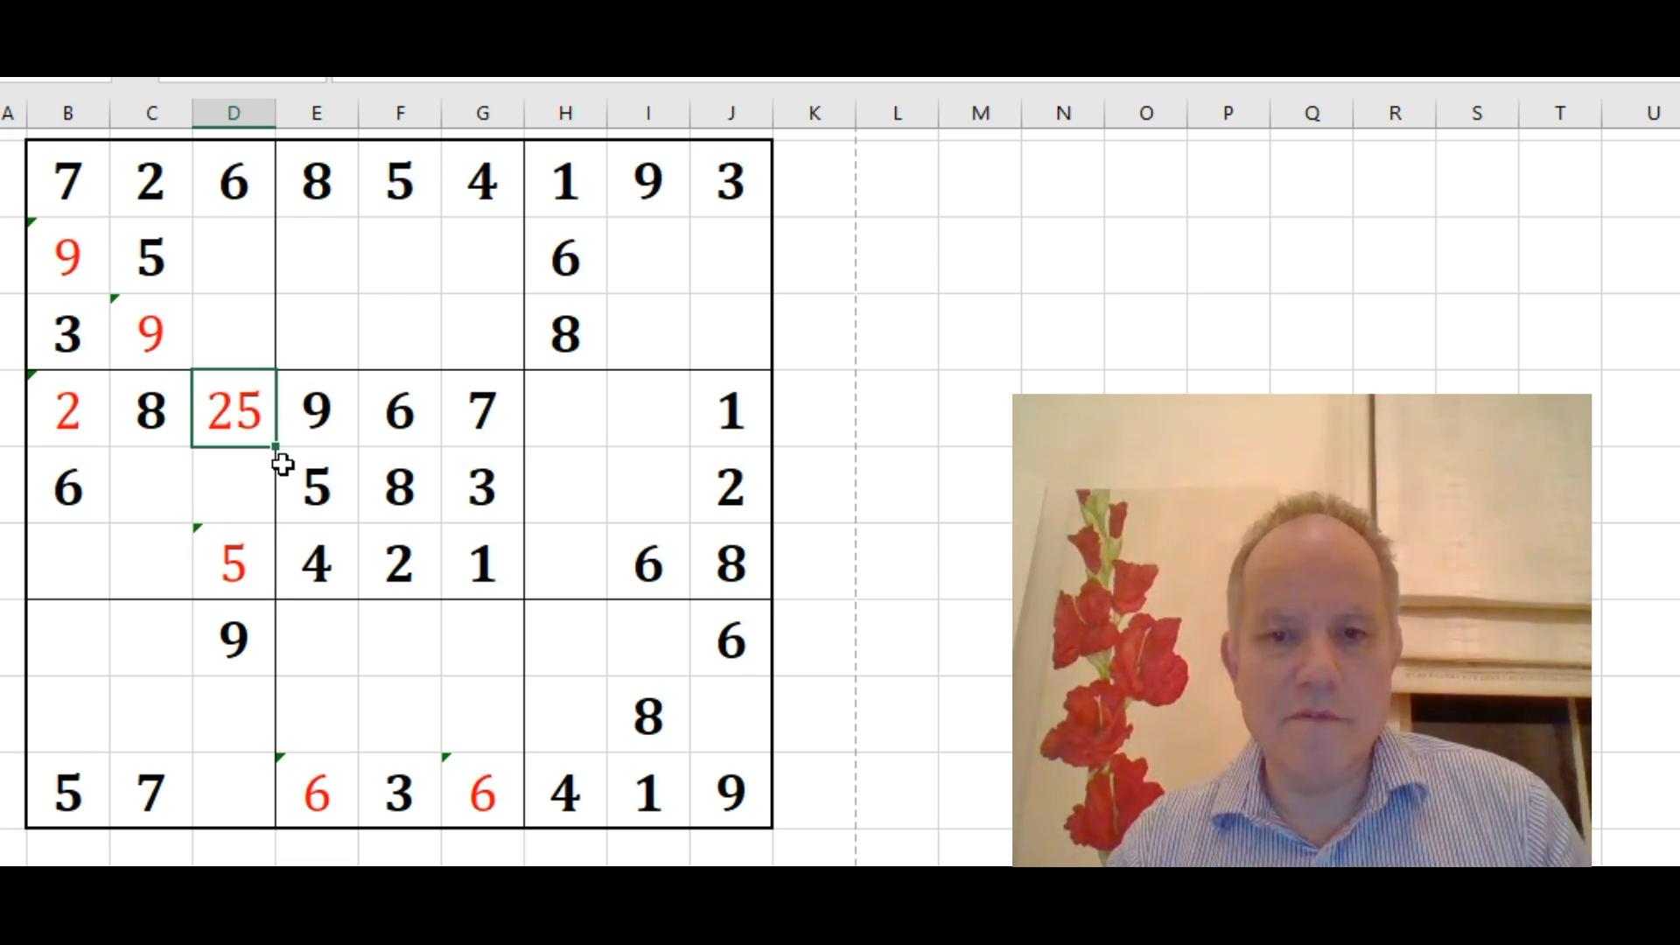
{"action": "mouse_move", "coordinate": [393, 448]}
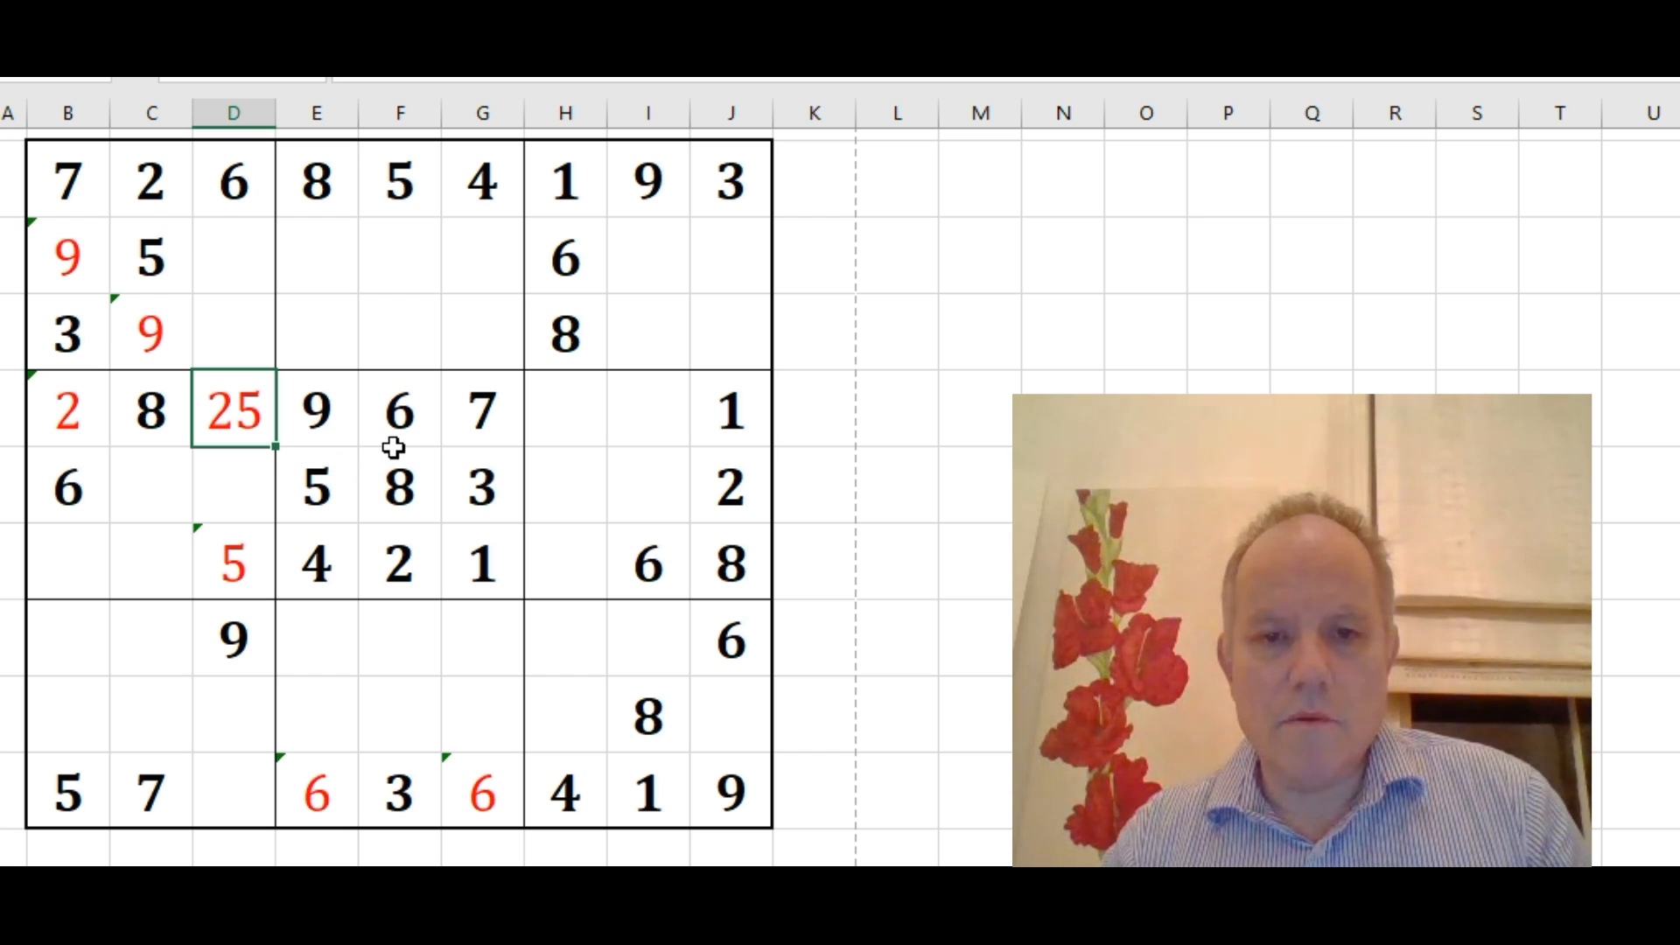
{"action": "mouse_move", "coordinate": [395, 721]}
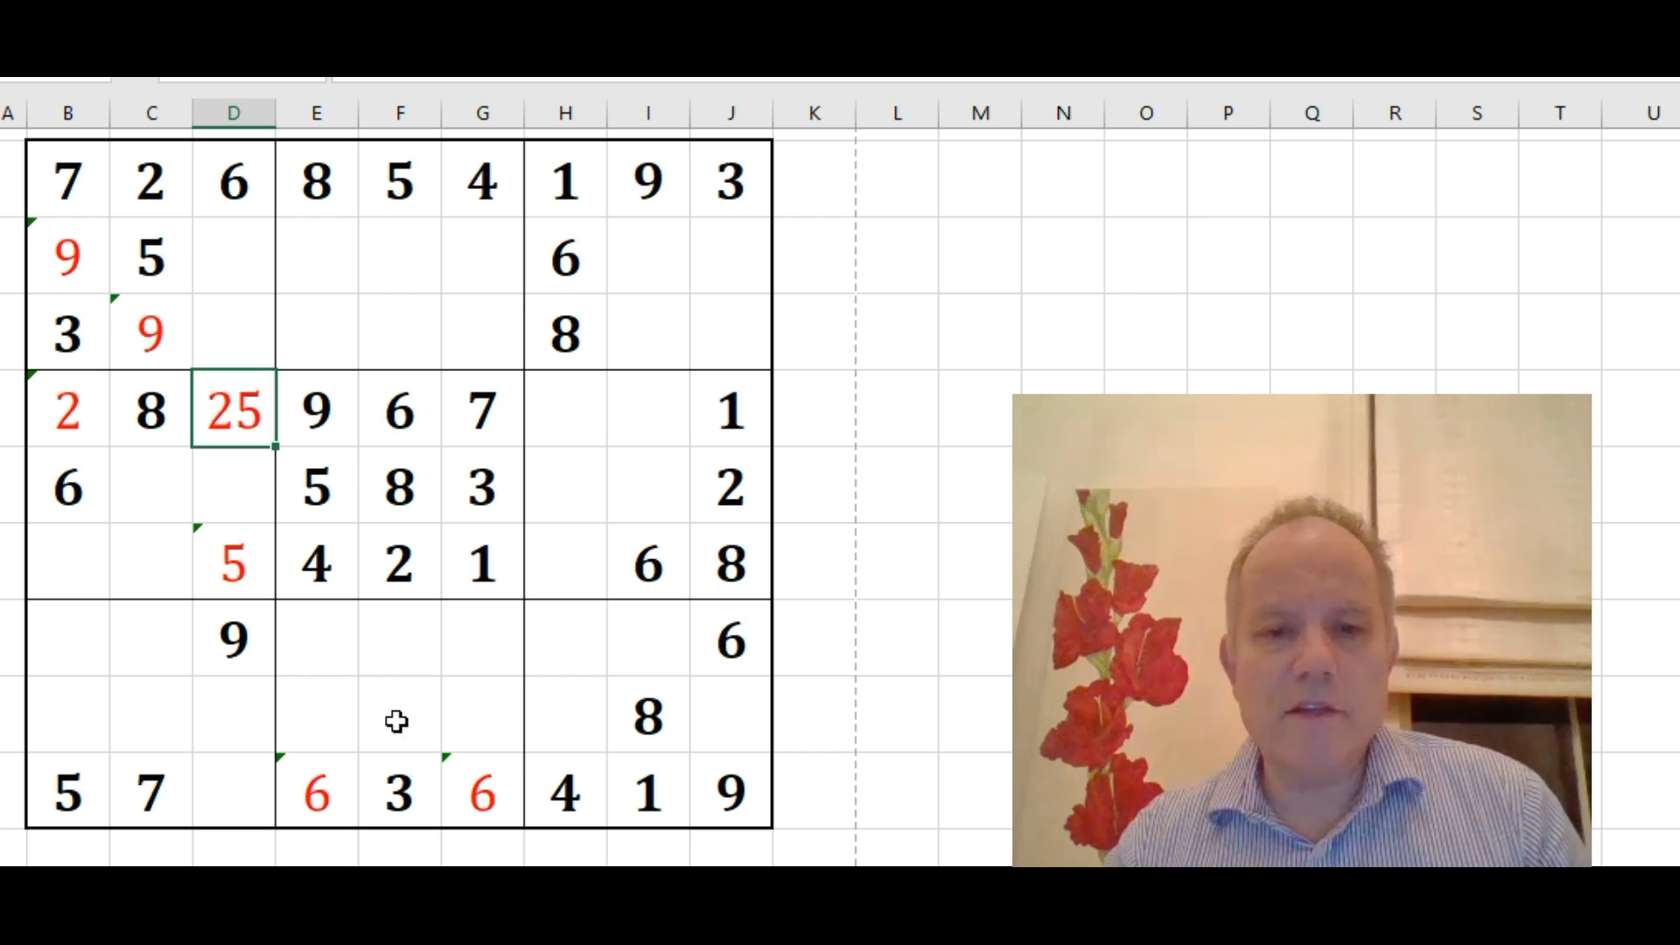
{"action": "left_click", "coordinate": [482, 486]}
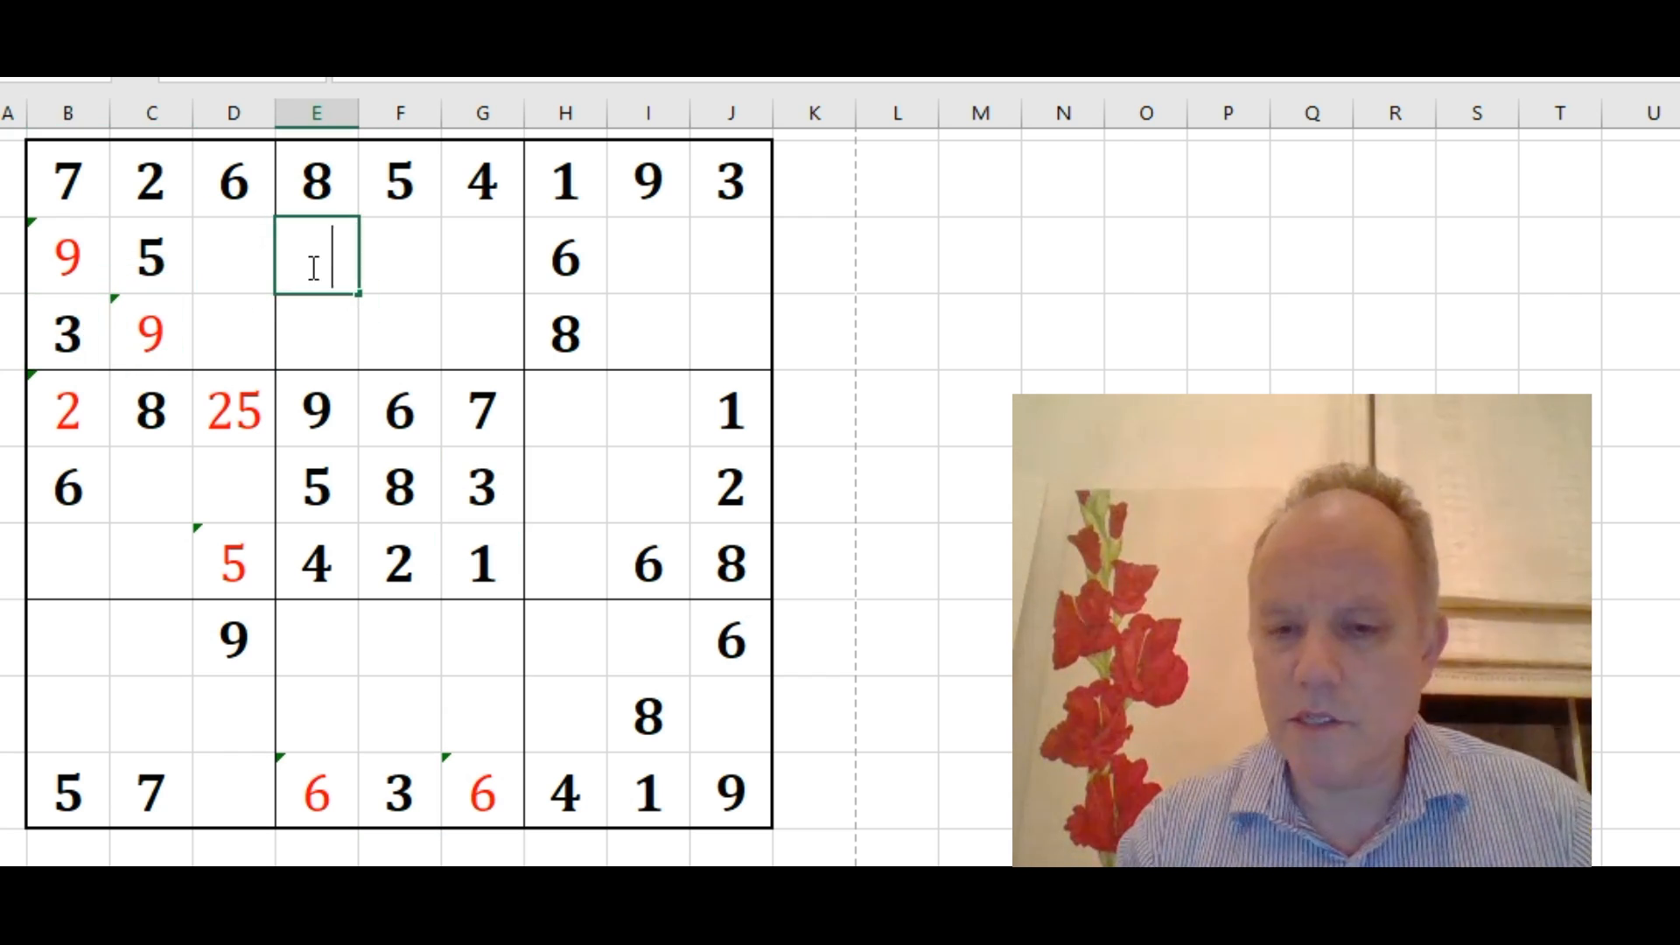
Type pencil-mark candidates 3, 2, 25, 5, 4 and 4 into empty cells
{"action": "type", "text": "3"}
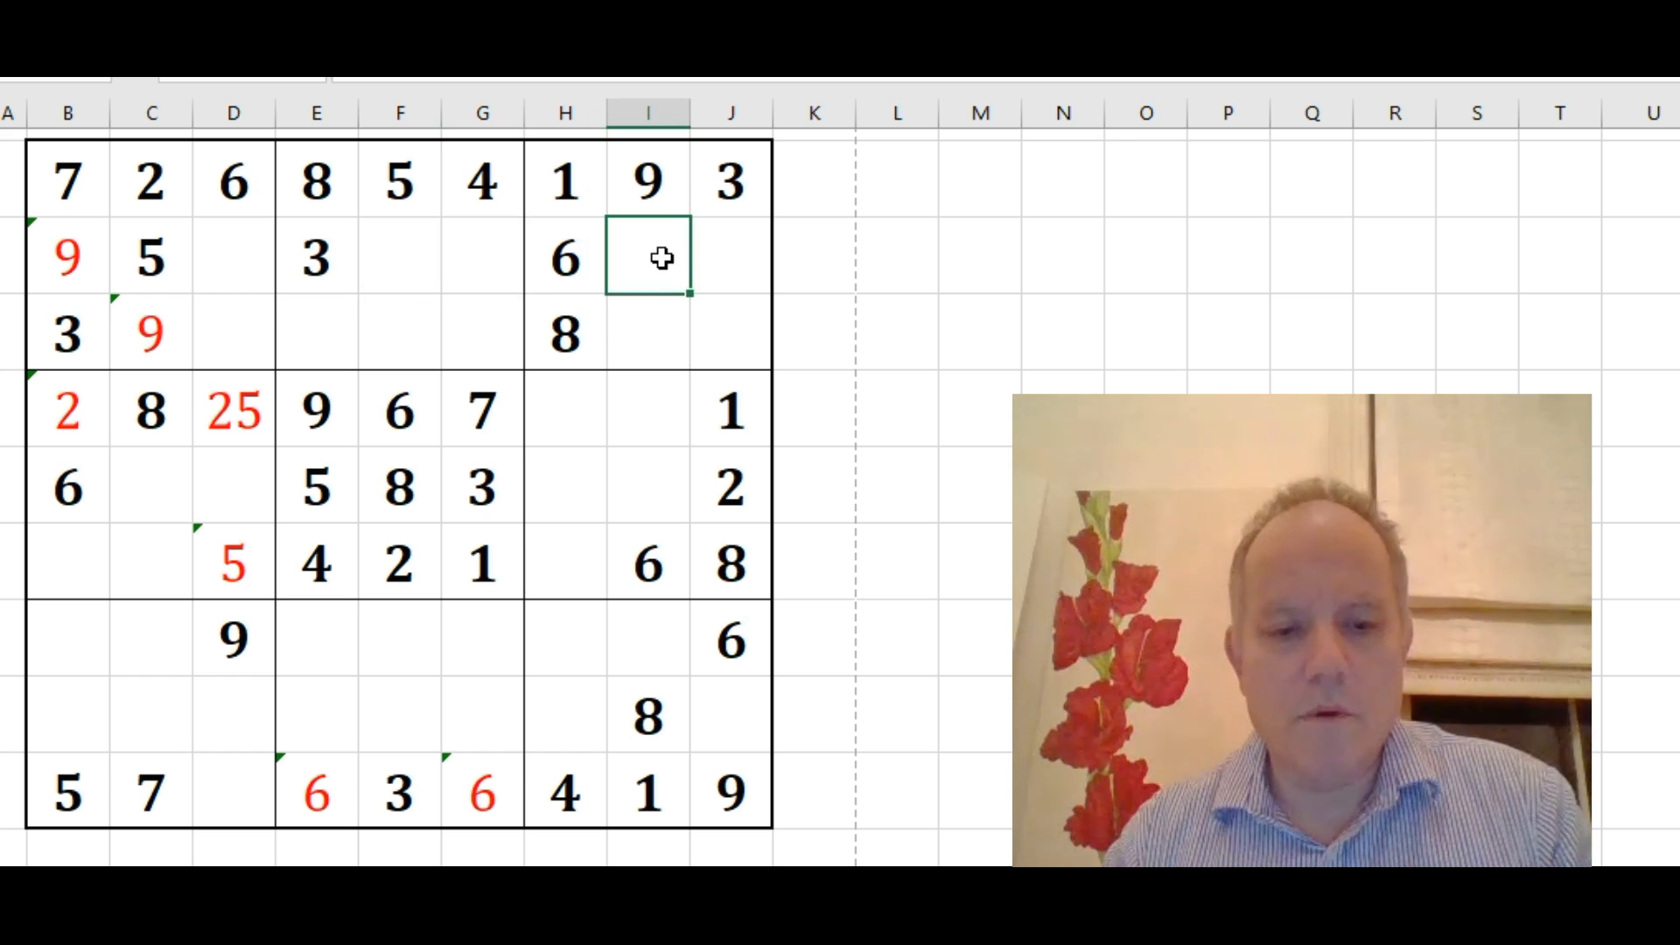
{"action": "type", "text": "2"}
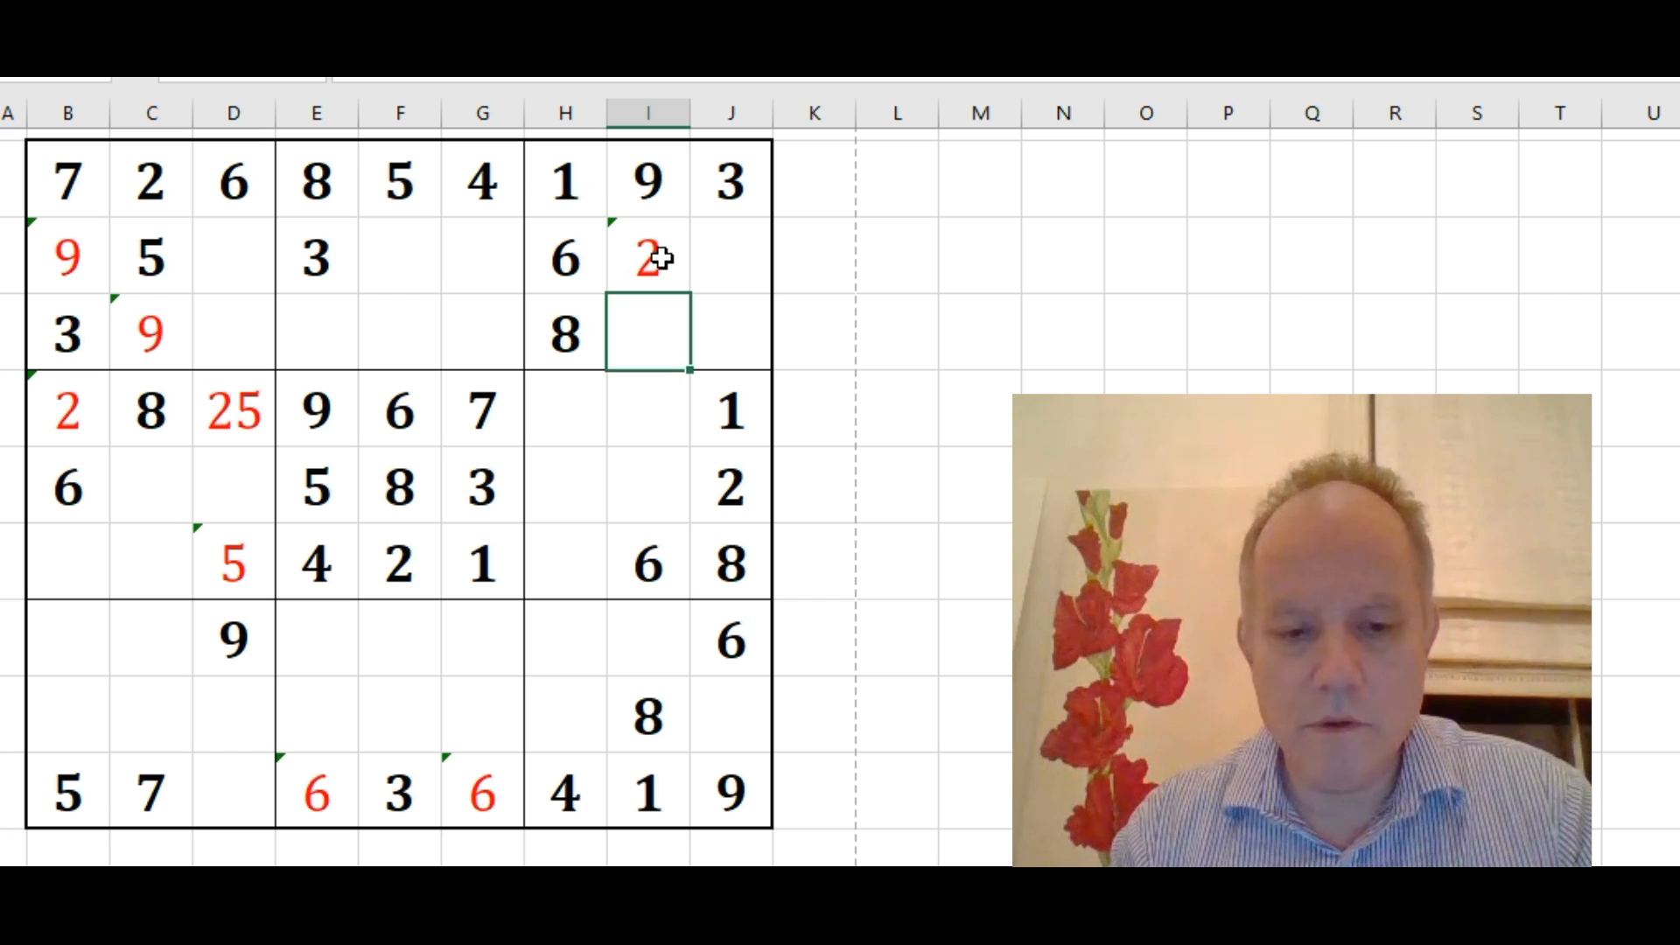
{"action": "type", "text": "25"}
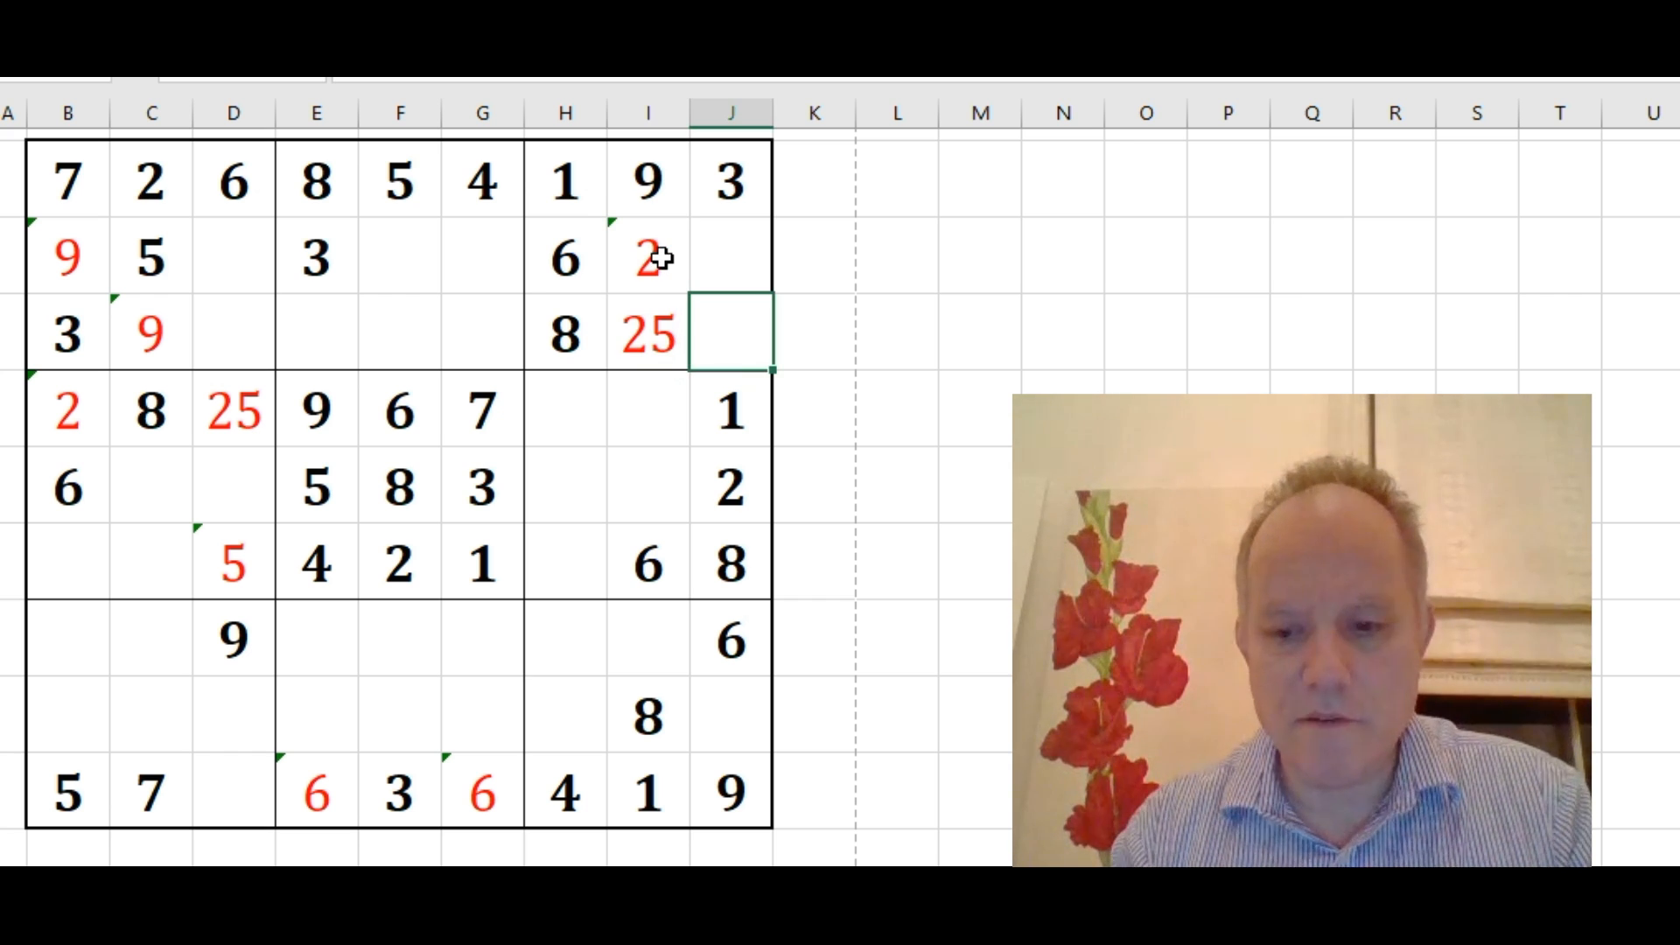
{"action": "type", "text": "'5"}
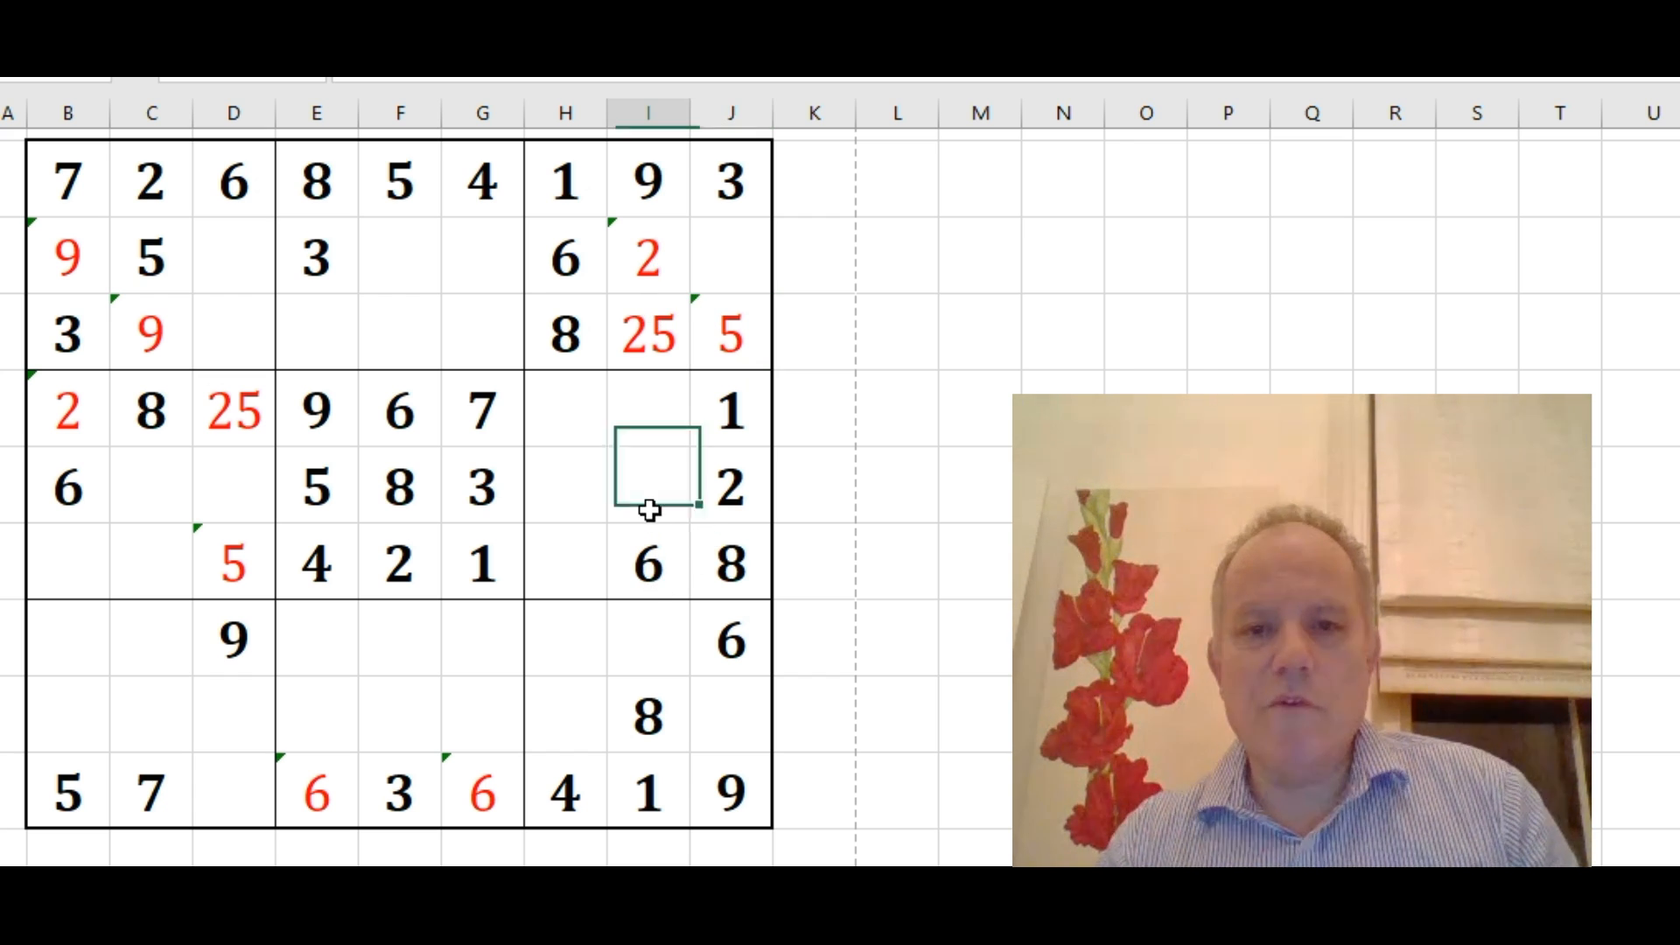
{"action": "type", "text": "4"}
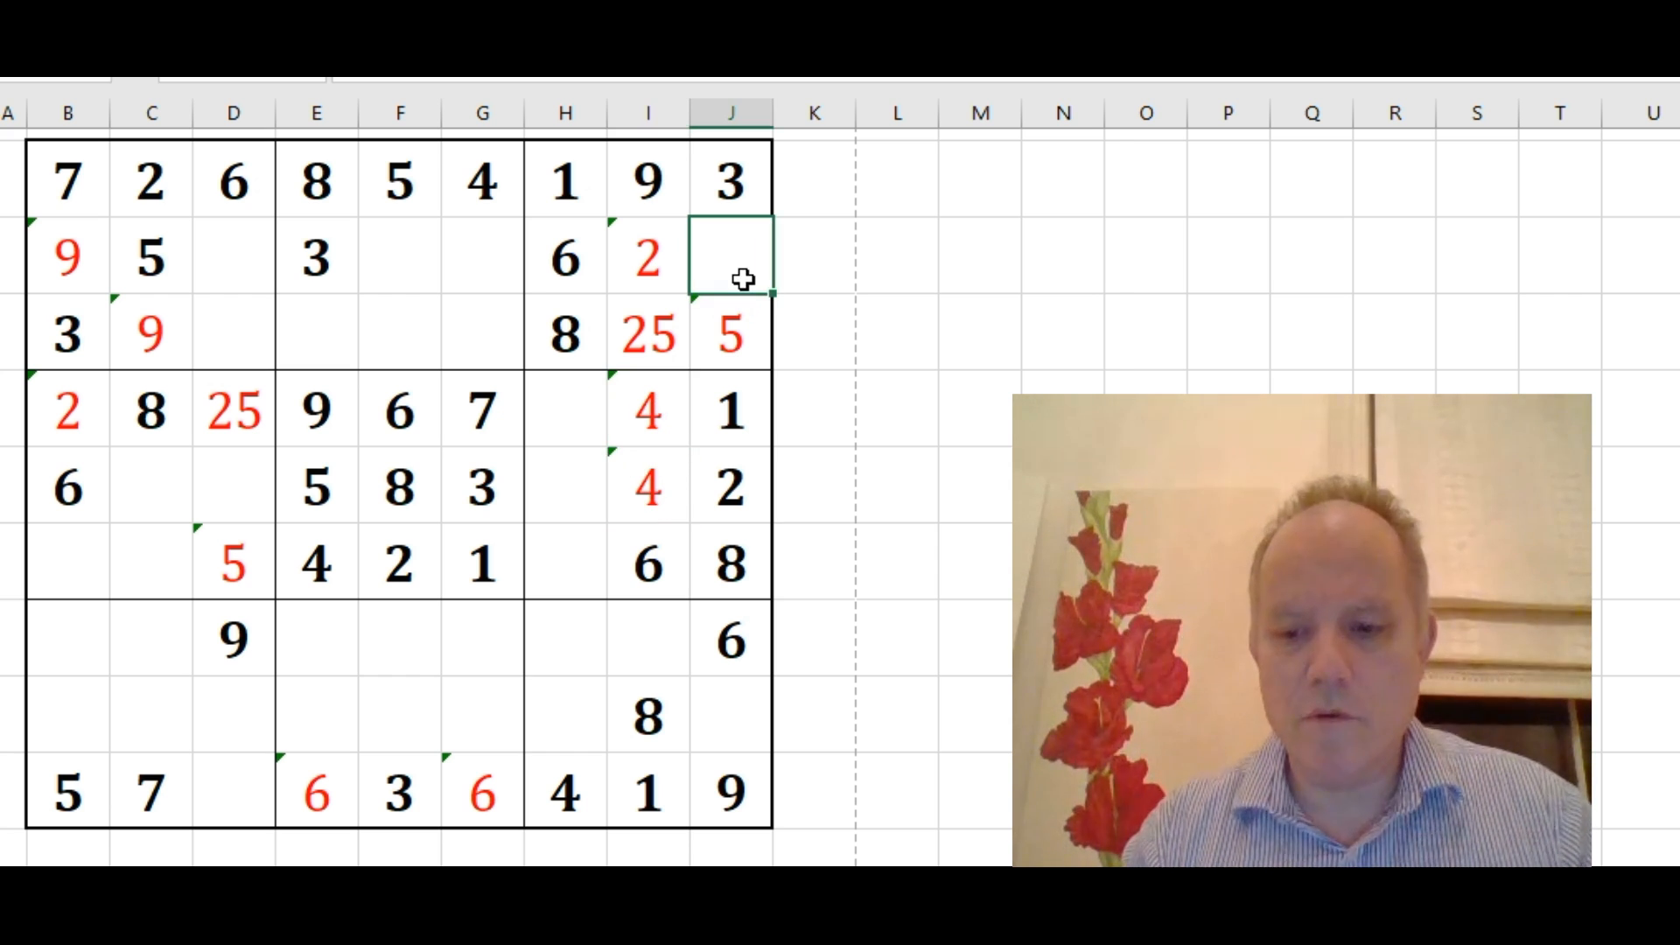
{"action": "type", "text": "4"}
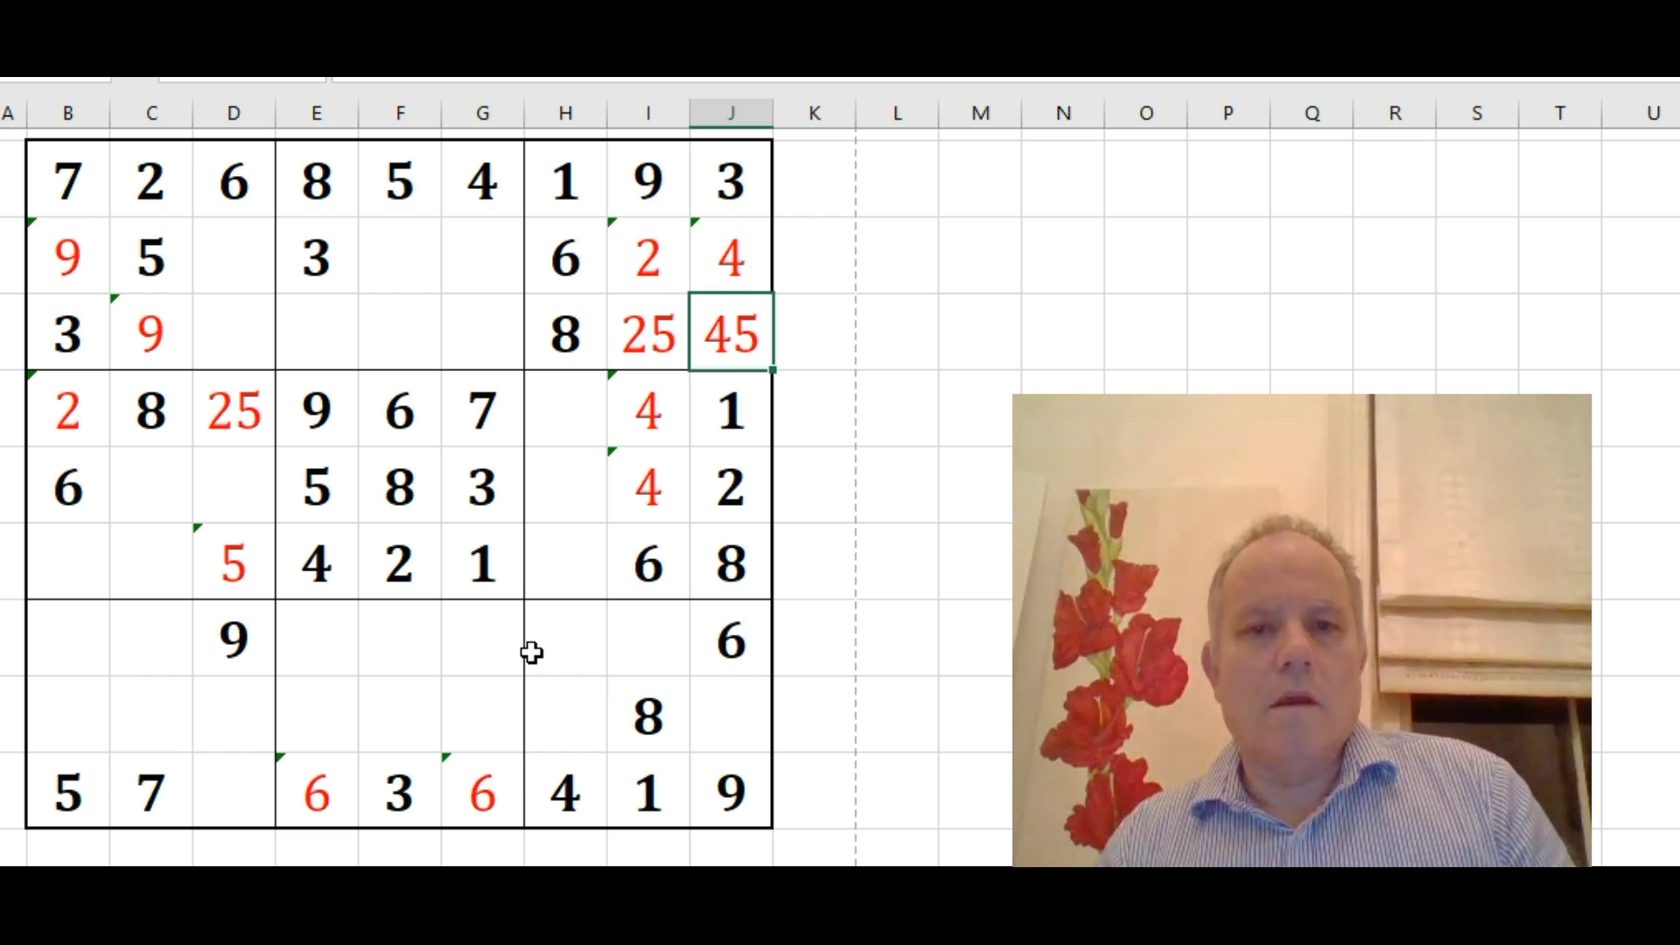
Enter a red 4 note in F8 and 8 candidates in B7 and B2
{"action": "left_click", "coordinate": [400, 635]}
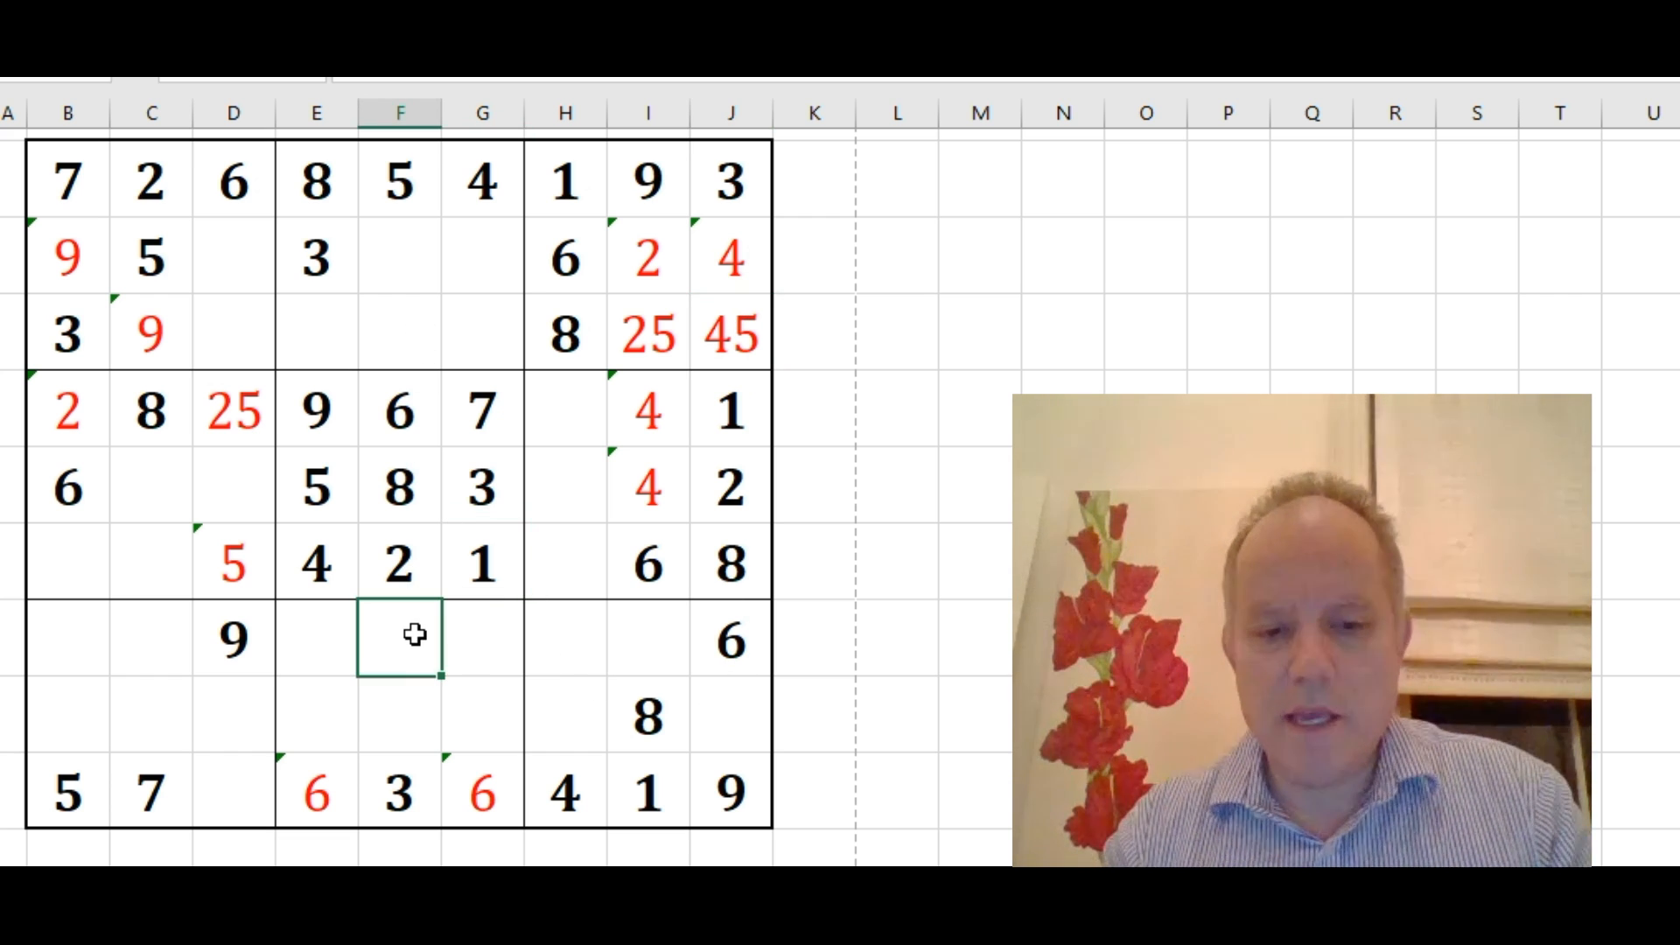
{"action": "type", "text": "'4"}
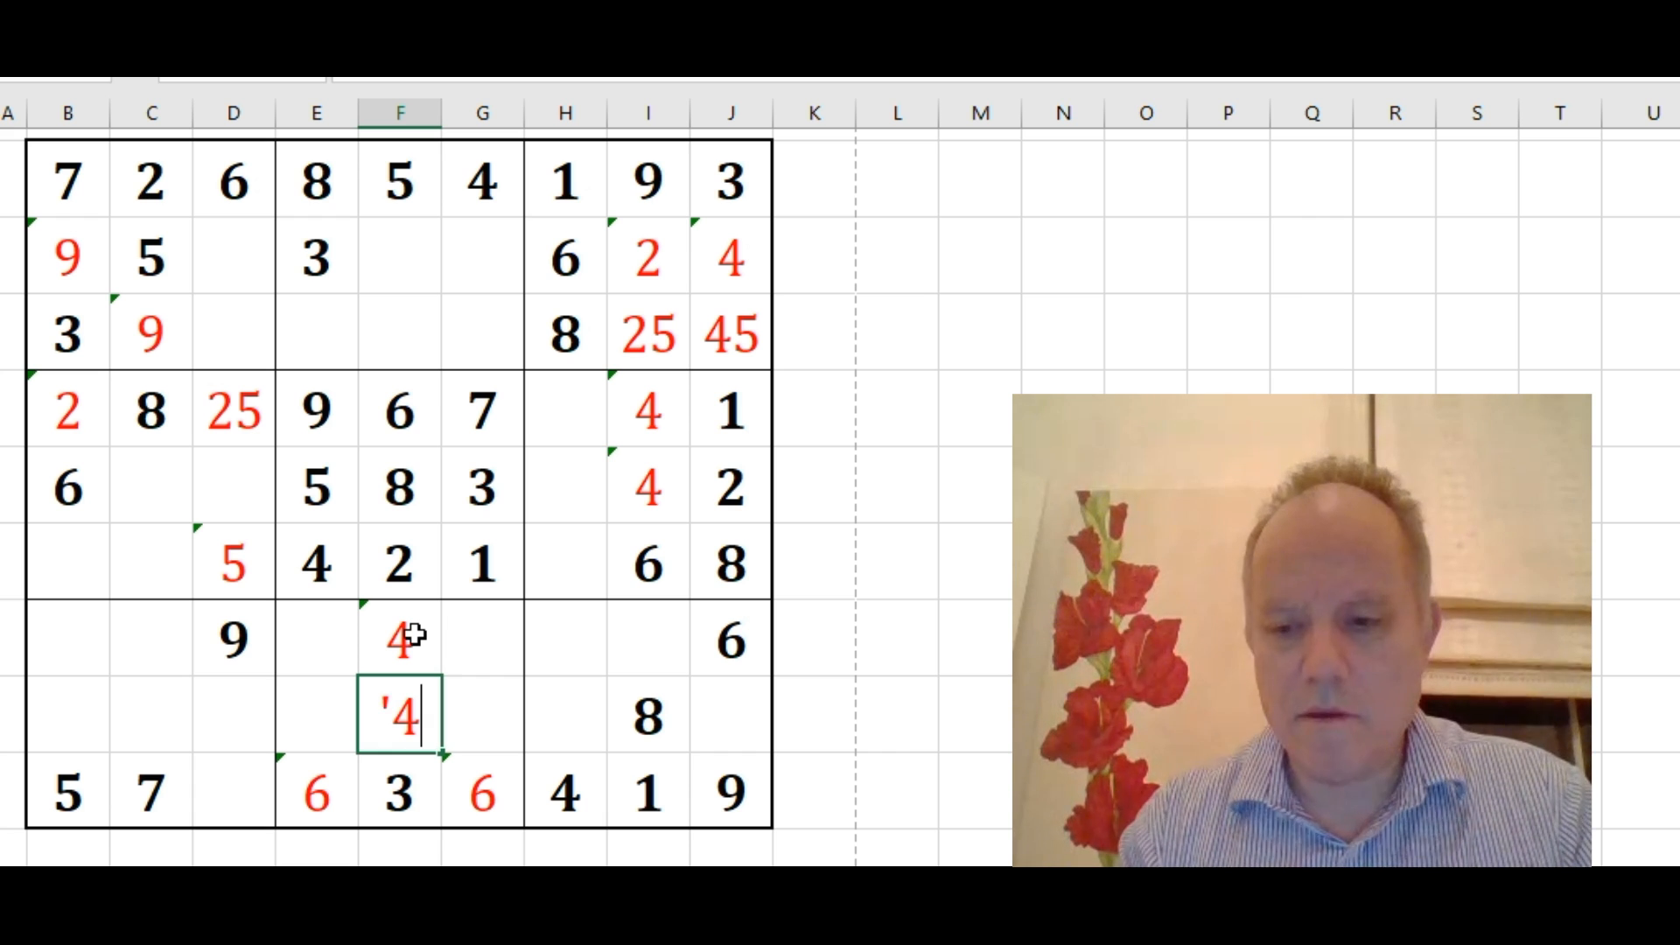
{"action": "key", "text": "Enter"}
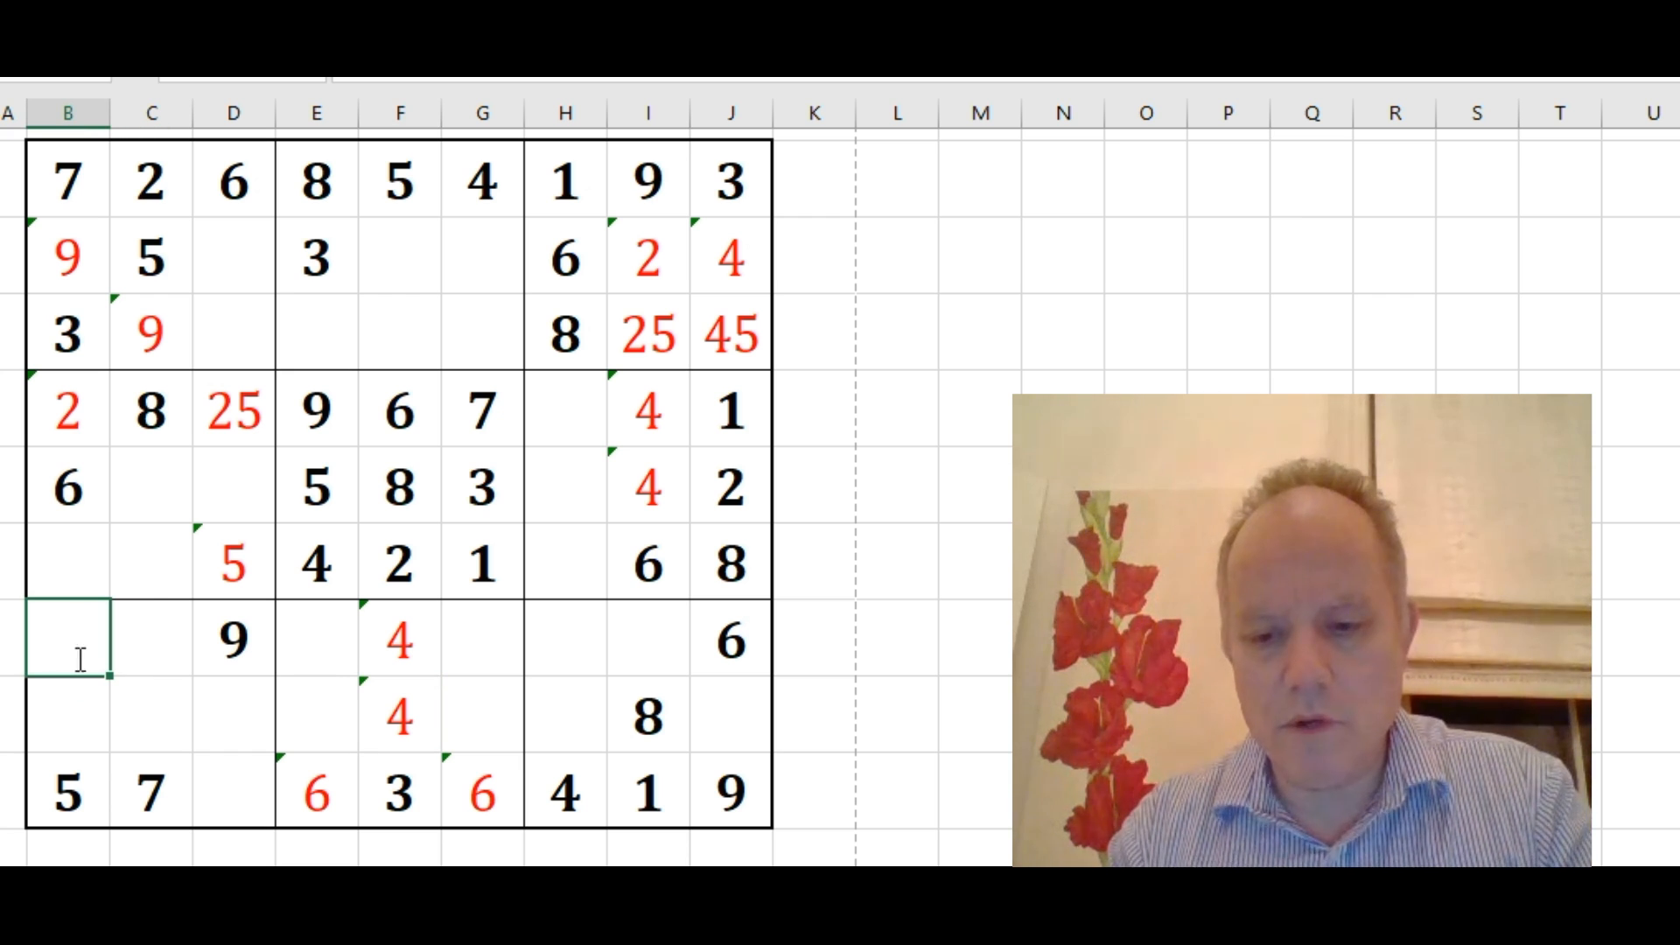
{"action": "type", "text": "8"}
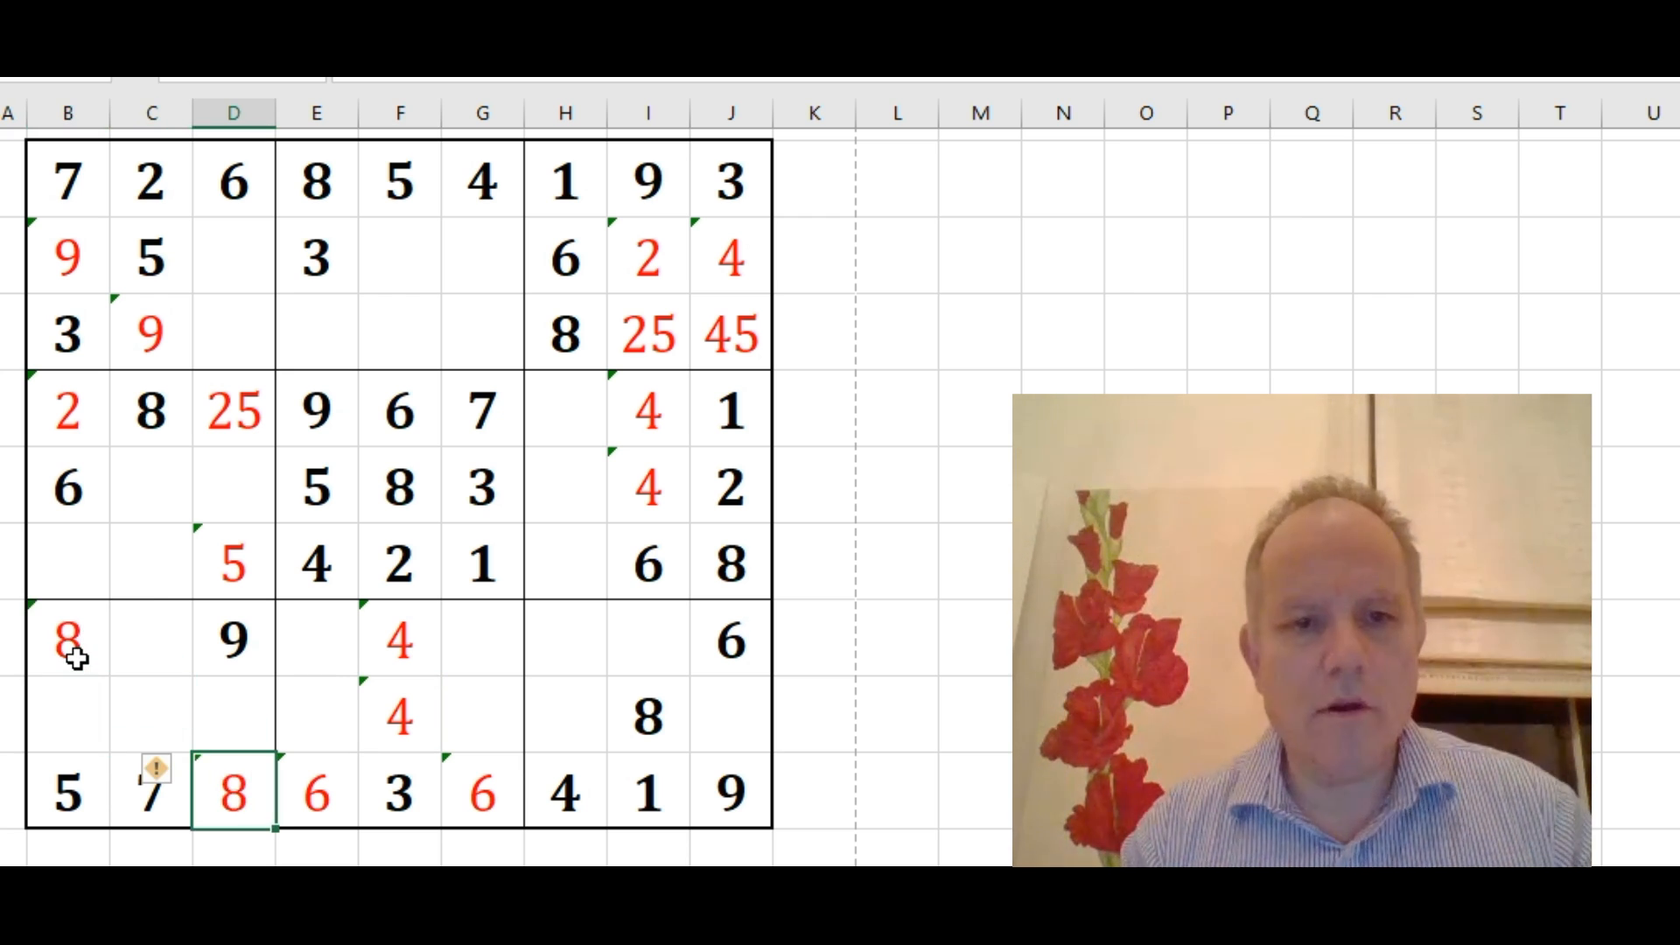
{"action": "left_click", "coordinate": [150, 412]}
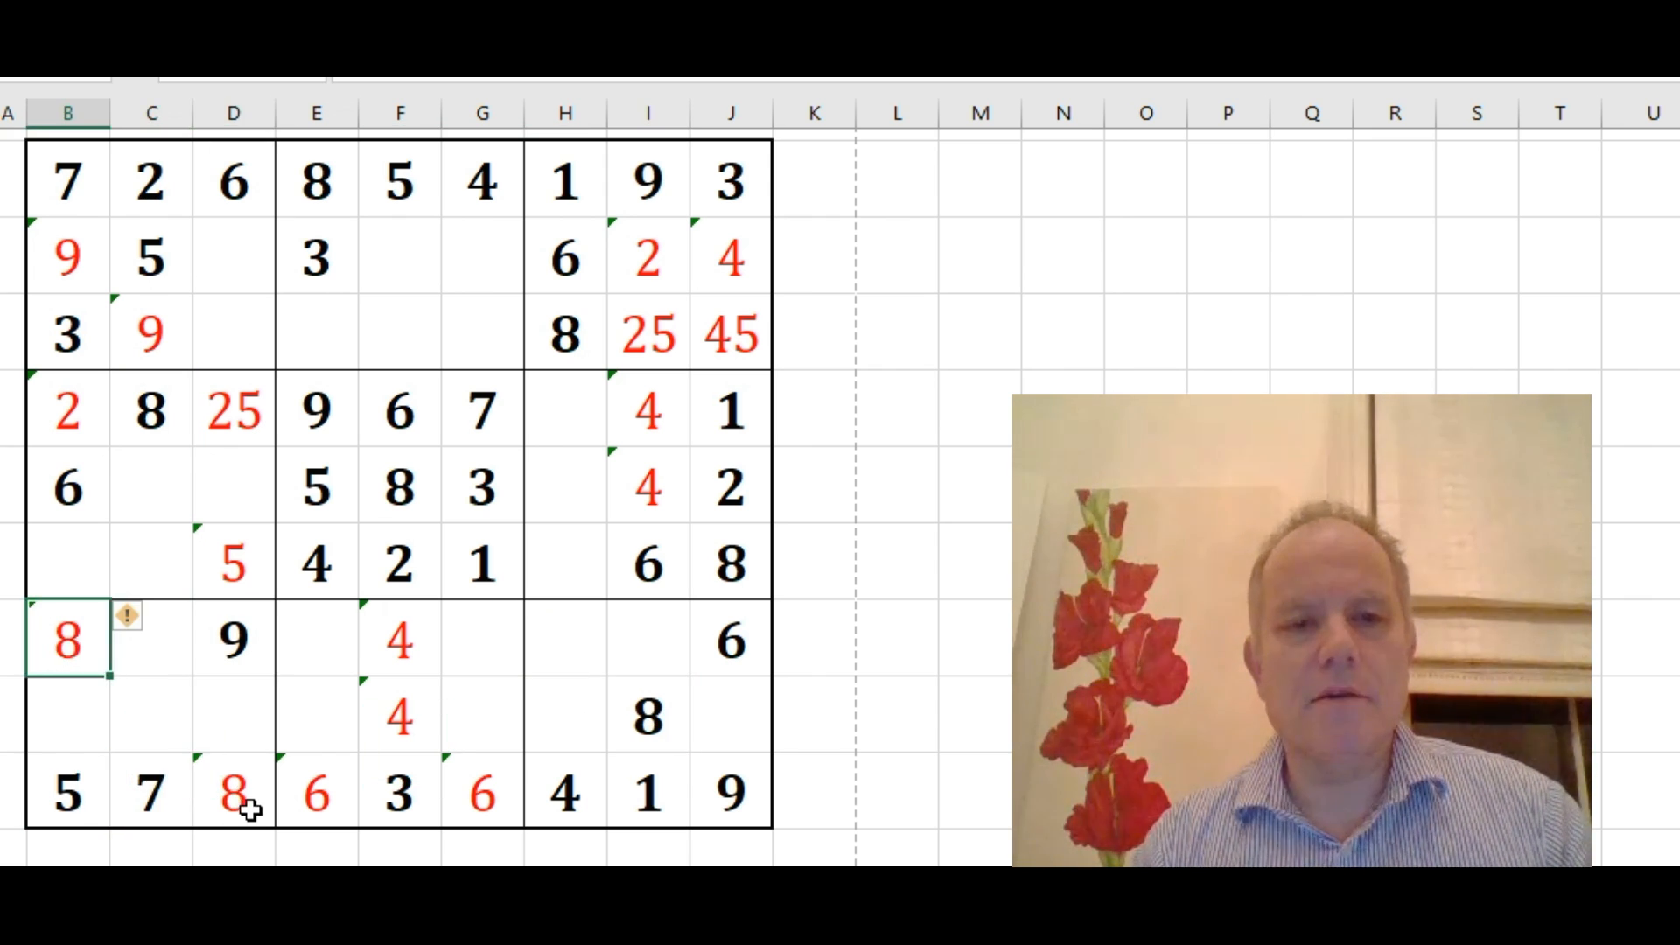
{"action": "left_click", "coordinate": [234, 793]}
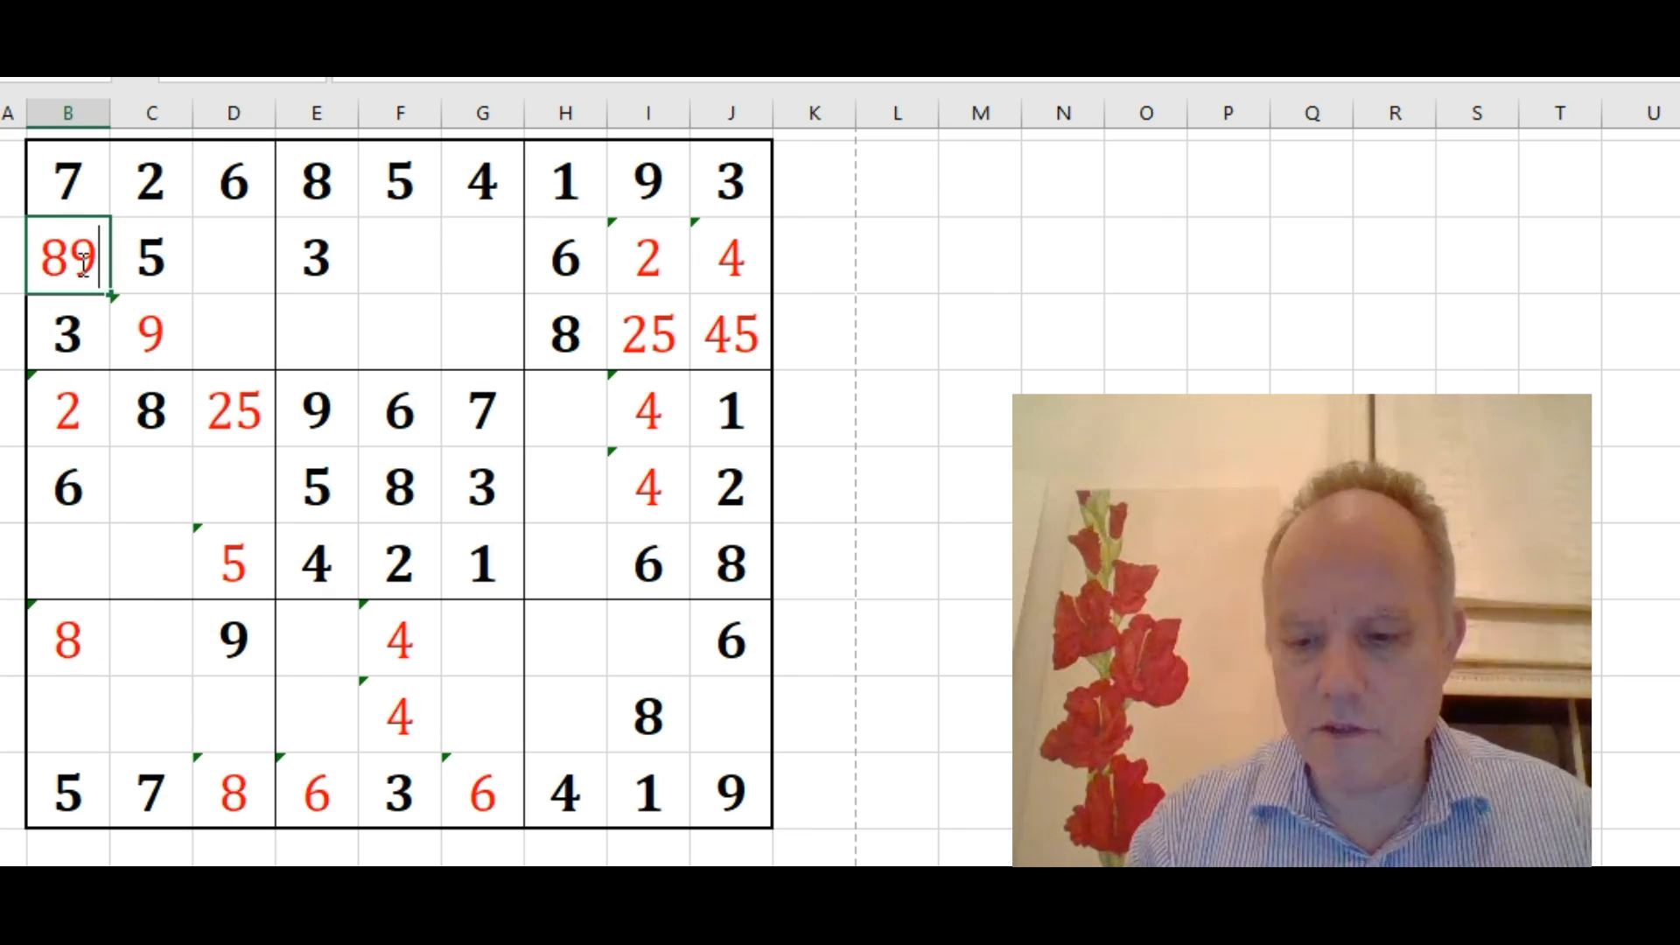
{"action": "type", "text": "8"}
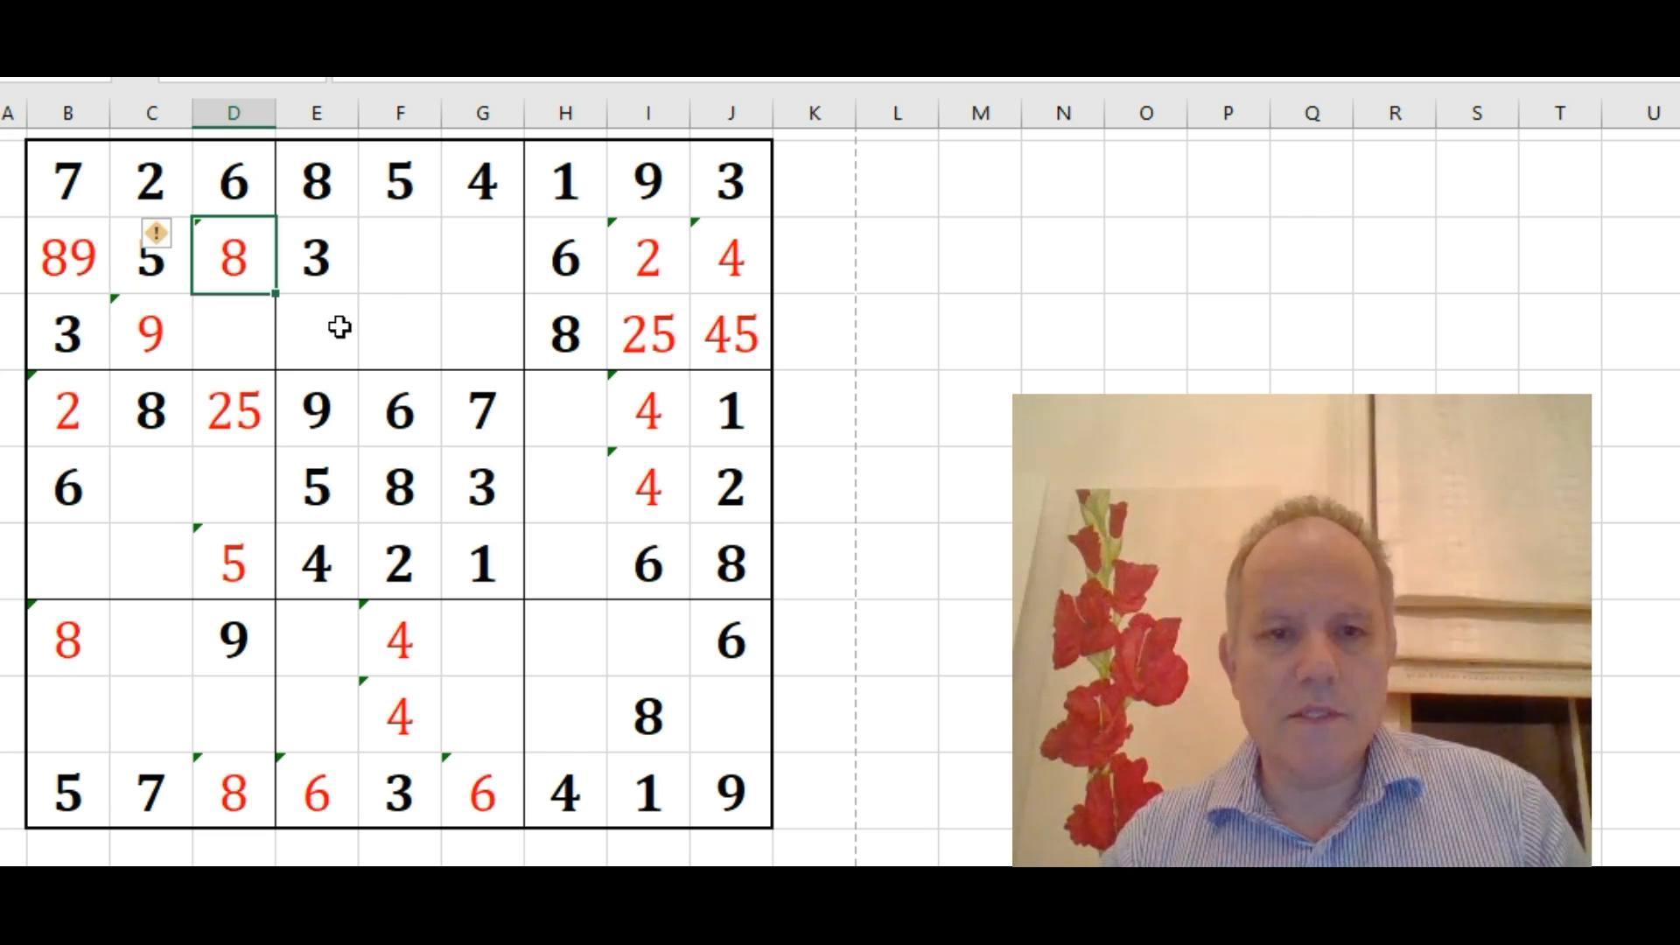
Add 6 in G3, red 9s in H5 and H6, and extend F8's note to 49
{"action": "left_click", "coordinate": [481, 335]}
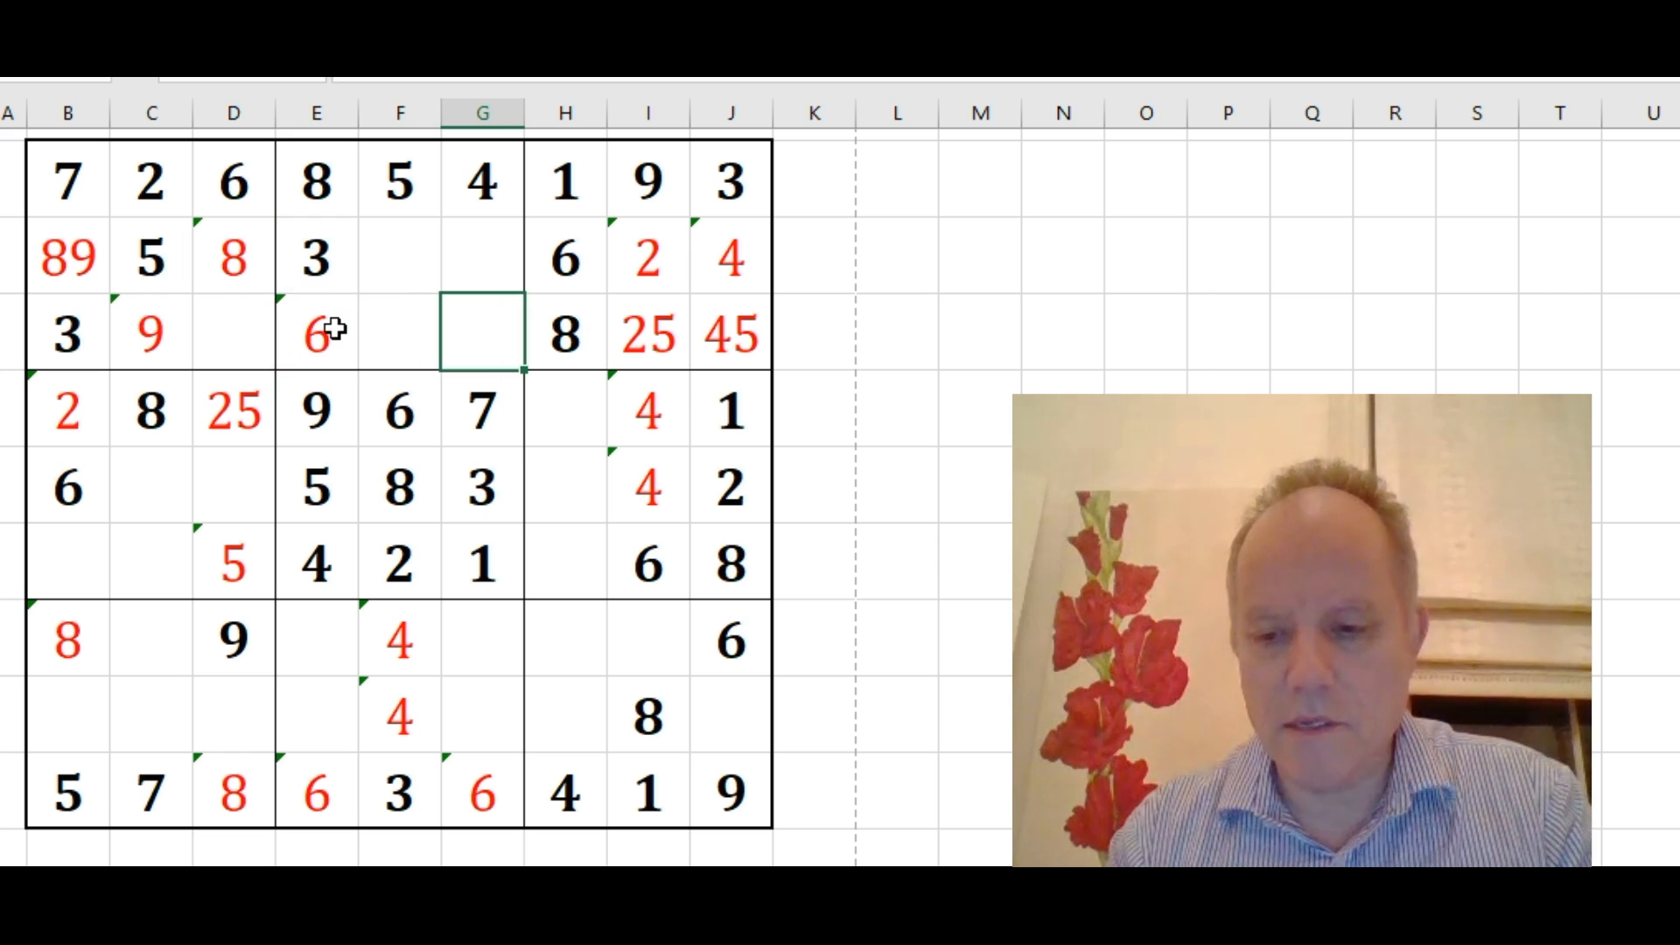
{"action": "type", "text": "6"}
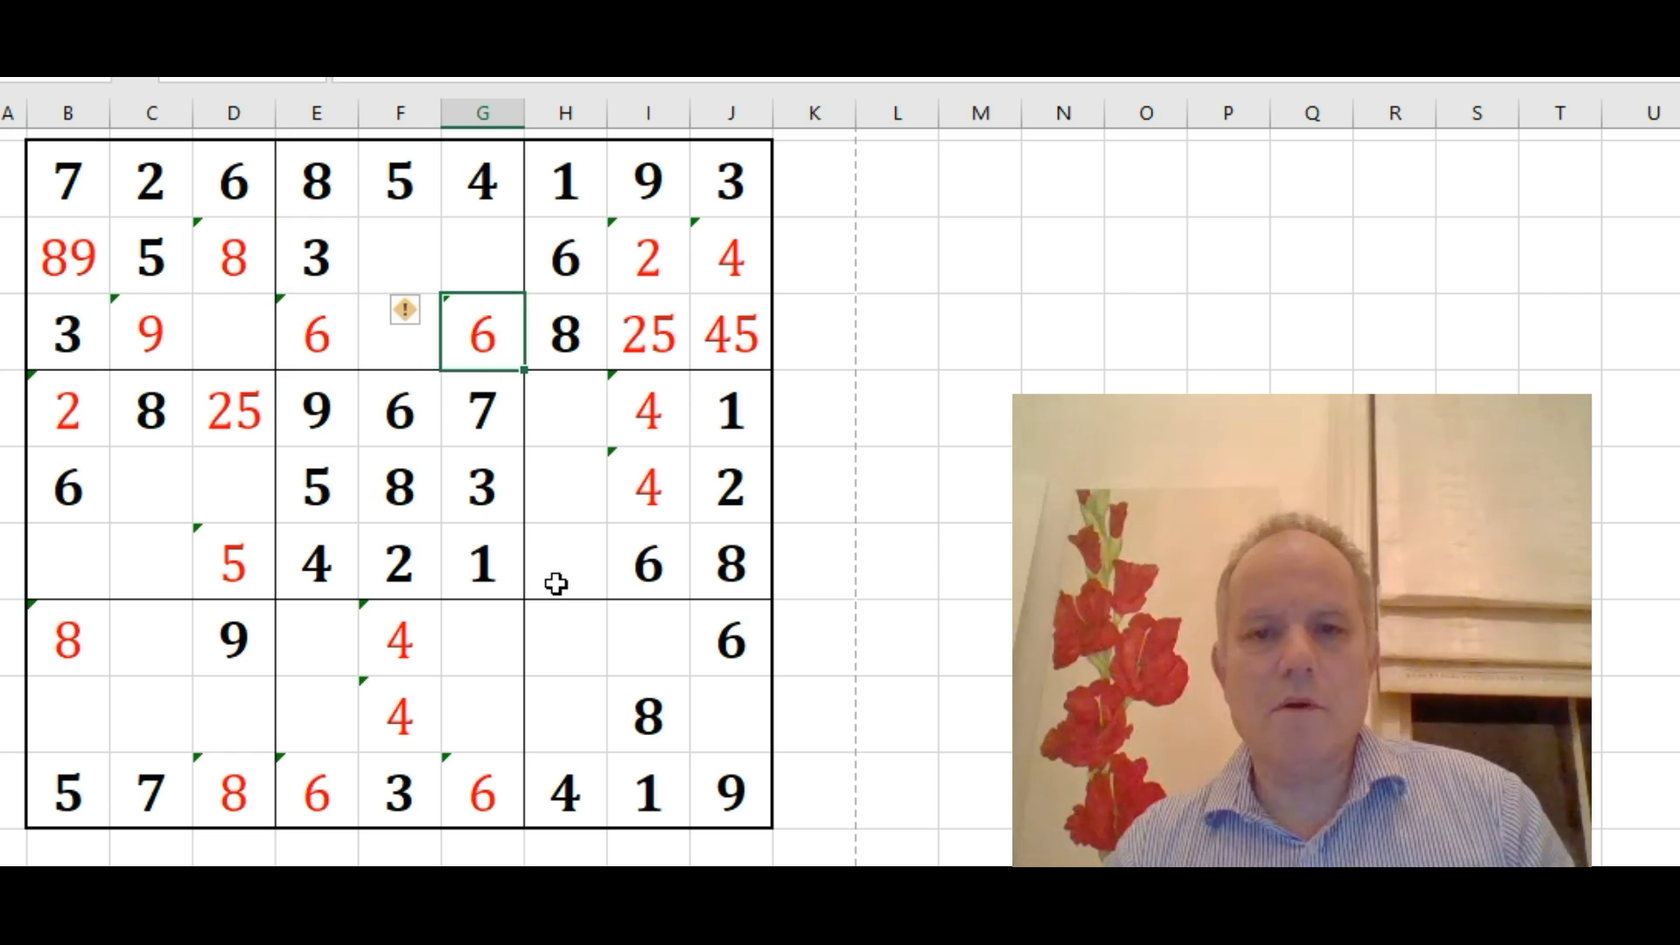
{"action": "left_click", "coordinate": [564, 490]}
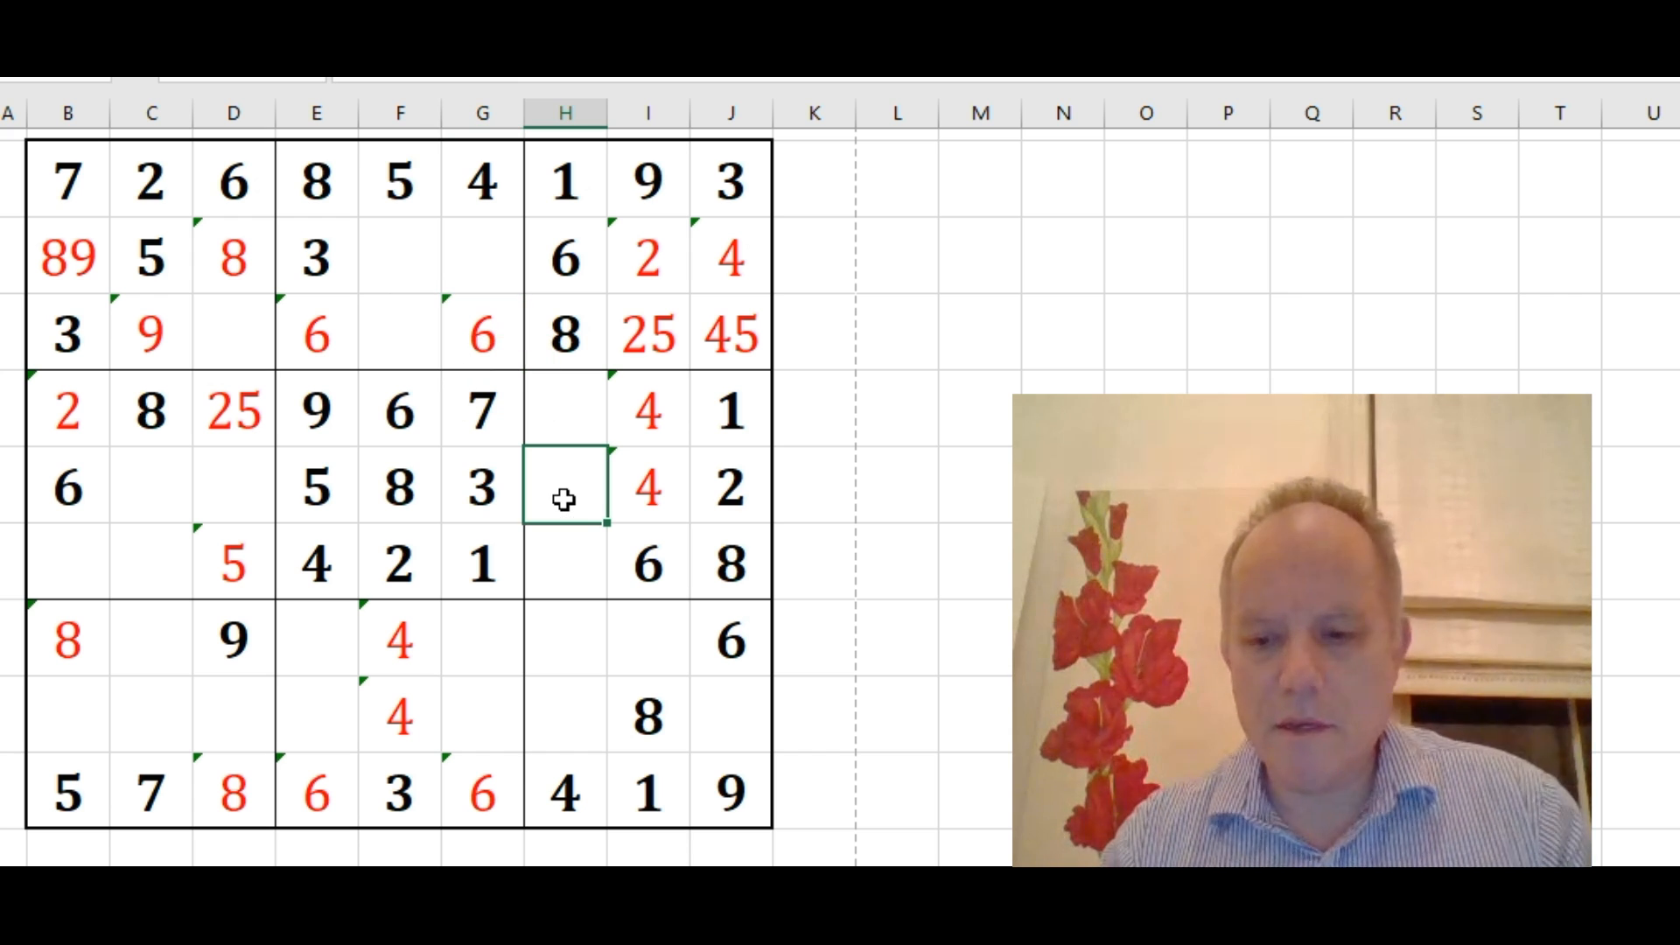
{"action": "type", "text": "9"}
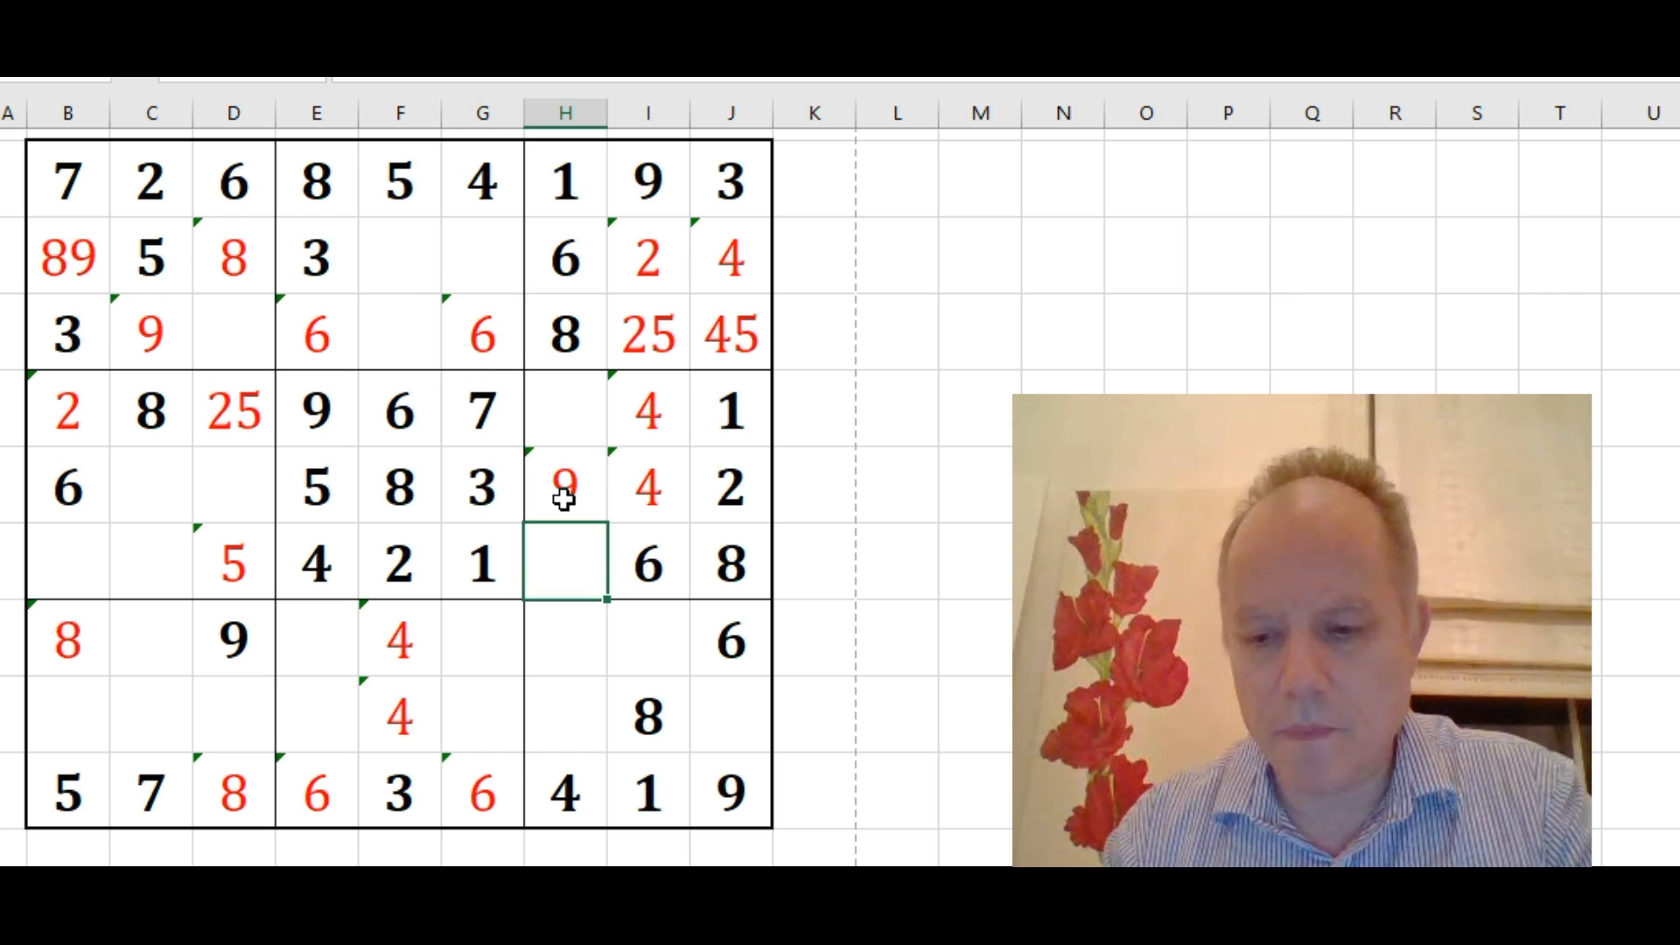
{"action": "type", "text": "9"}
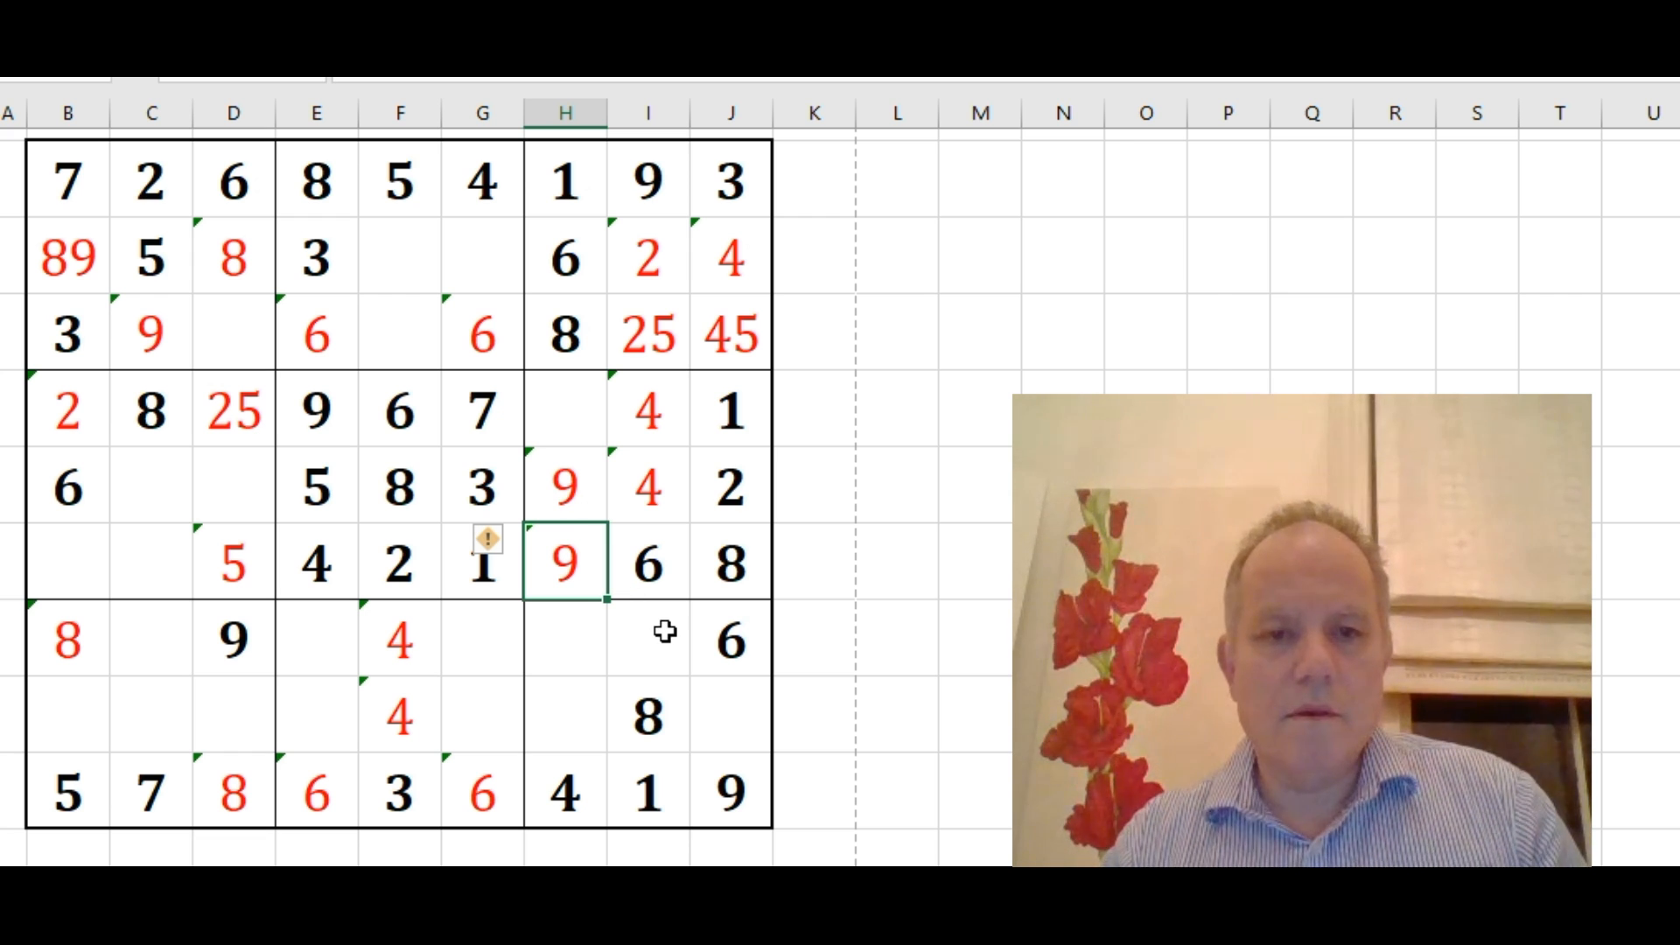
{"action": "left_click", "coordinate": [400, 716]}
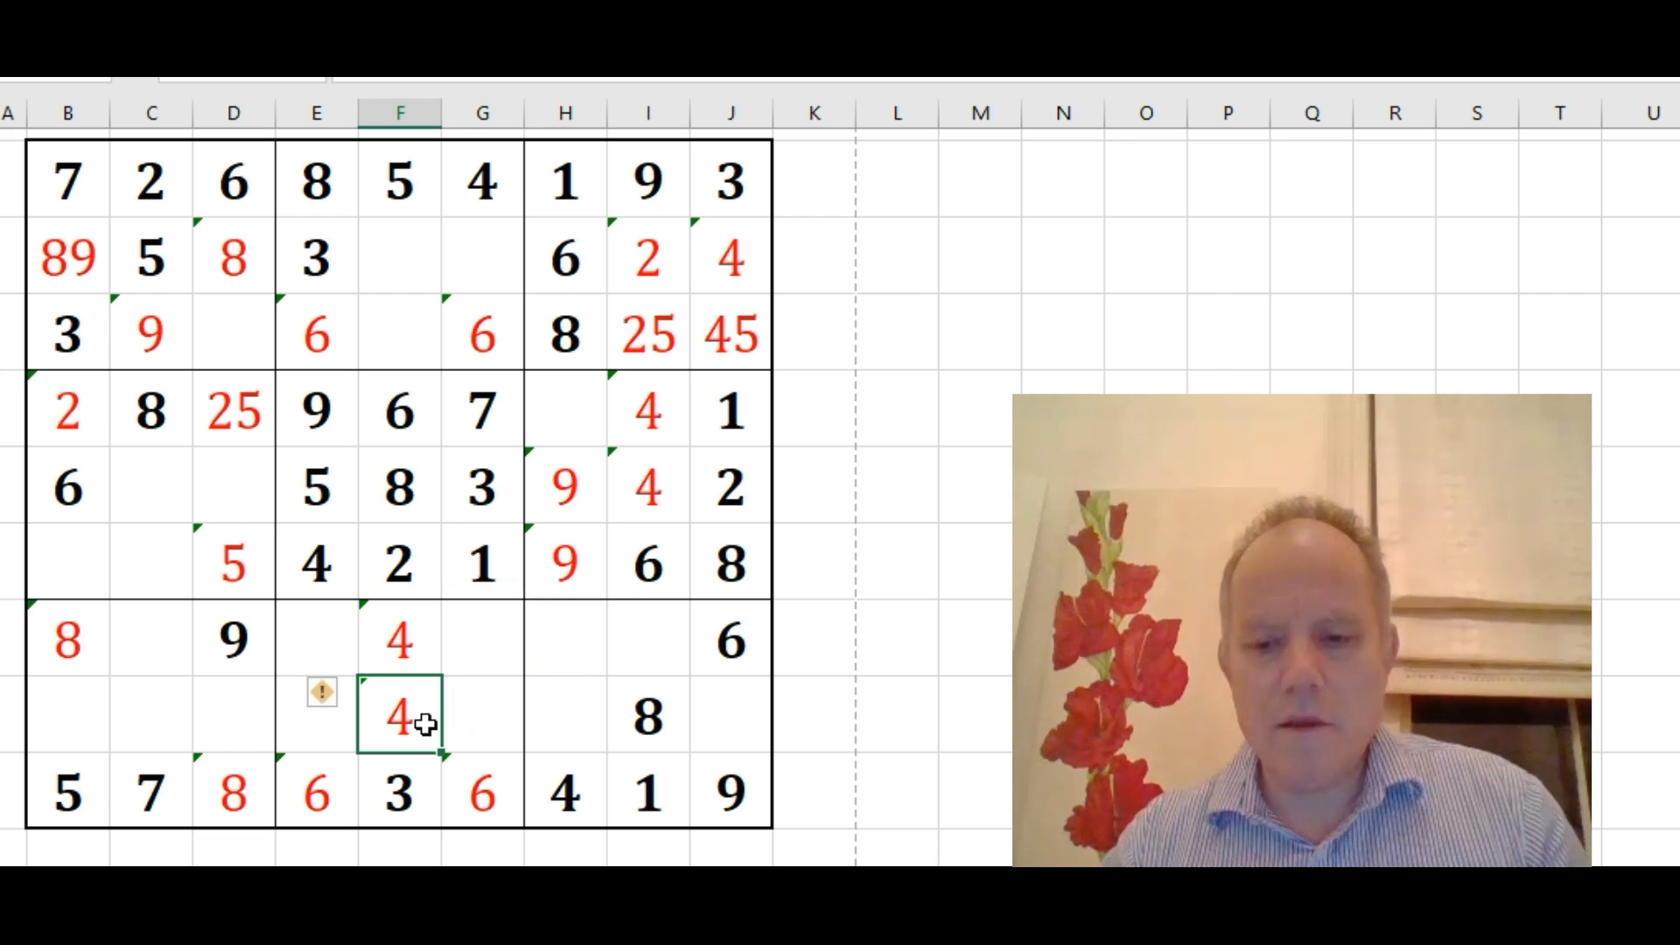
{"action": "type", "text": "9"}
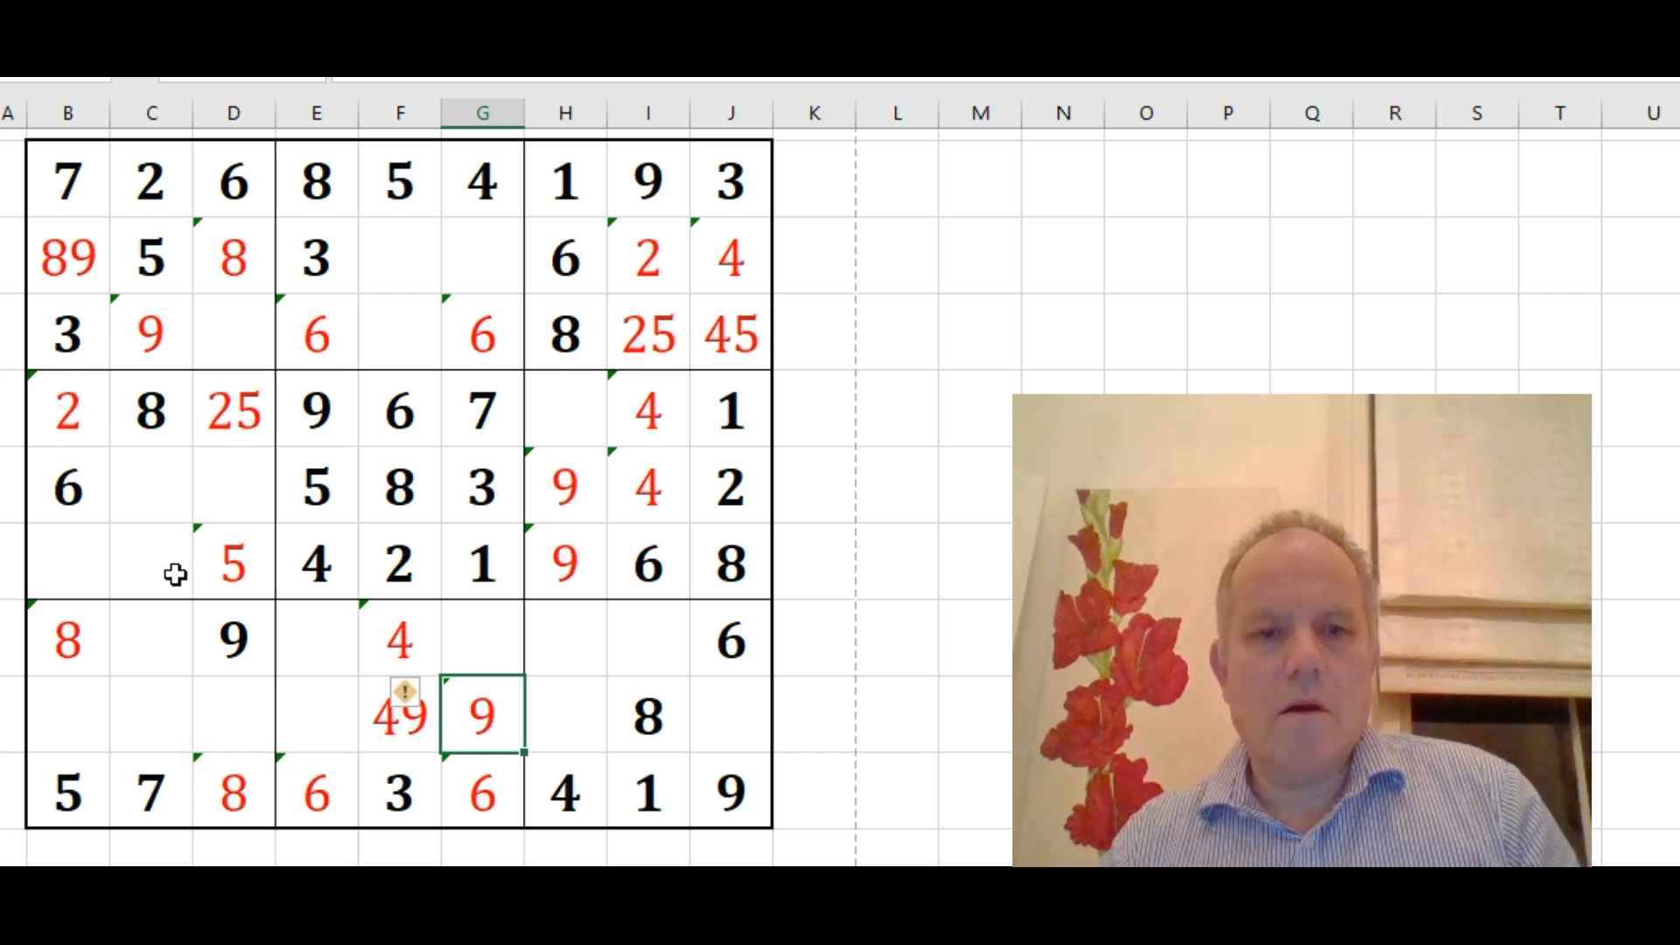
{"action": "left_click", "coordinate": [151, 564]}
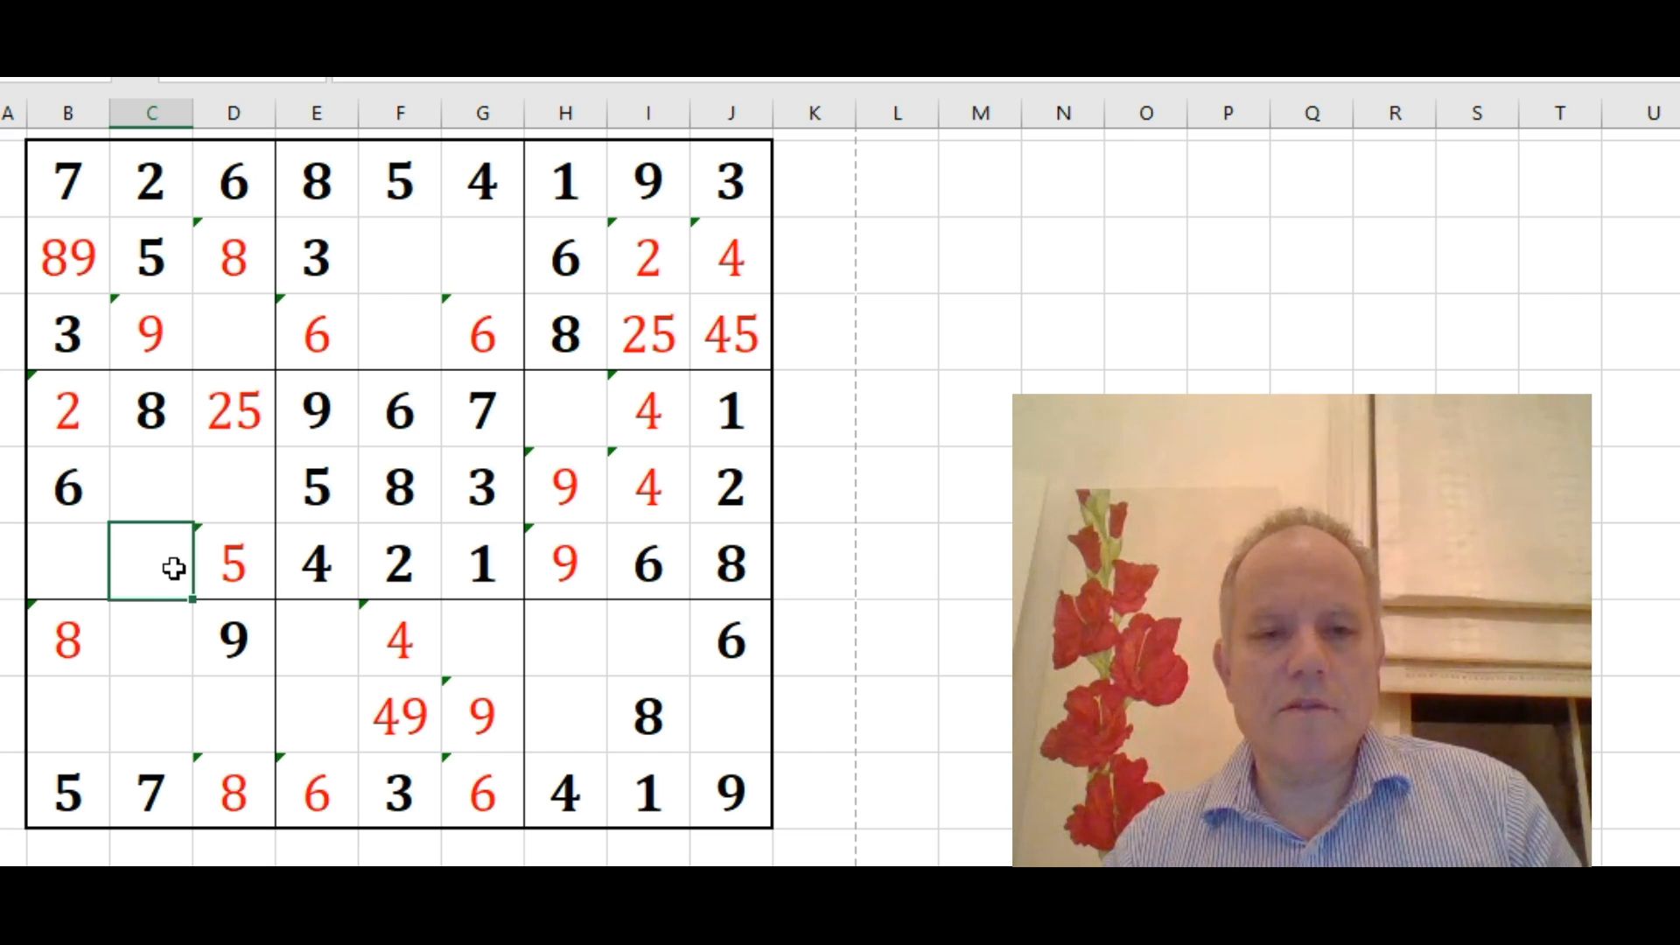
{"action": "left_click", "coordinate": [153, 640]}
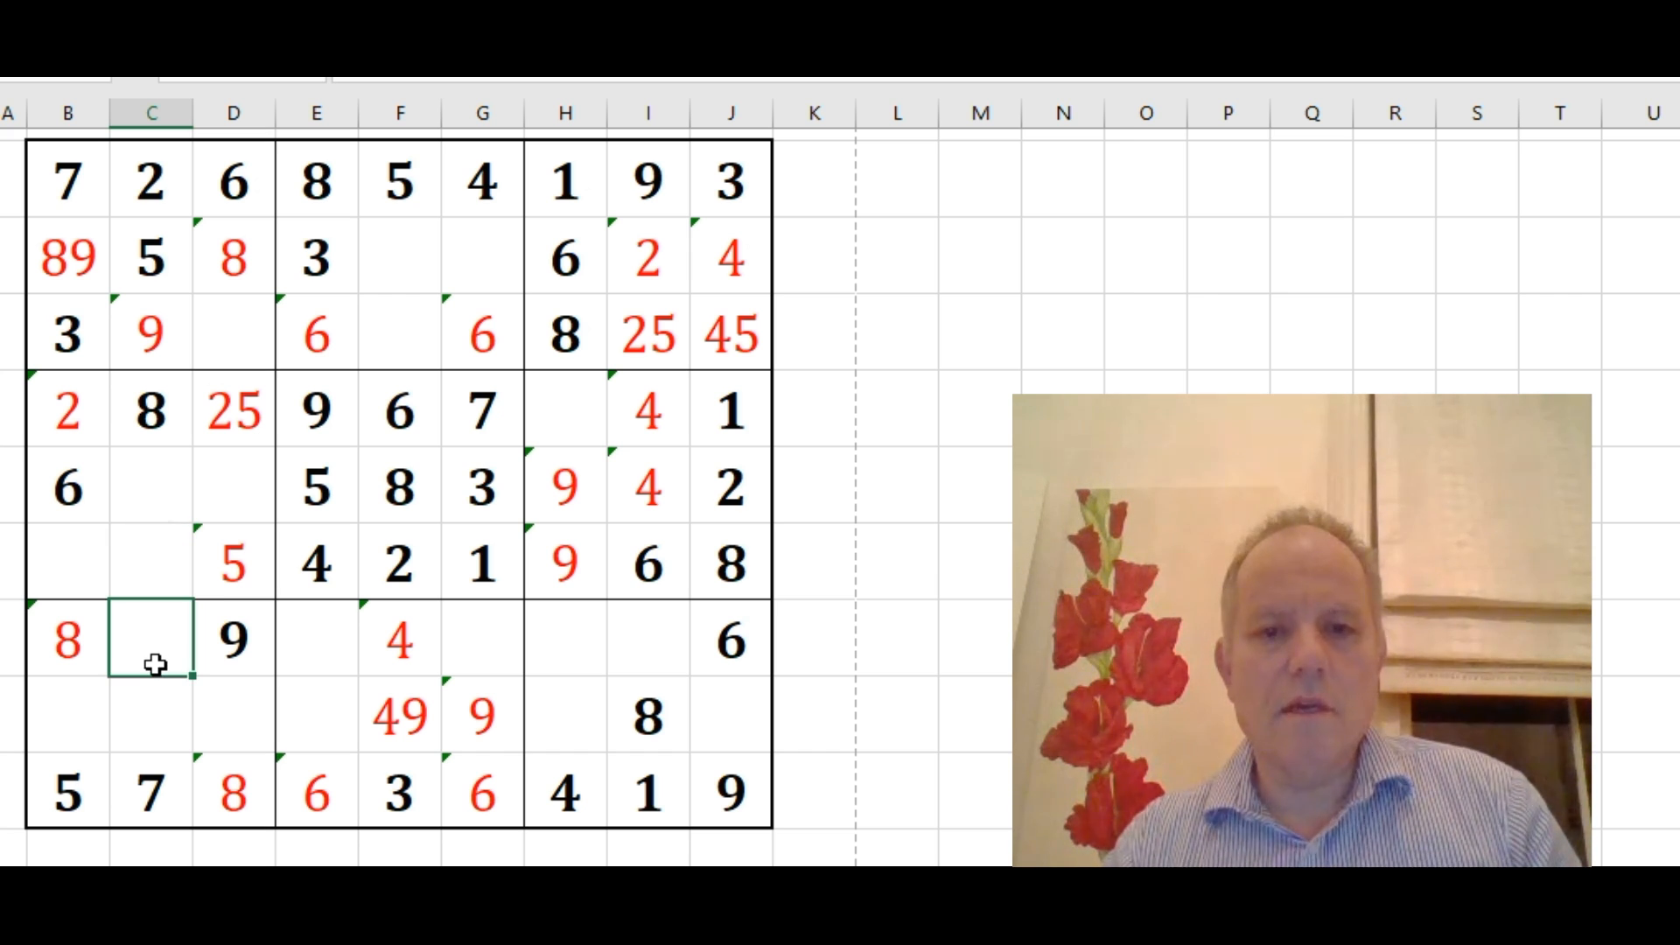
Enter the black 6 in cell C8 of the lower-left block
{"action": "type", "text": "6"}
{"action": "type", "text": "3"}
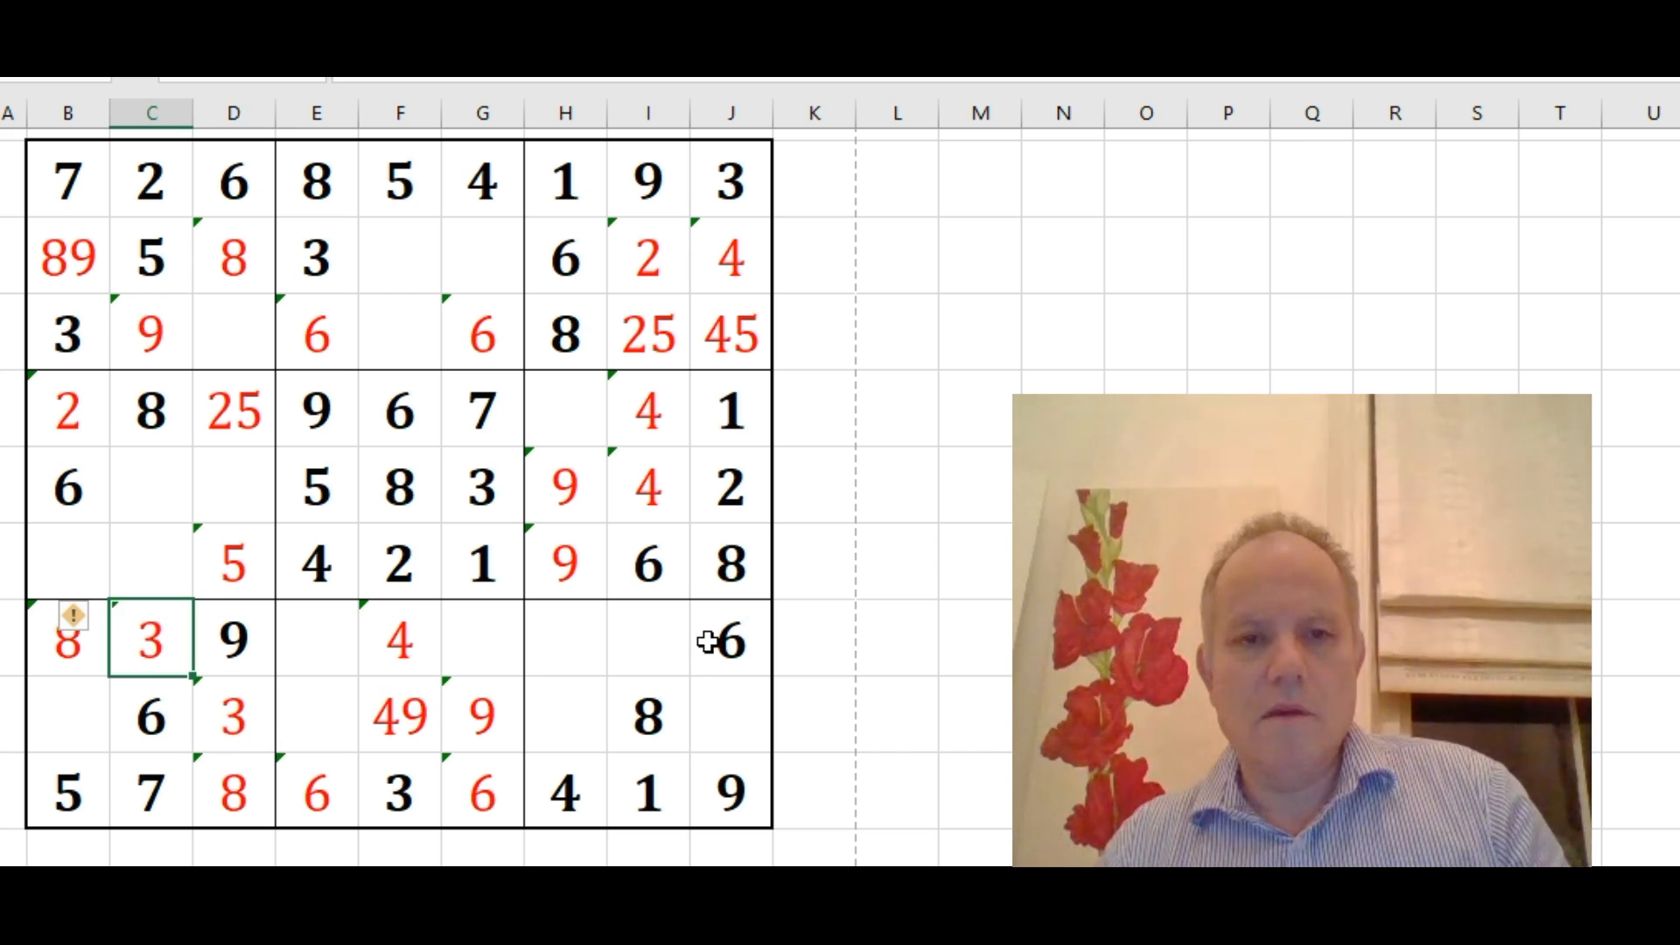
{"action": "mouse_move", "coordinate": [309, 691]}
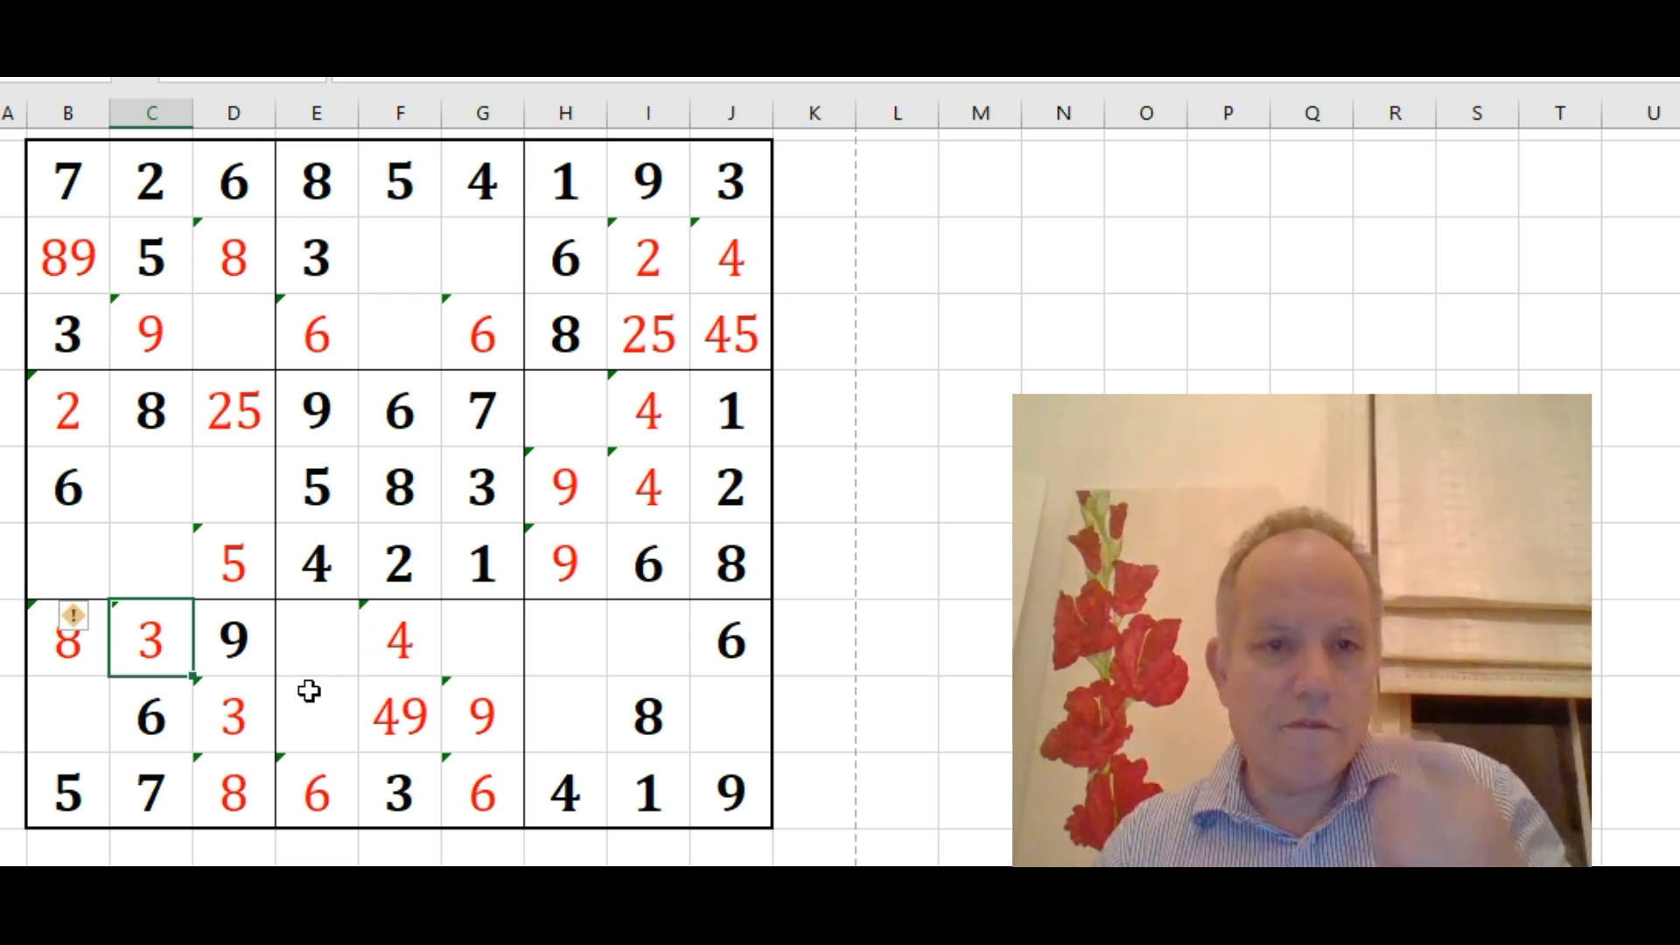
{"action": "mouse_move", "coordinate": [225, 566]}
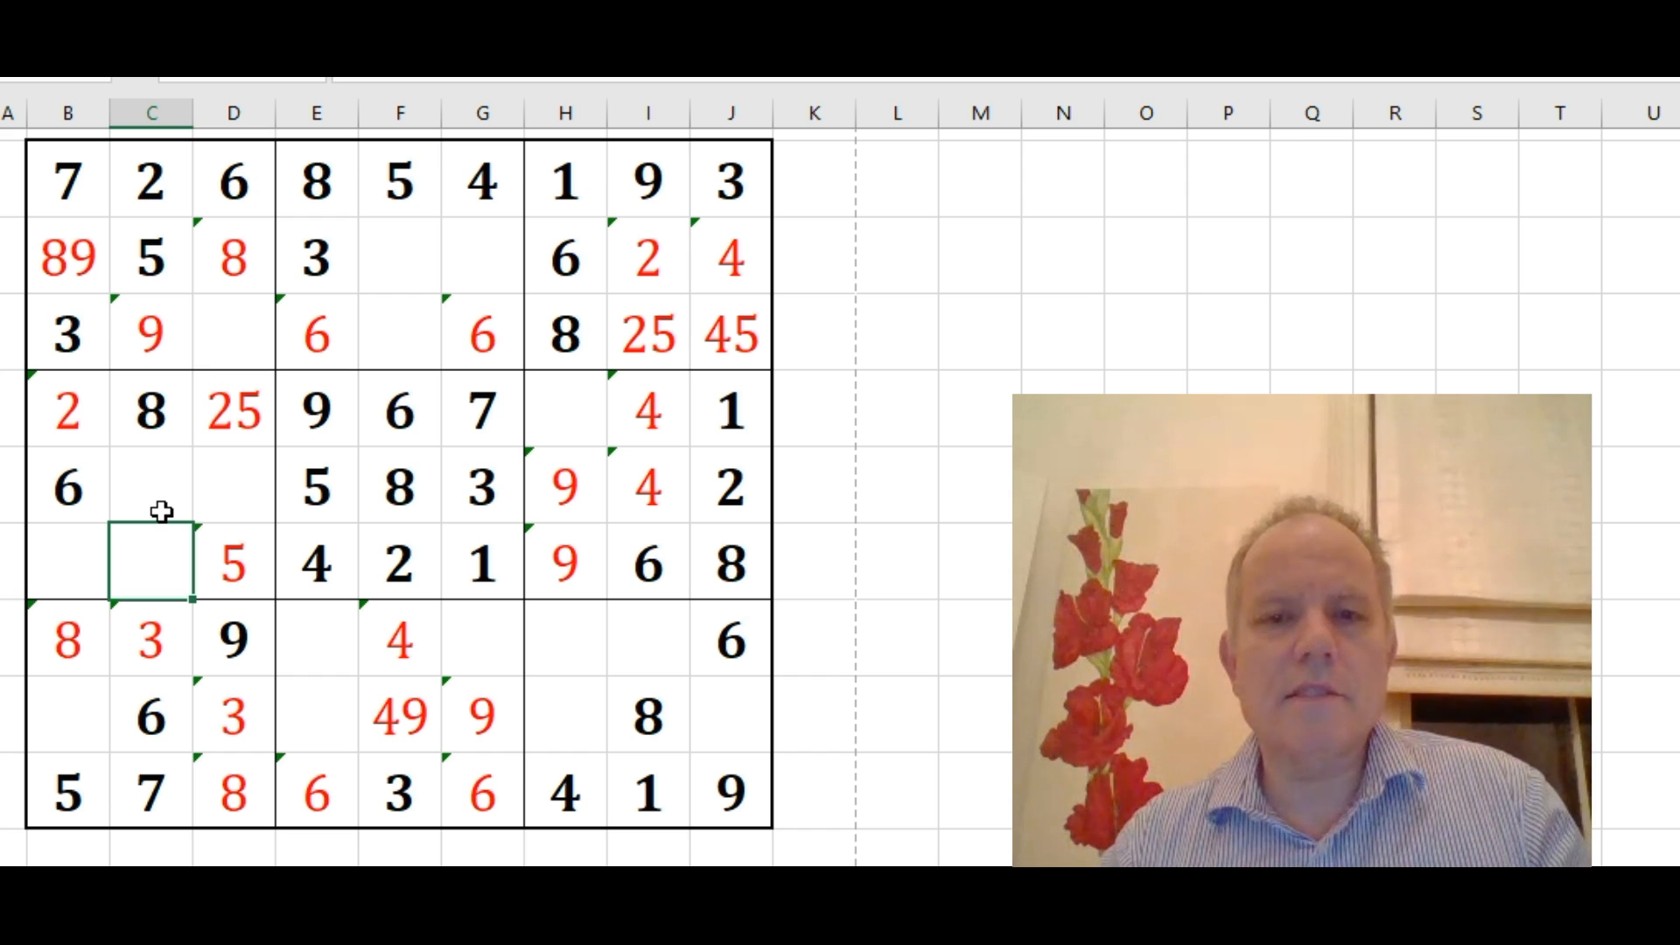
{"action": "mouse_move", "coordinate": [191, 492]}
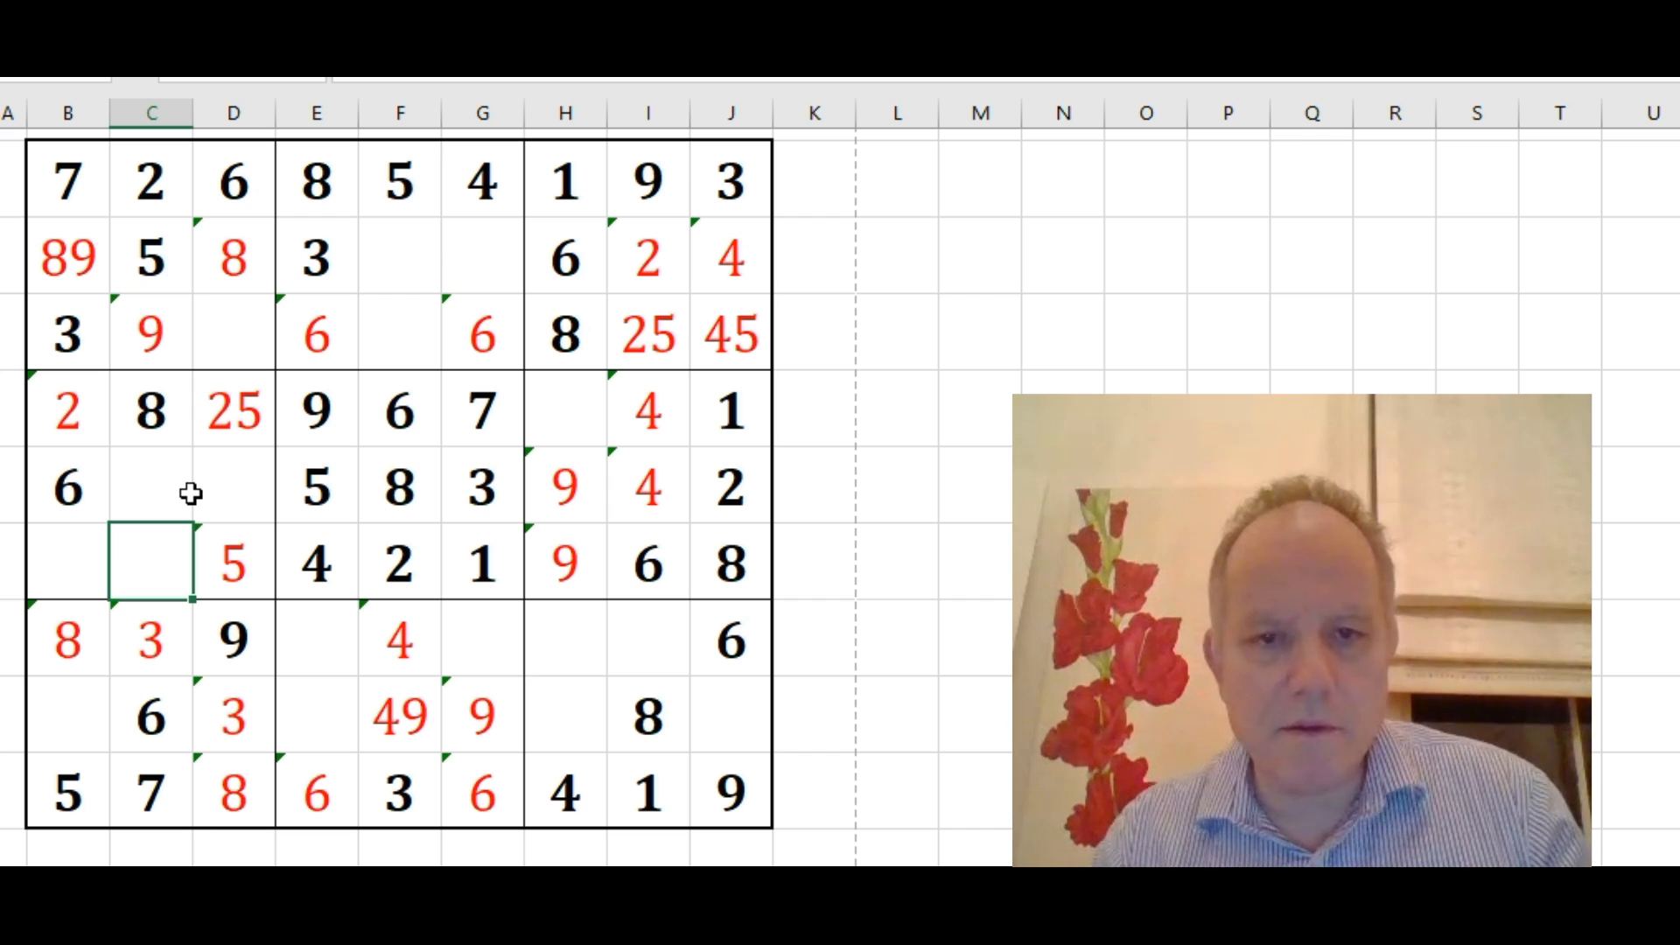
{"action": "mouse_move", "coordinate": [424, 477]}
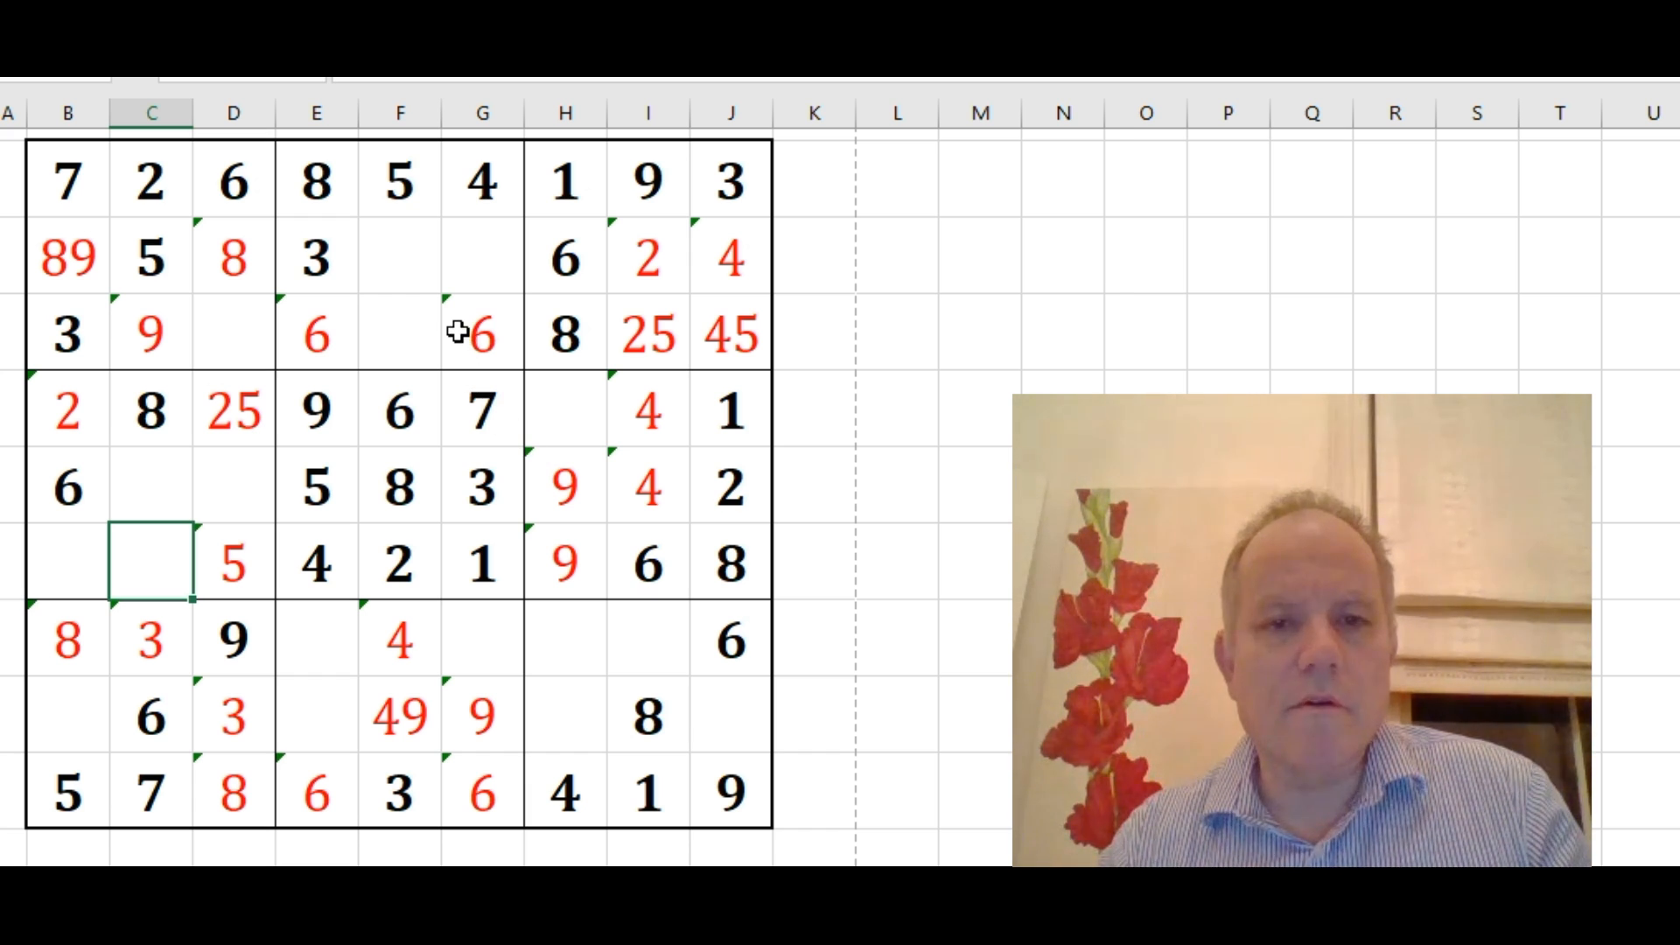
{"action": "mouse_move", "coordinate": [434, 353]}
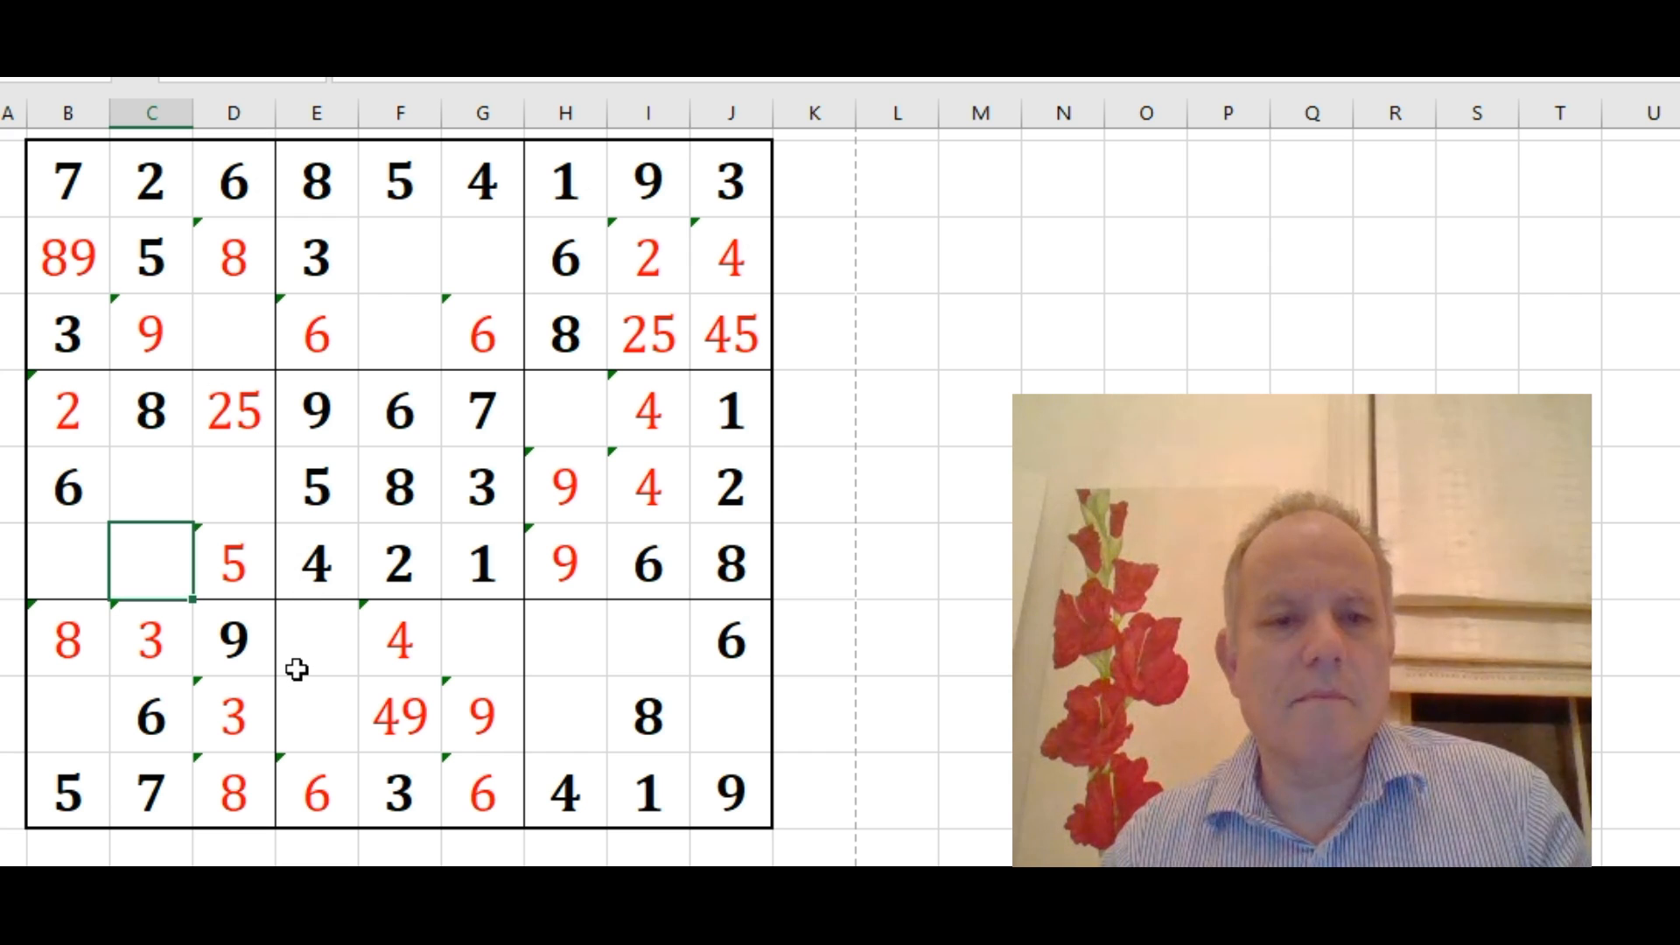
{"action": "mouse_move", "coordinate": [367, 632]}
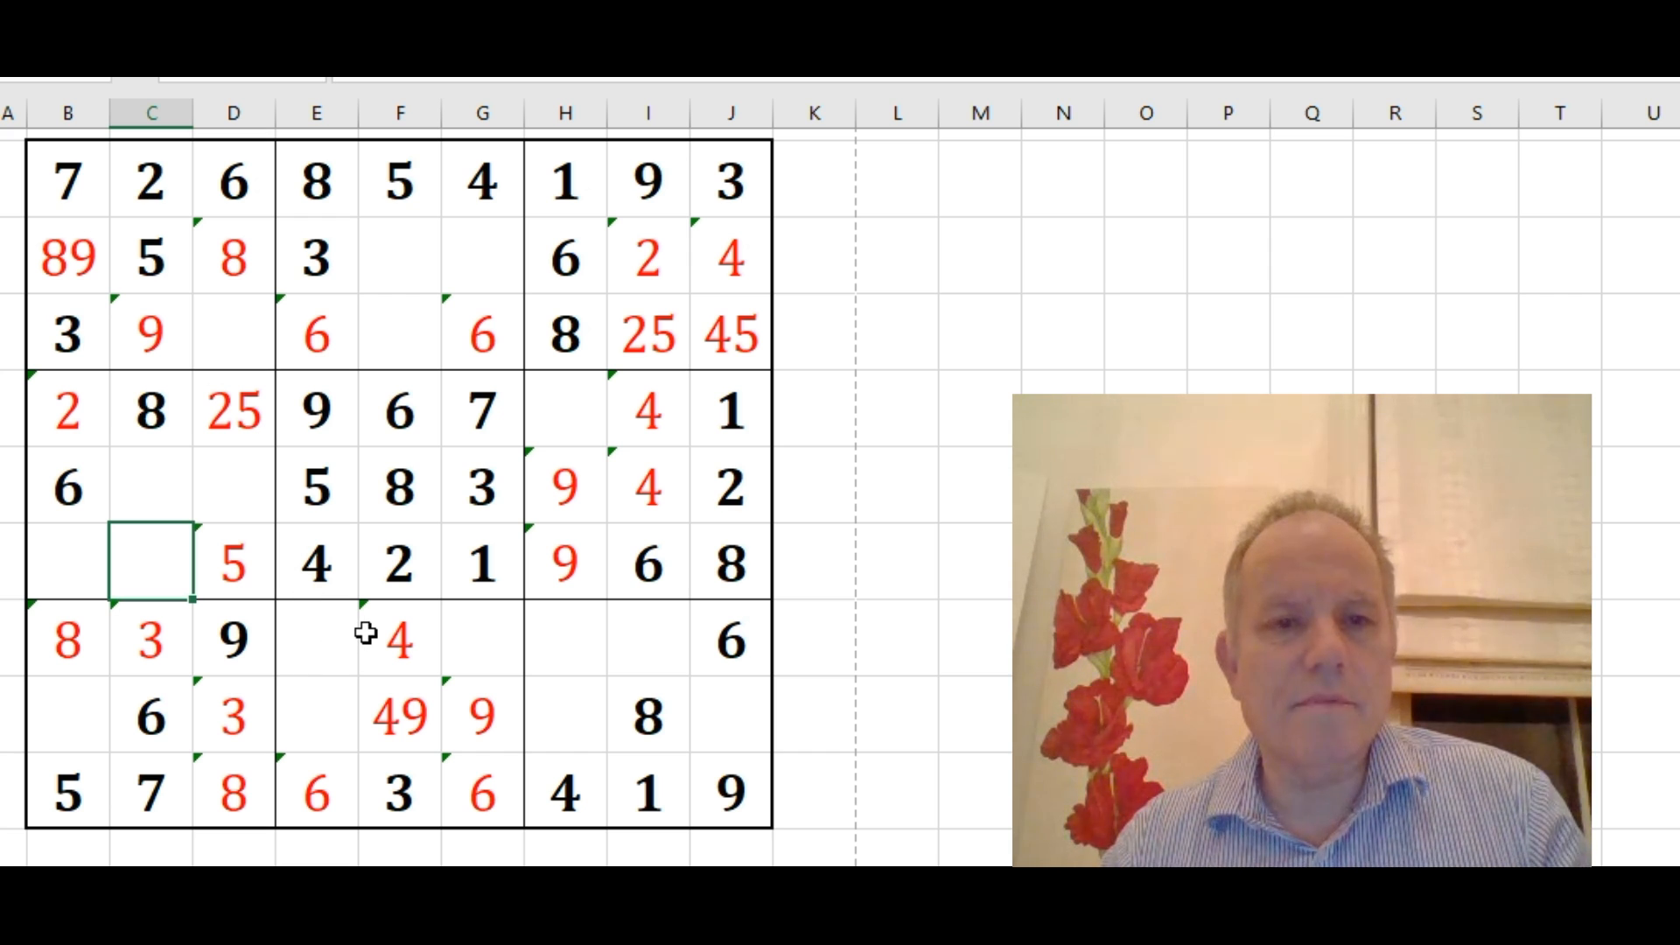
{"action": "mouse_move", "coordinate": [229, 592]}
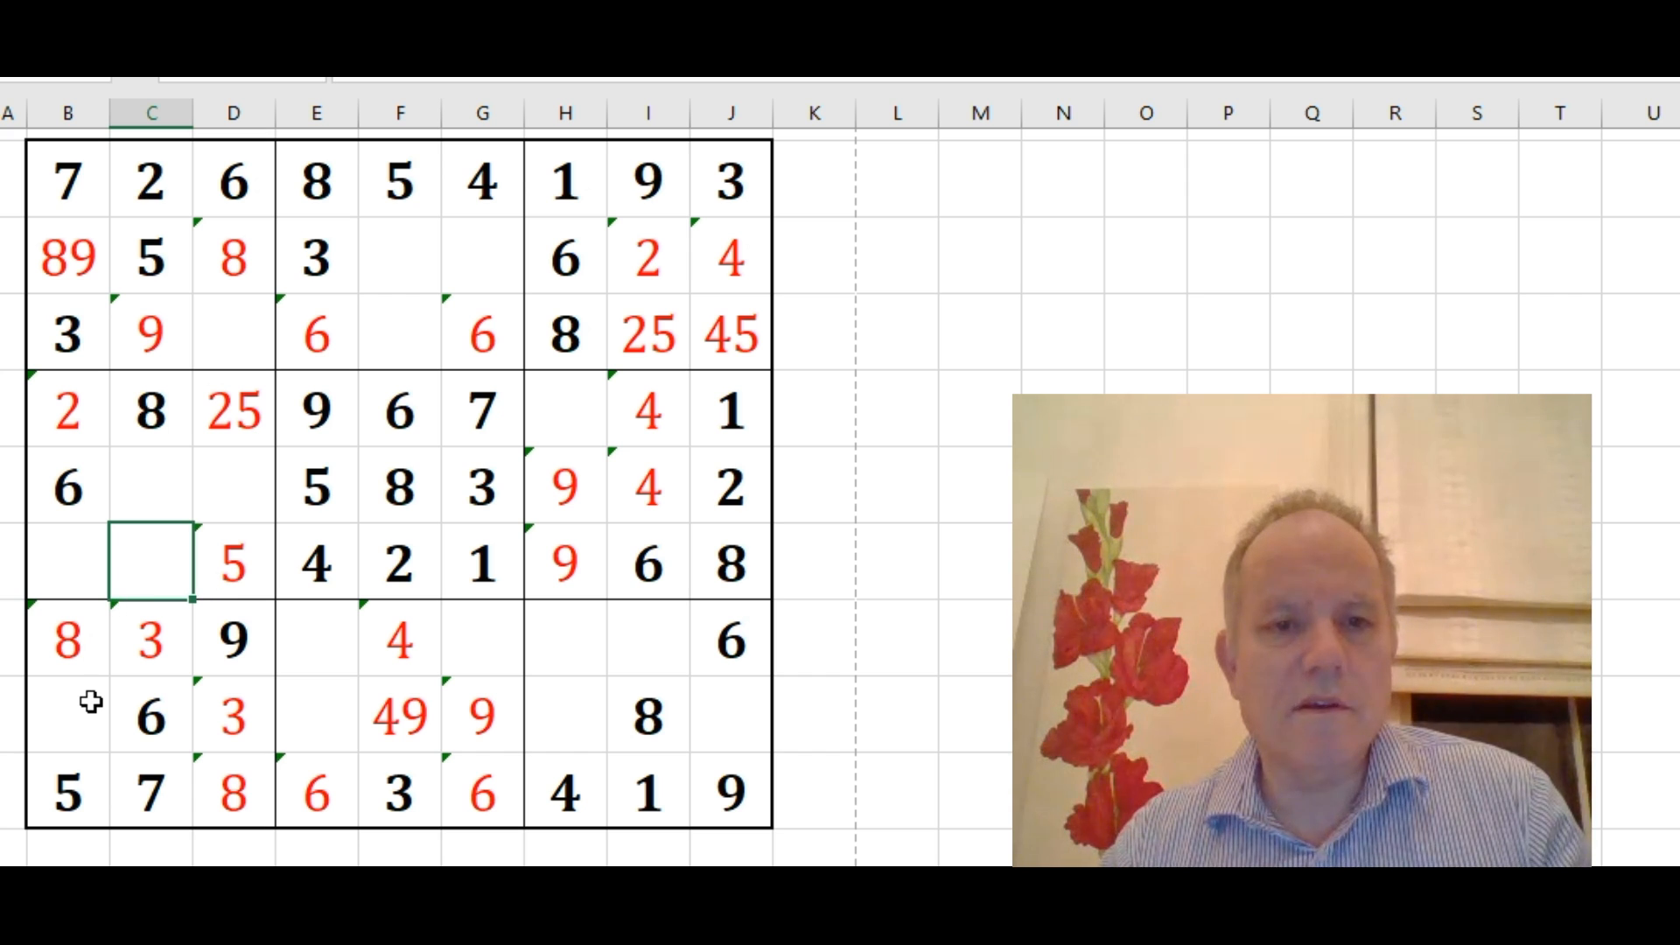
Enter 7 in D5 and 9 mid-left, then retype C3's red 9 as 8 and 3
{"action": "left_click", "coordinate": [233, 477]}
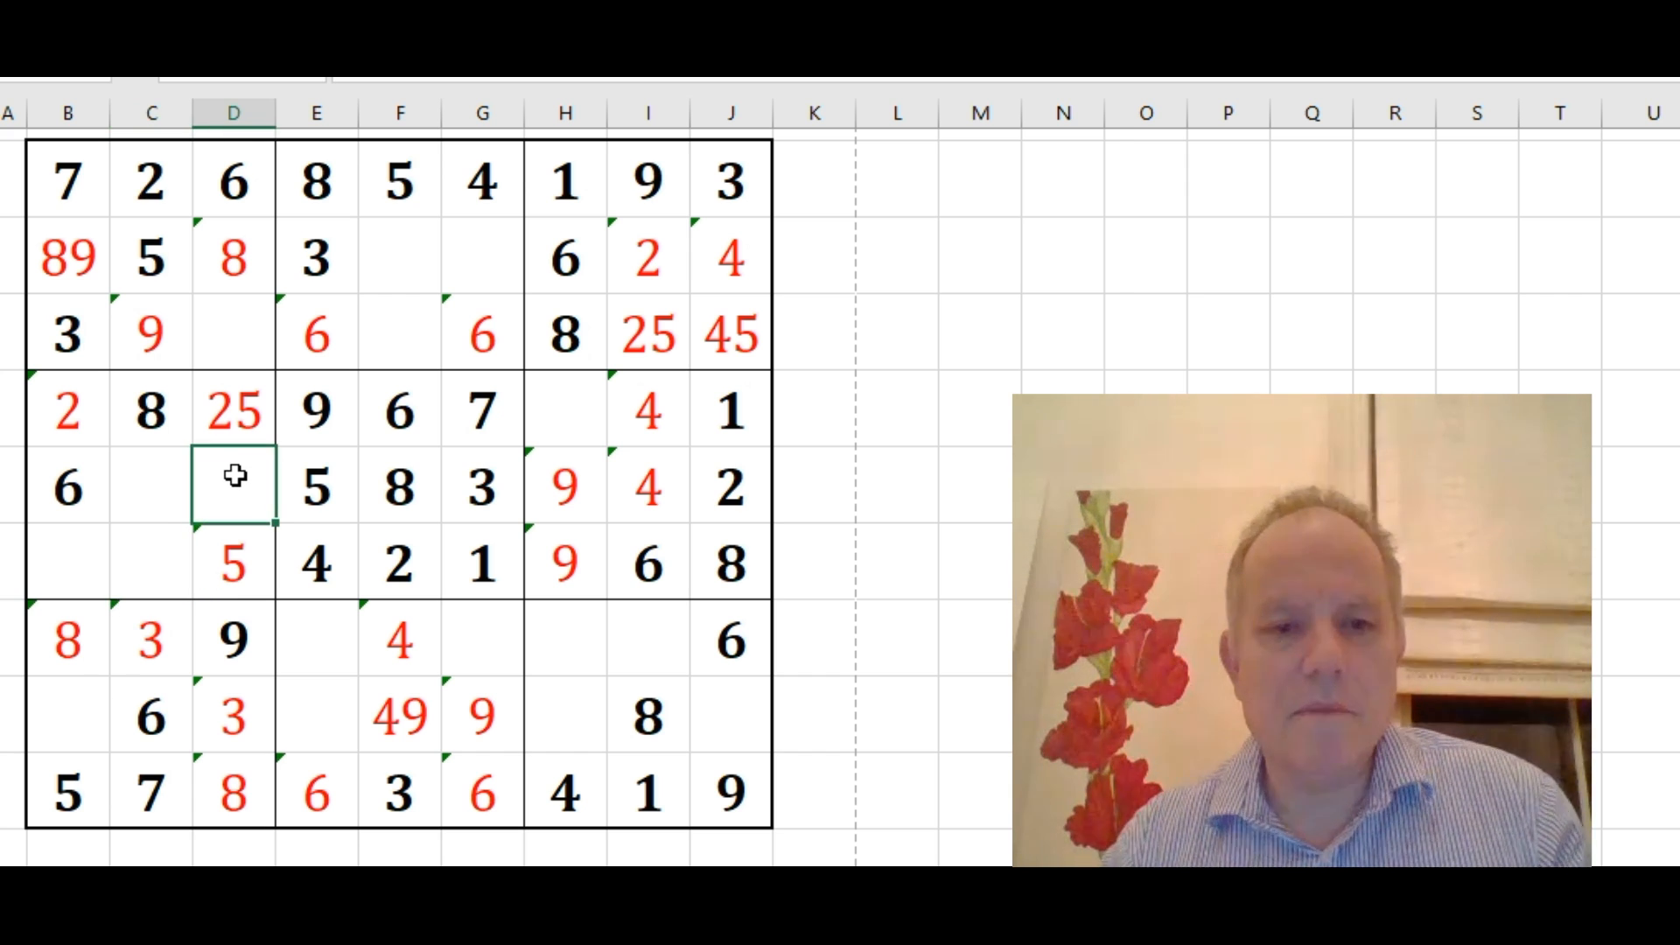
{"action": "type", "text": "7"}
{"action": "left_click", "coordinate": [233, 563]}
{"action": "type", "text": "7"}
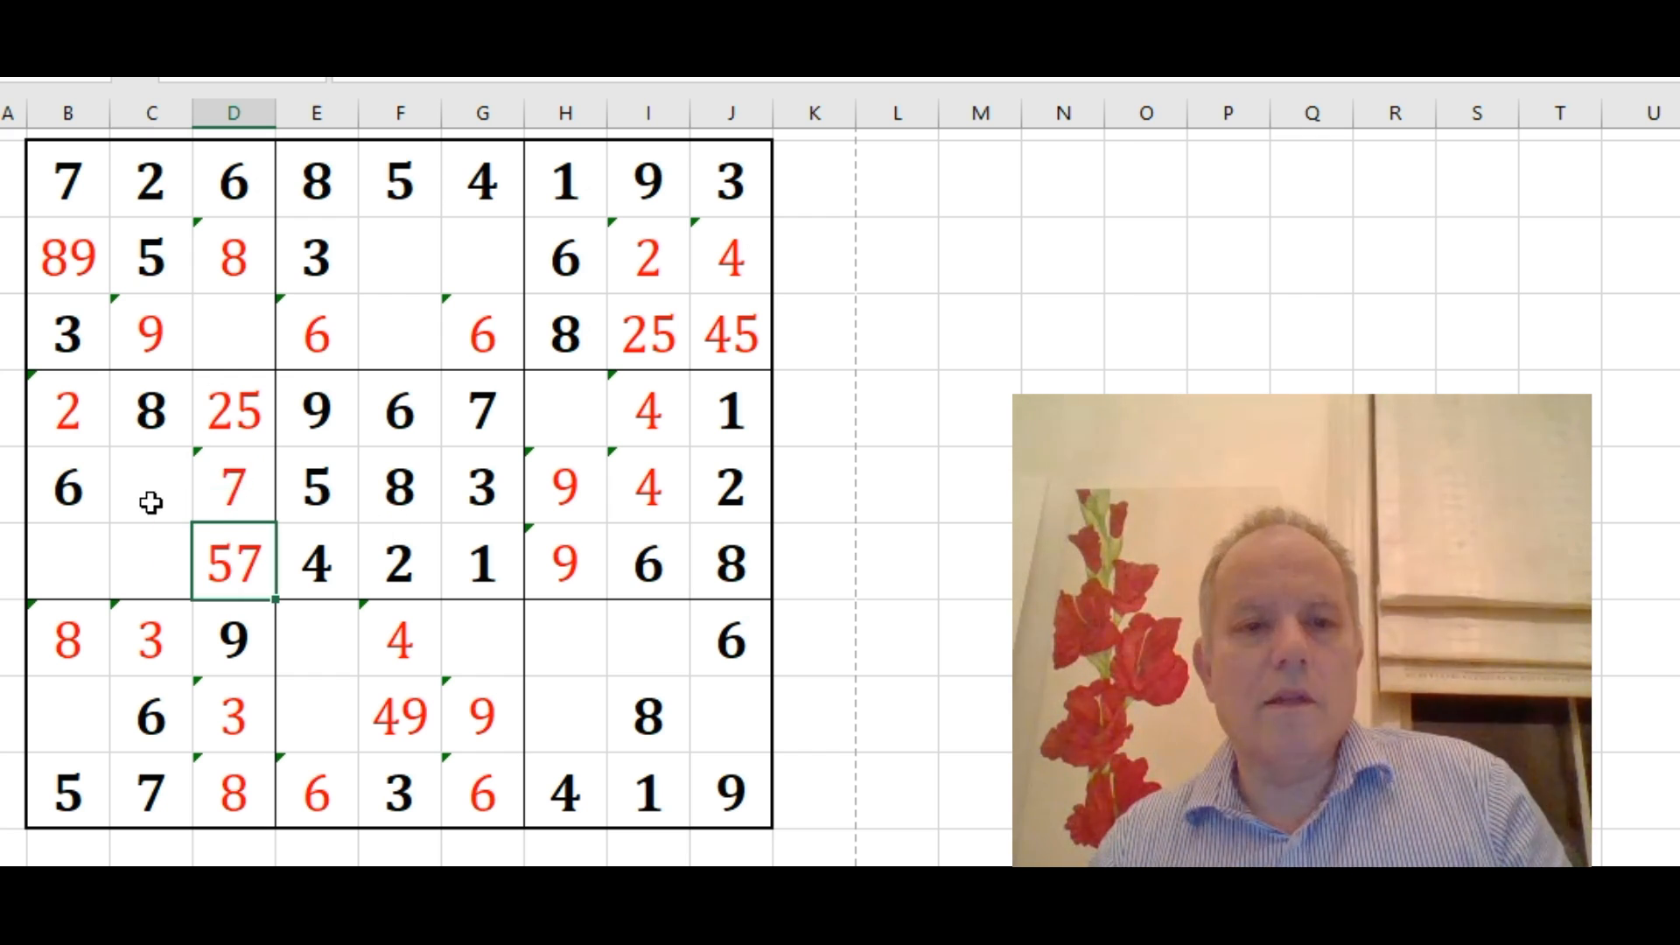
{"action": "left_click", "coordinate": [150, 486]}
{"action": "type", "text": "1"}
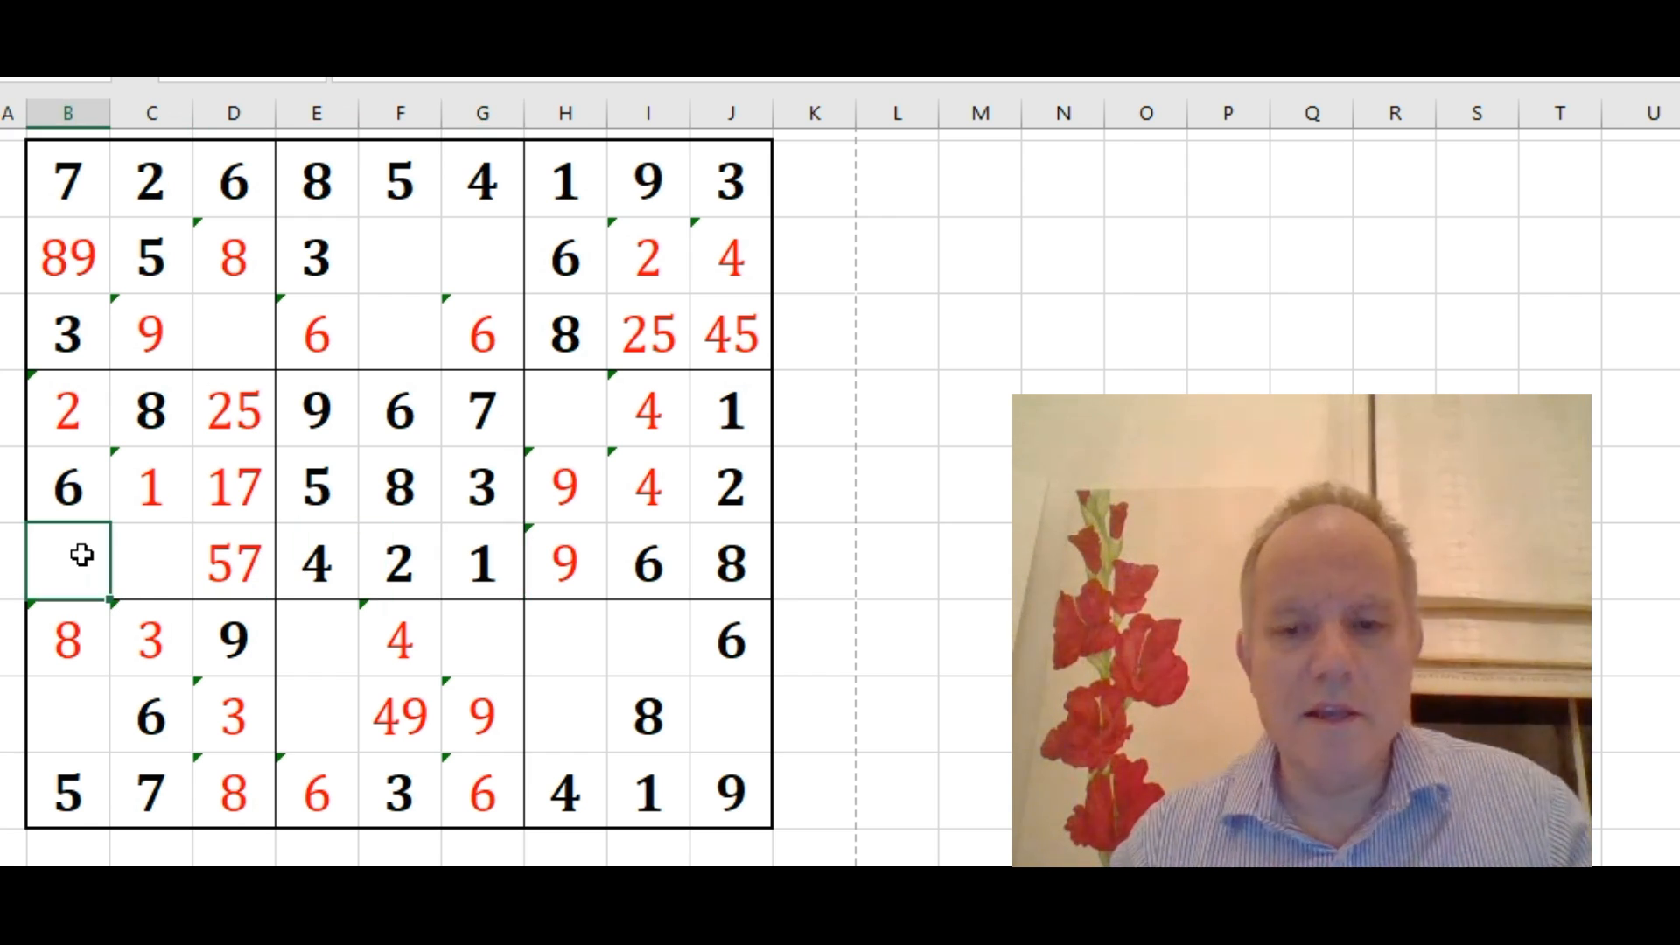
{"action": "type", "text": "9"}
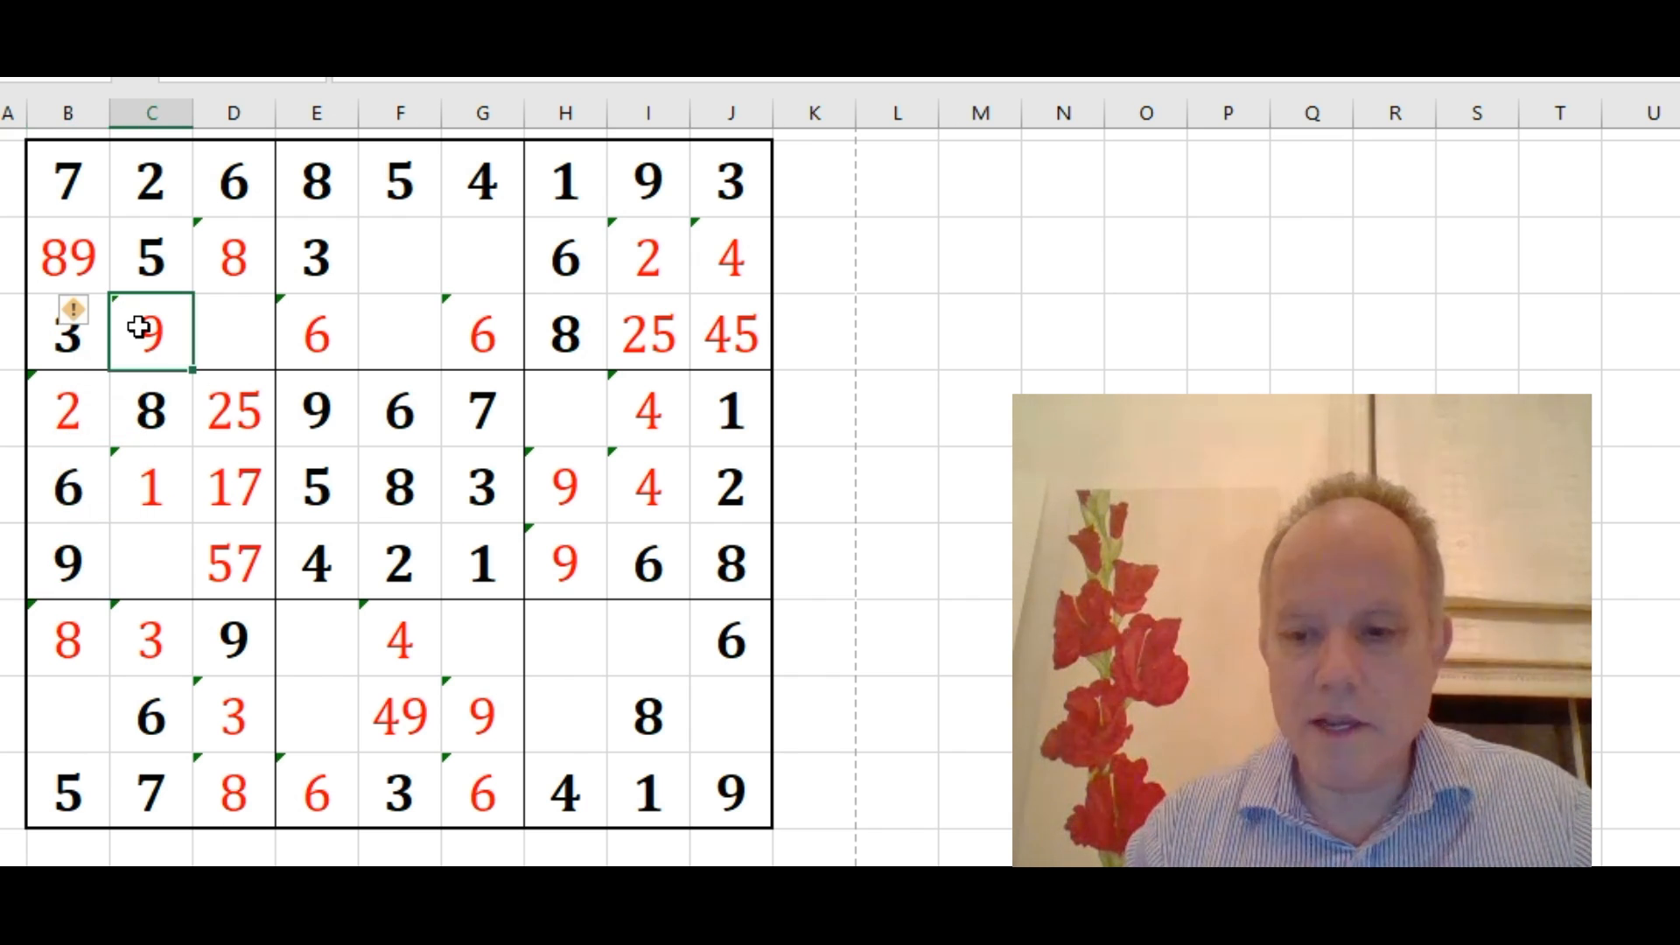
{"action": "double_click", "coordinate": [150, 335]}
{"action": "type", "text": "'"}
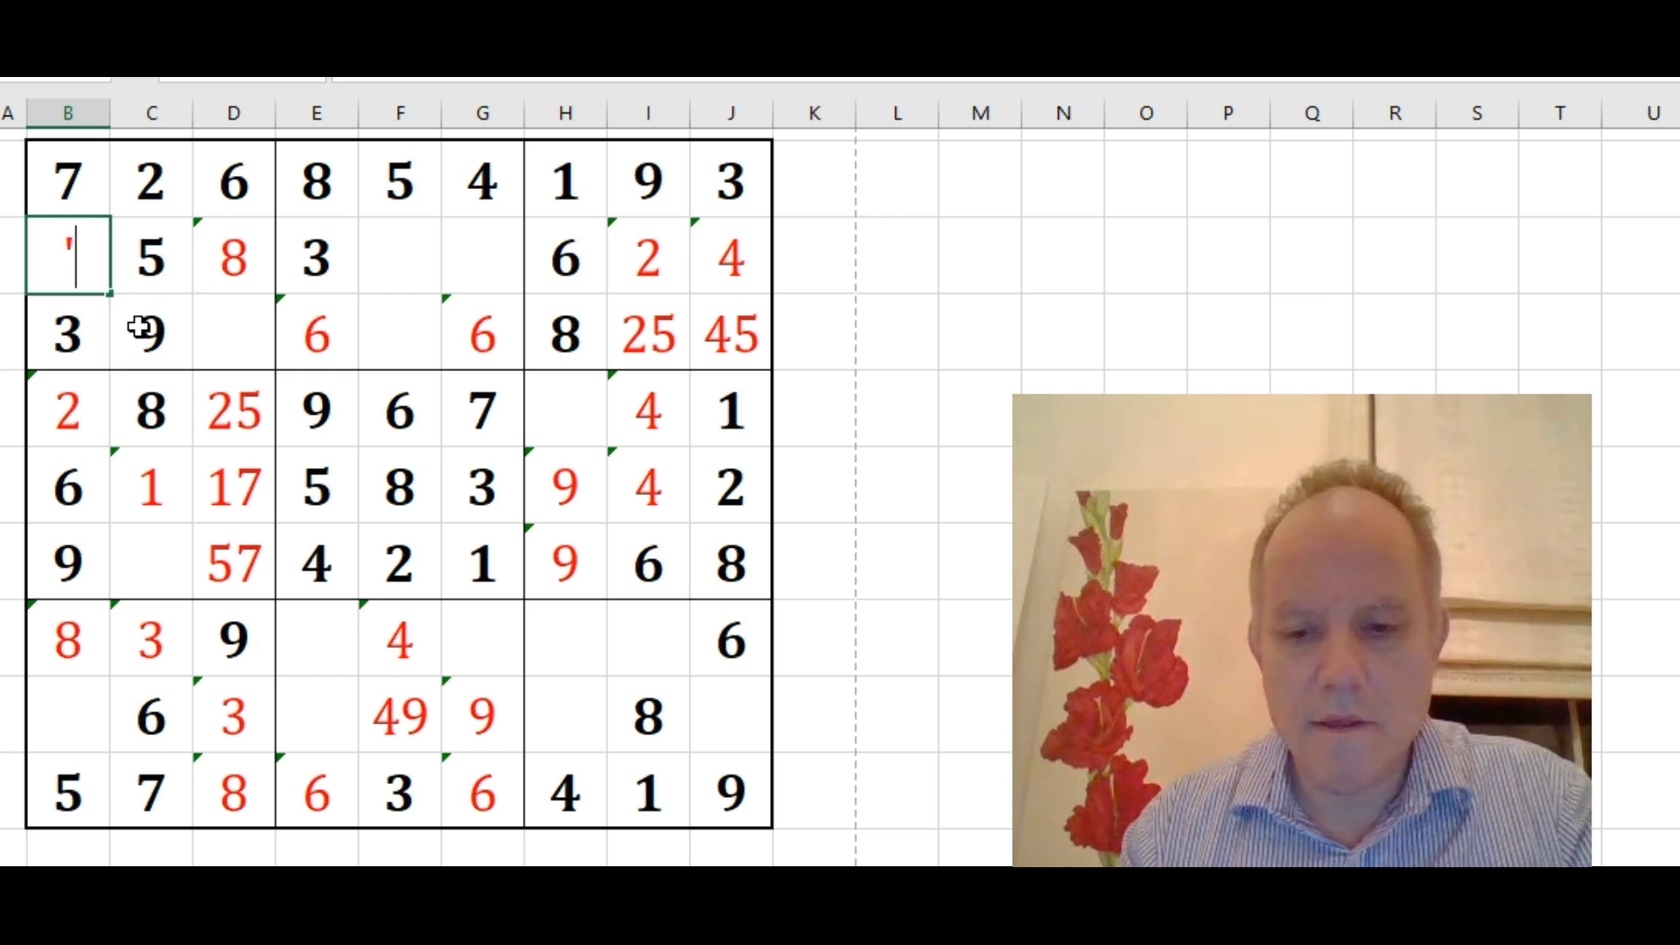
{"action": "type", "text": "8"}
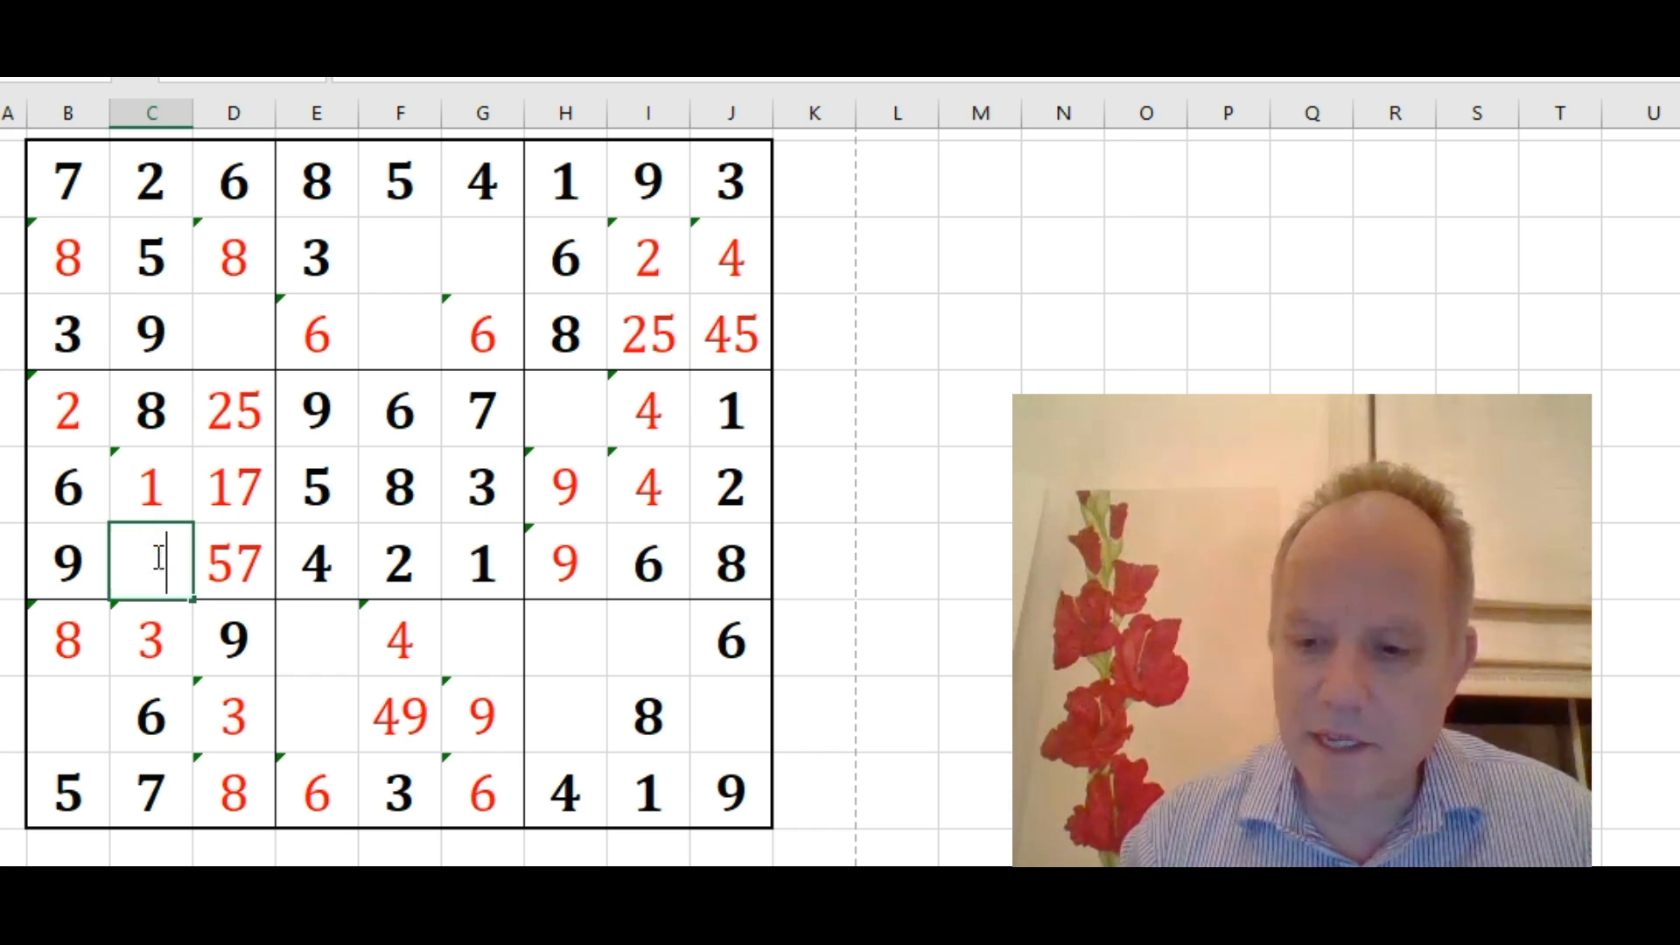
{"action": "type", "text": "3"}
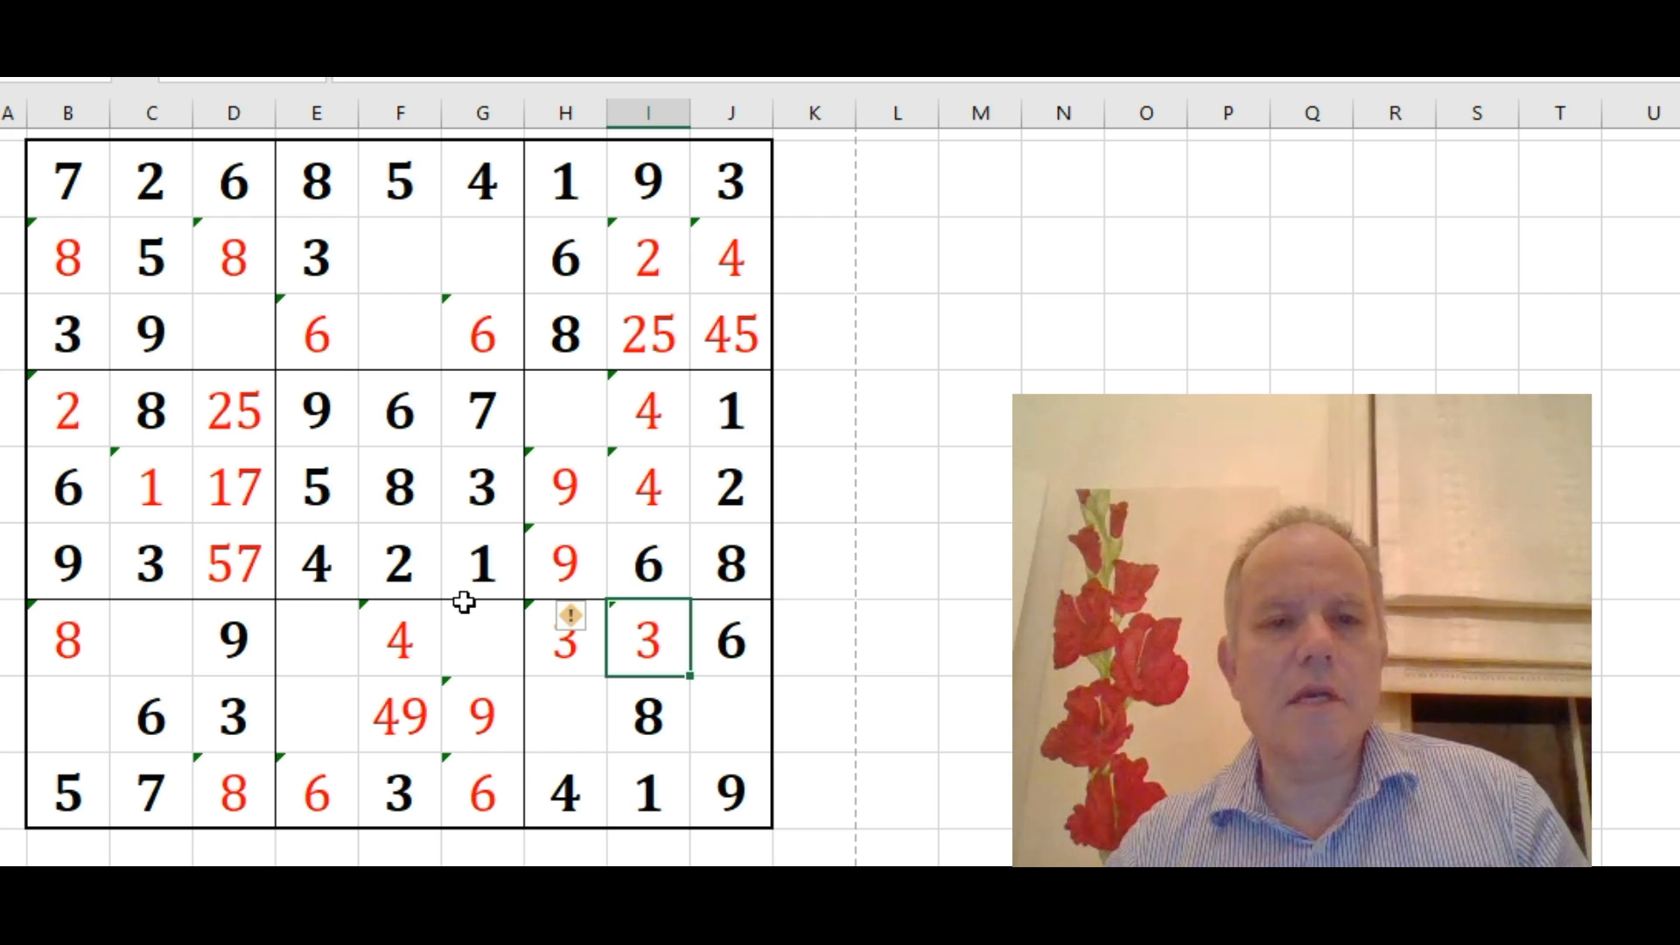
{"action": "mouse_move", "coordinate": [312, 641]}
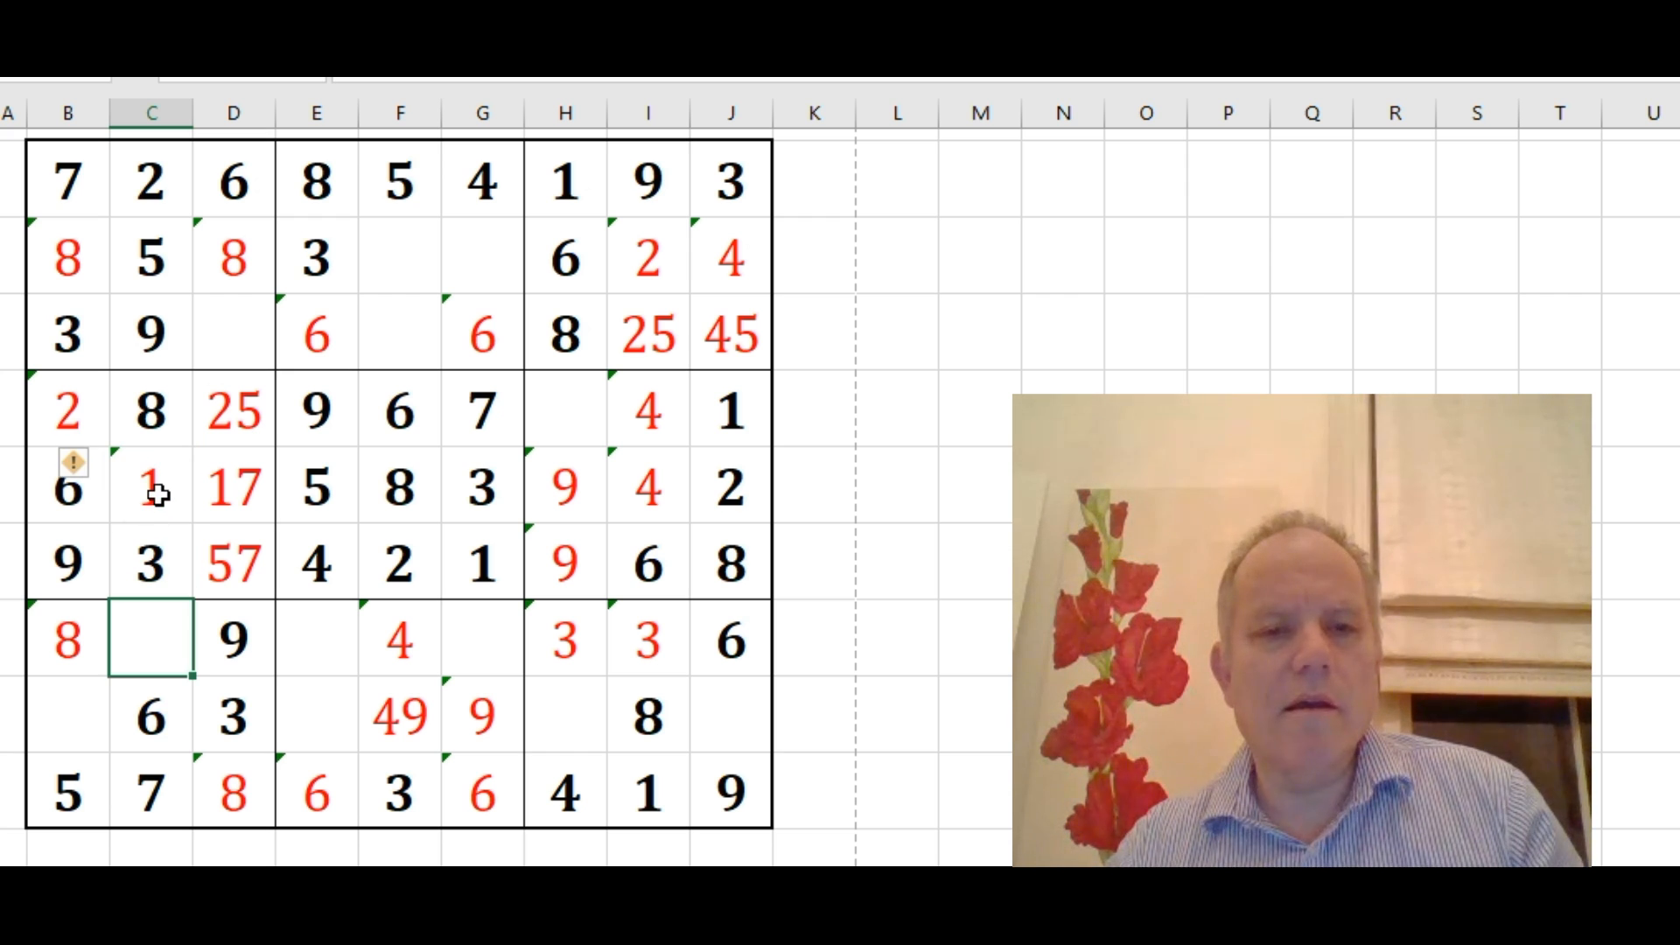
Select the starting cell for copying the Sudoku grid into columns L to T
{"action": "left_click", "coordinate": [150, 490]}
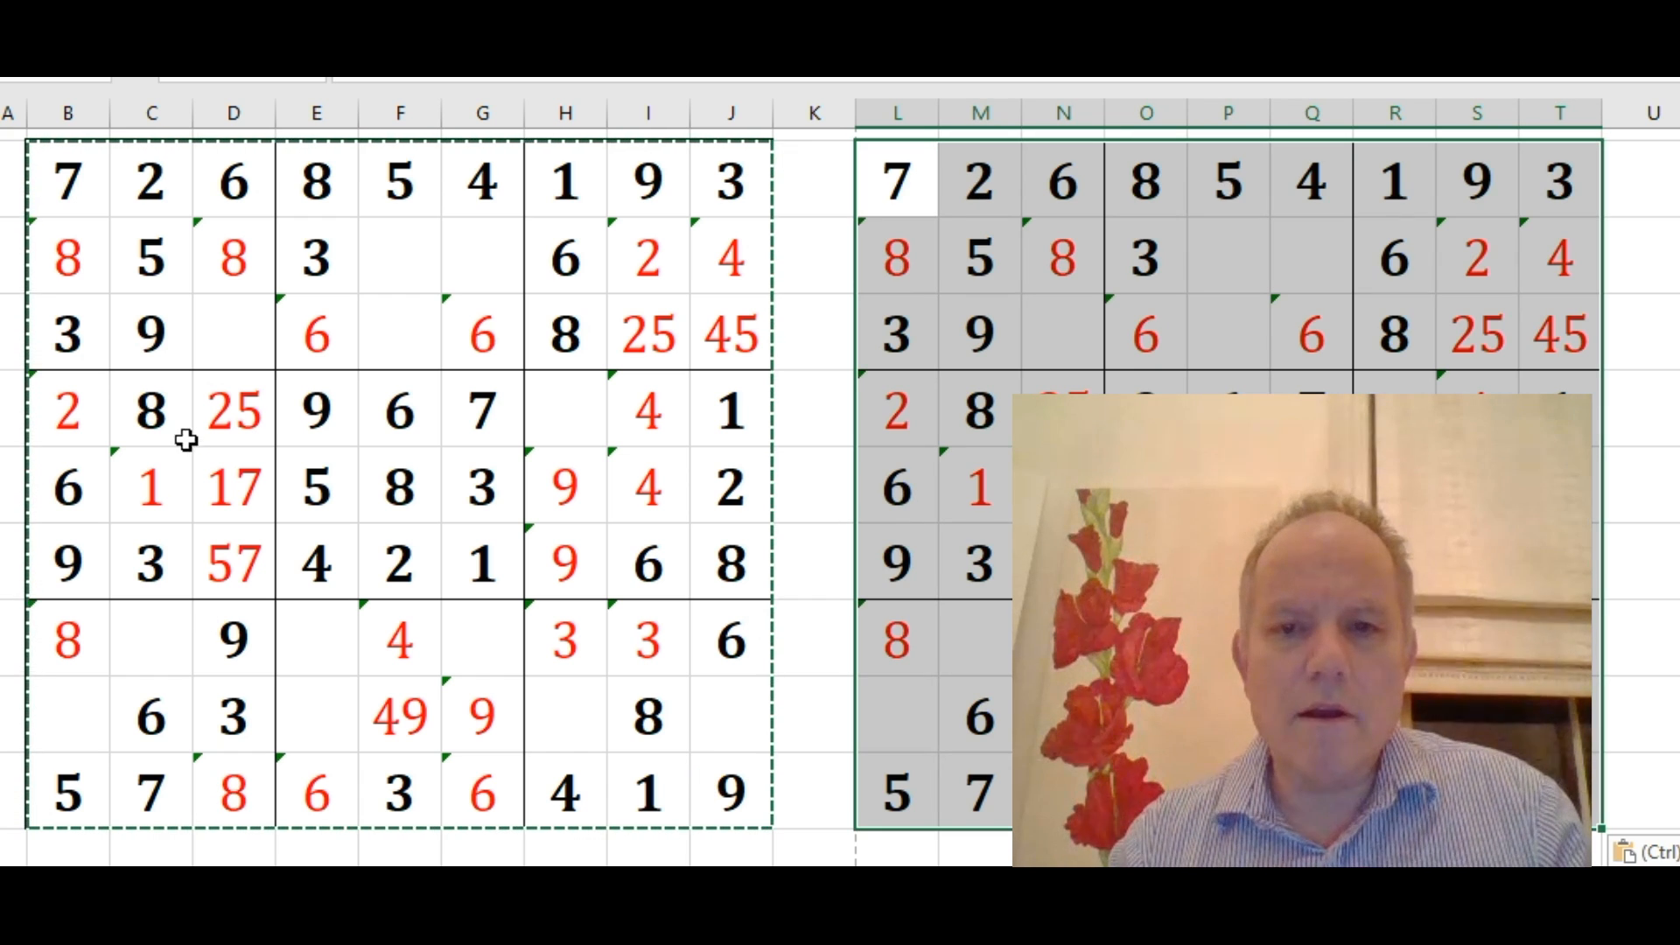
Retype column C's red 1 as a black digit and enter 9 in column F
{"action": "left_click", "coordinate": [150, 487]}
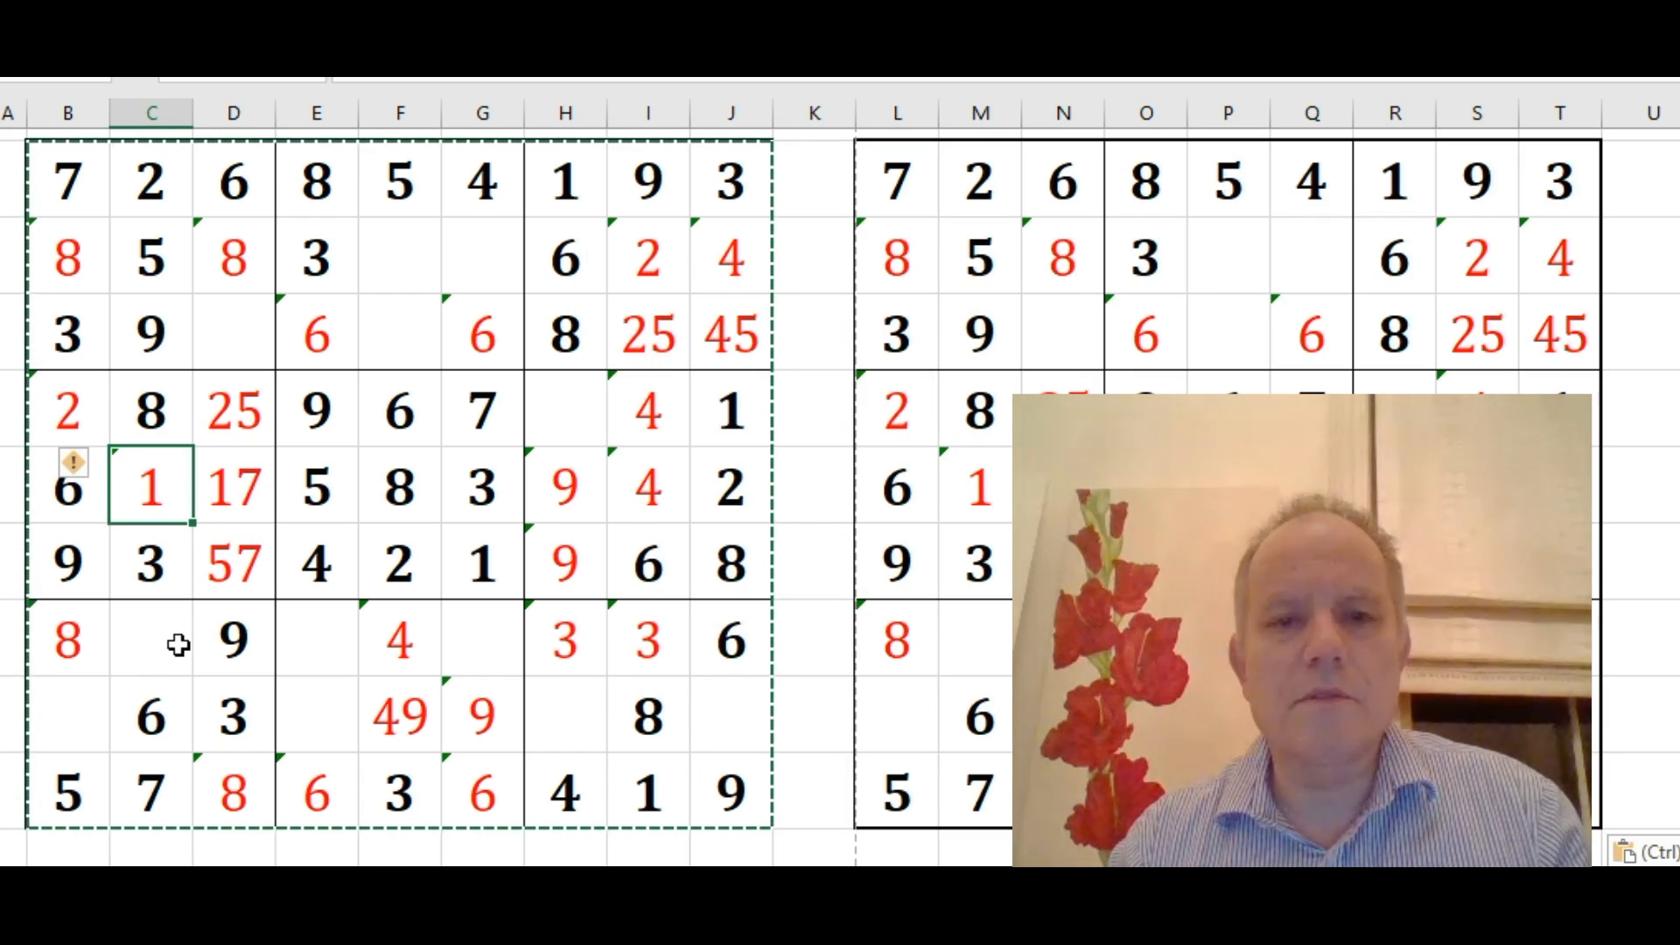
{"action": "double_click", "coordinate": [150, 488]}
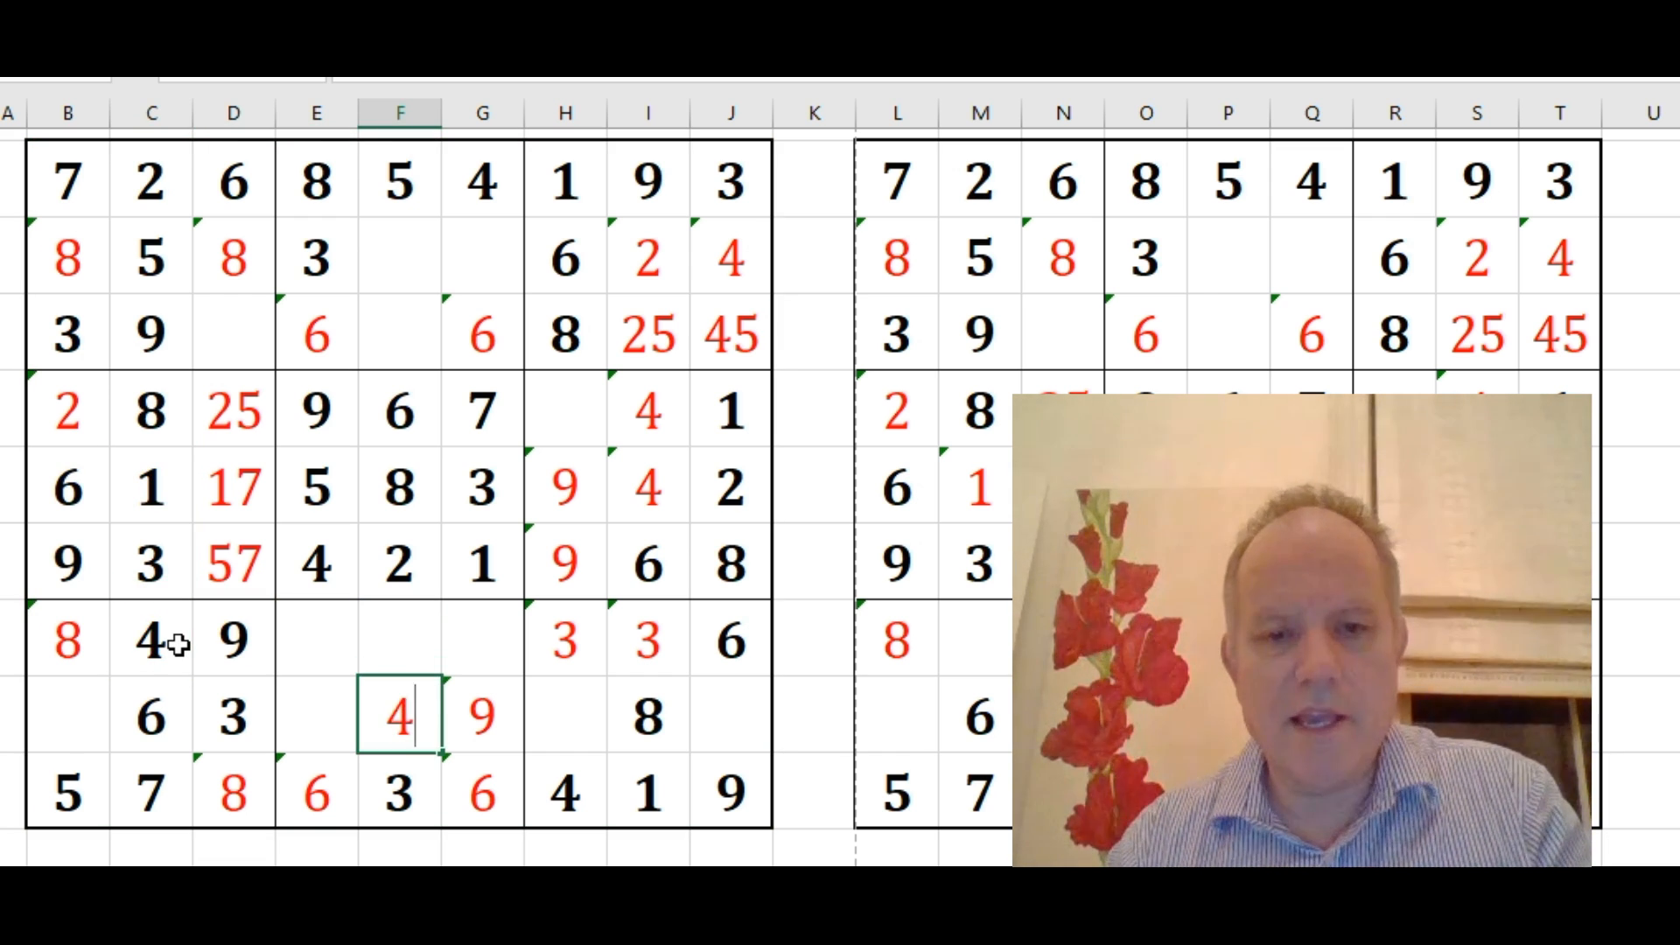
{"action": "left_click", "coordinate": [482, 716]}
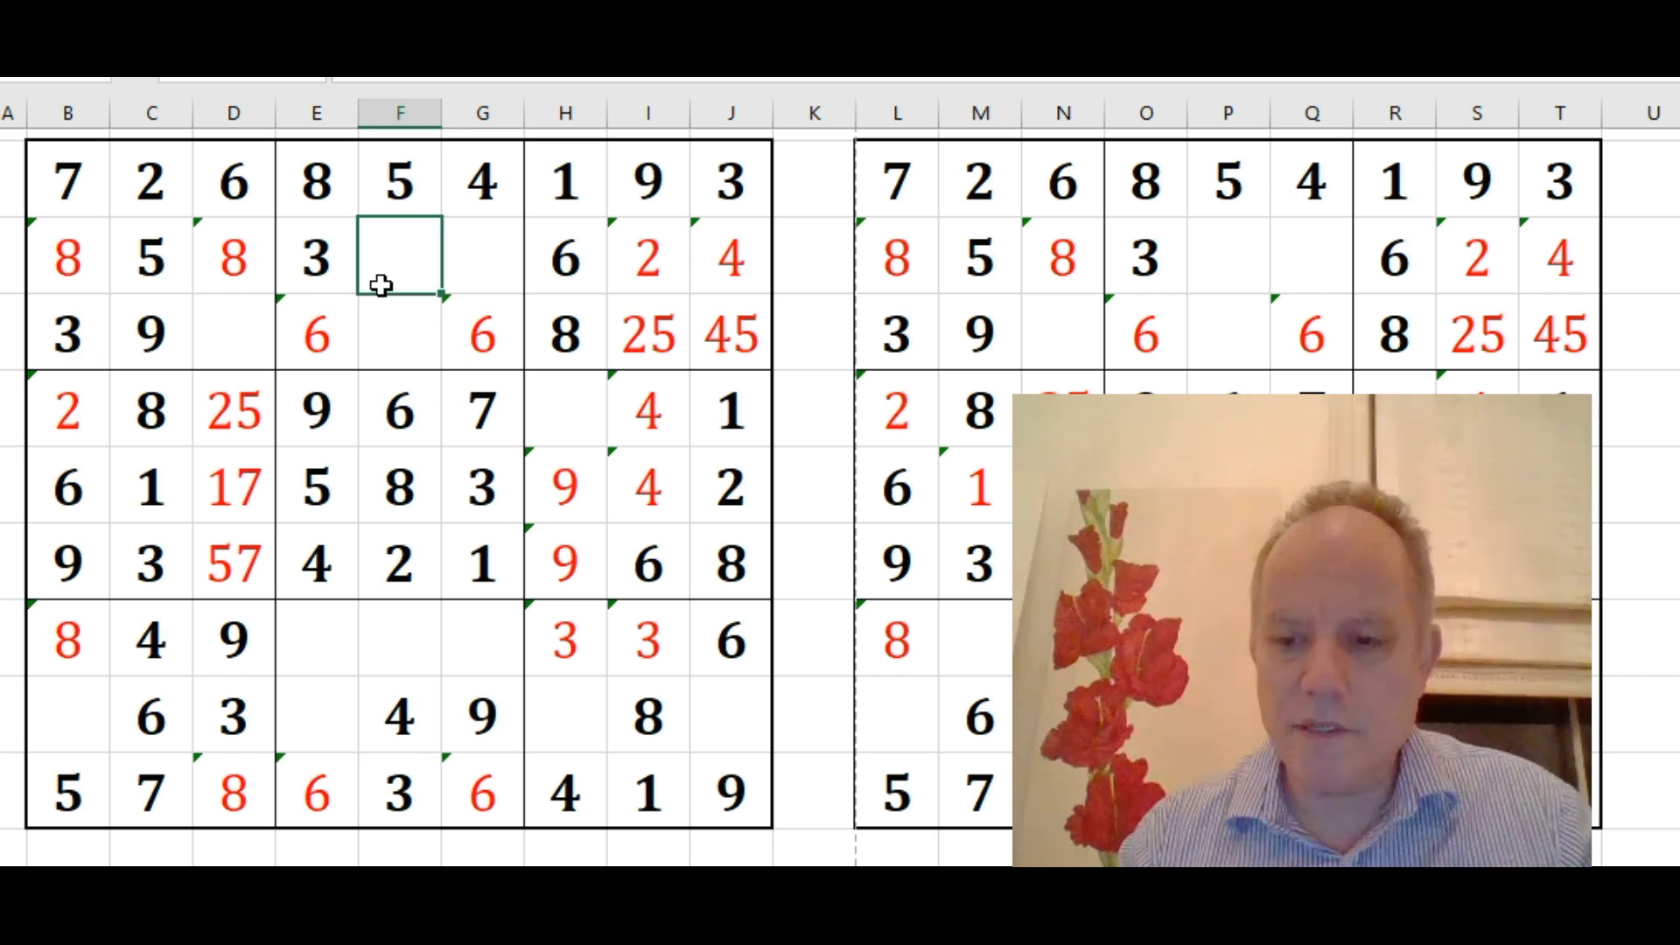
{"action": "type", "text": "9"}
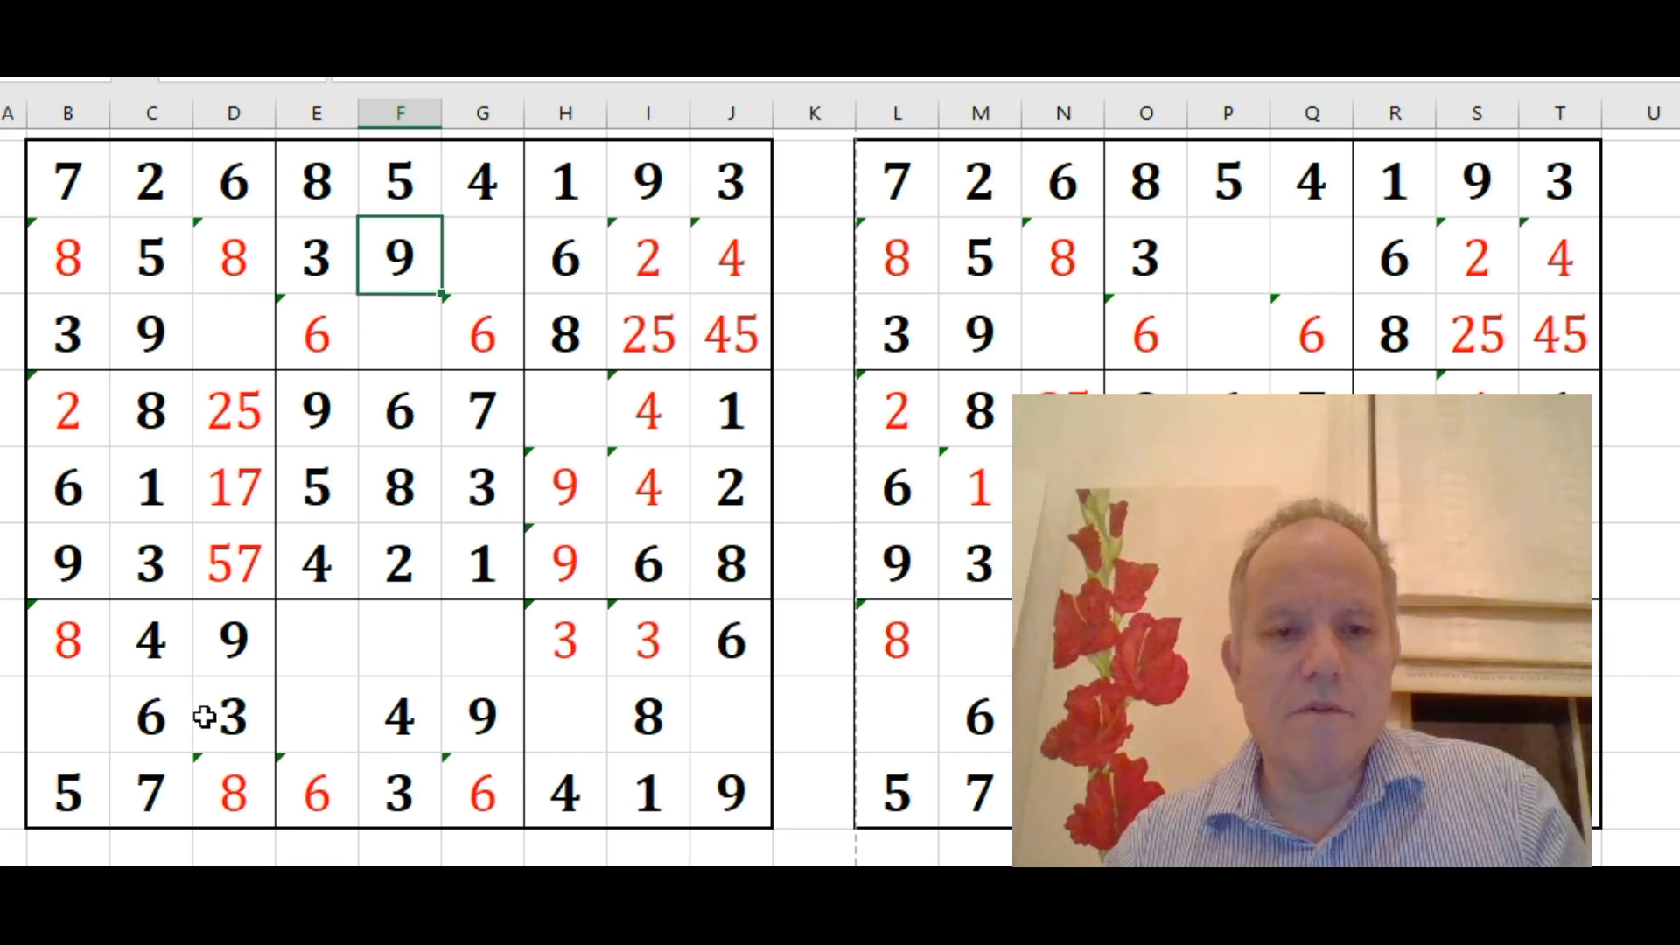
Change column B's red 8 into the 18 candidate note and check column F's 4
{"action": "left_click", "coordinate": [67, 640]}
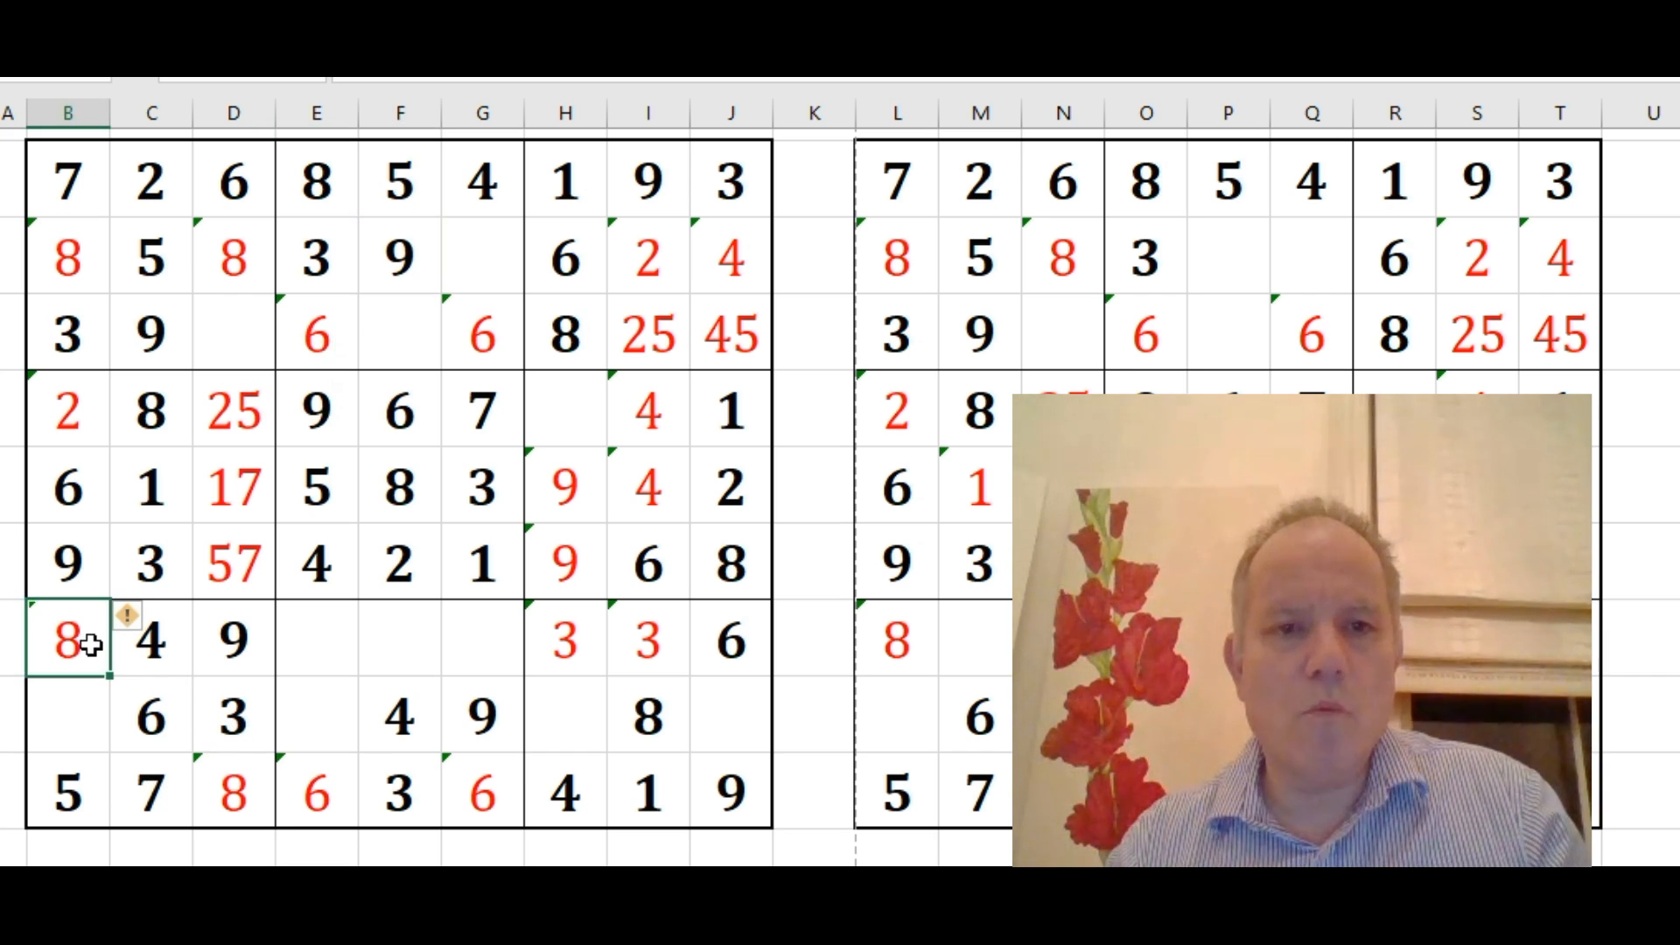
{"action": "type", "text": "1"}
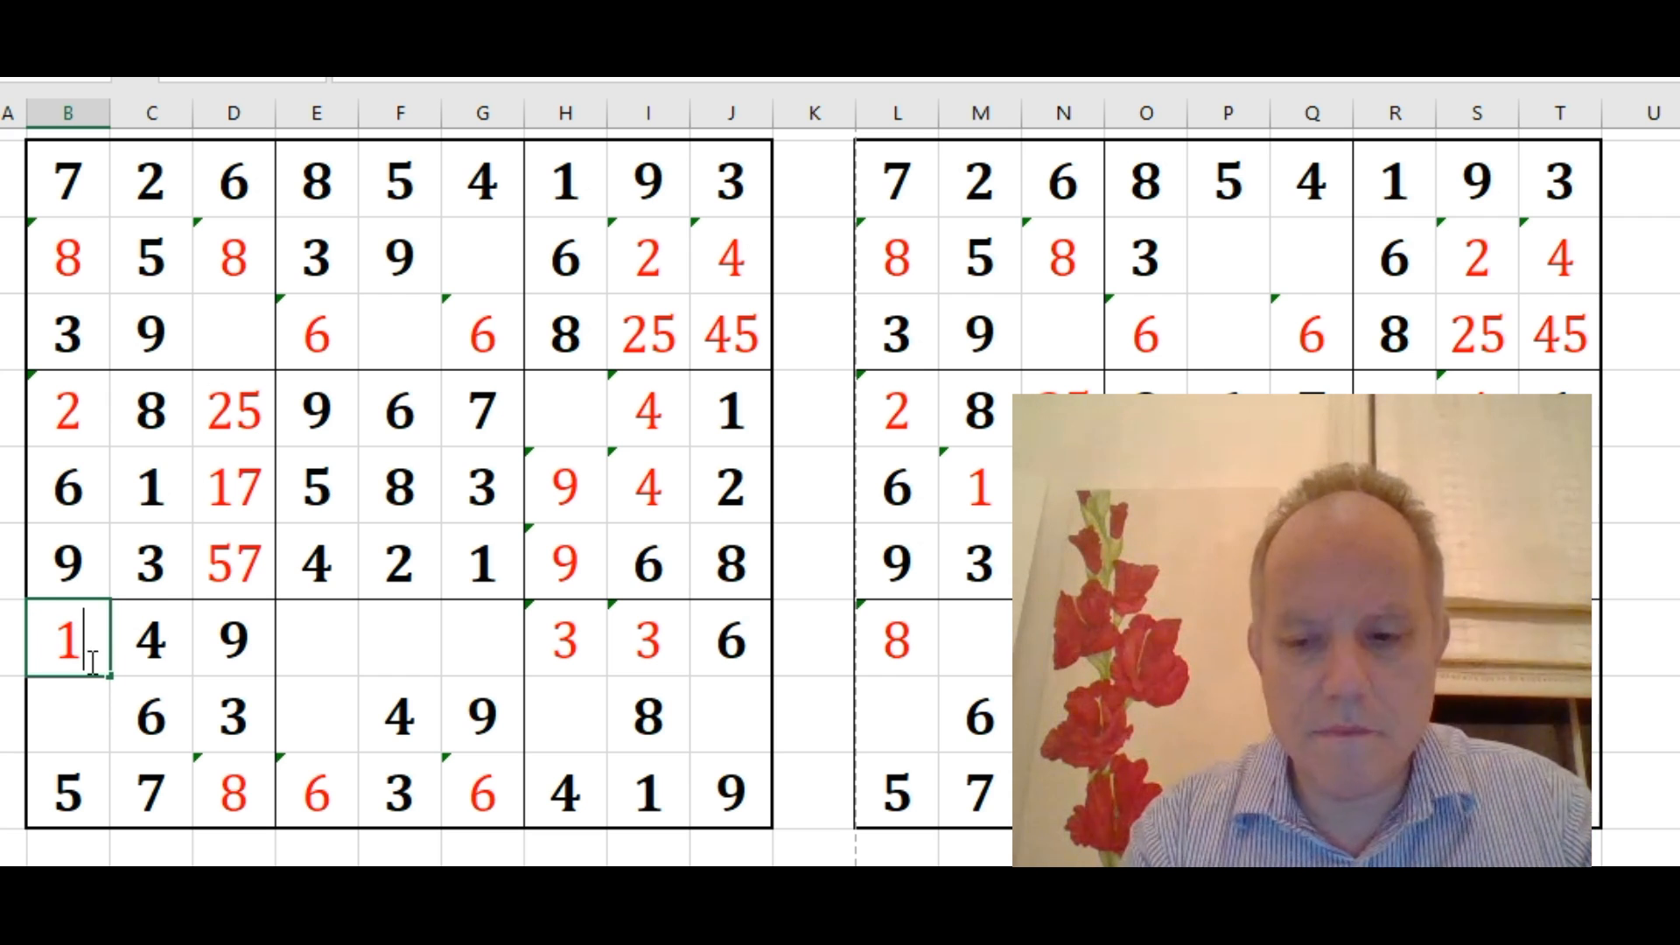
{"action": "type", "text": "18"}
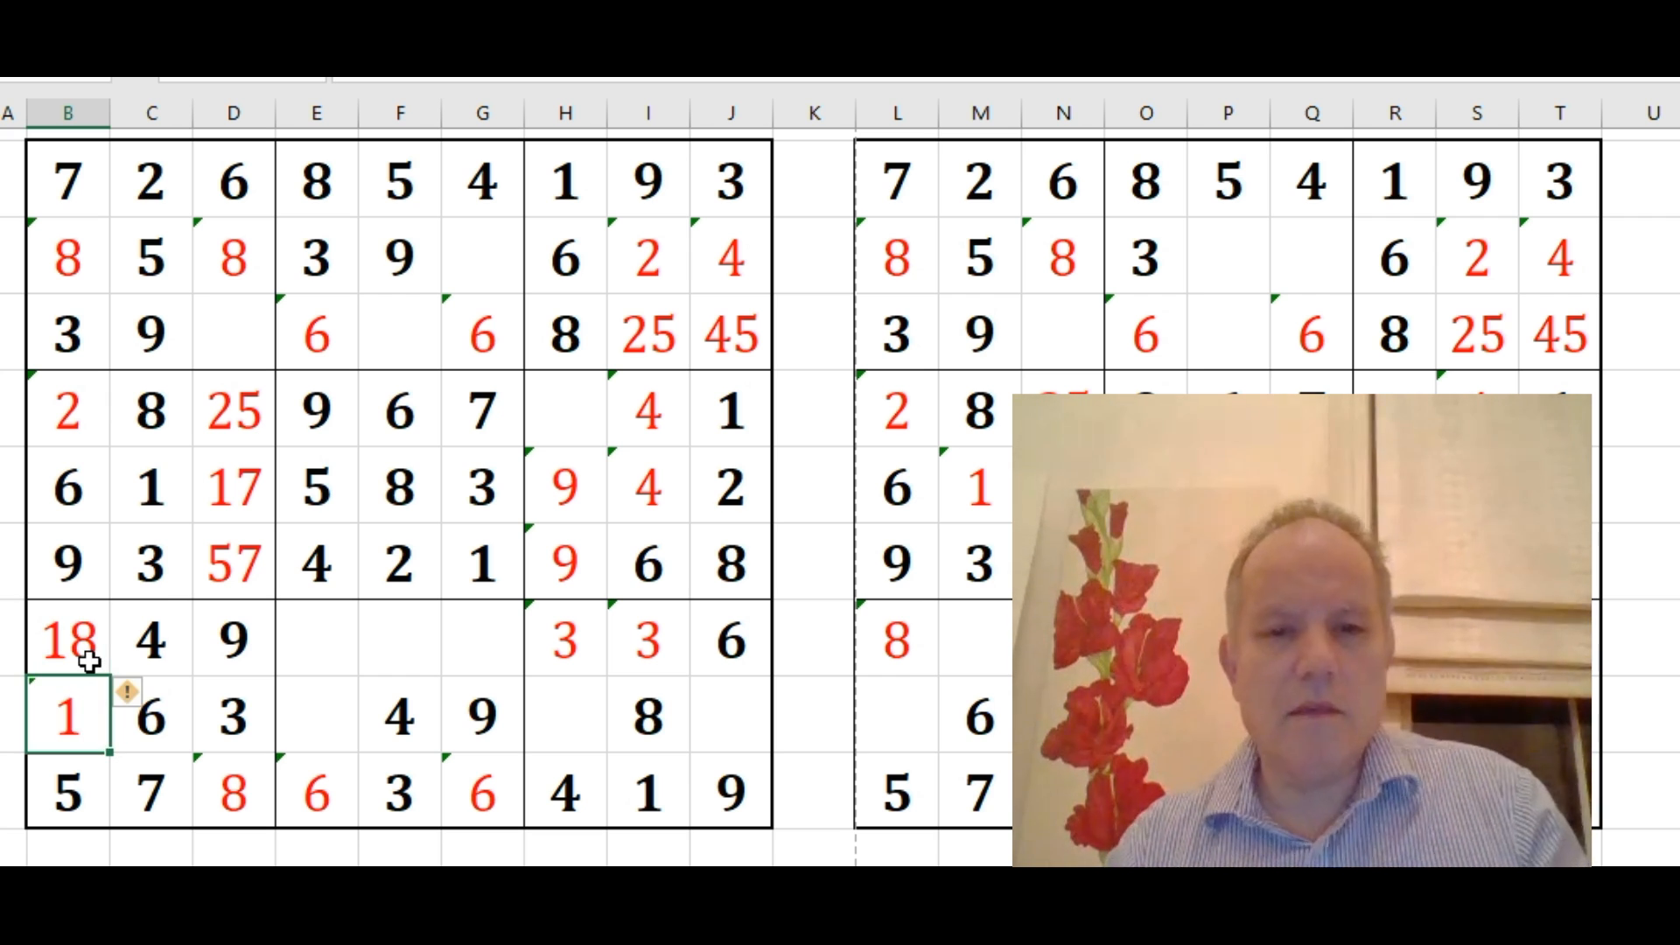
{"action": "left_click", "coordinate": [400, 718]}
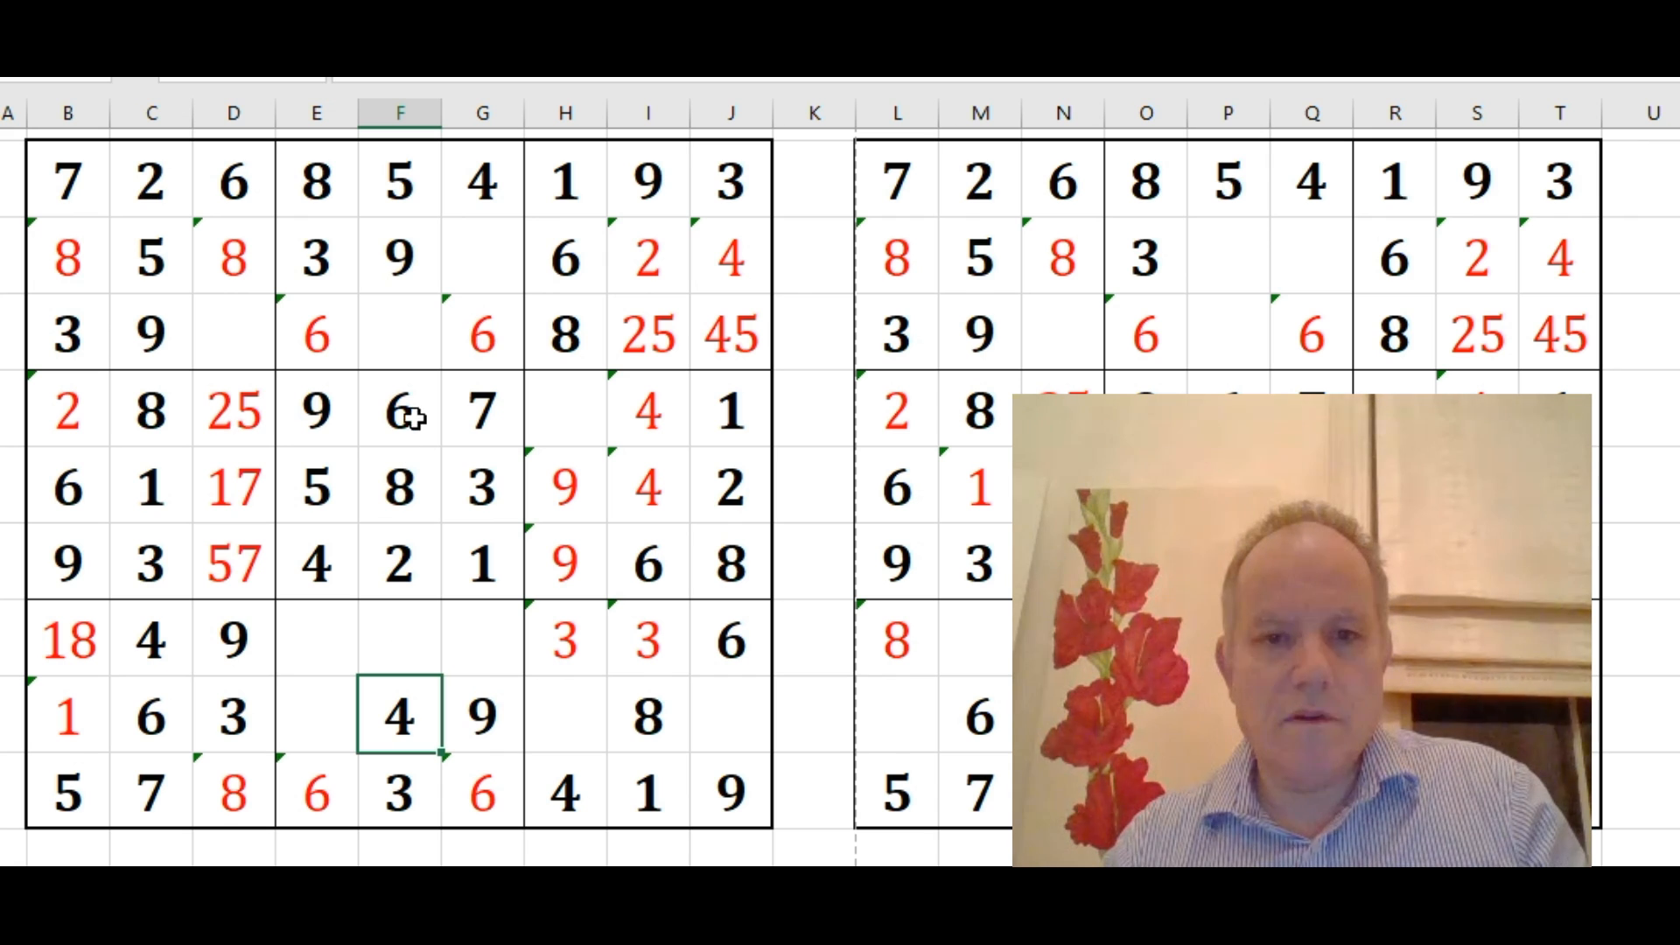
{"action": "left_click", "coordinate": [401, 336]}
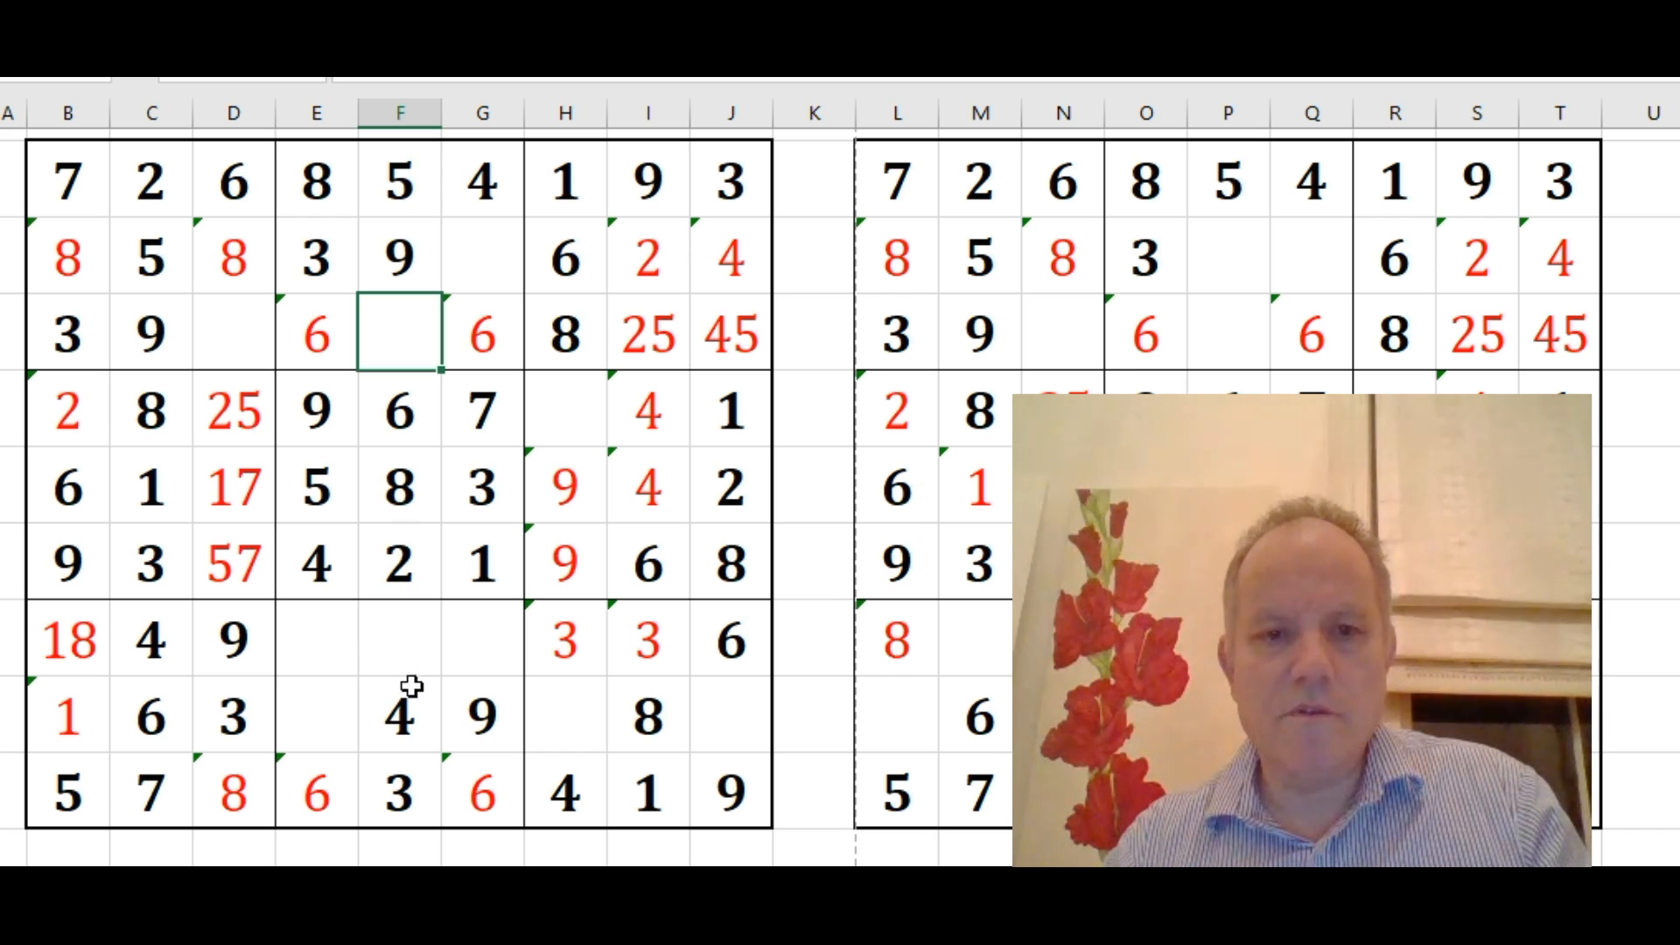
{"action": "mouse_move", "coordinate": [477, 278]}
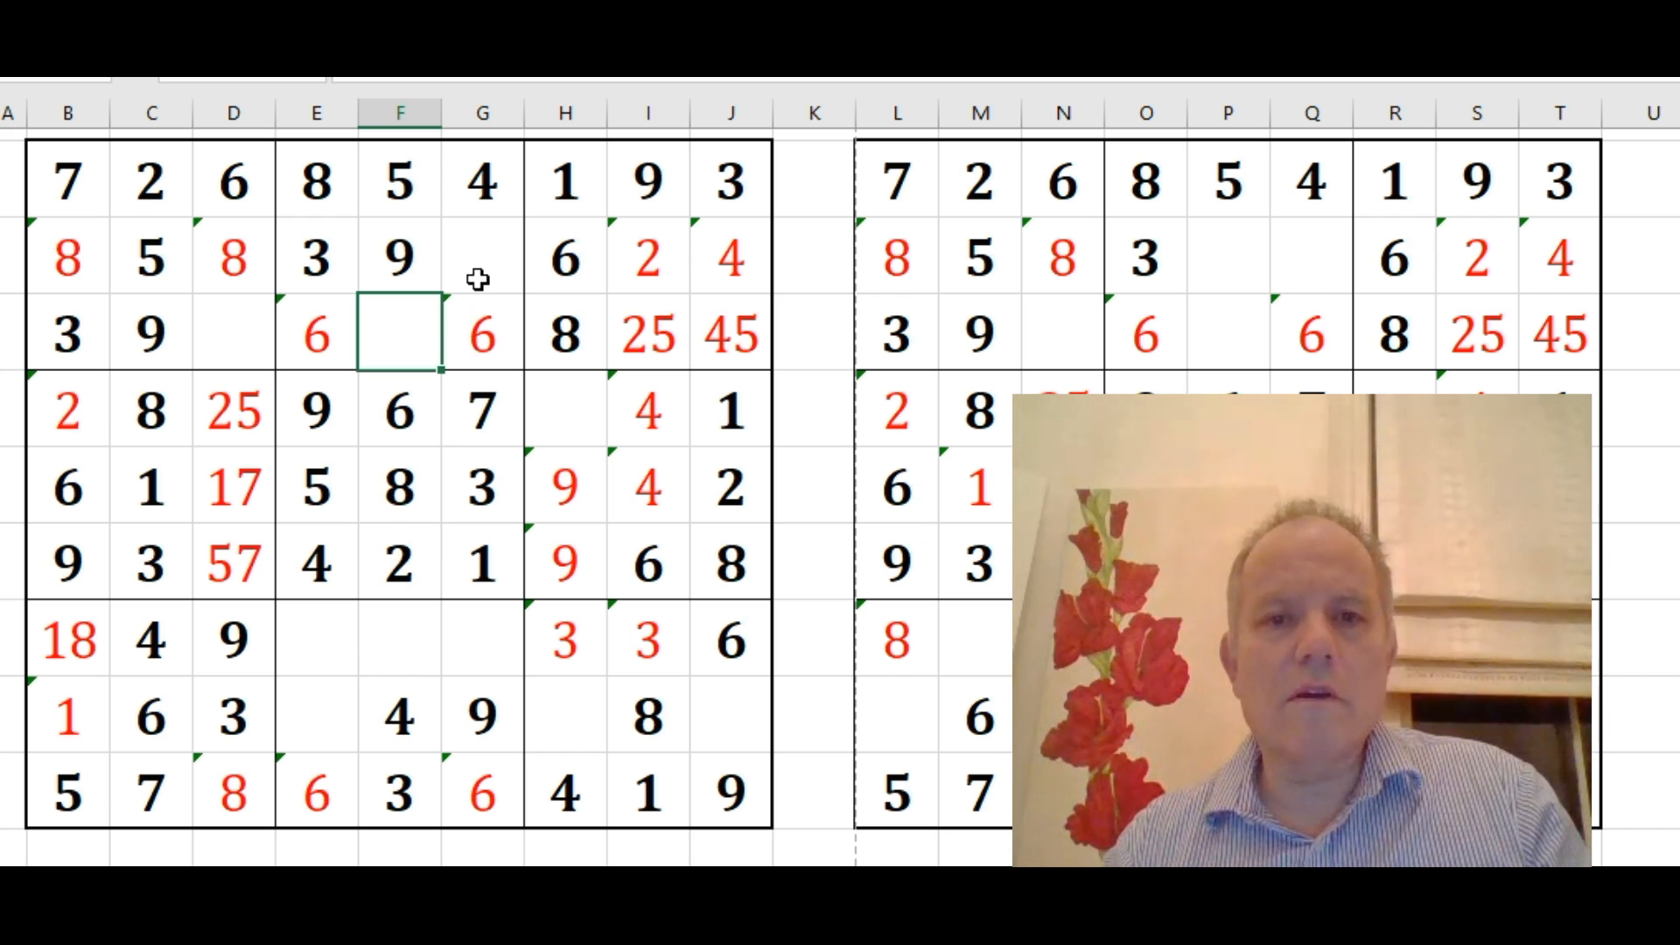
Check column G's cells and resolve column B's 18 note to a black 8
{"action": "left_click", "coordinate": [482, 257]}
{"action": "type", "text": "2"}
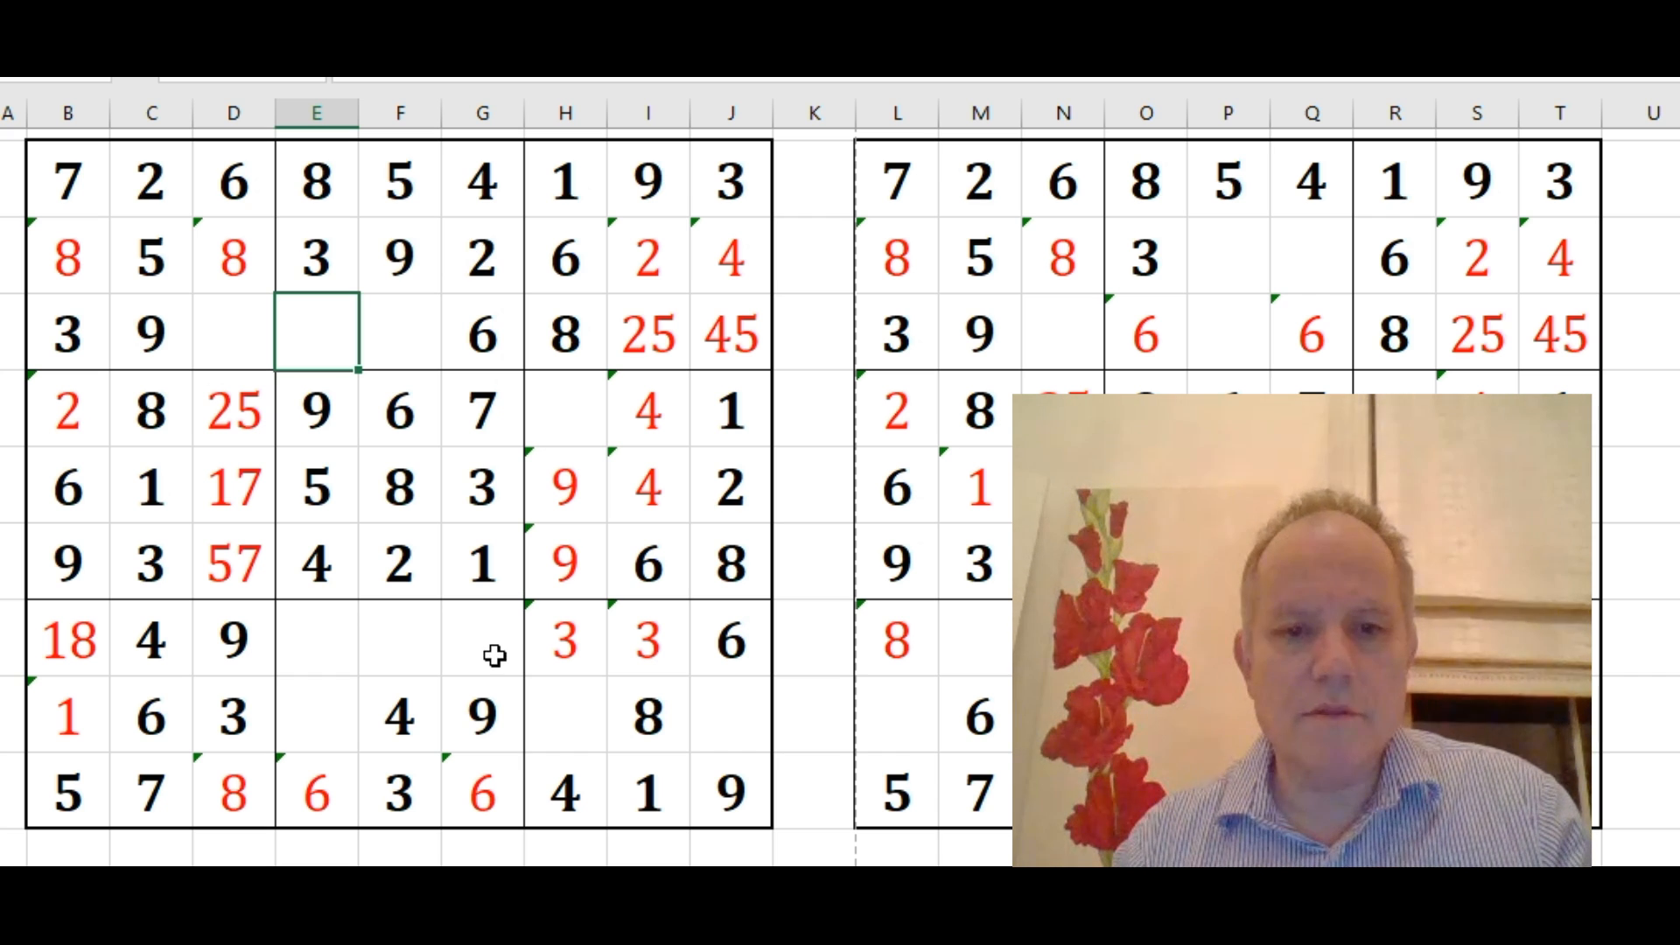
{"action": "left_click", "coordinate": [481, 794]}
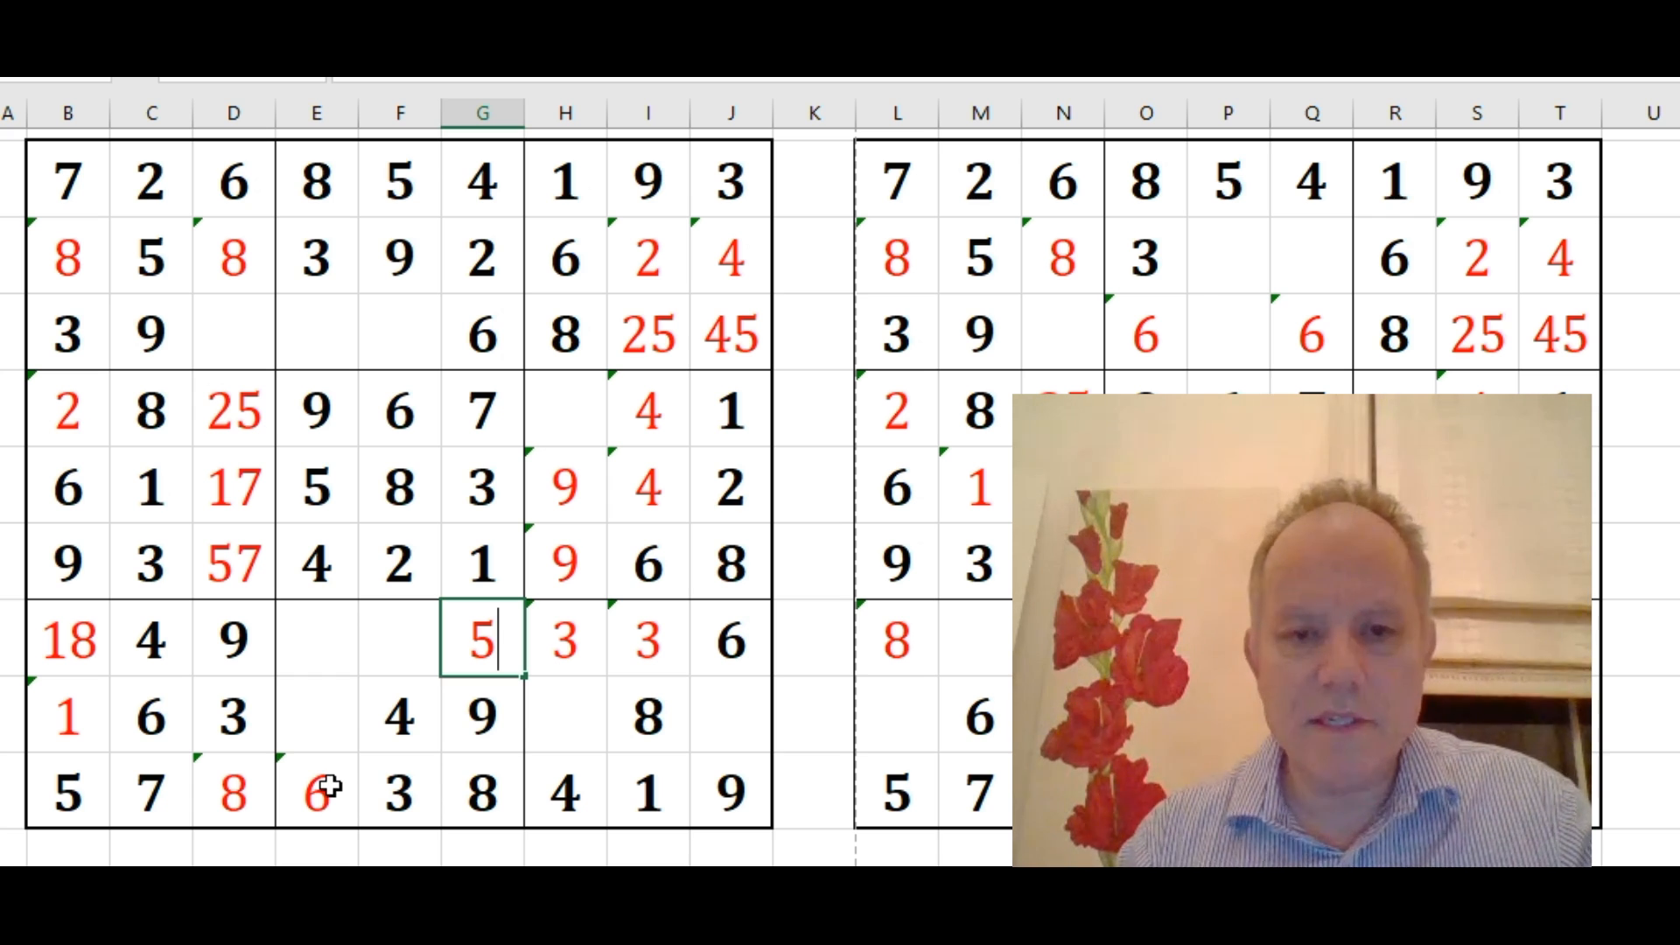
{"action": "left_click", "coordinate": [315, 791]}
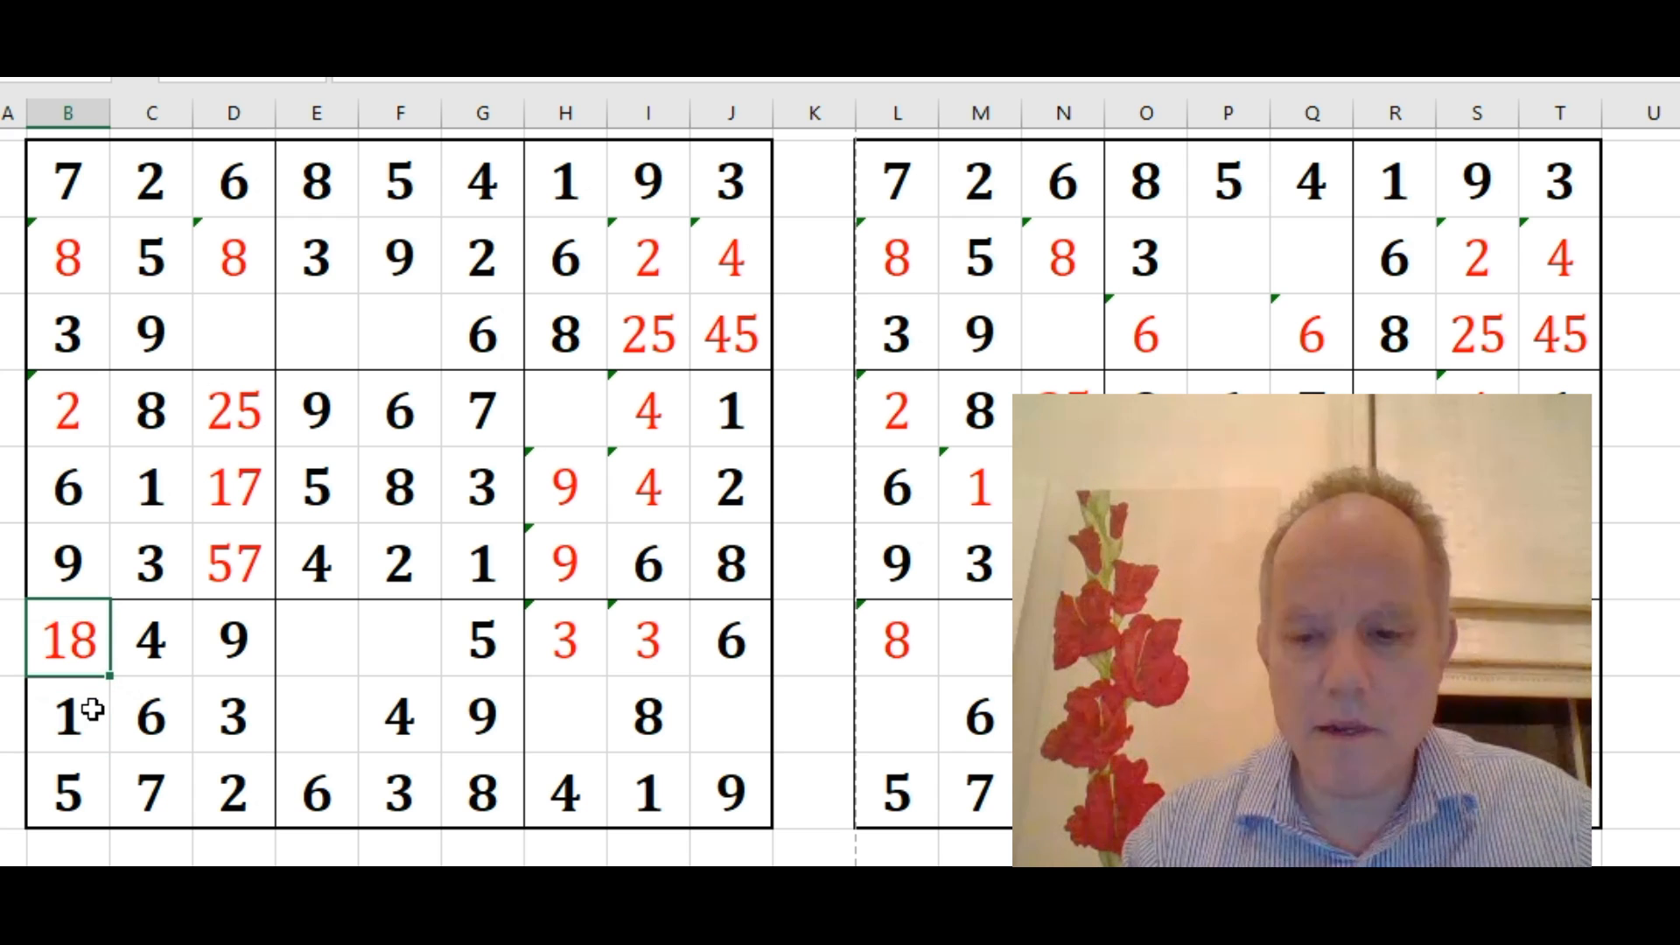
{"action": "type", "text": "8"}
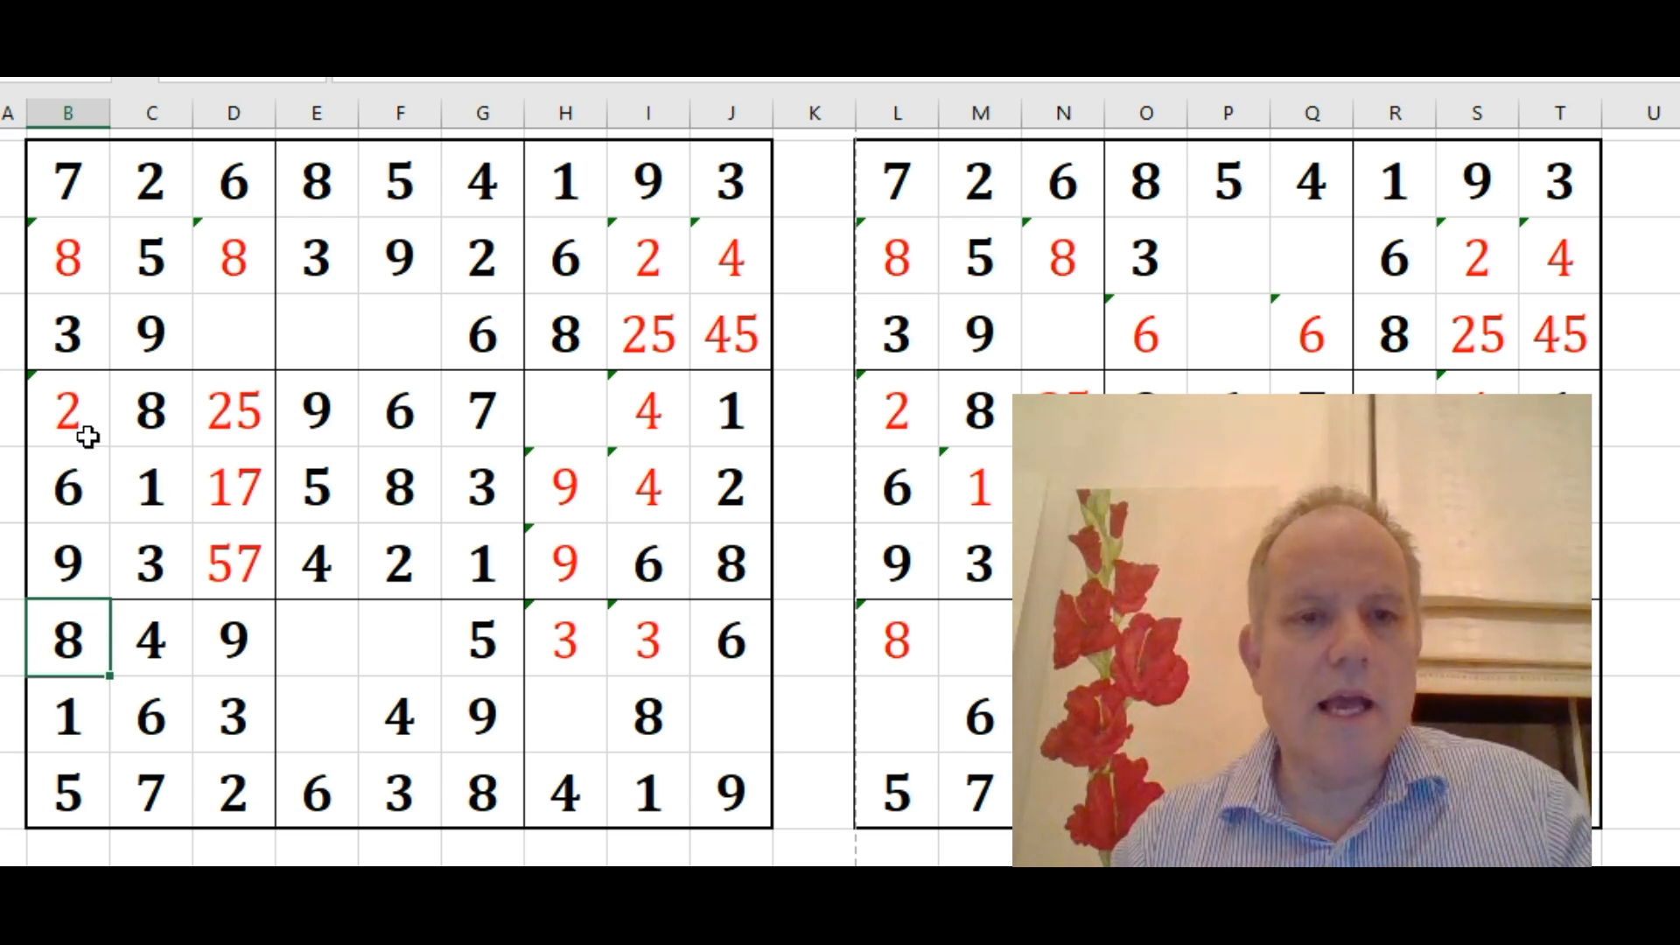
Confirm column B's 8 and 2, enter 1 in column D, and select the left grid
{"action": "left_click", "coordinate": [68, 258]}
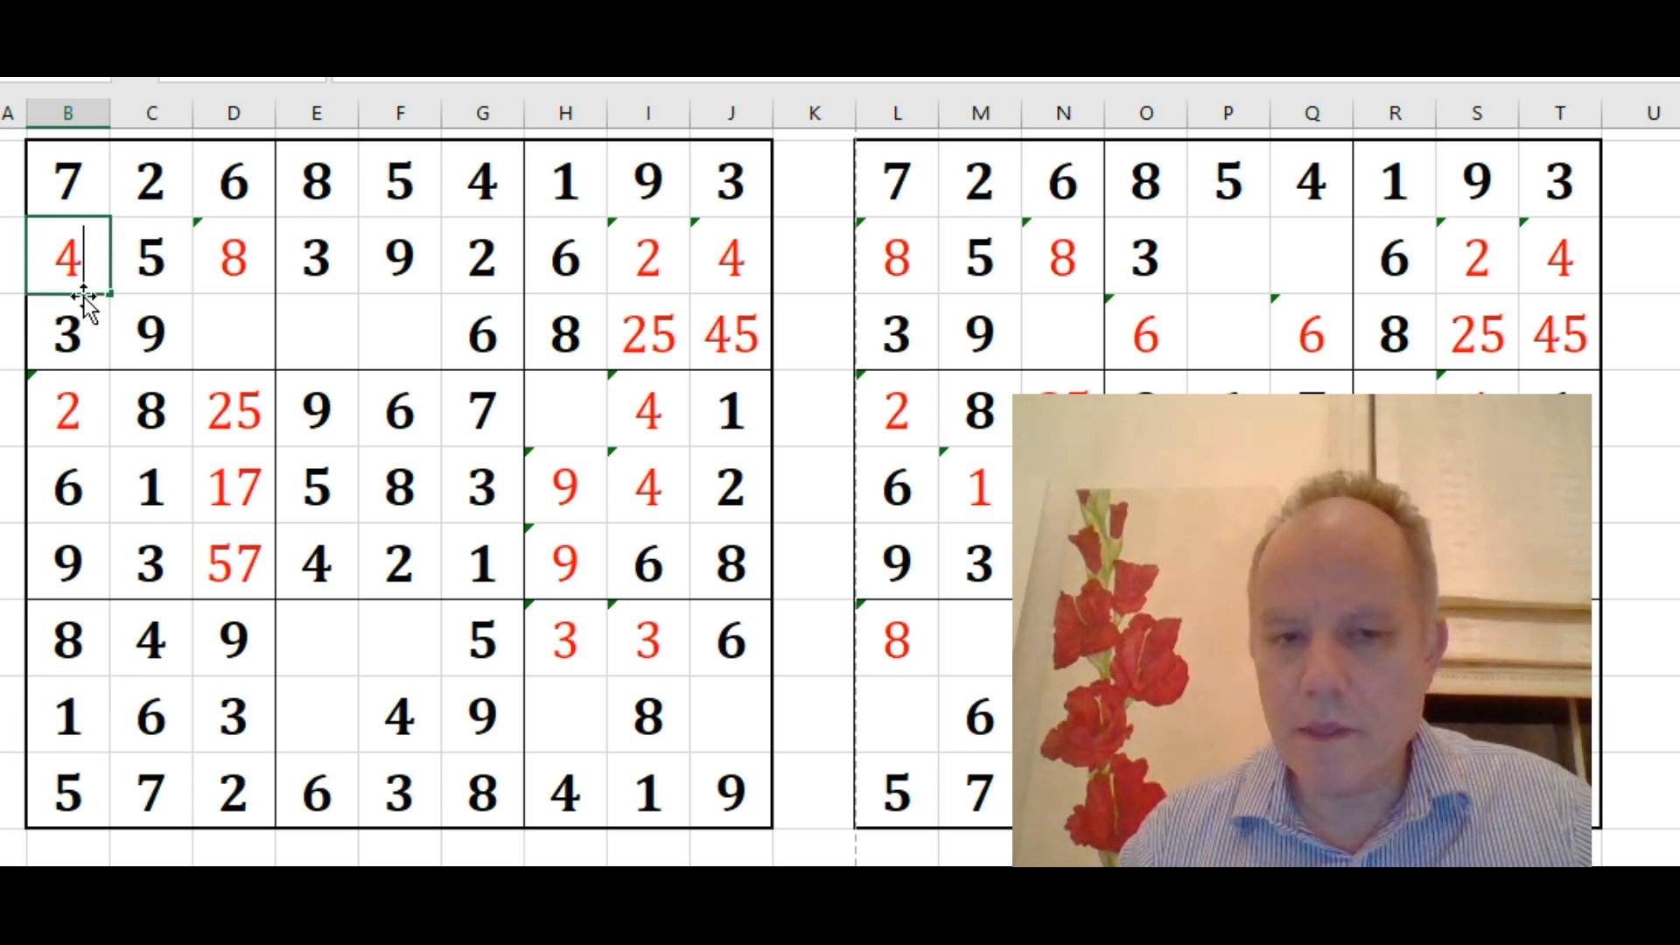
{"action": "left_click", "coordinate": [68, 411]}
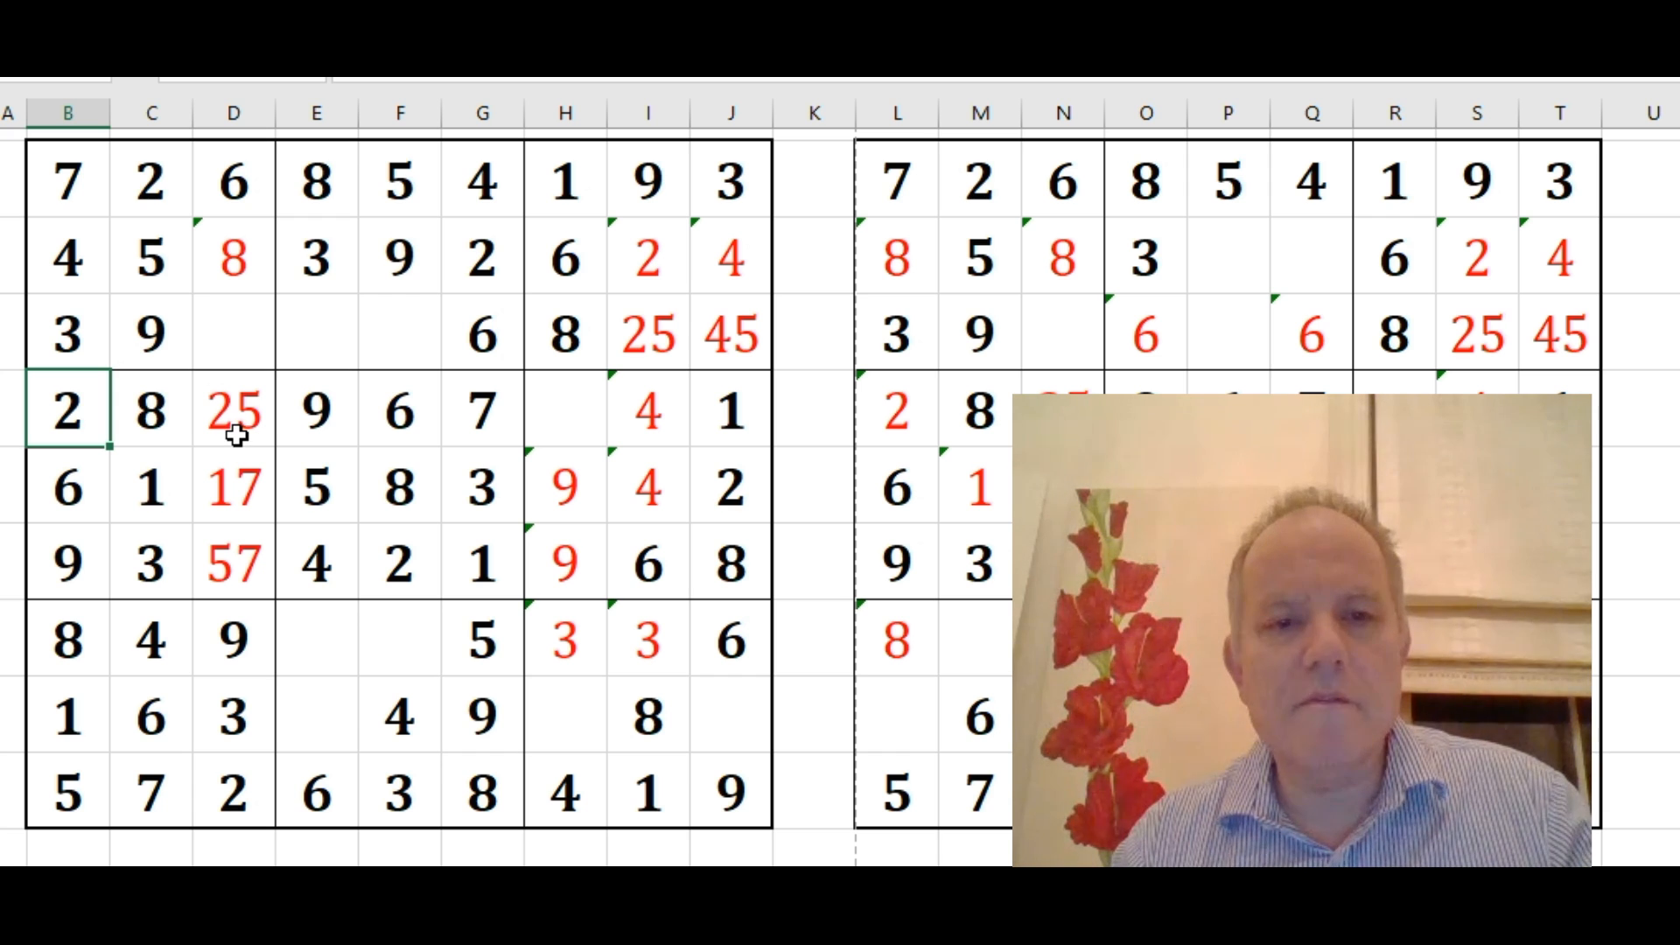
{"action": "left_click", "coordinate": [233, 488]}
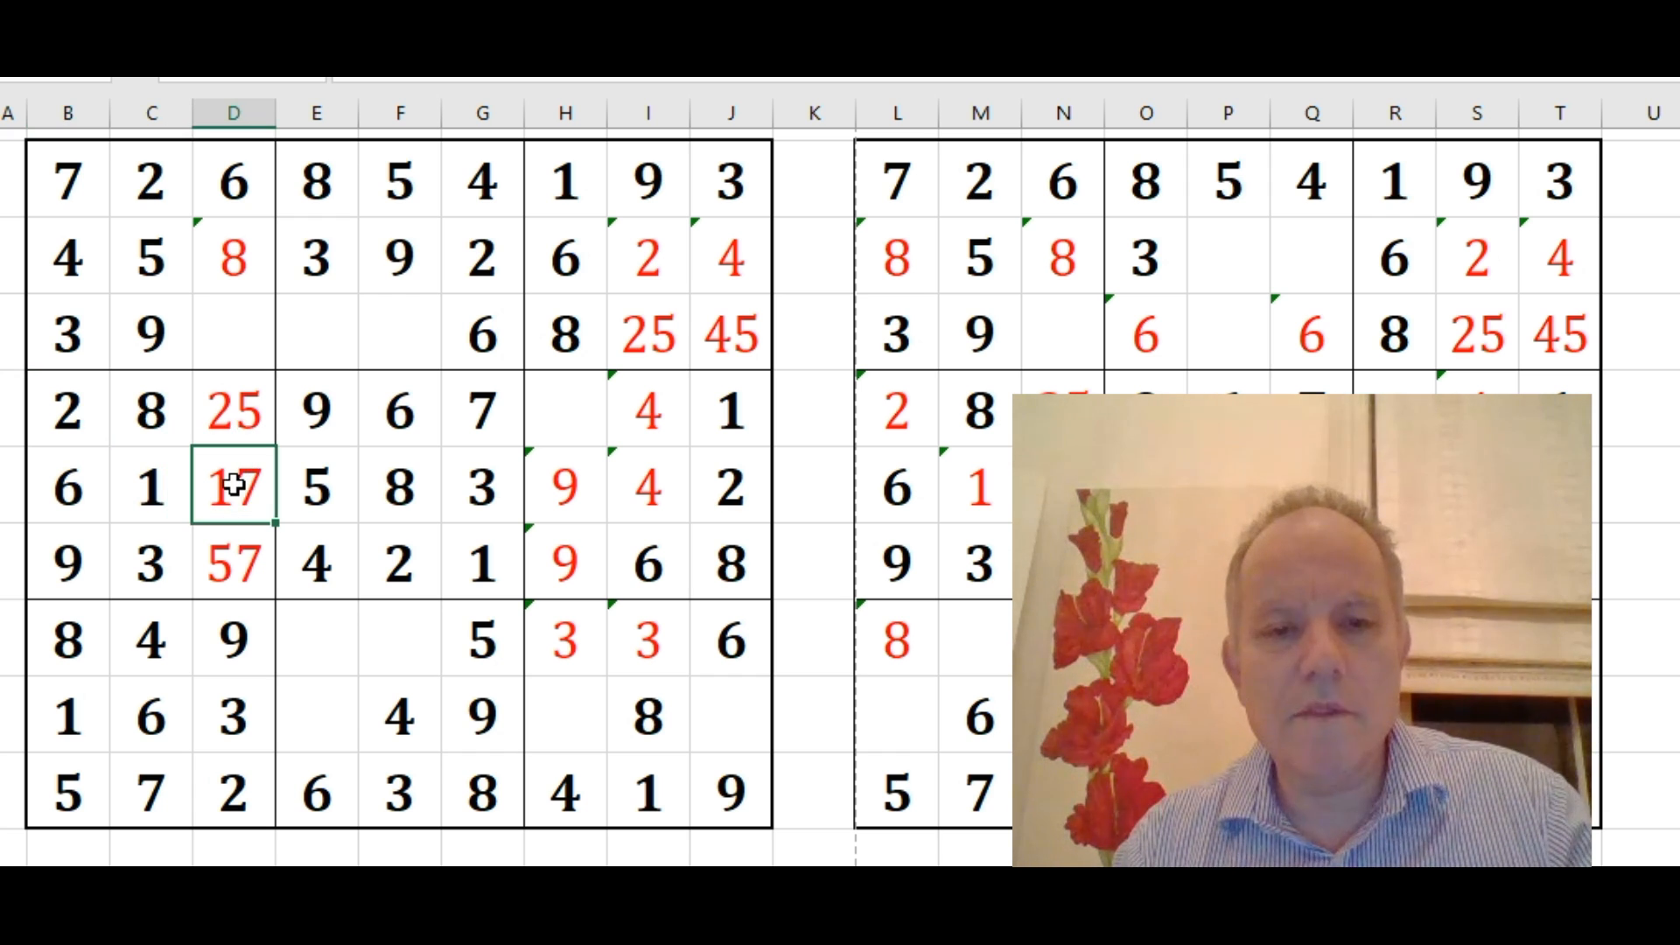
{"action": "left_click", "coordinate": [234, 335]}
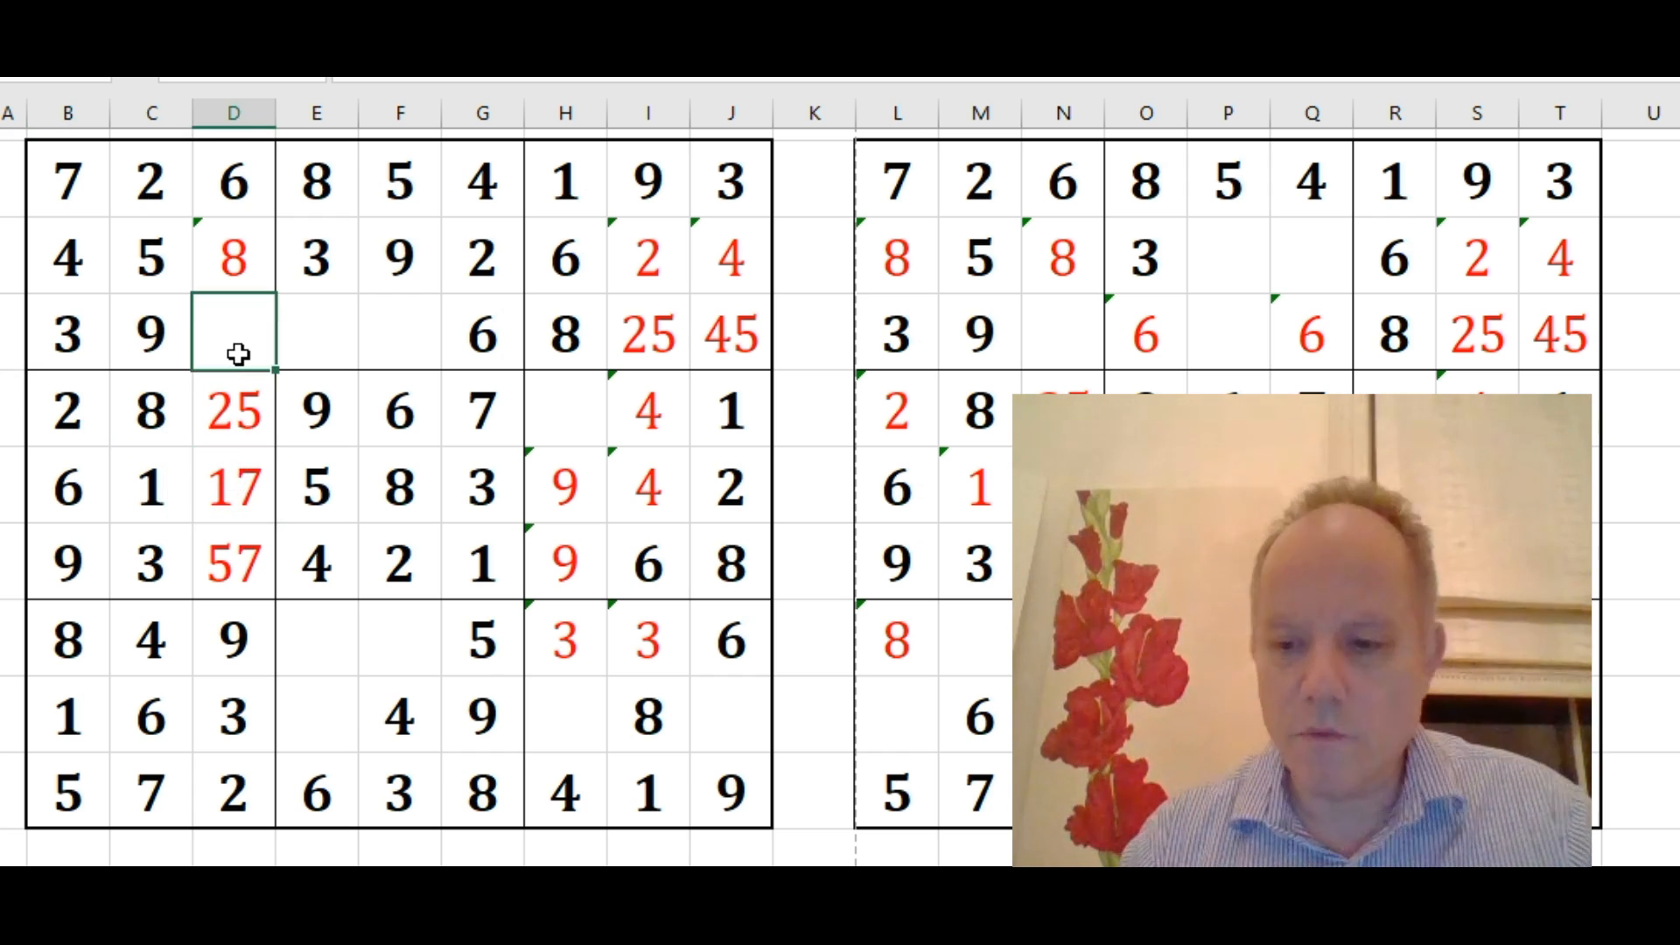
{"action": "type", "text": "1"}
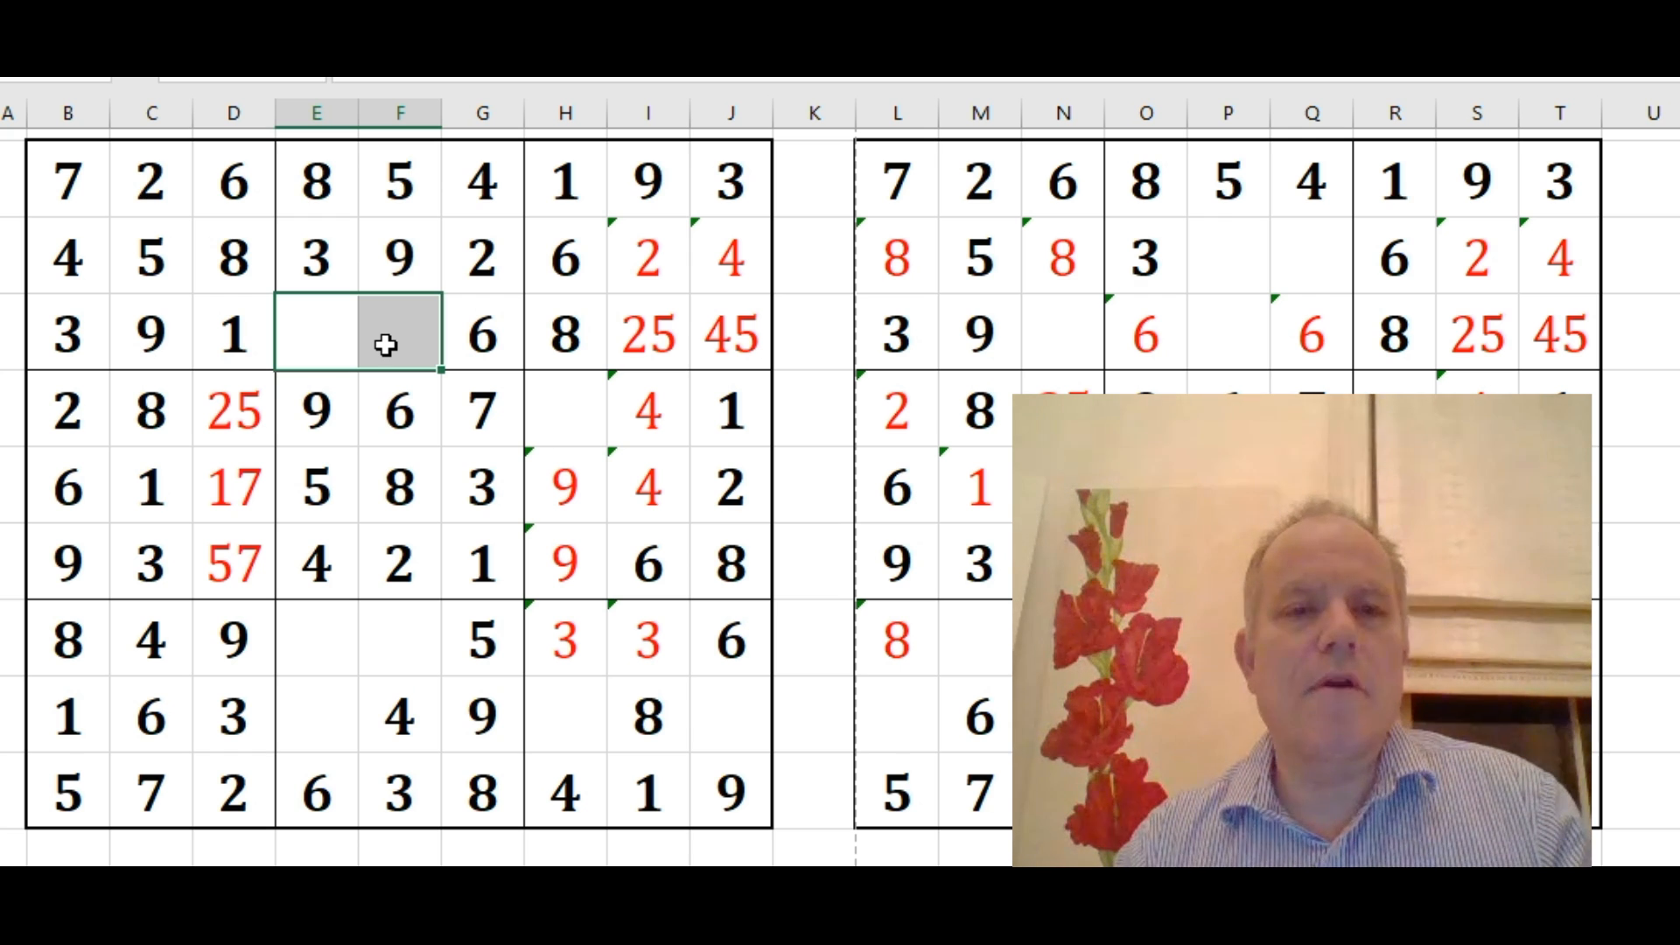
{"action": "left_click", "coordinate": [68, 180]}
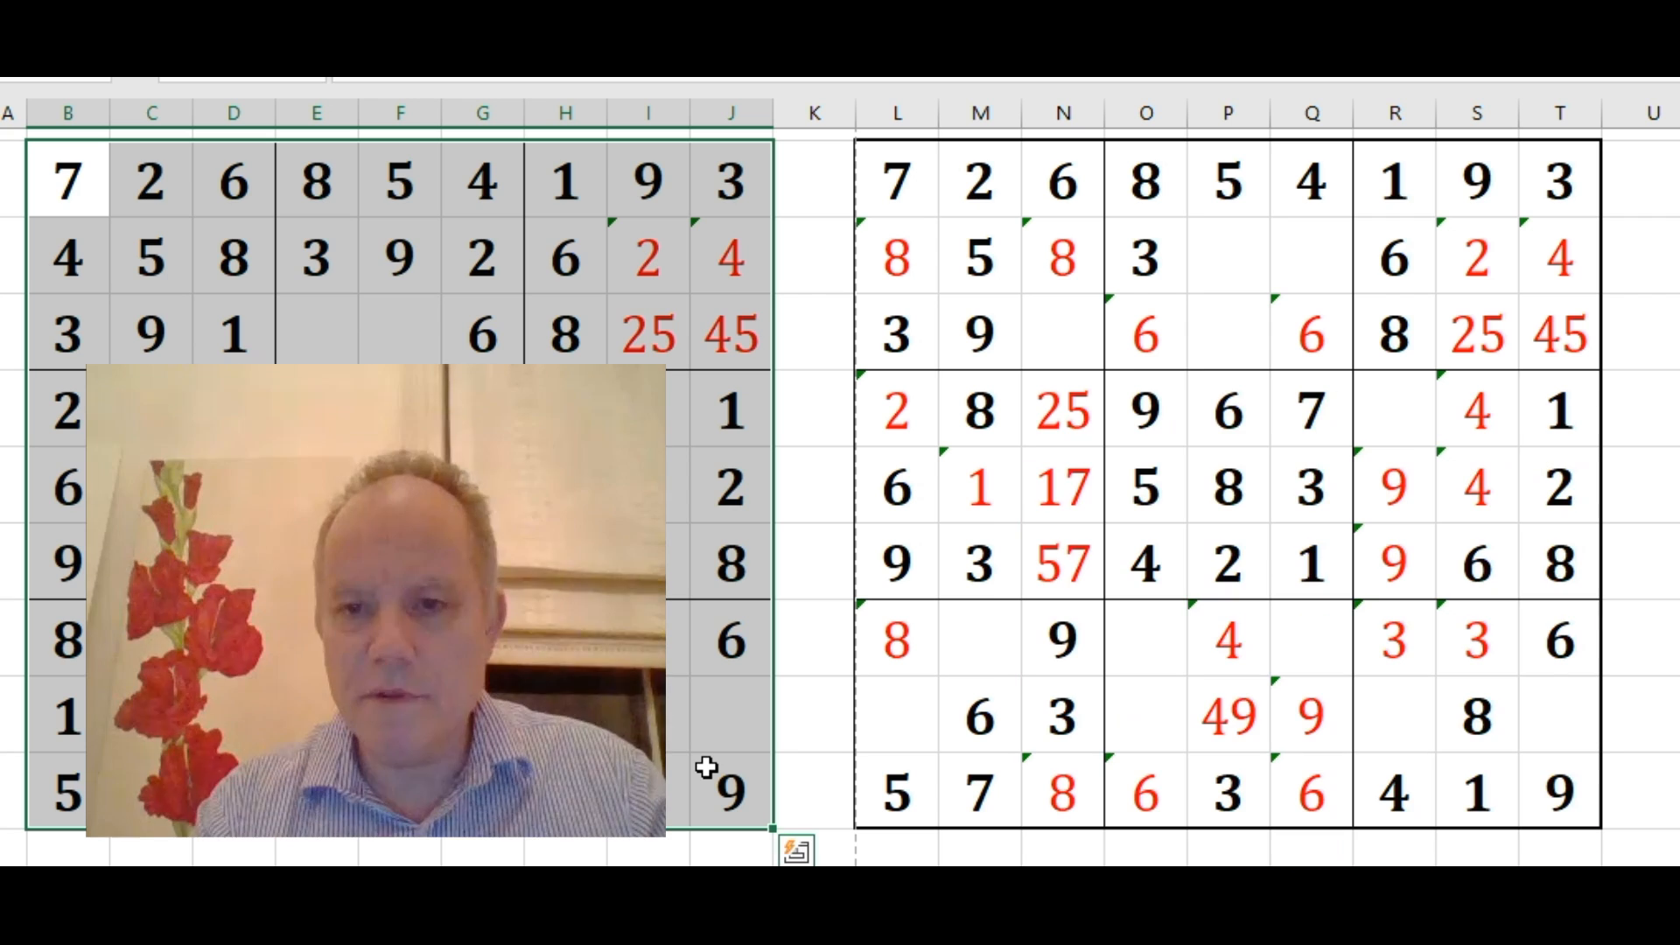
Select right-copy cells in columns N and M and add 4 to column L's 8 note
{"action": "left_click", "coordinate": [1061, 333]}
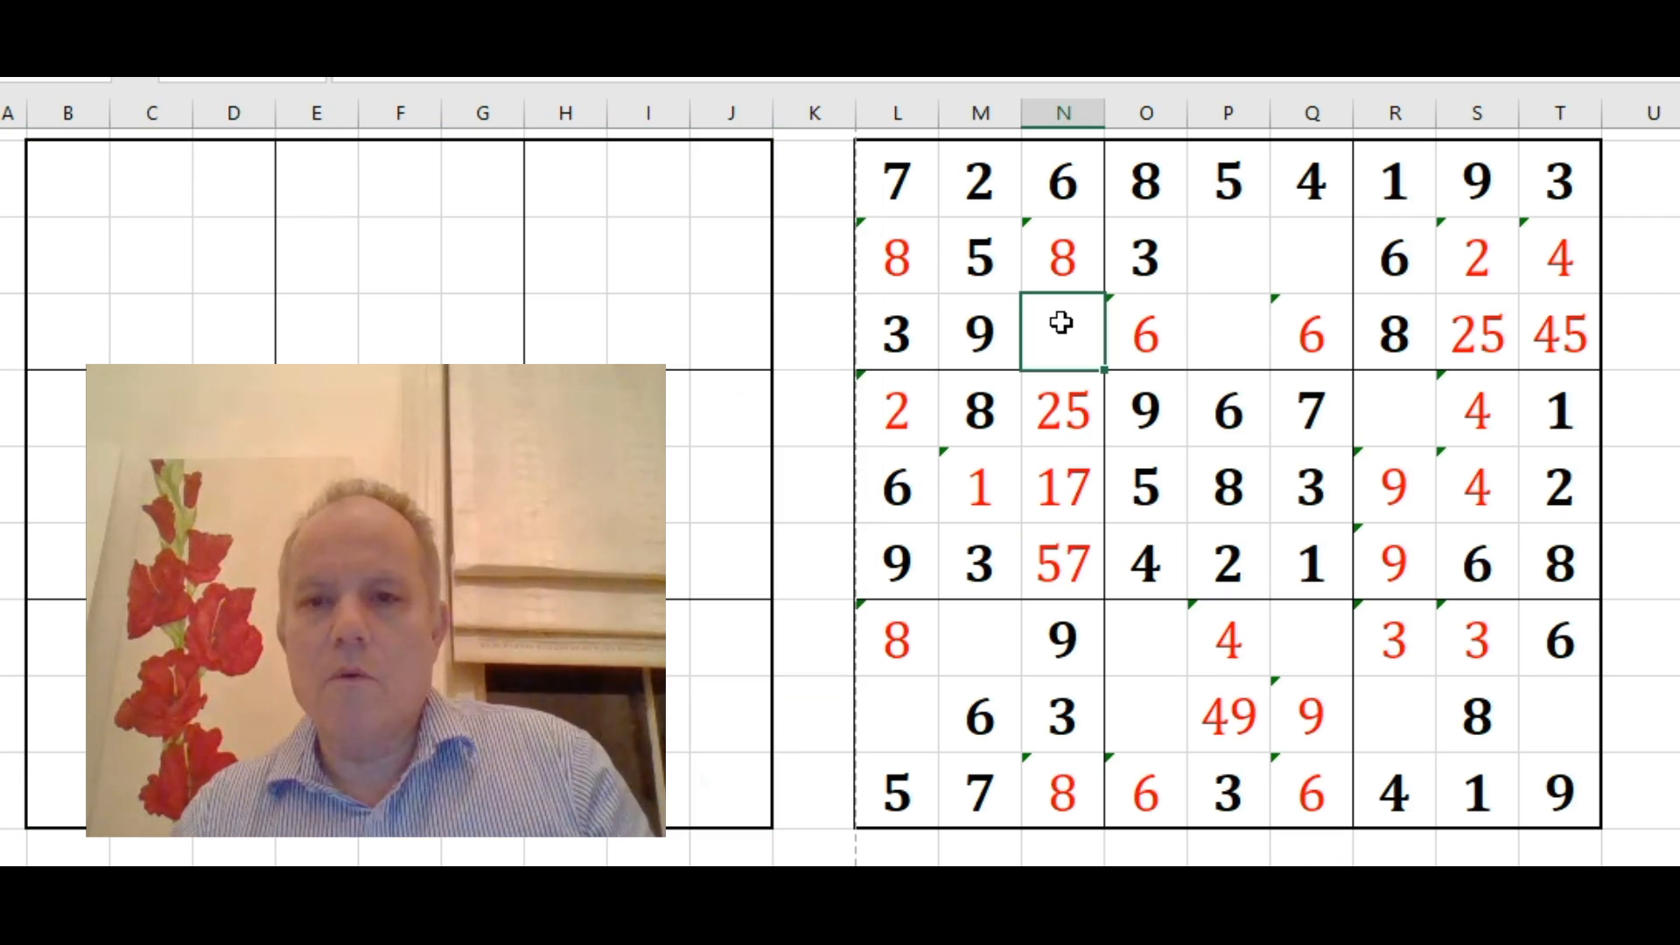
{"action": "left_click", "coordinate": [977, 489]}
{"action": "type", "text": "4"}
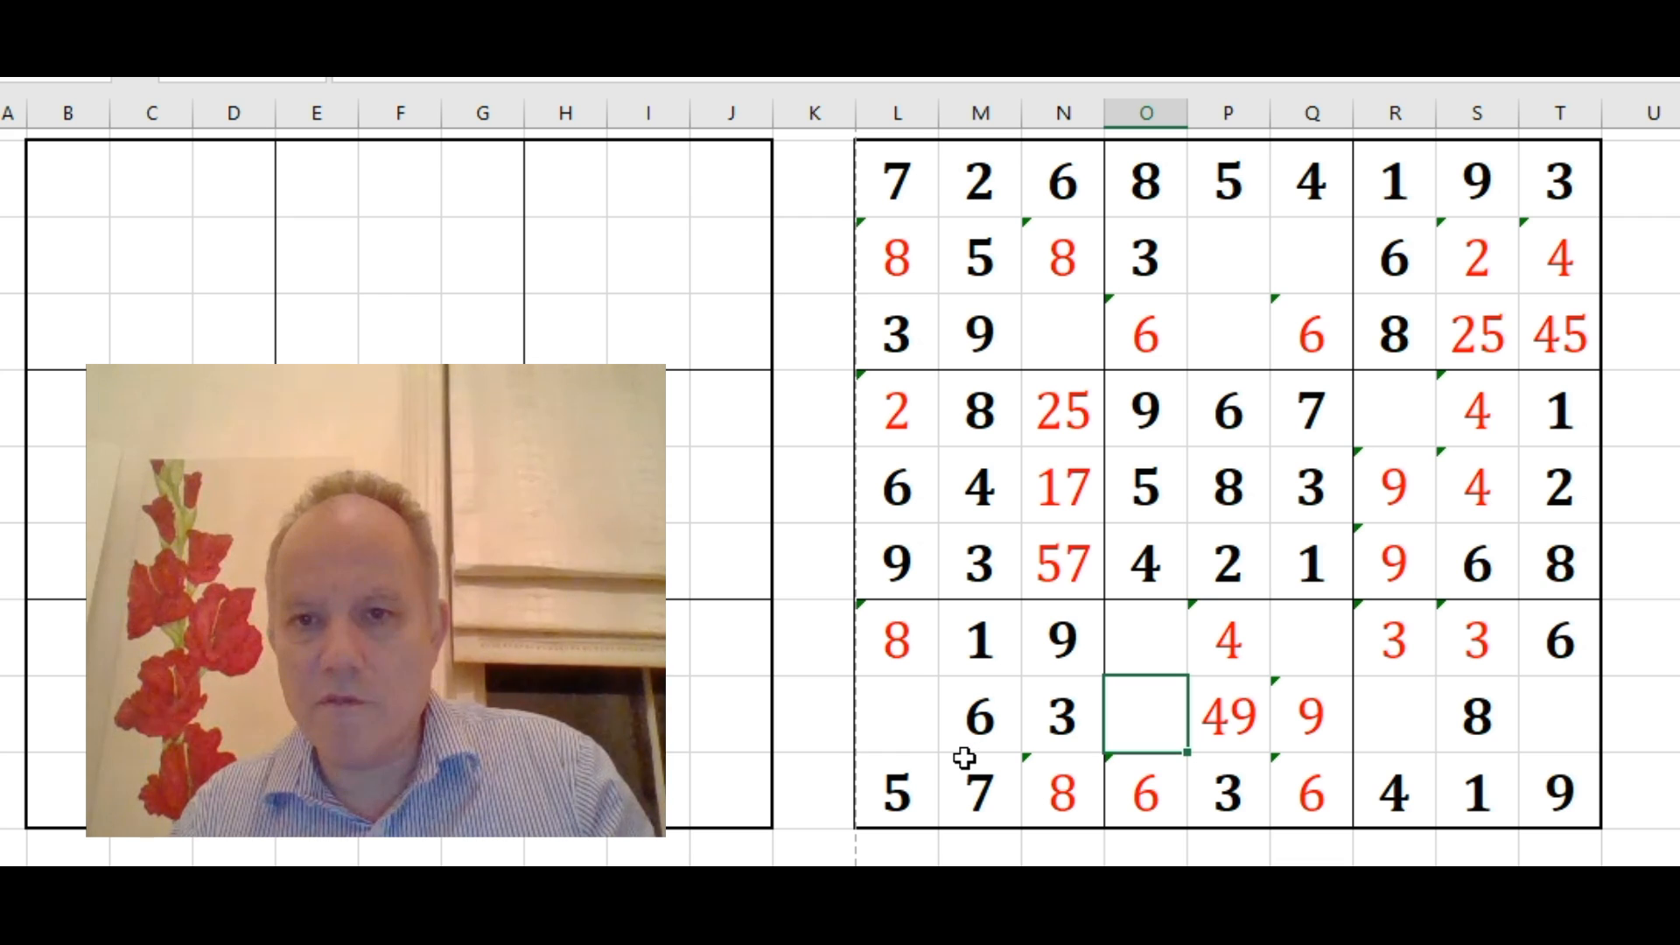
{"action": "mouse_move", "coordinate": [913, 668]}
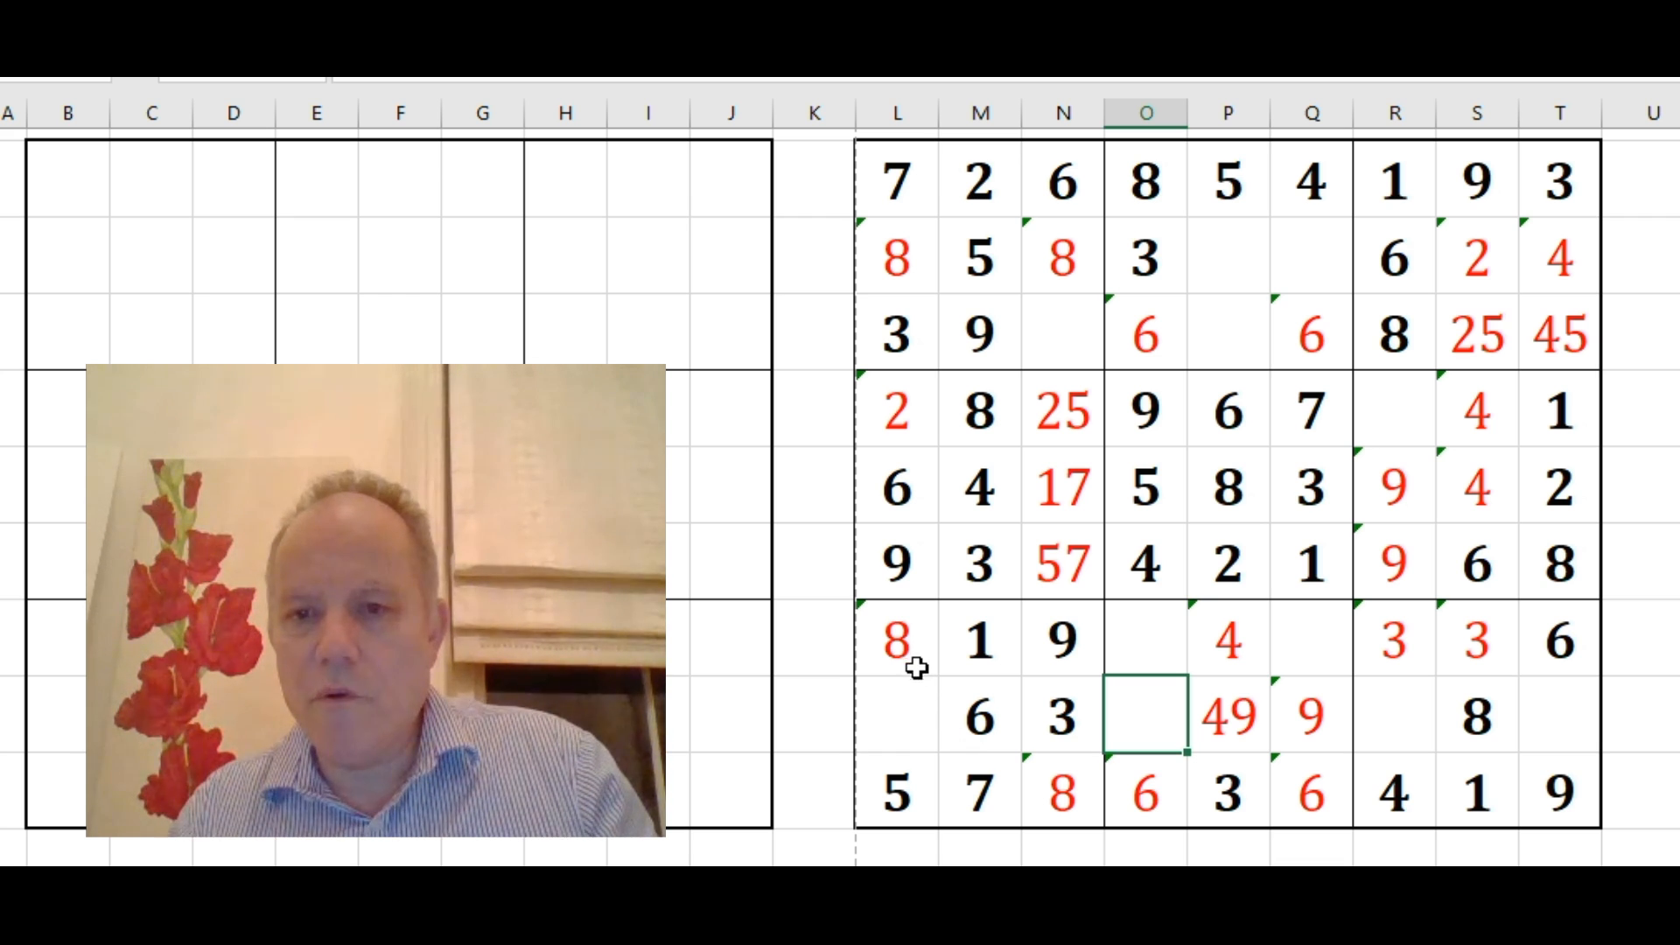
{"action": "left_click", "coordinate": [897, 639]}
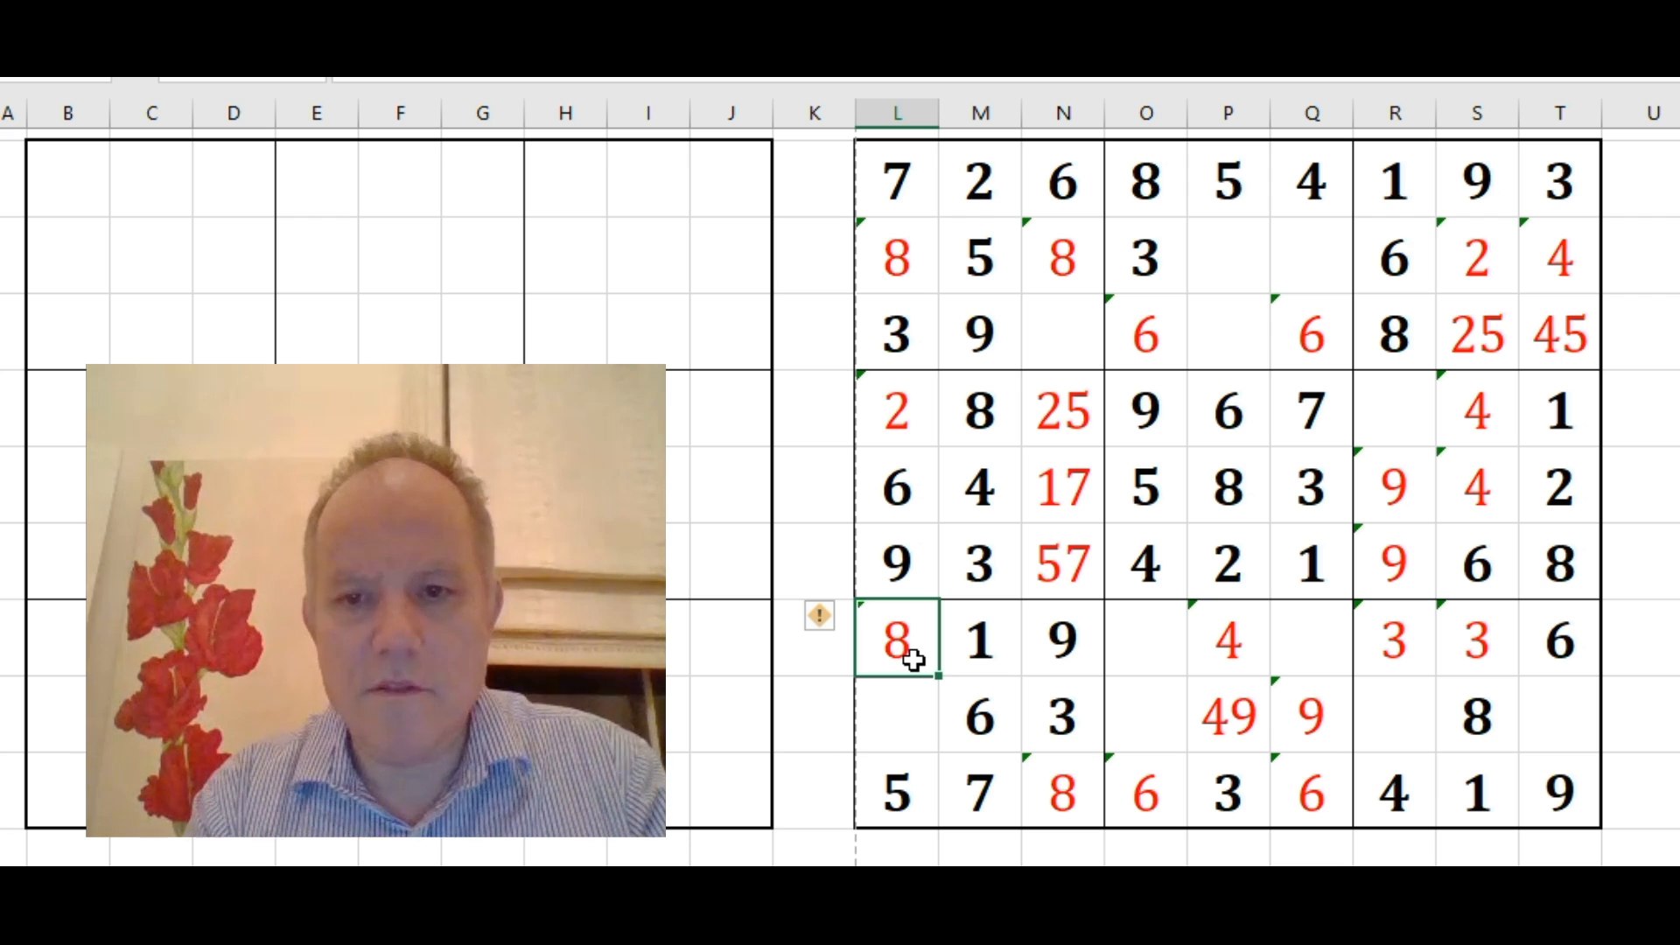
{"action": "type", "text": "4"}
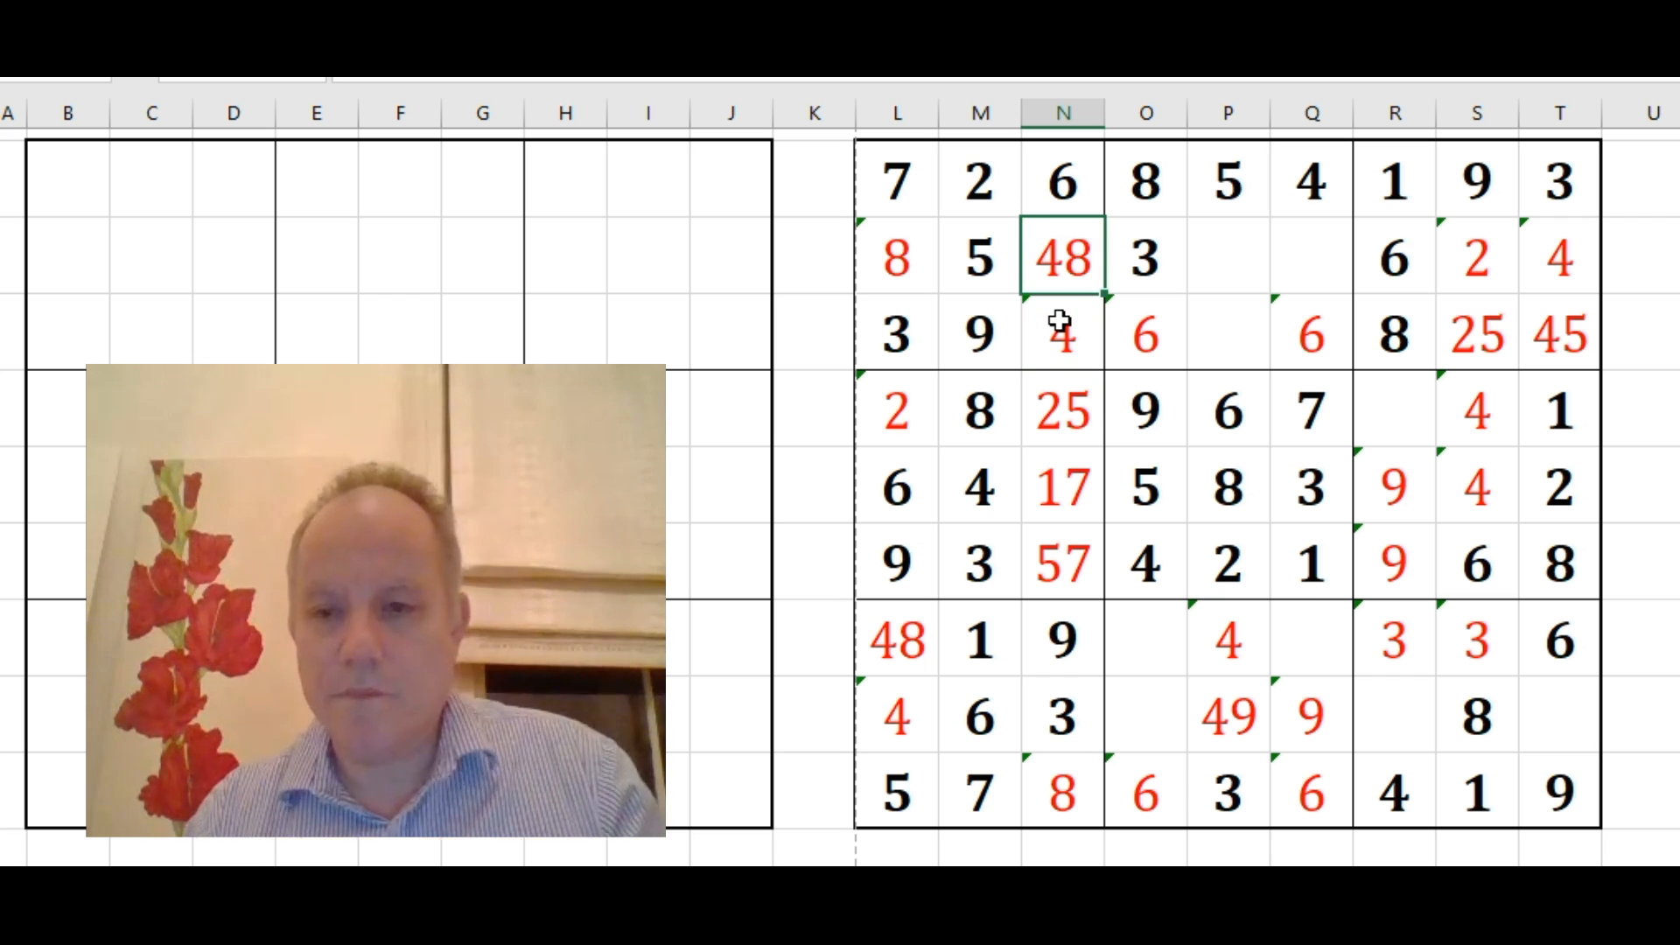
{"action": "mouse_move", "coordinate": [1327, 696]}
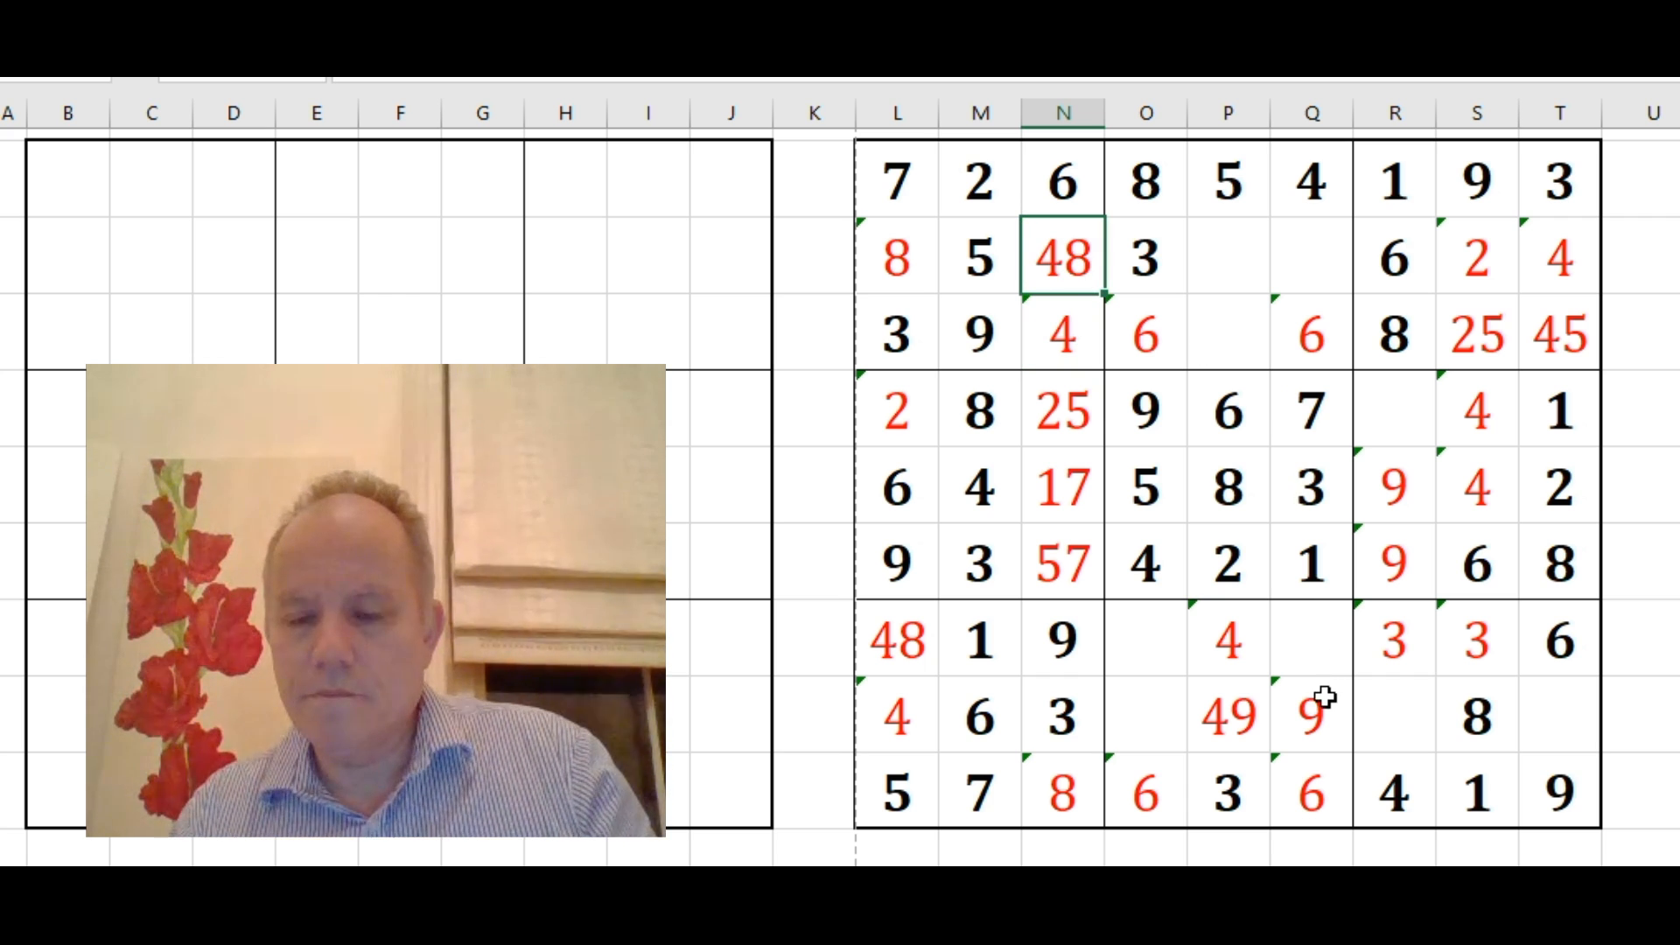
{"action": "mouse_move", "coordinate": [1079, 495]}
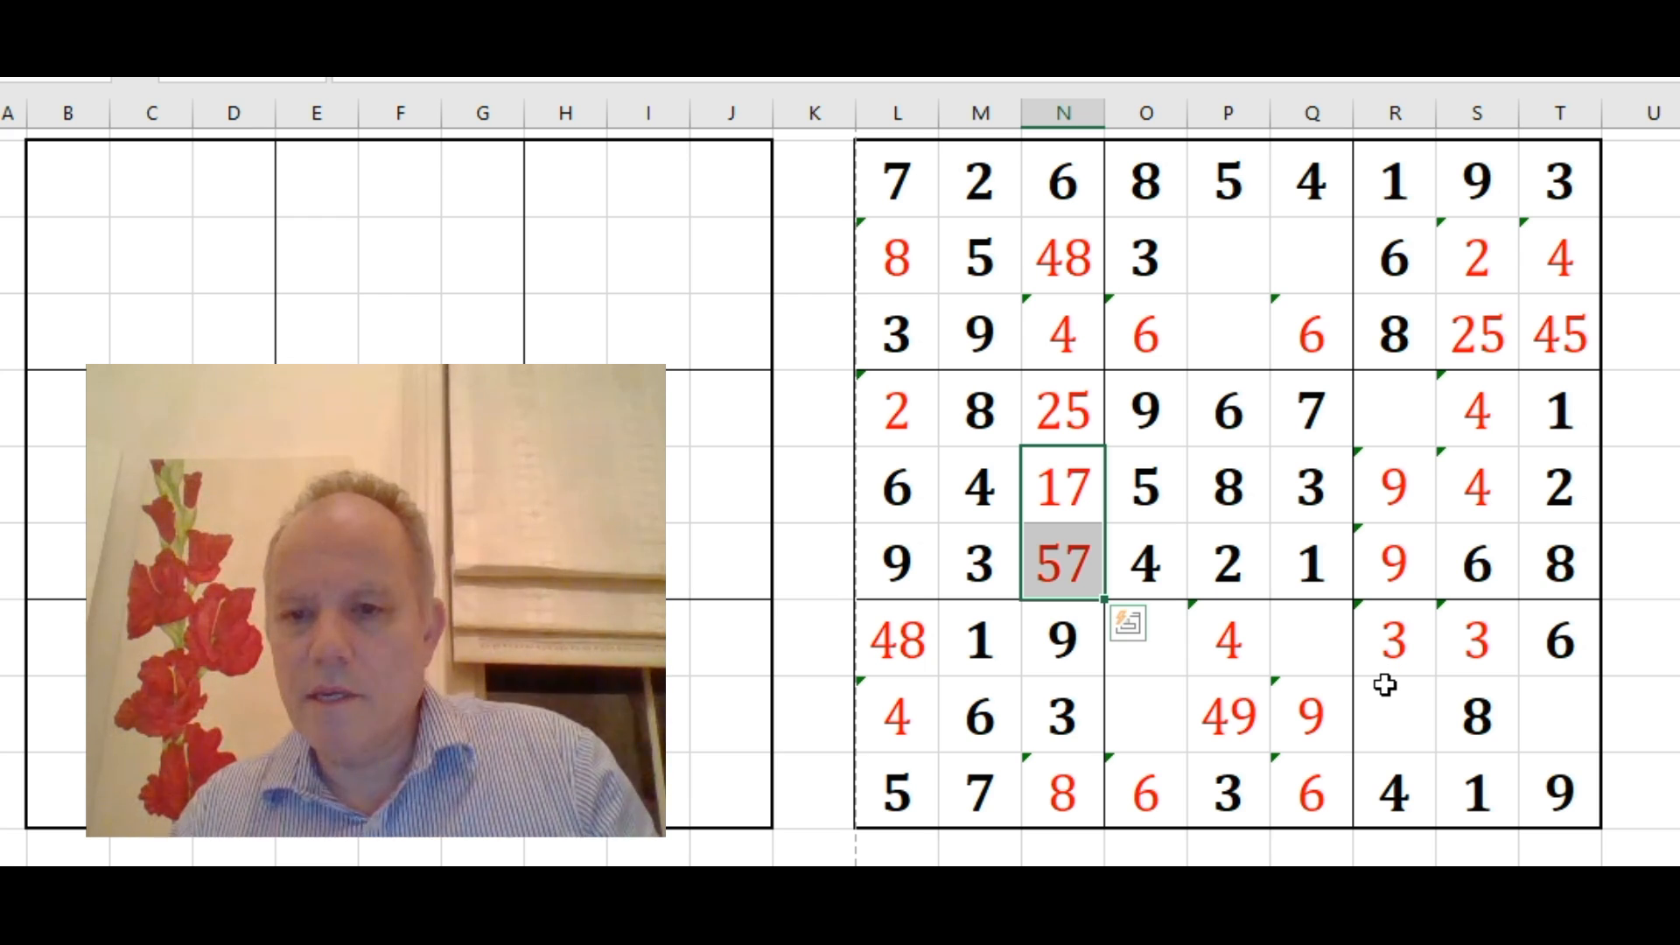
Delete the wrong 4 candidate in the right grid and select cells for 35 and 5
{"action": "left_click", "coordinate": [977, 640]}
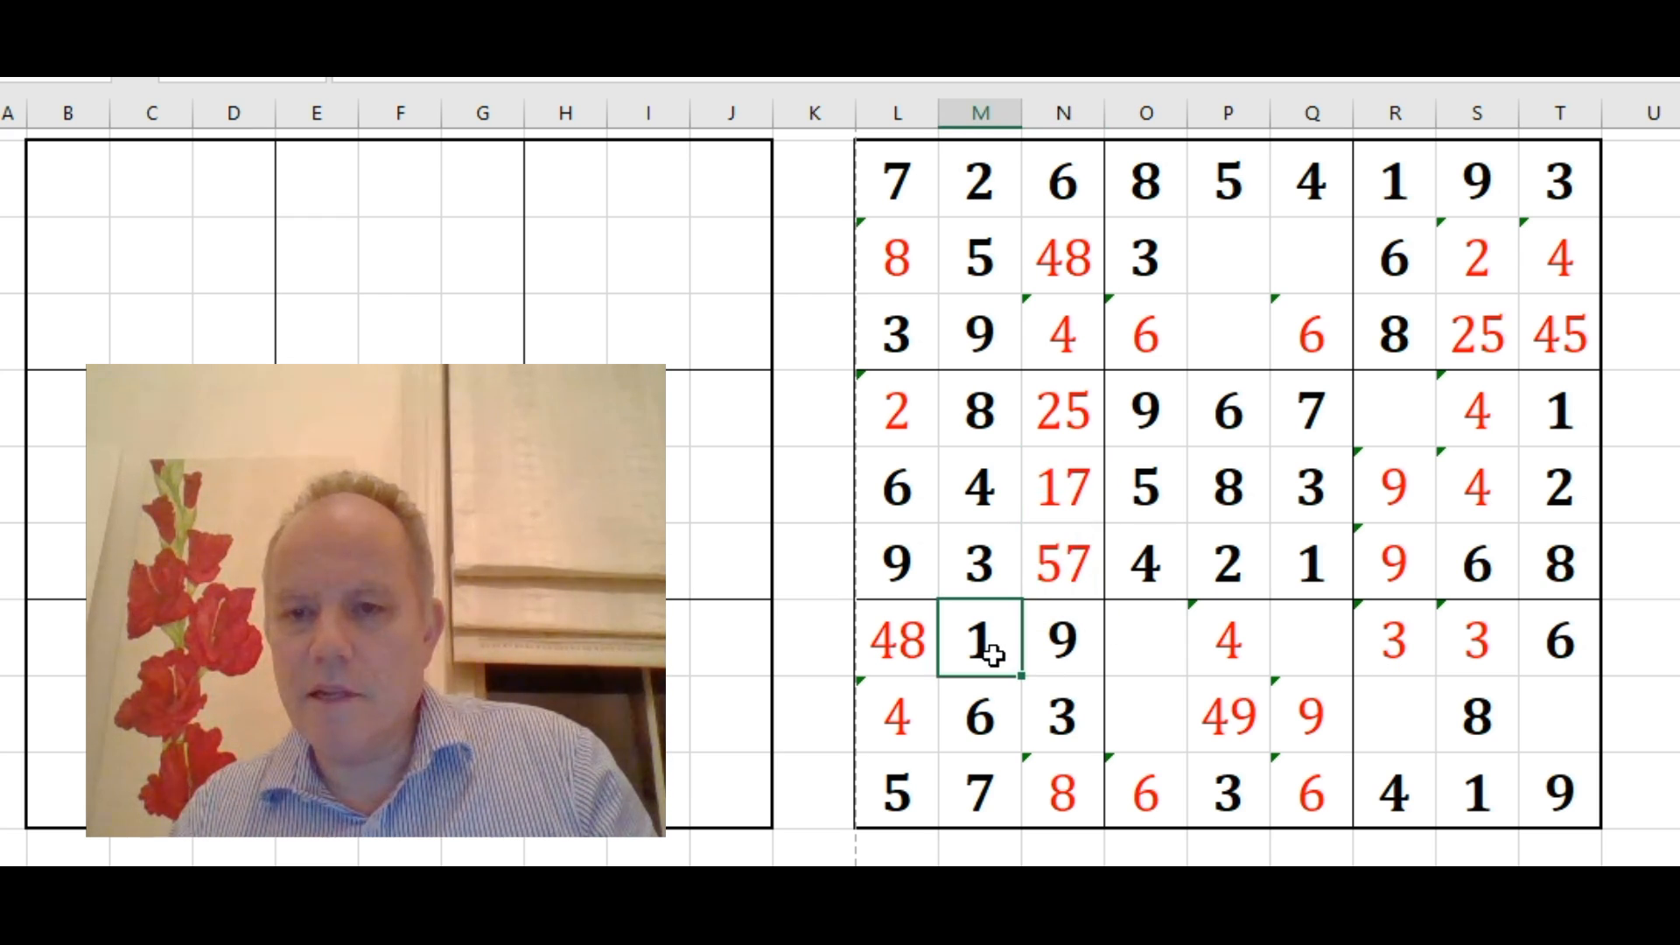
{"action": "left_click", "coordinate": [977, 487]}
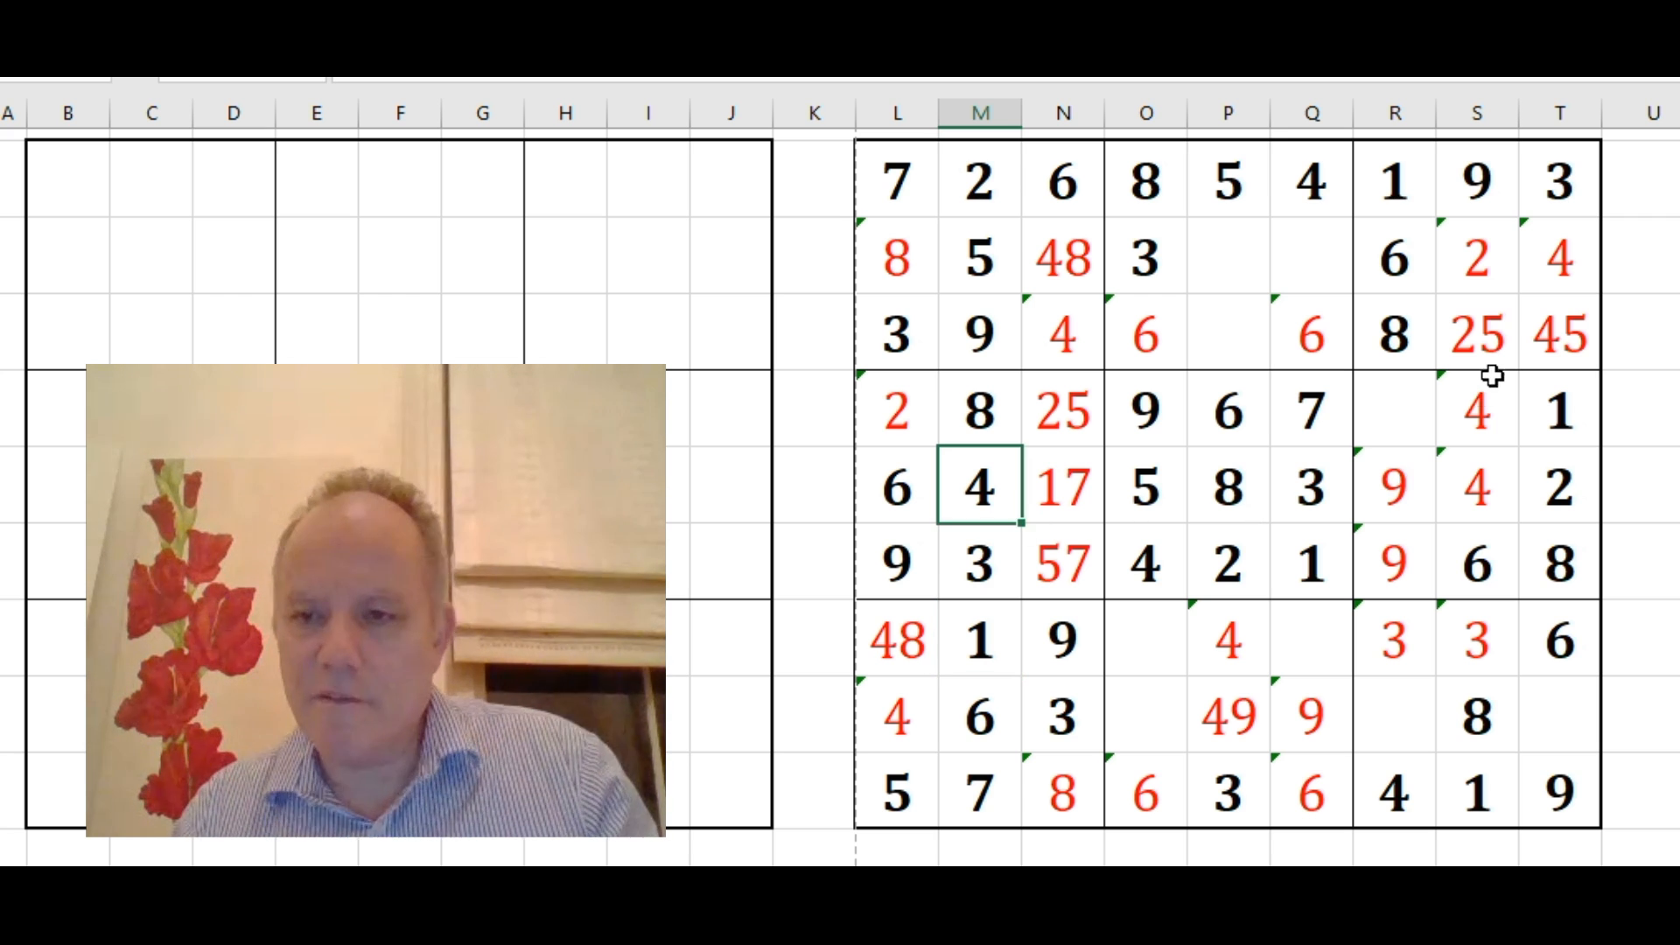
{"action": "left_click", "coordinate": [1476, 488]}
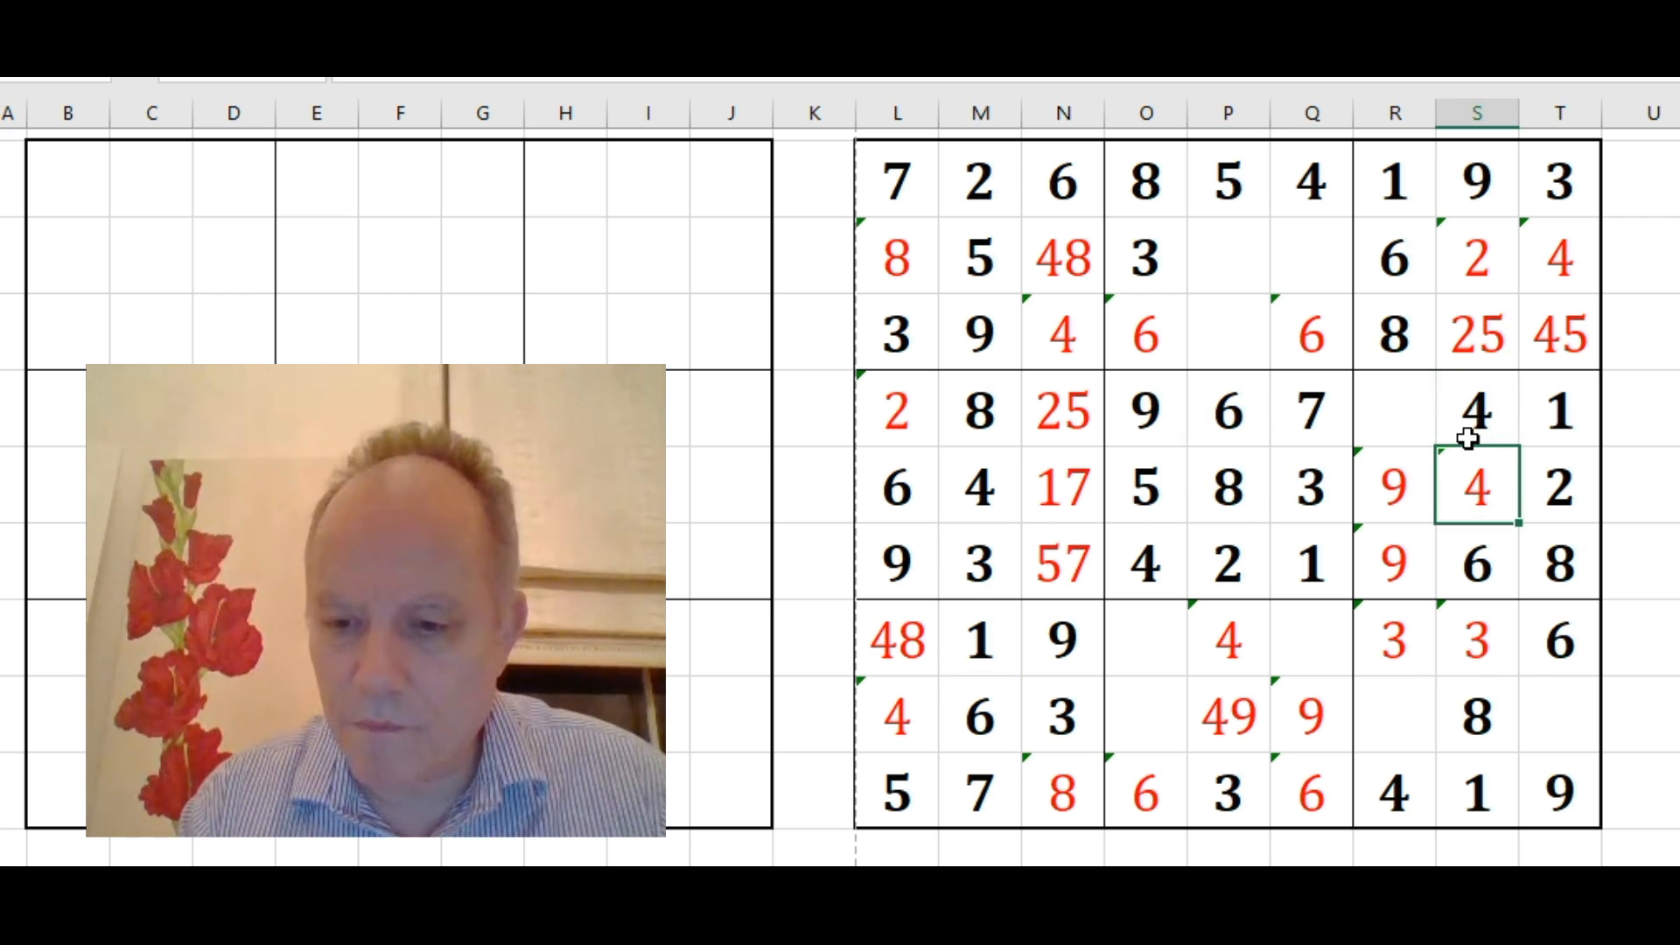
{"action": "key", "text": "Delete"}
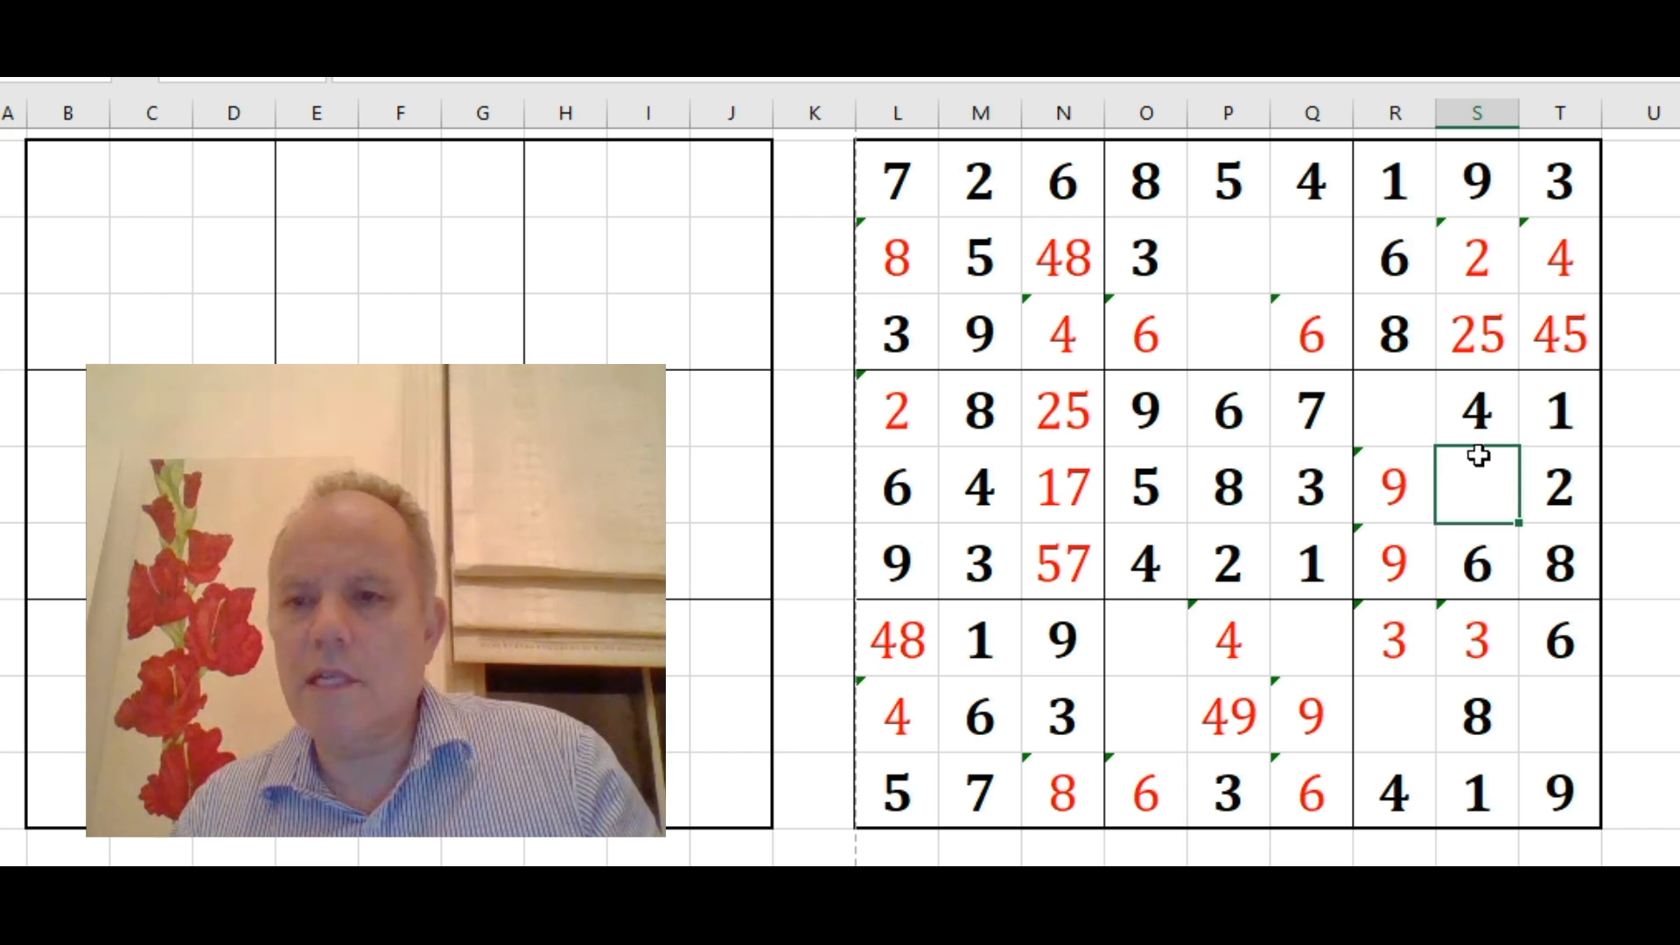
{"action": "left_click", "coordinate": [1560, 411]}
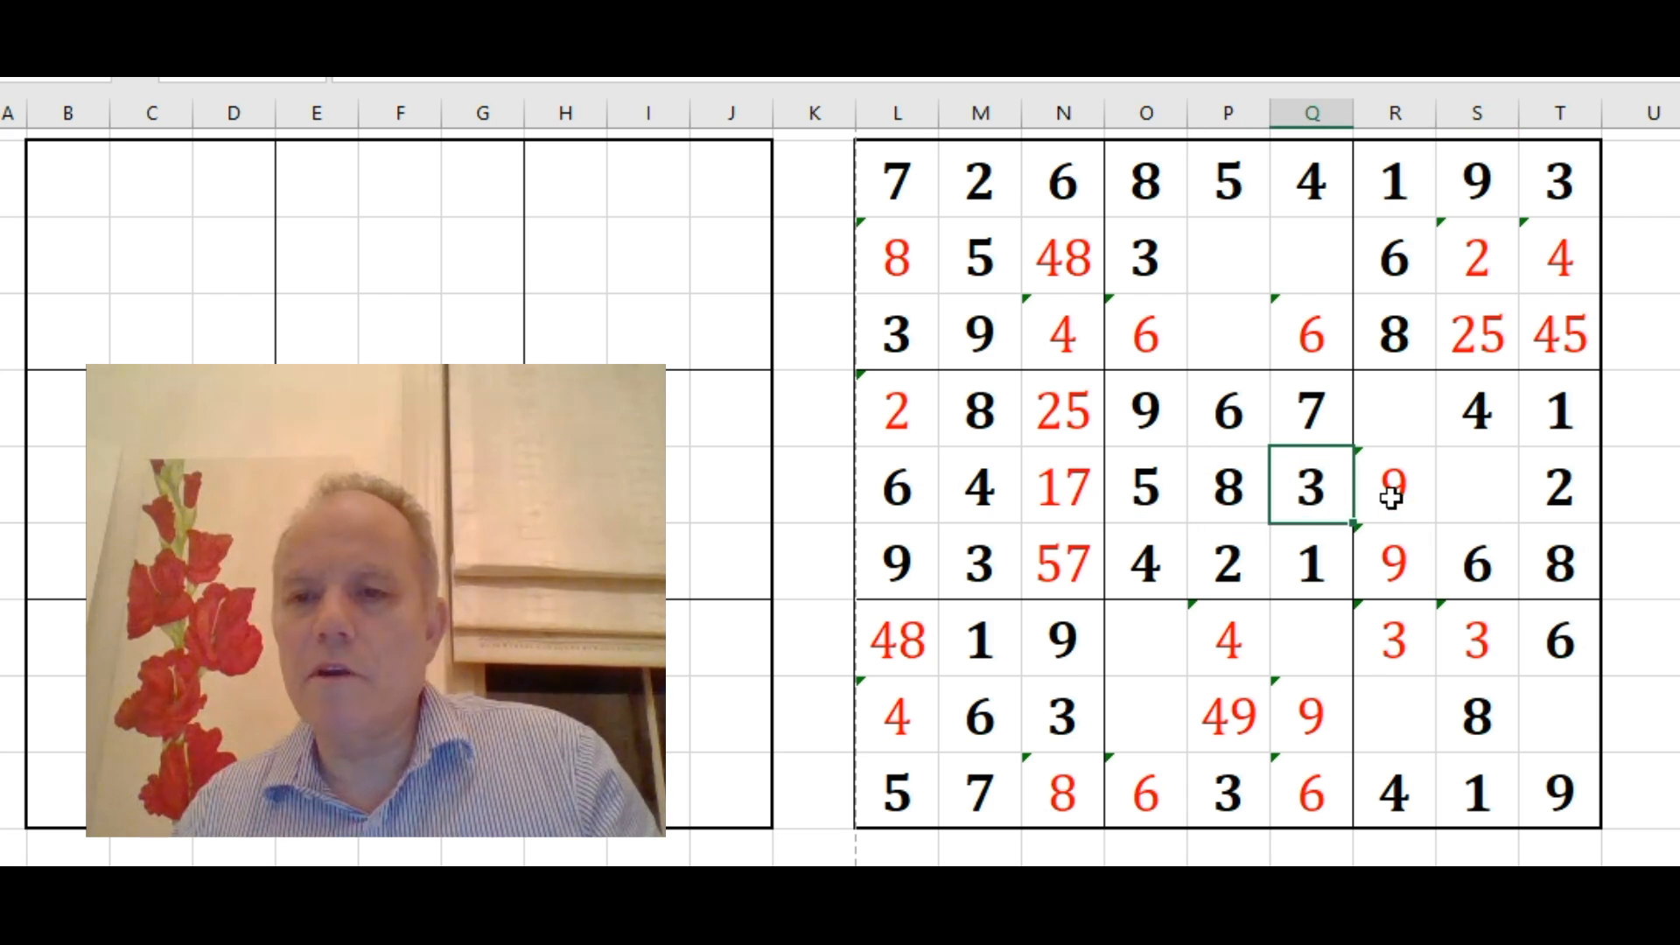
{"action": "left_click", "coordinate": [1395, 412]}
{"action": "type", "text": "35"}
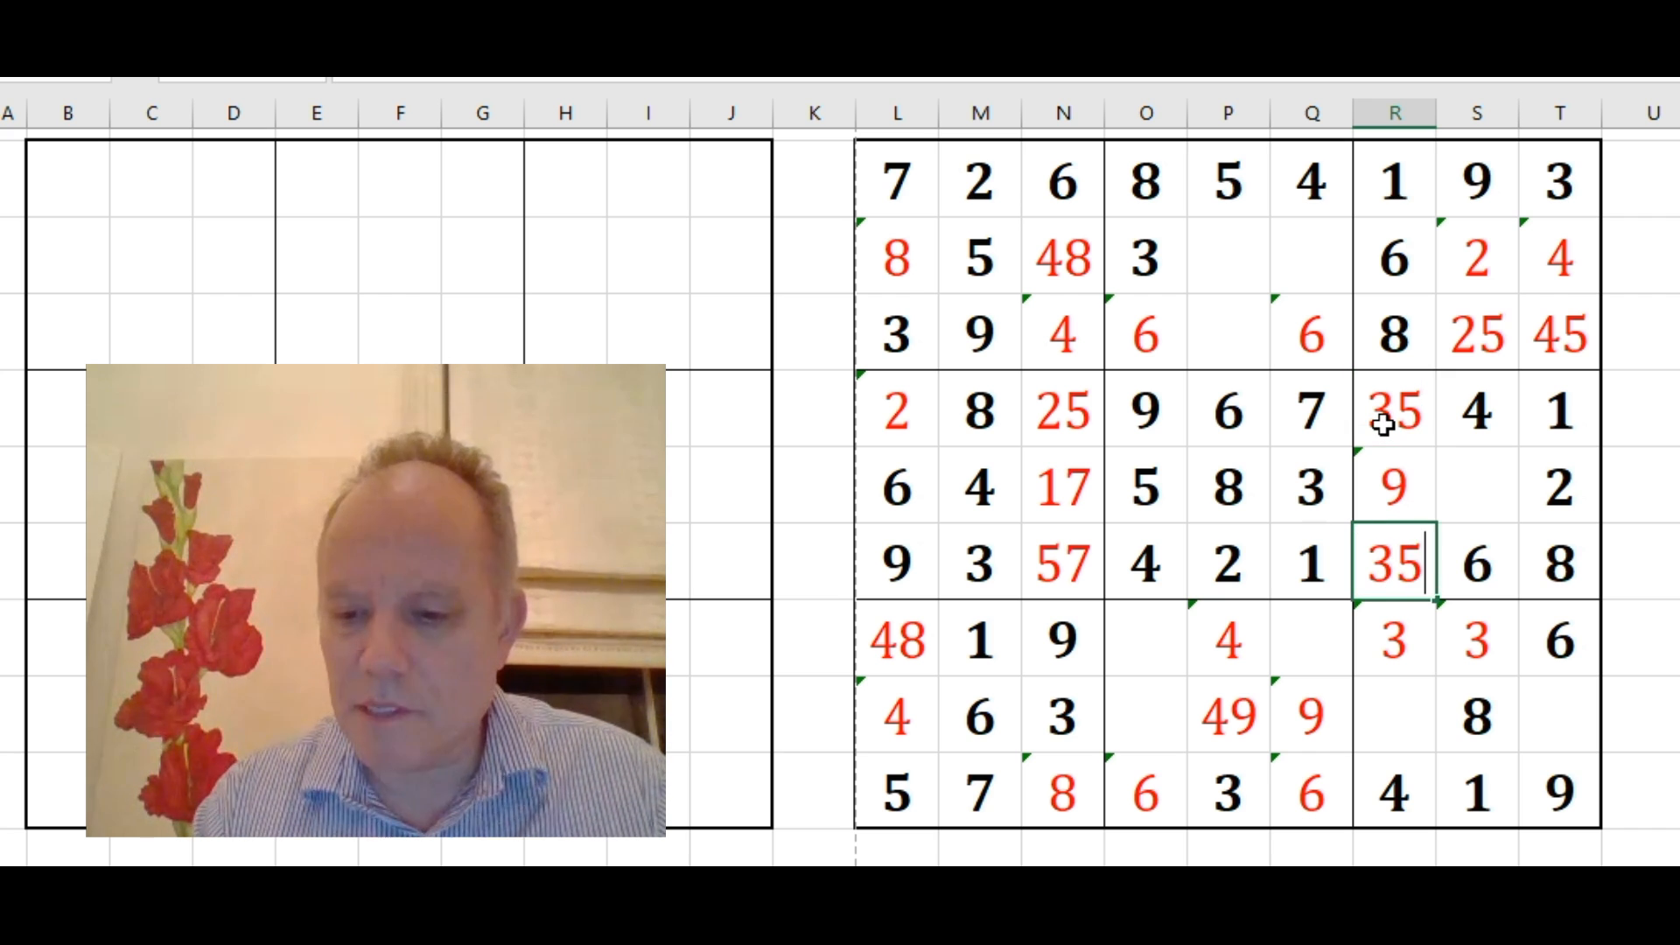
{"action": "left_click", "coordinate": [1394, 487]}
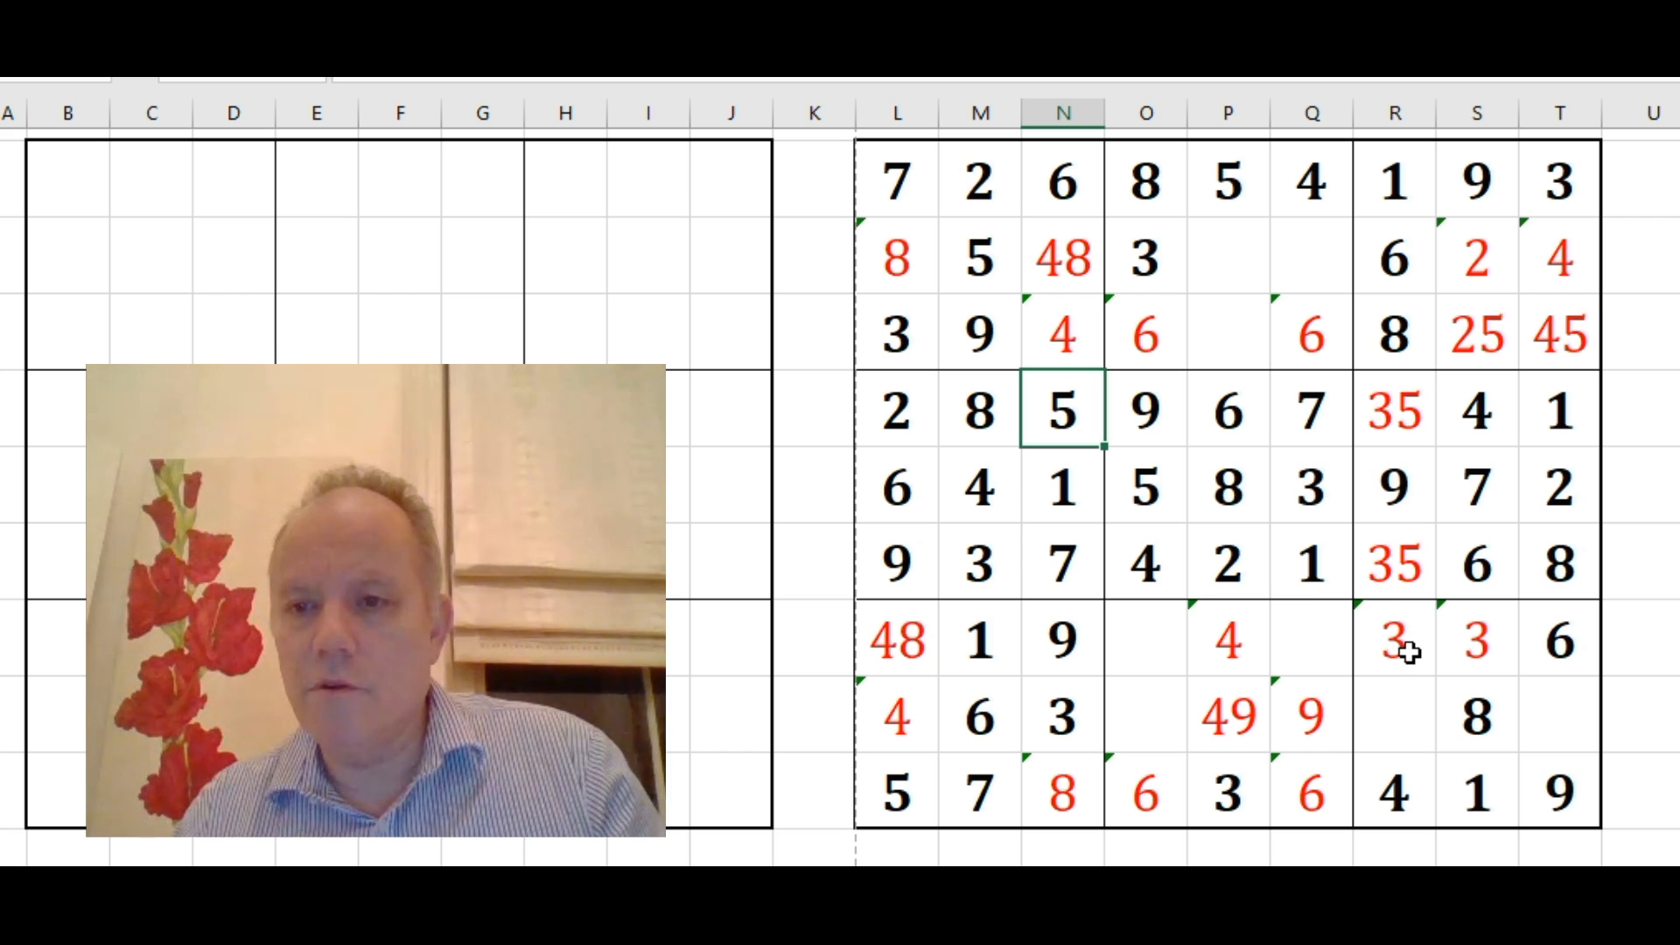
{"action": "left_click", "coordinate": [1394, 640]}
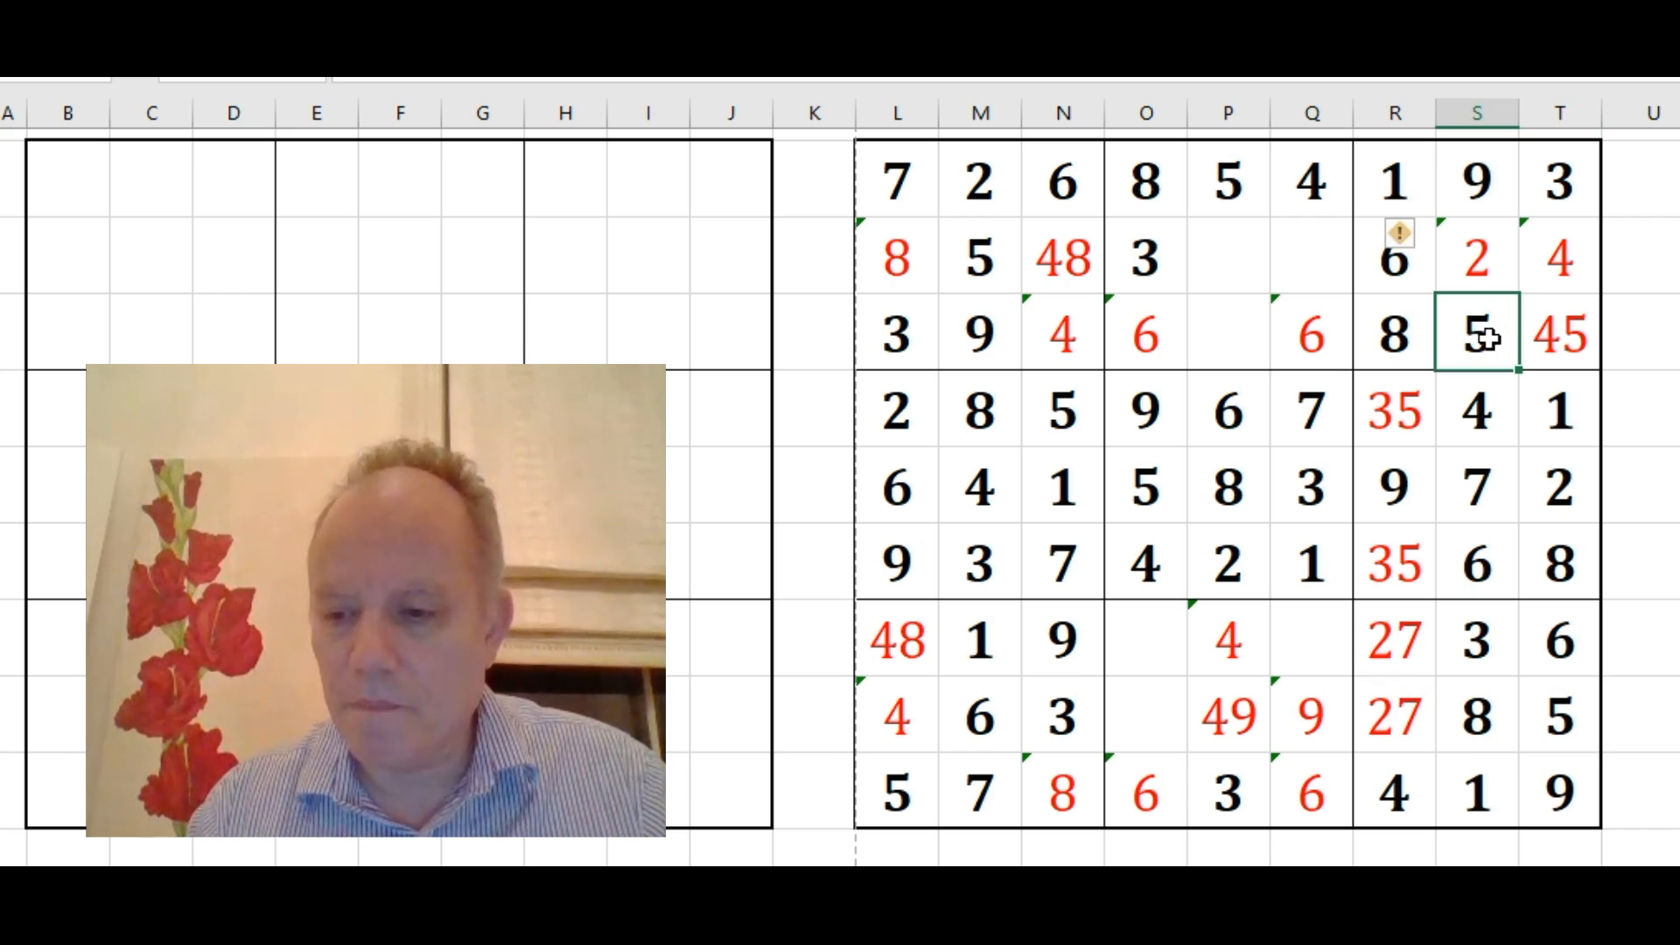
Note candidate pairs 47 and 26 in the top-right block of the right grid
{"action": "left_click", "coordinate": [1476, 257]}
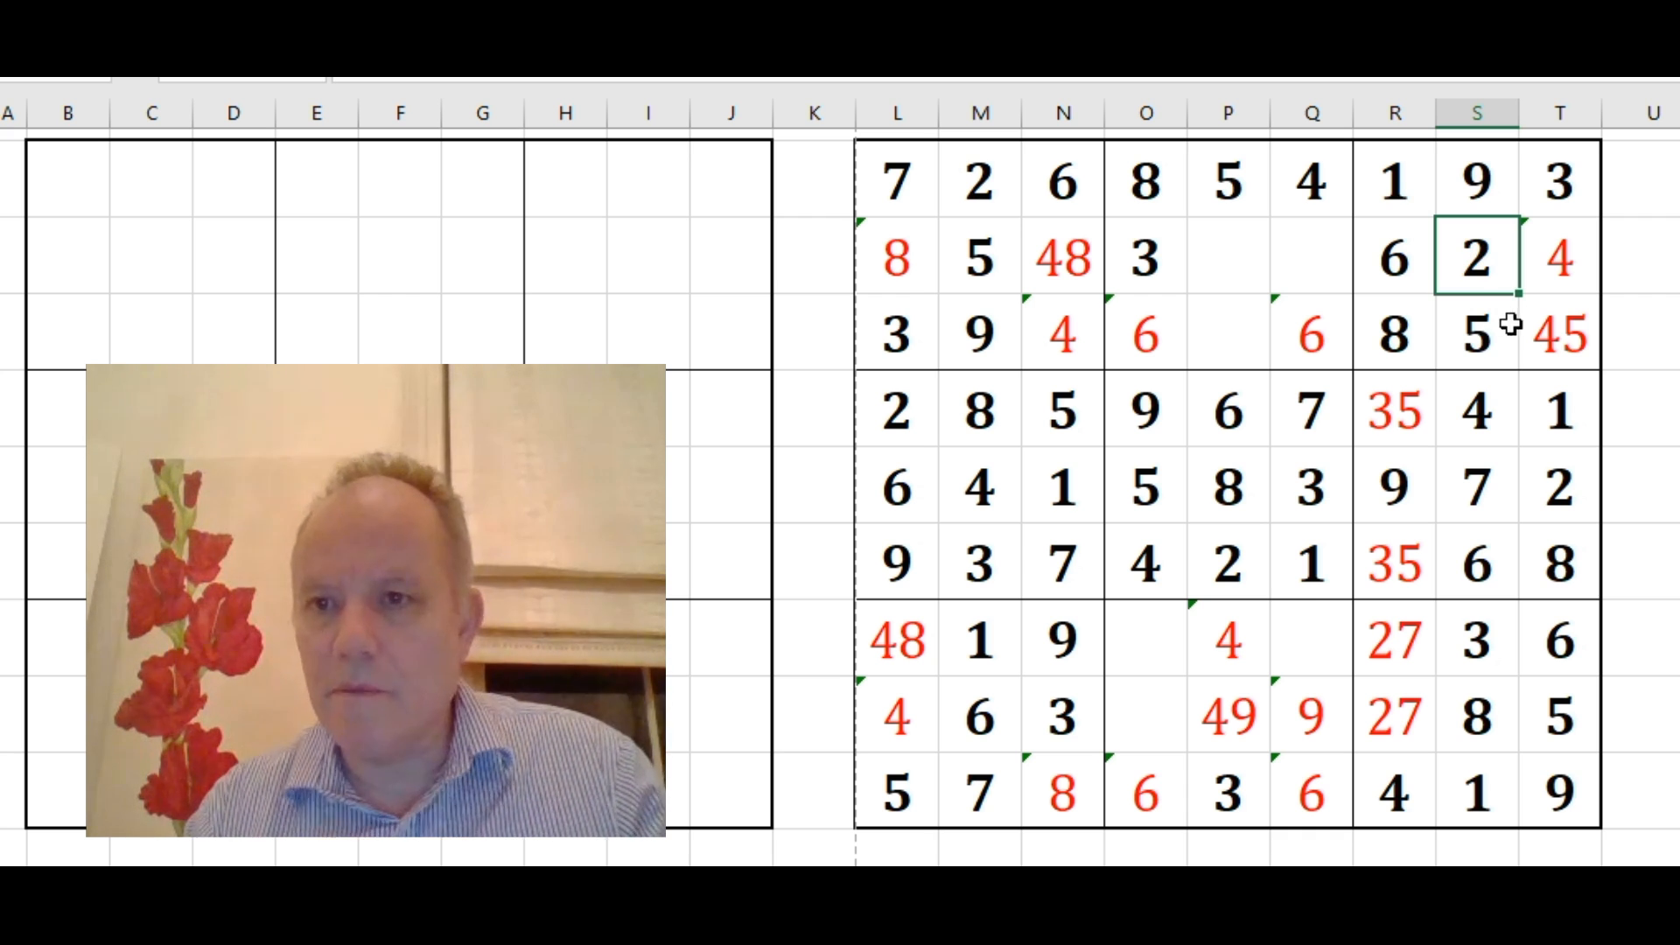
{"action": "left_click", "coordinate": [1560, 258]}
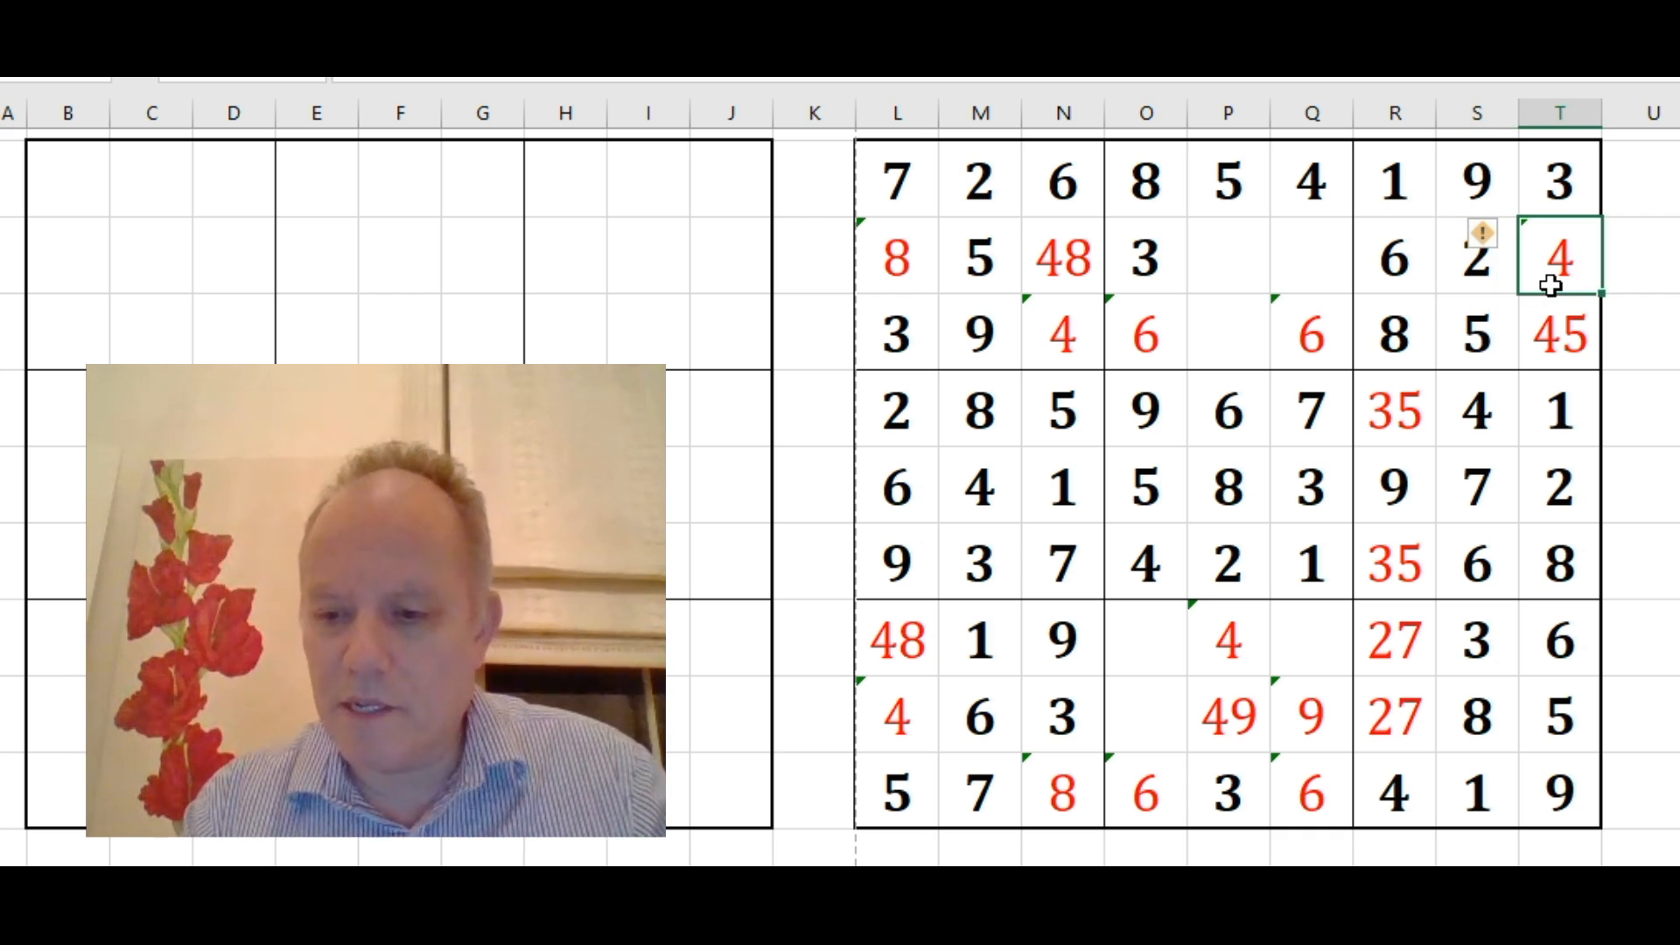
{"action": "type", "text": "47"}
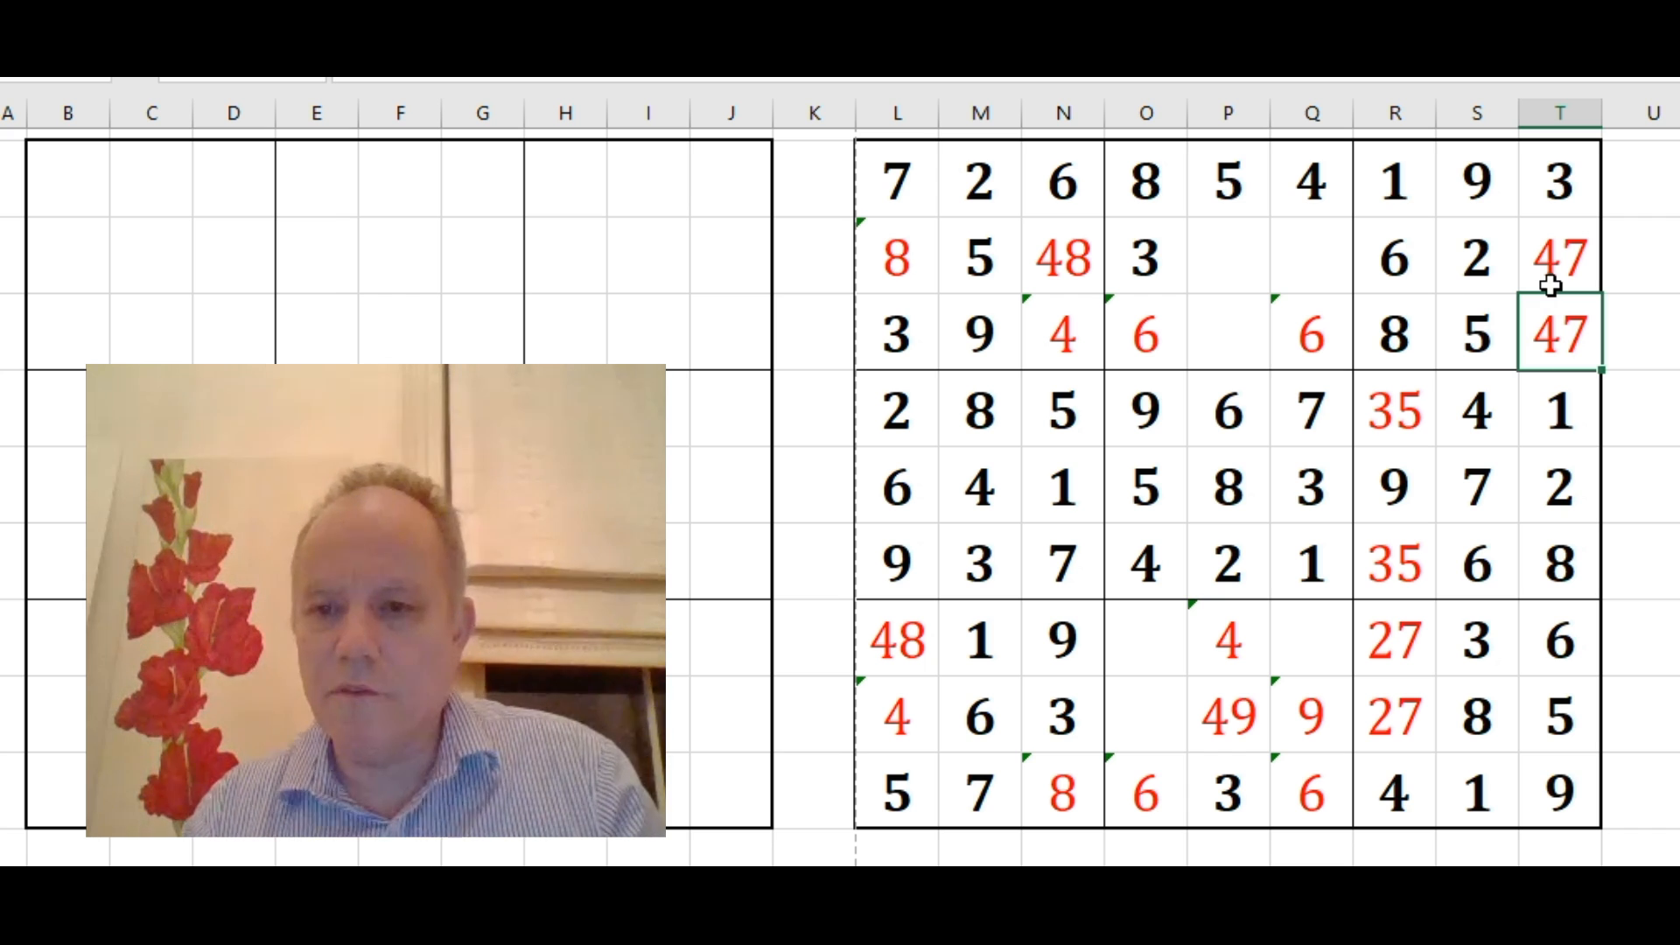
{"action": "mouse_move", "coordinate": [1227, 791]}
{"action": "type", "text": "5"}
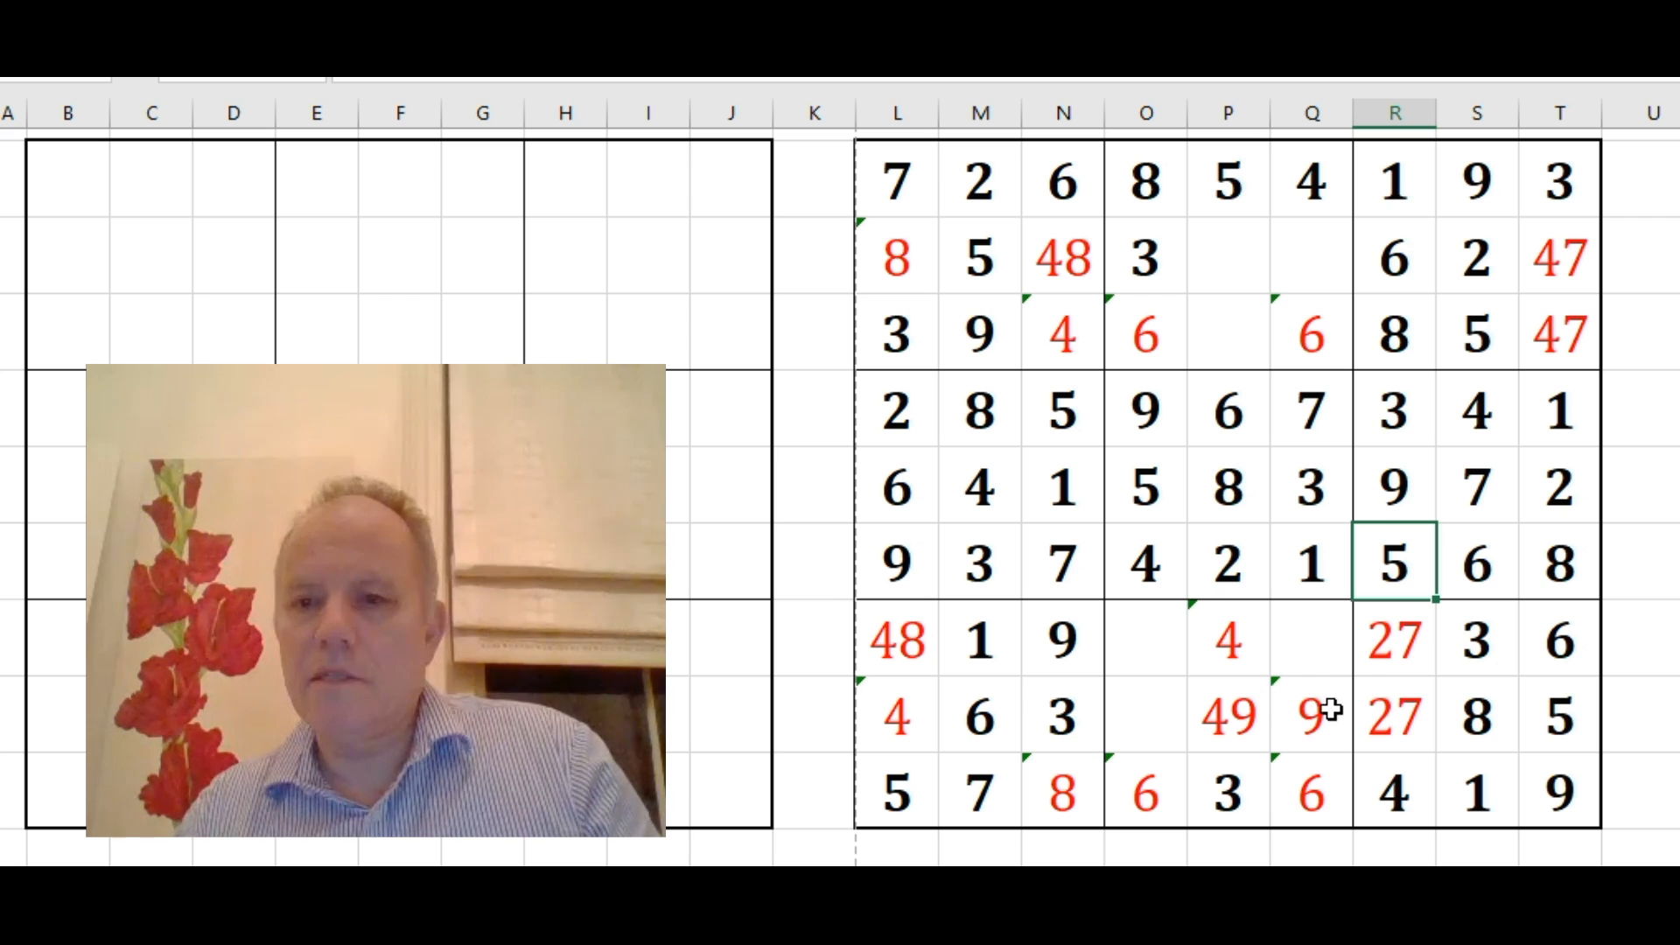
{"action": "mouse_move", "coordinate": [1166, 728]}
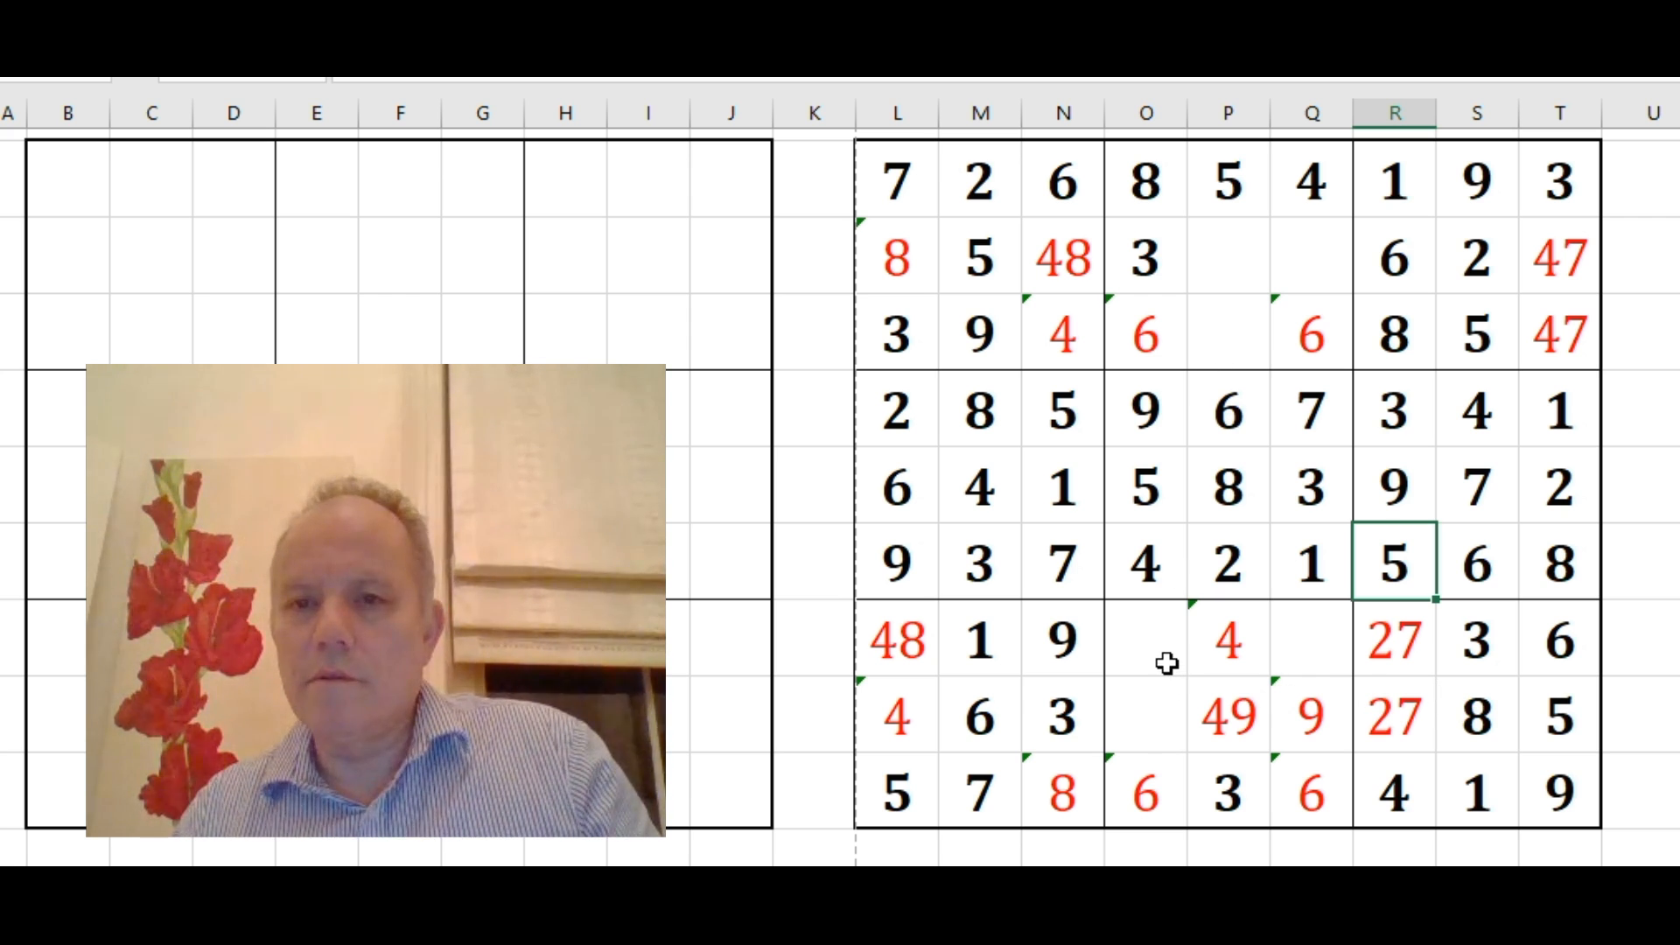
{"action": "mouse_move", "coordinate": [1208, 295]}
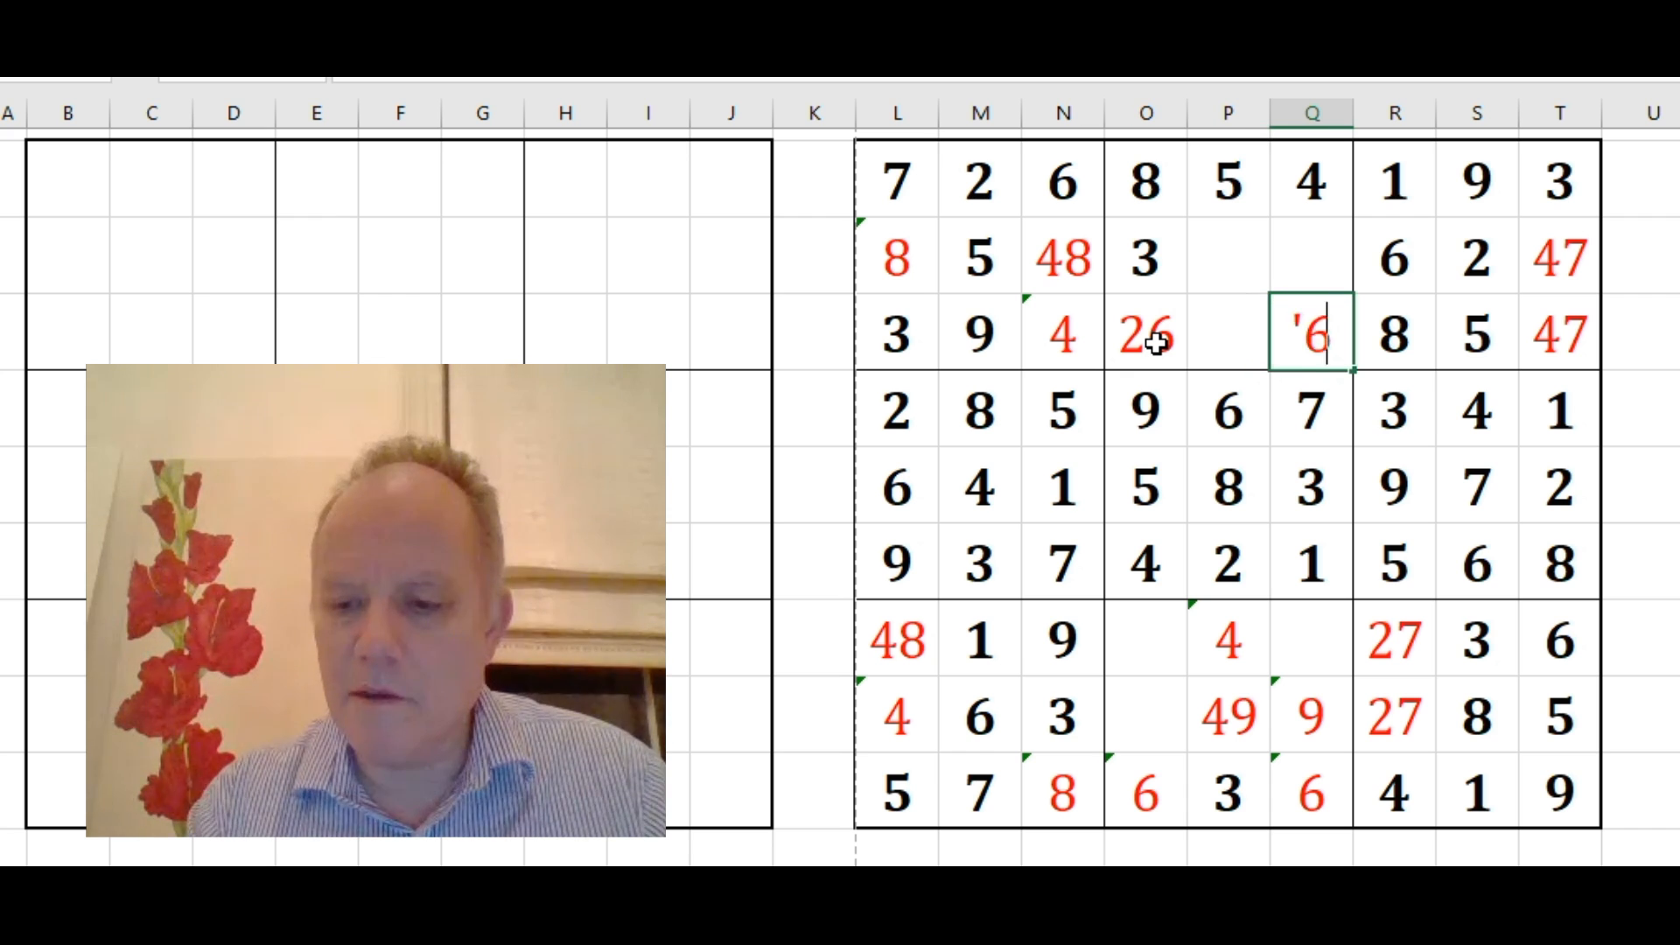
{"action": "type", "text": "26"}
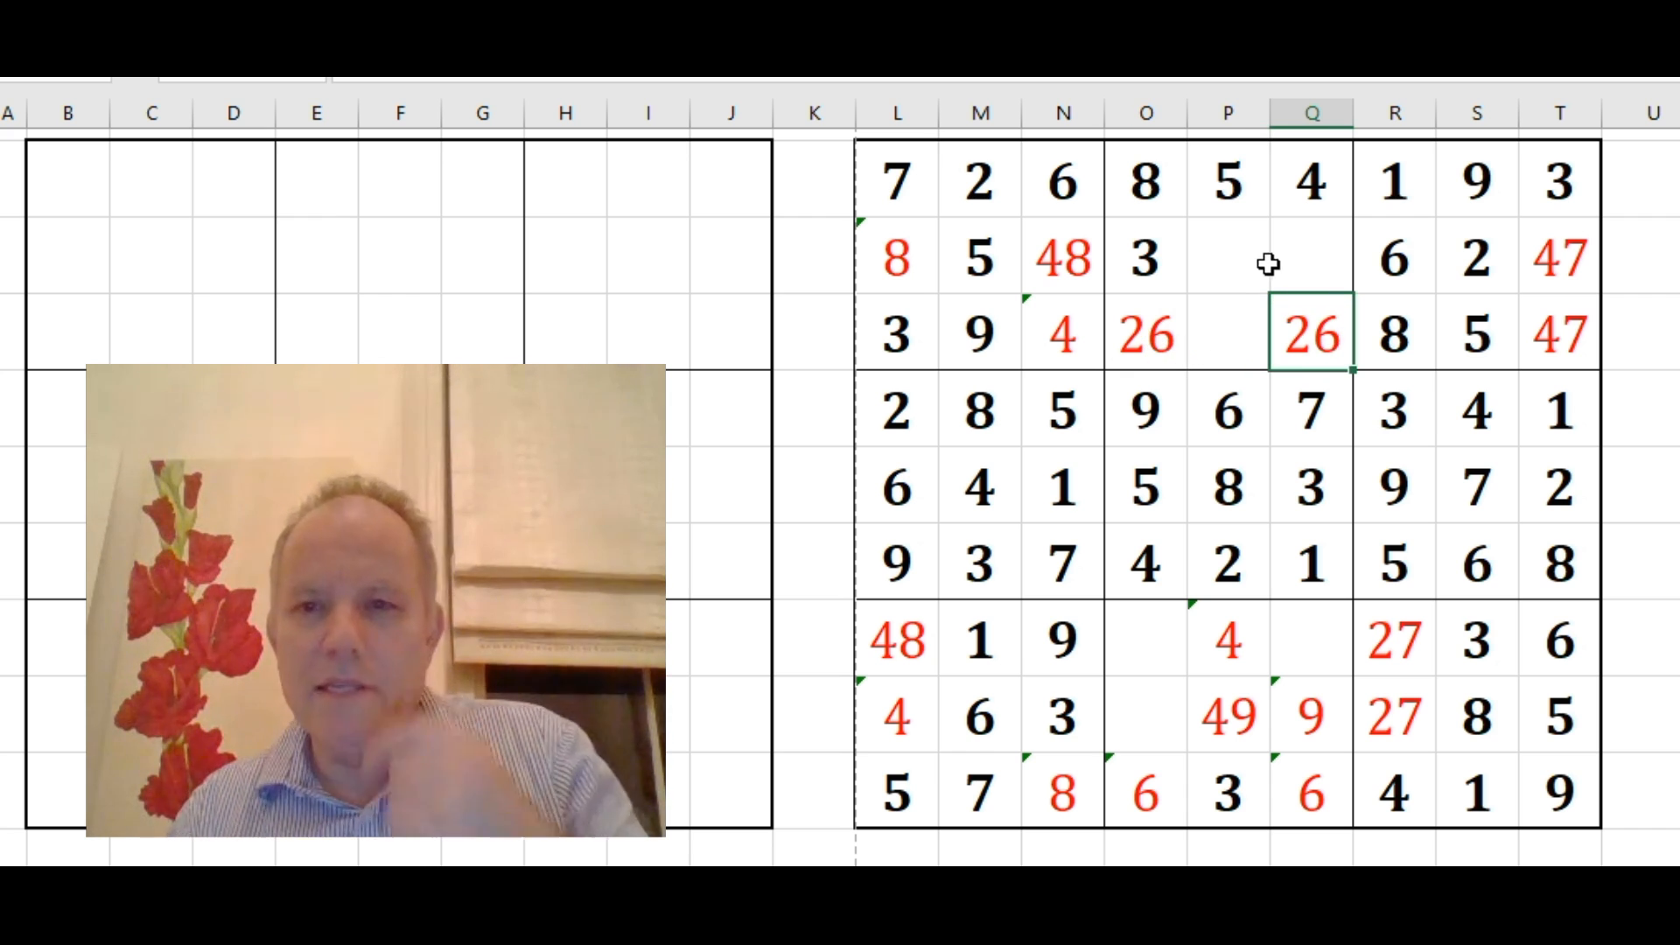
Reduce the lower 49 candidate cell to a solved 9 and pick the empty bottom-middle cell
{"action": "left_click", "coordinate": [1309, 259]}
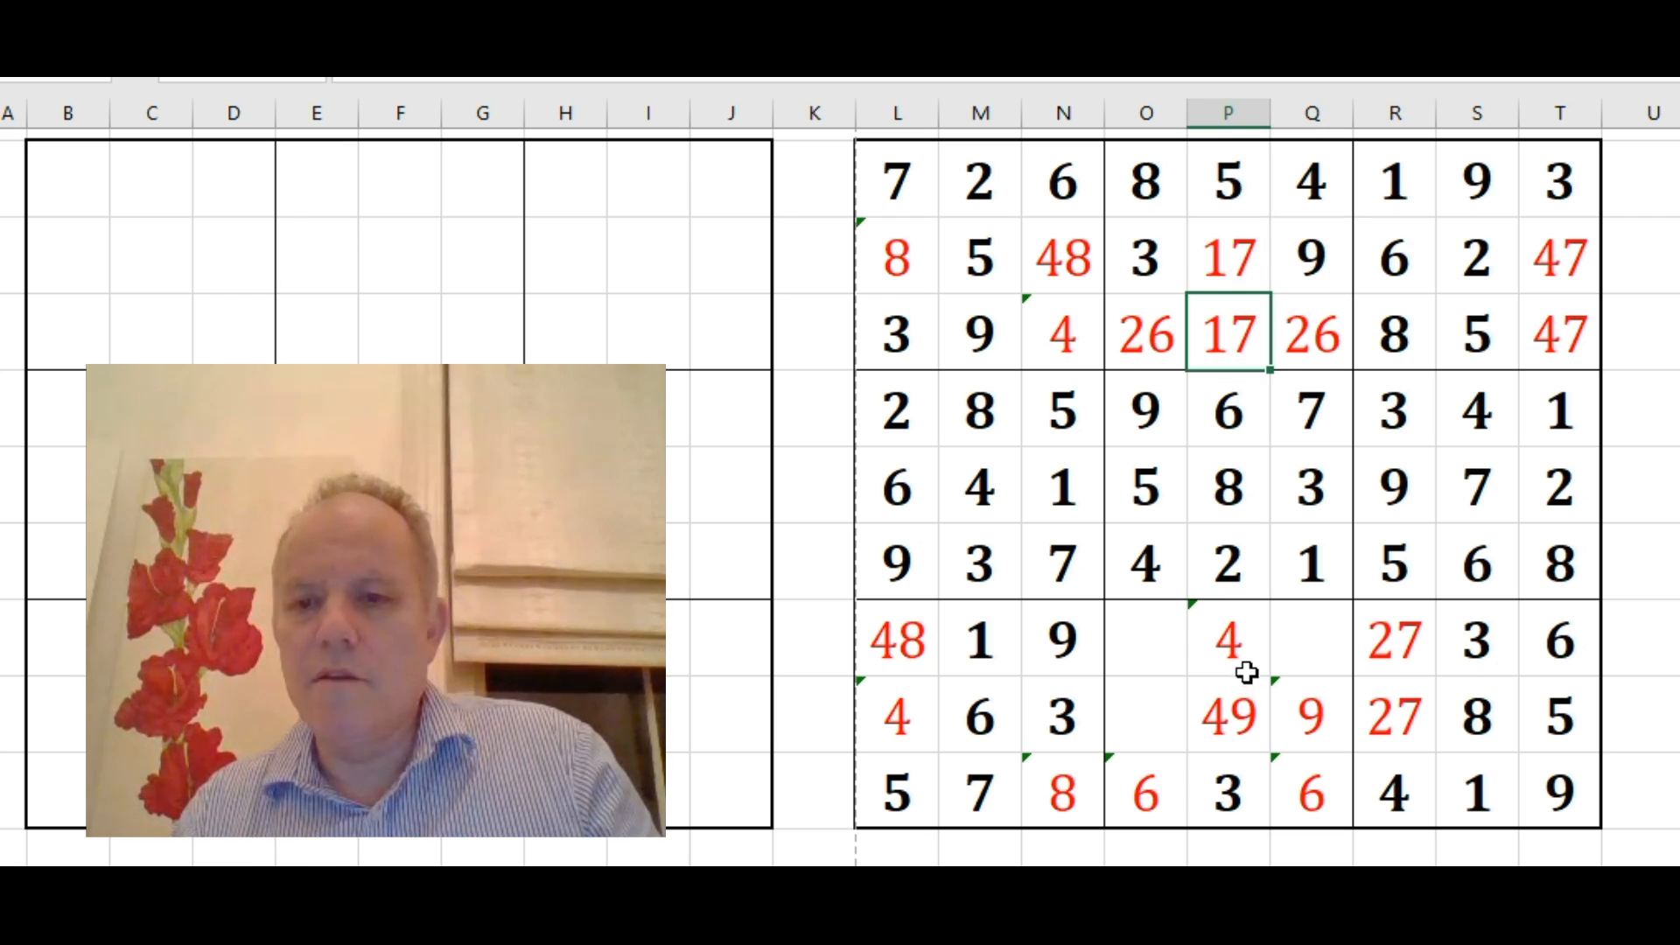
{"action": "left_click", "coordinate": [1227, 717]}
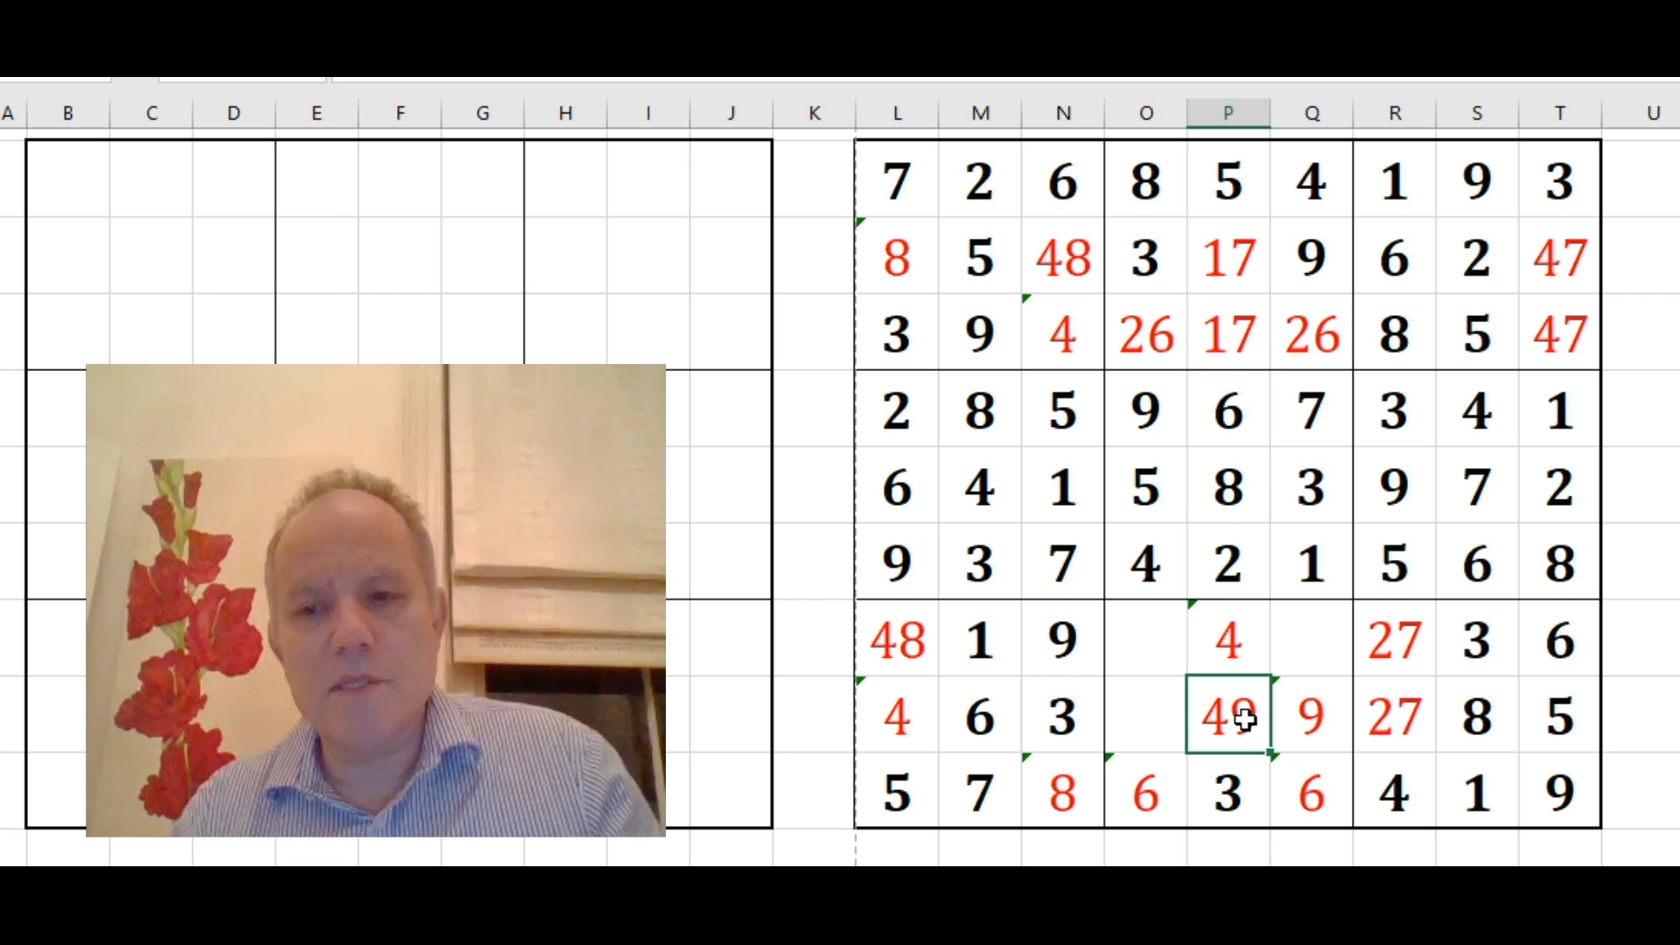
{"action": "type", "text": "9"}
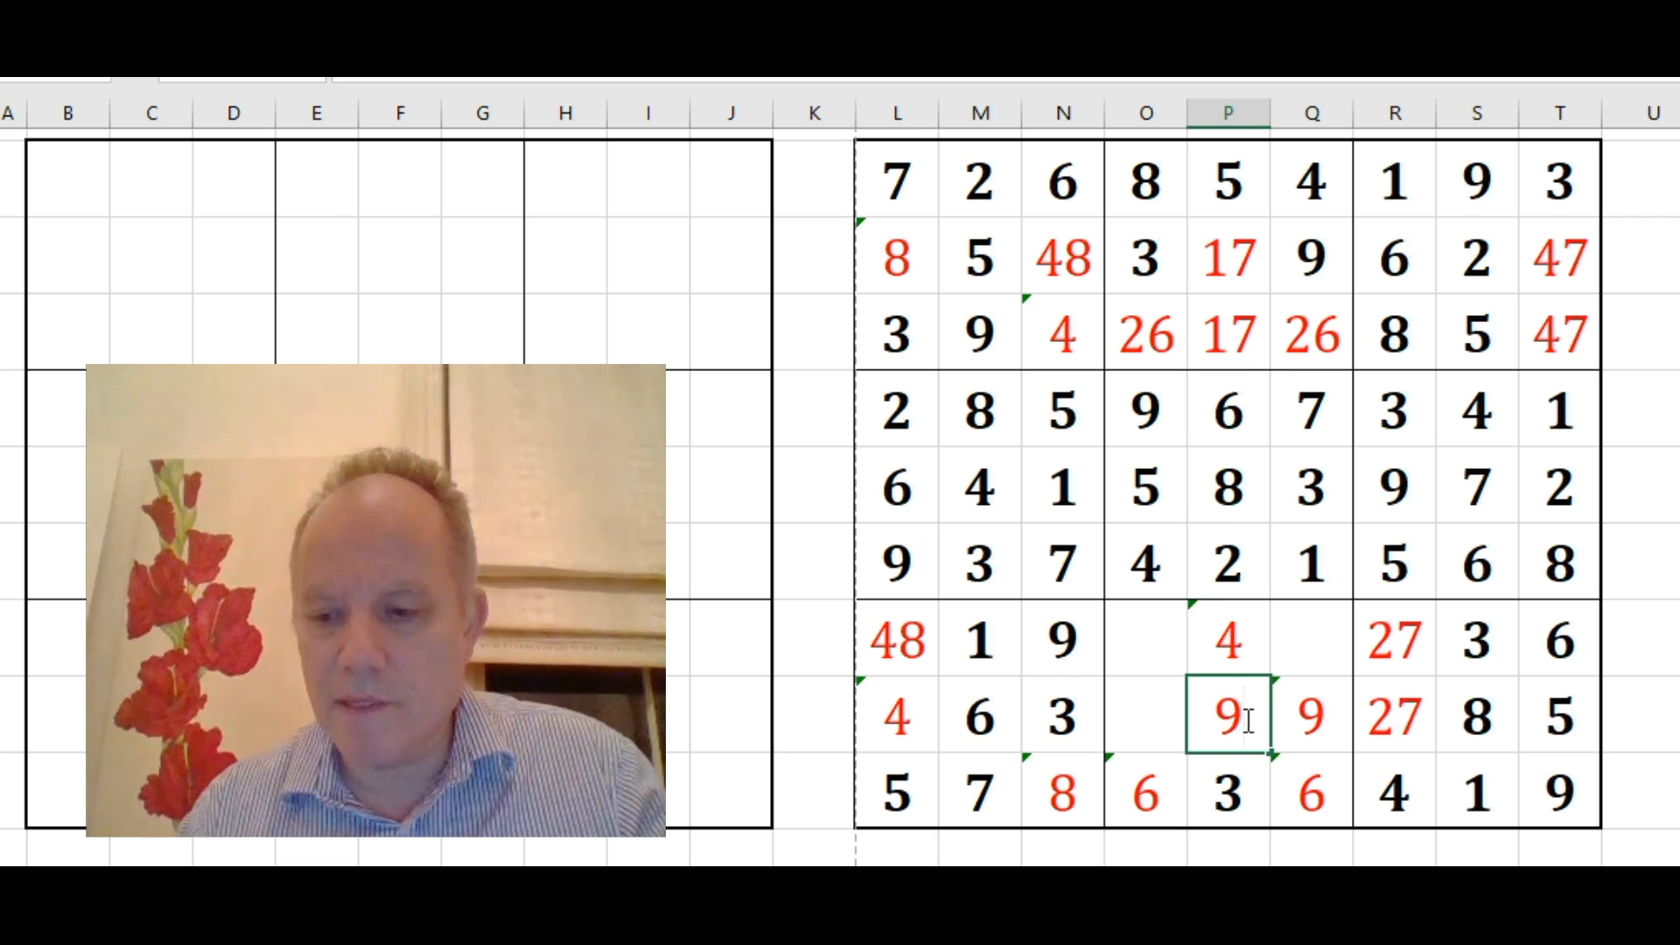
{"action": "left_click", "coordinate": [1312, 717]}
{"action": "type", "text": "7"}
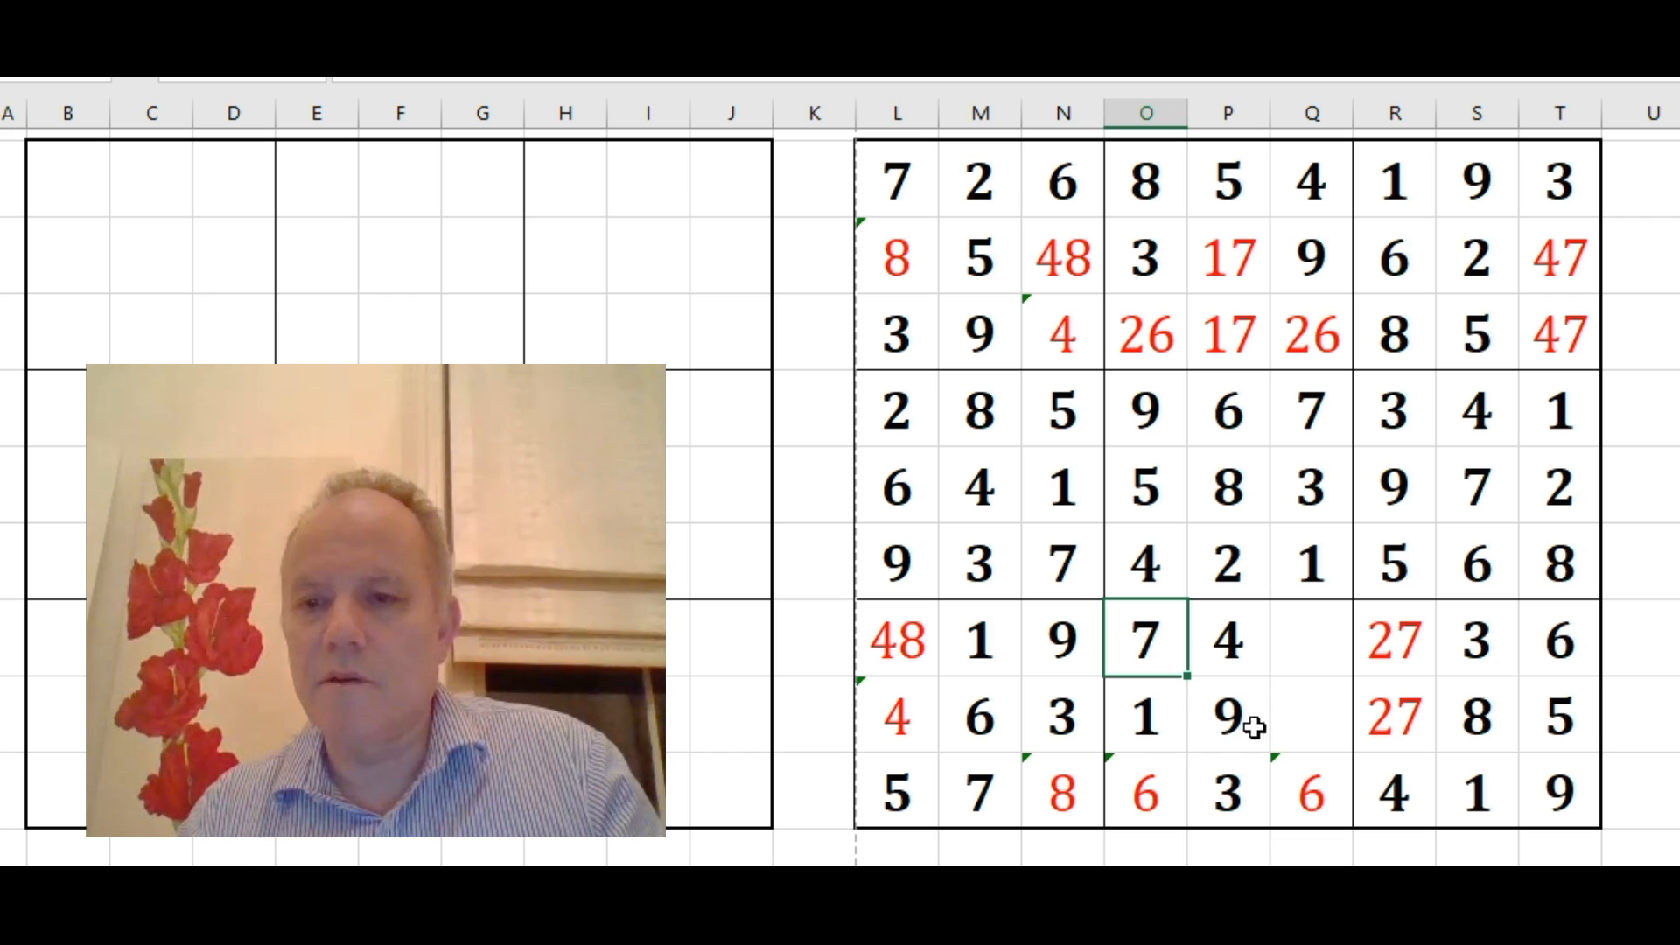
Enter solved digits 5 and 2, then resolve the top-row 26 candidate cells
{"action": "type", "text": "5"}
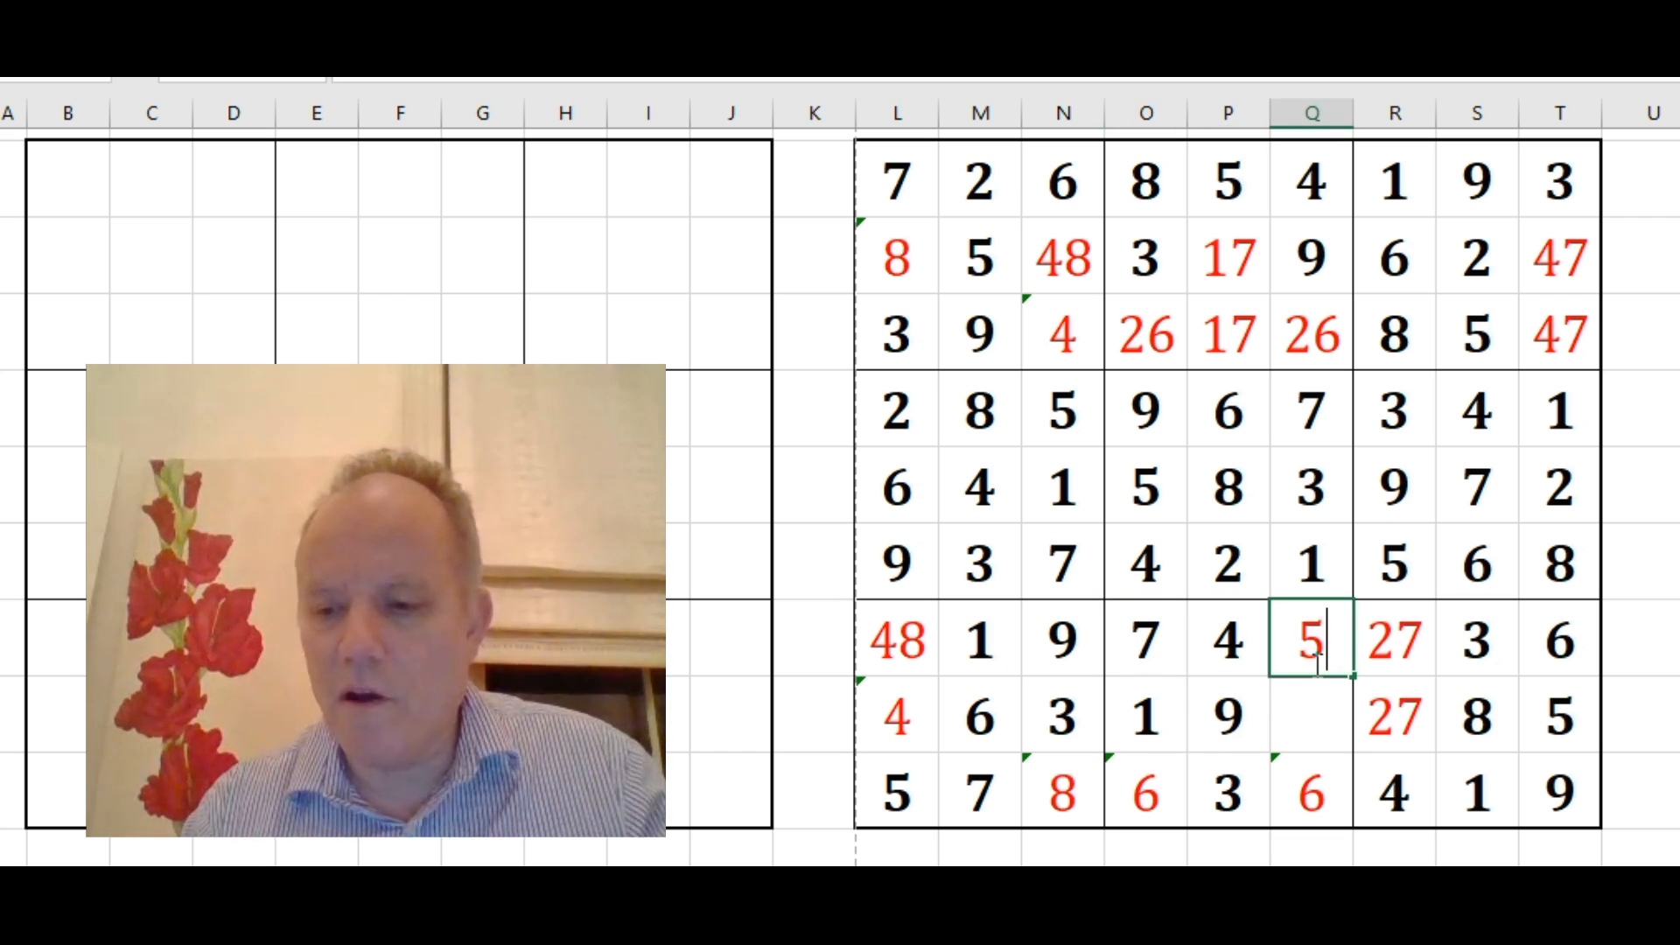
{"action": "type", "text": "2"}
{"action": "left_click", "coordinate": [1311, 793]}
{"action": "type", "text": "8"}
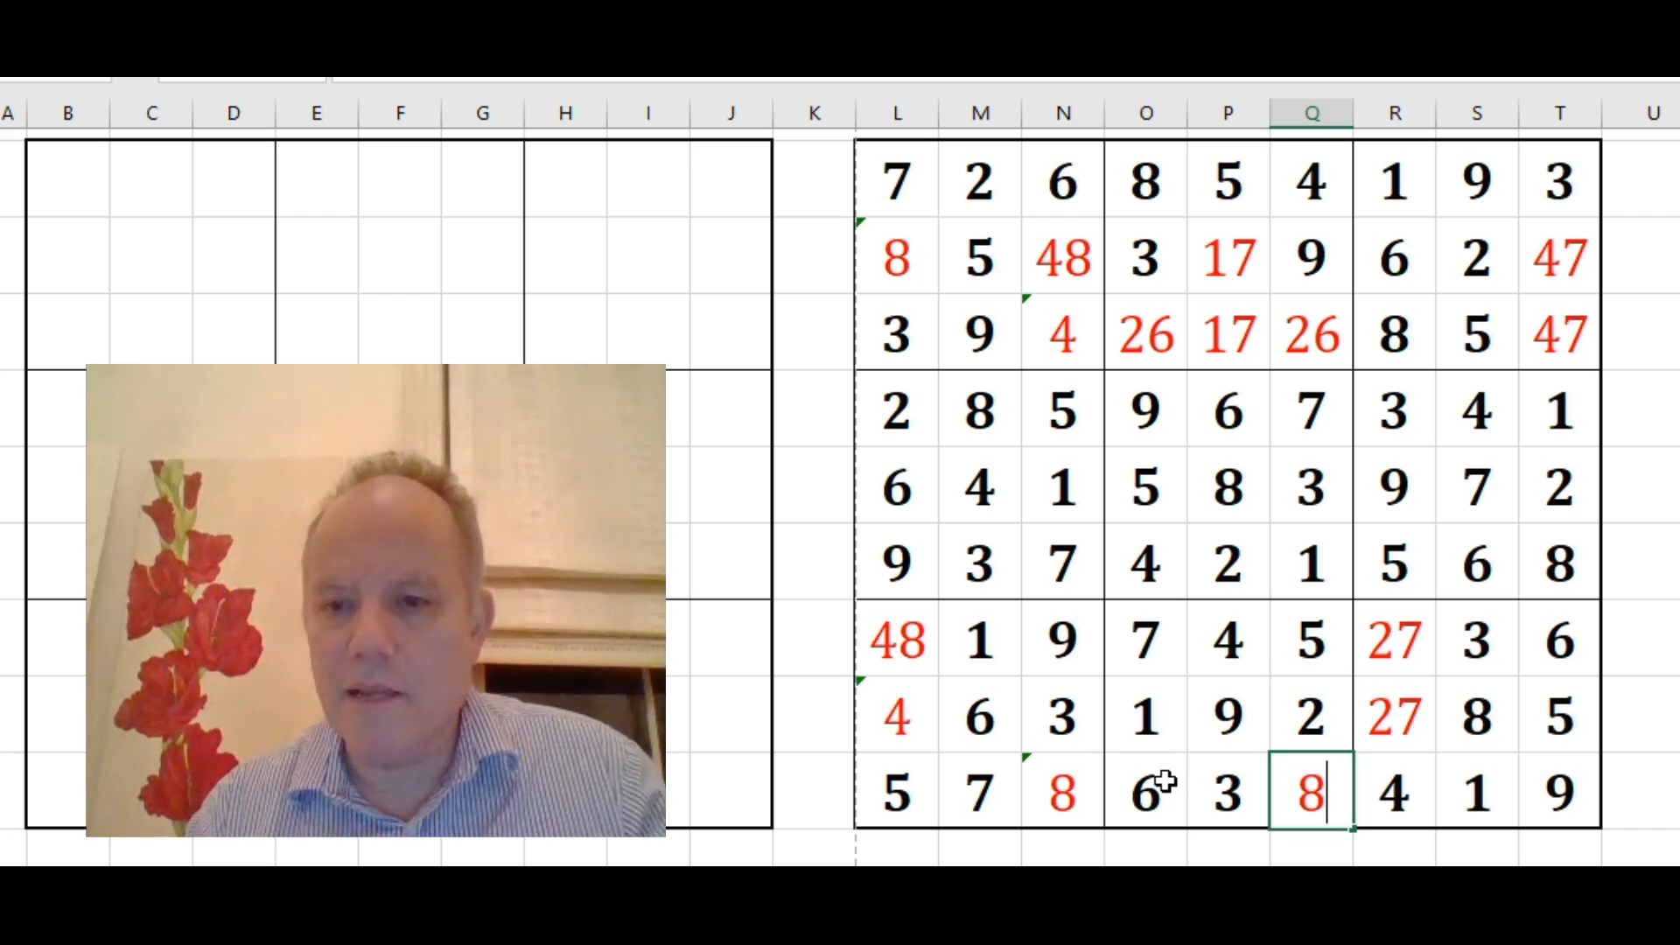
{"action": "left_click", "coordinate": [1062, 793]}
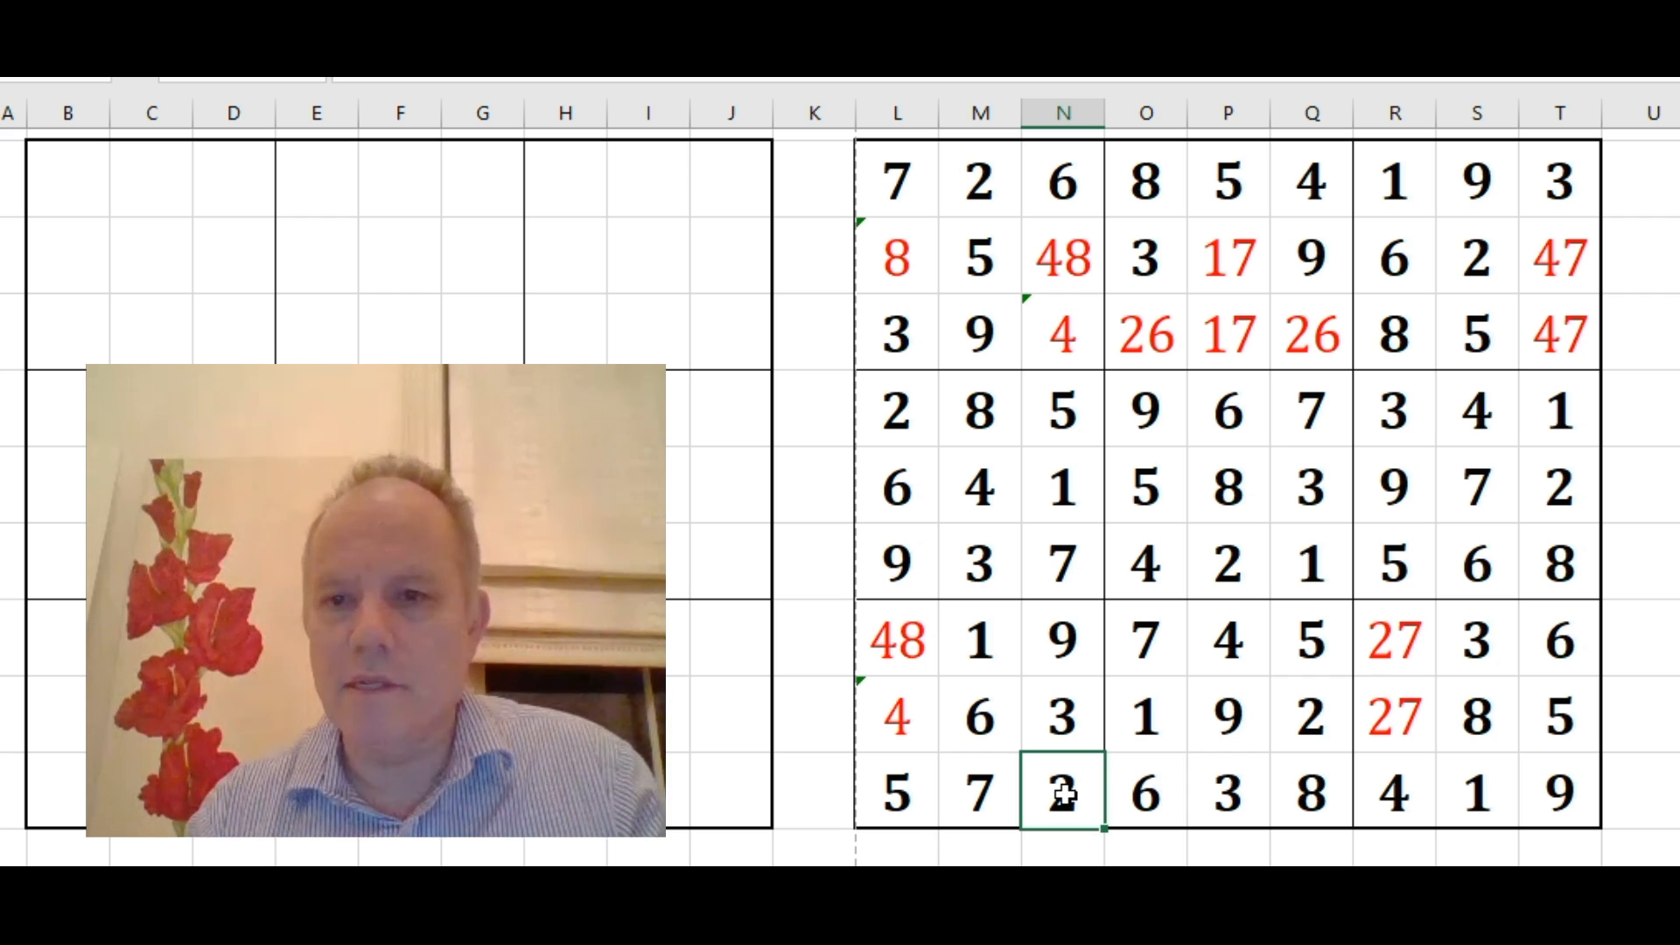
{"action": "left_click", "coordinate": [1145, 334]}
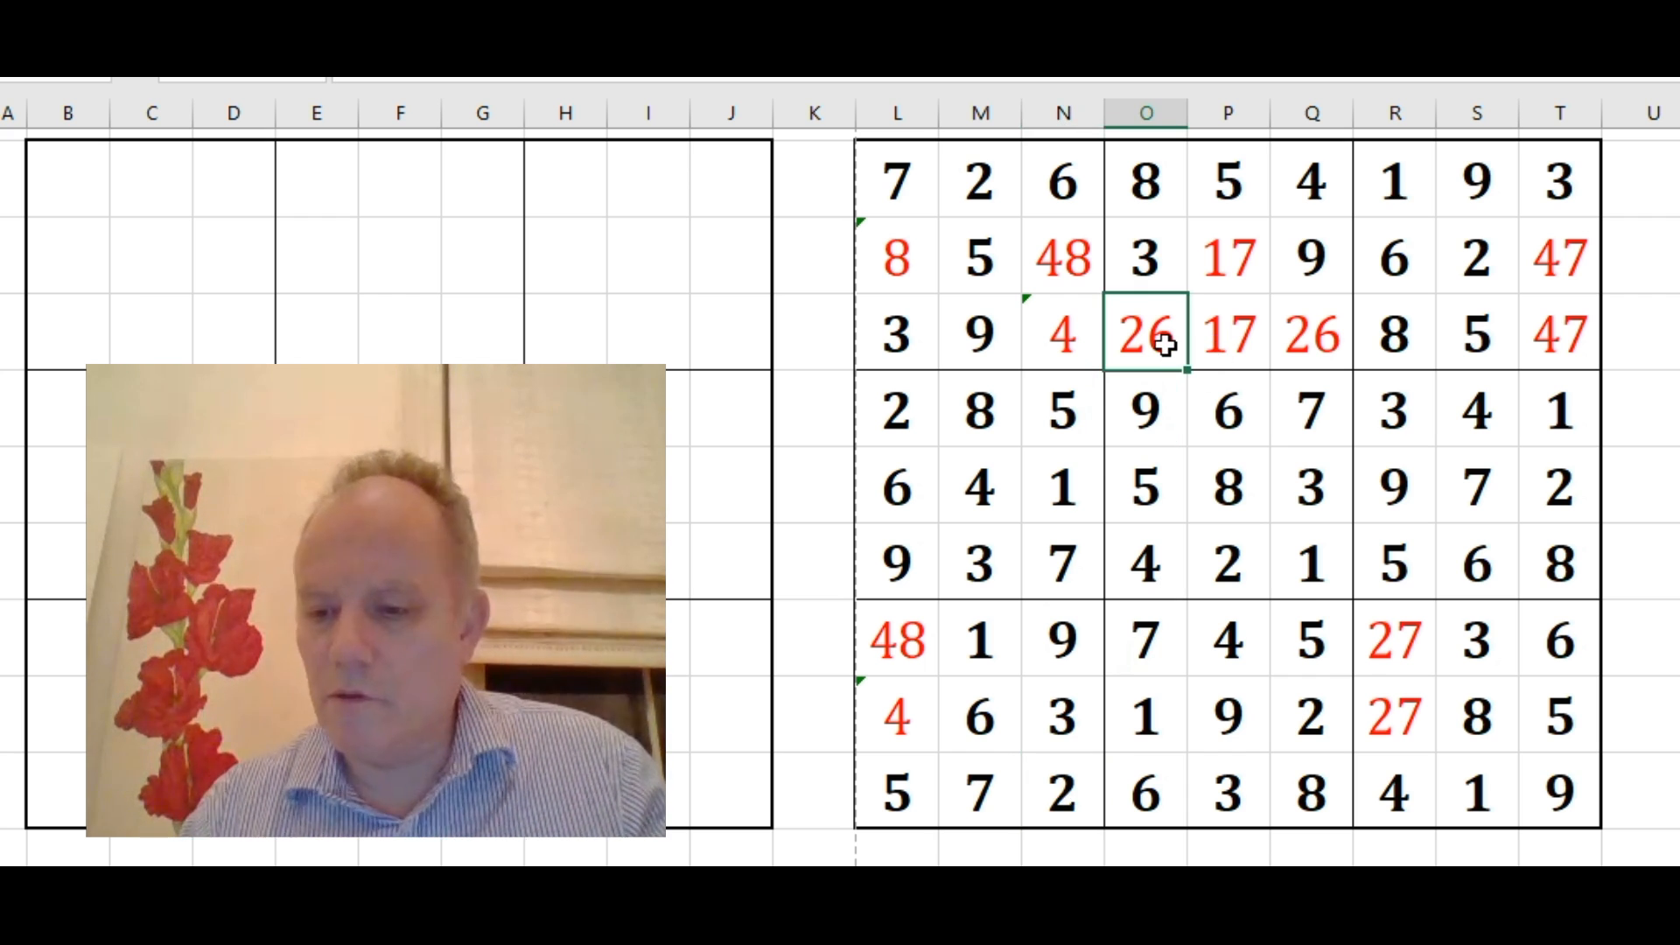
{"action": "left_click", "coordinate": [1312, 334]}
{"action": "type", "text": "6"}
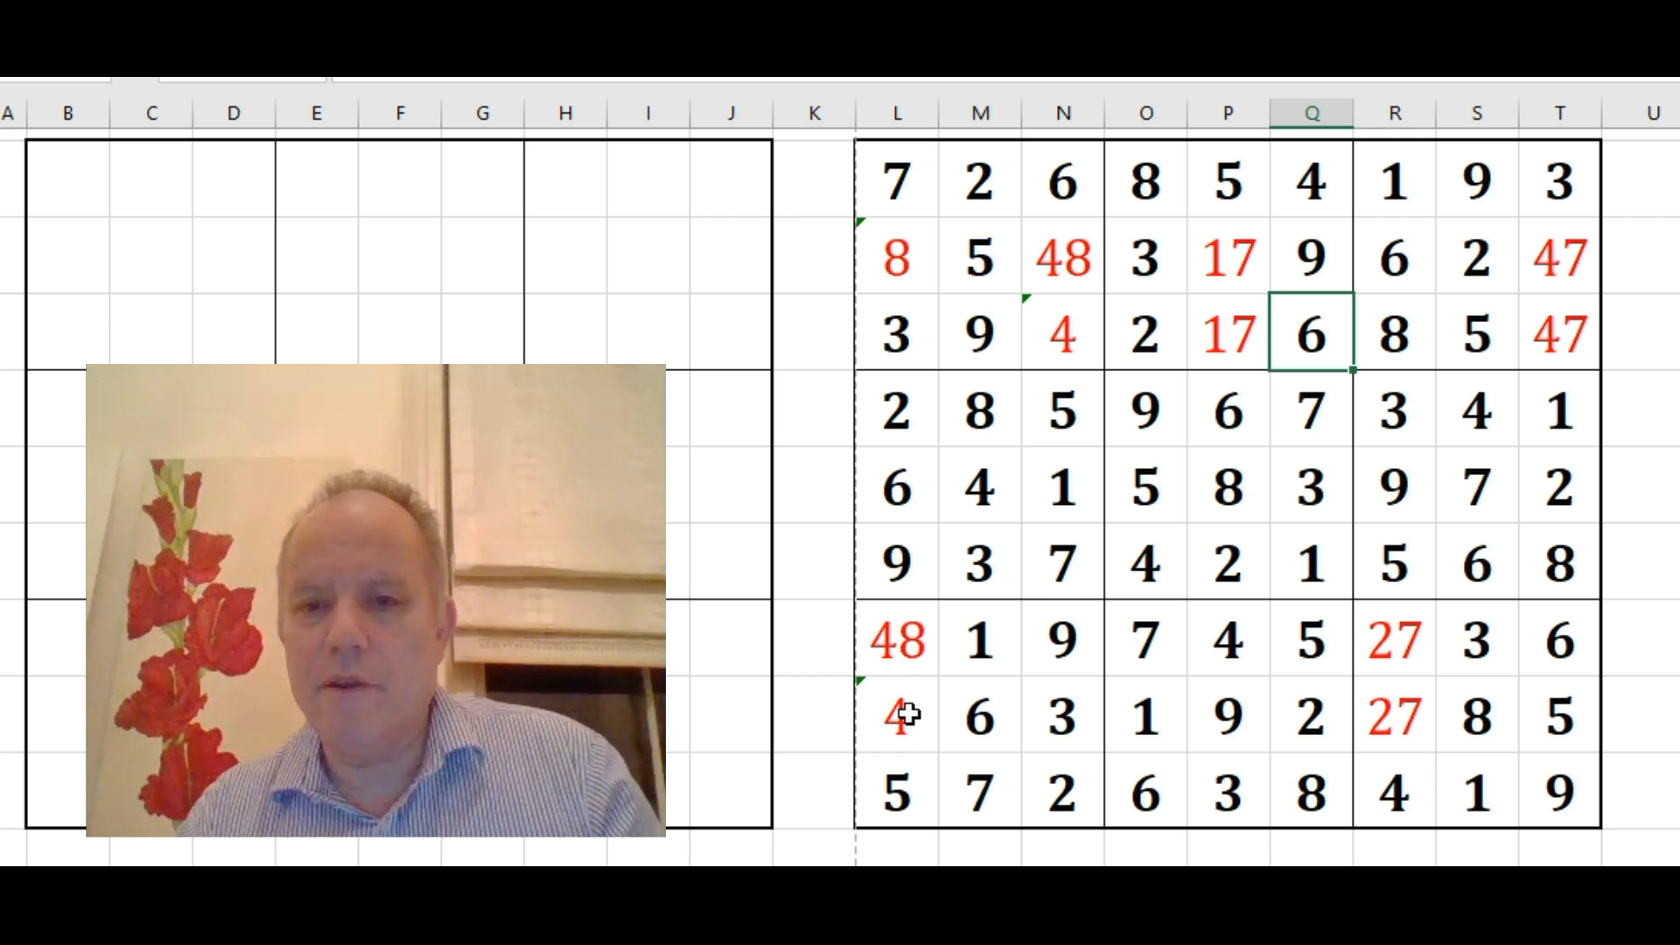
Resolve the 27 cell to 7 and settle the remaining 17, 48 and red 4 cells
{"action": "left_click", "coordinate": [897, 717]}
{"action": "type", "text": "2"}
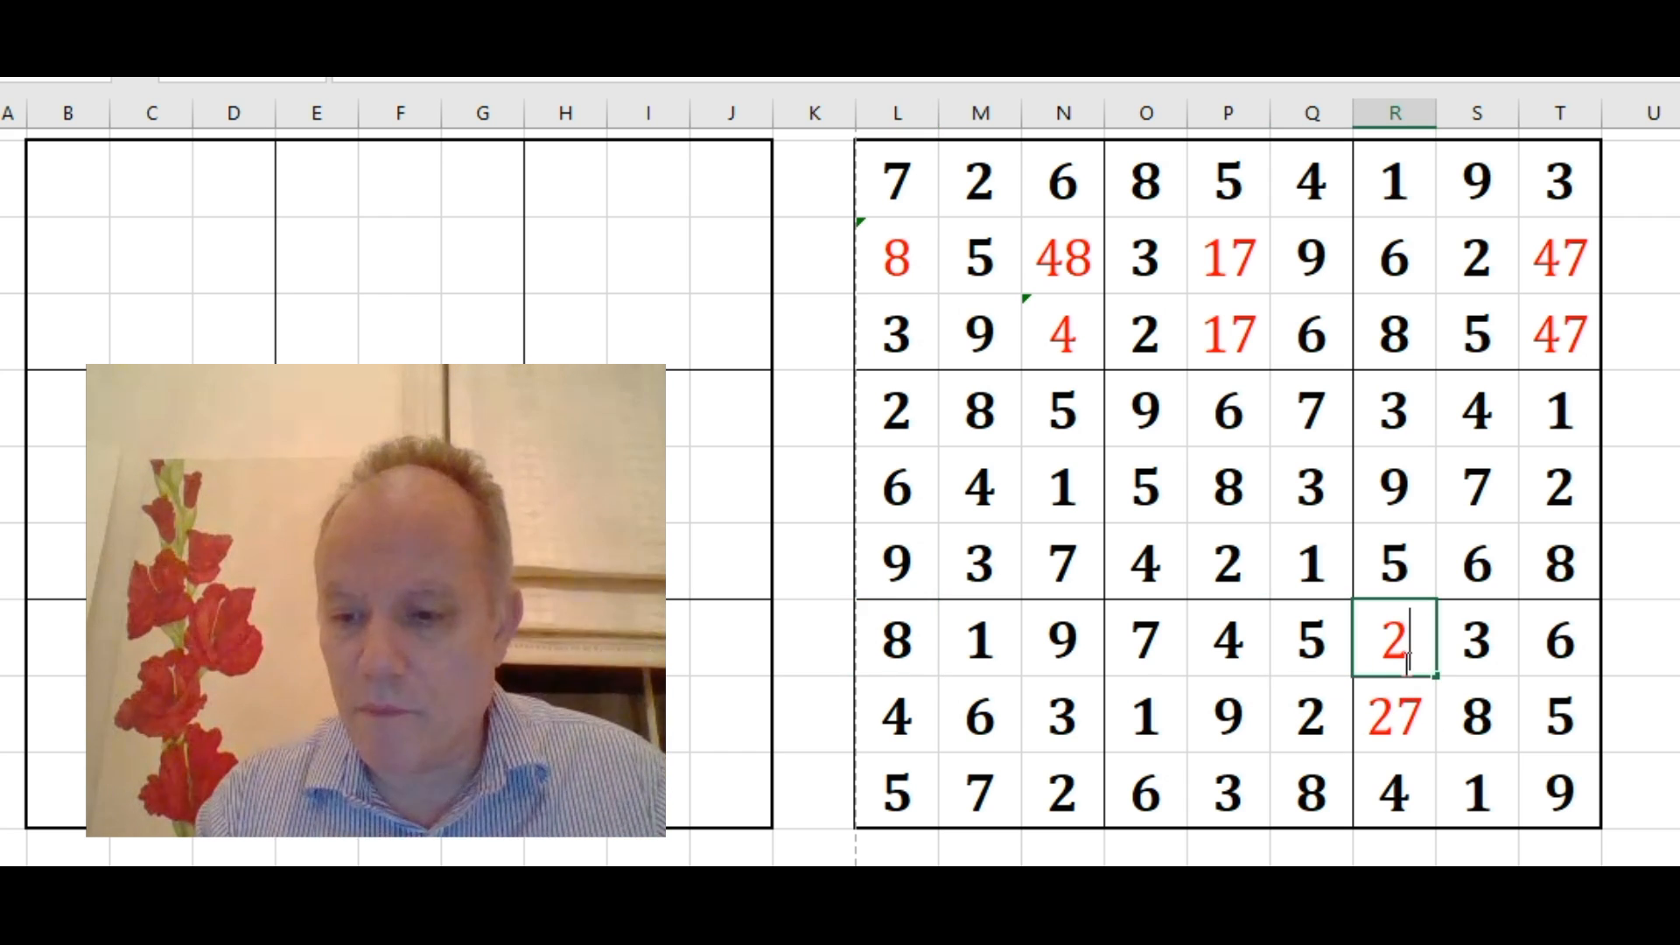
{"action": "type", "text": "7"}
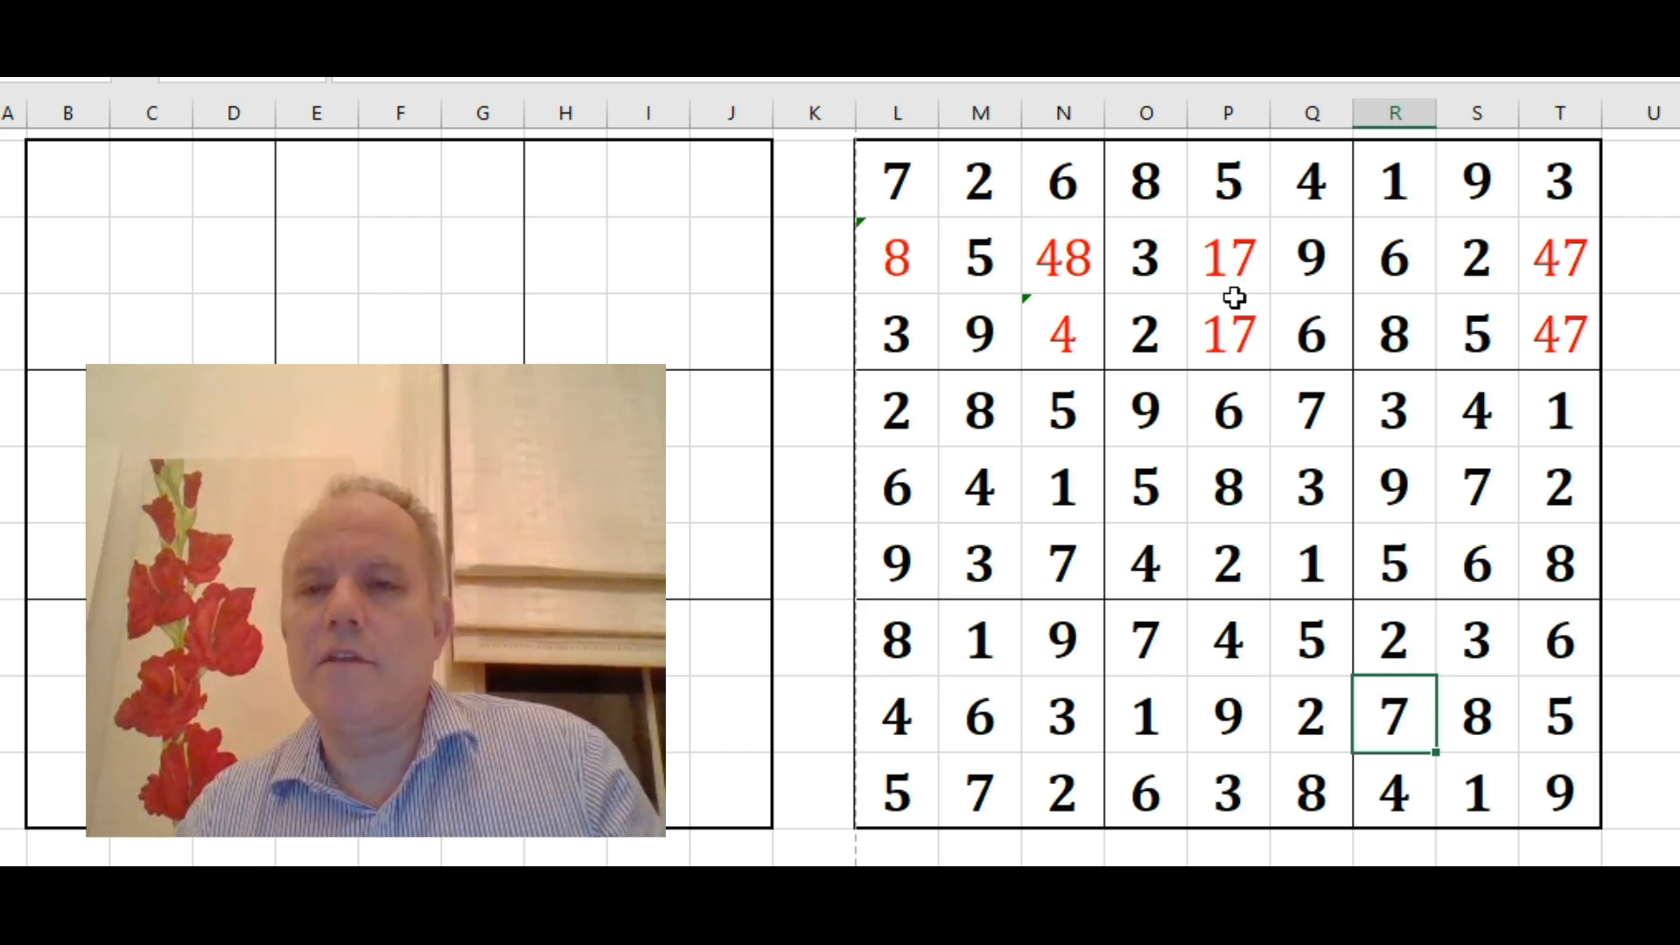
{"action": "left_click", "coordinate": [896, 258]}
{"action": "type", "text": "1"}
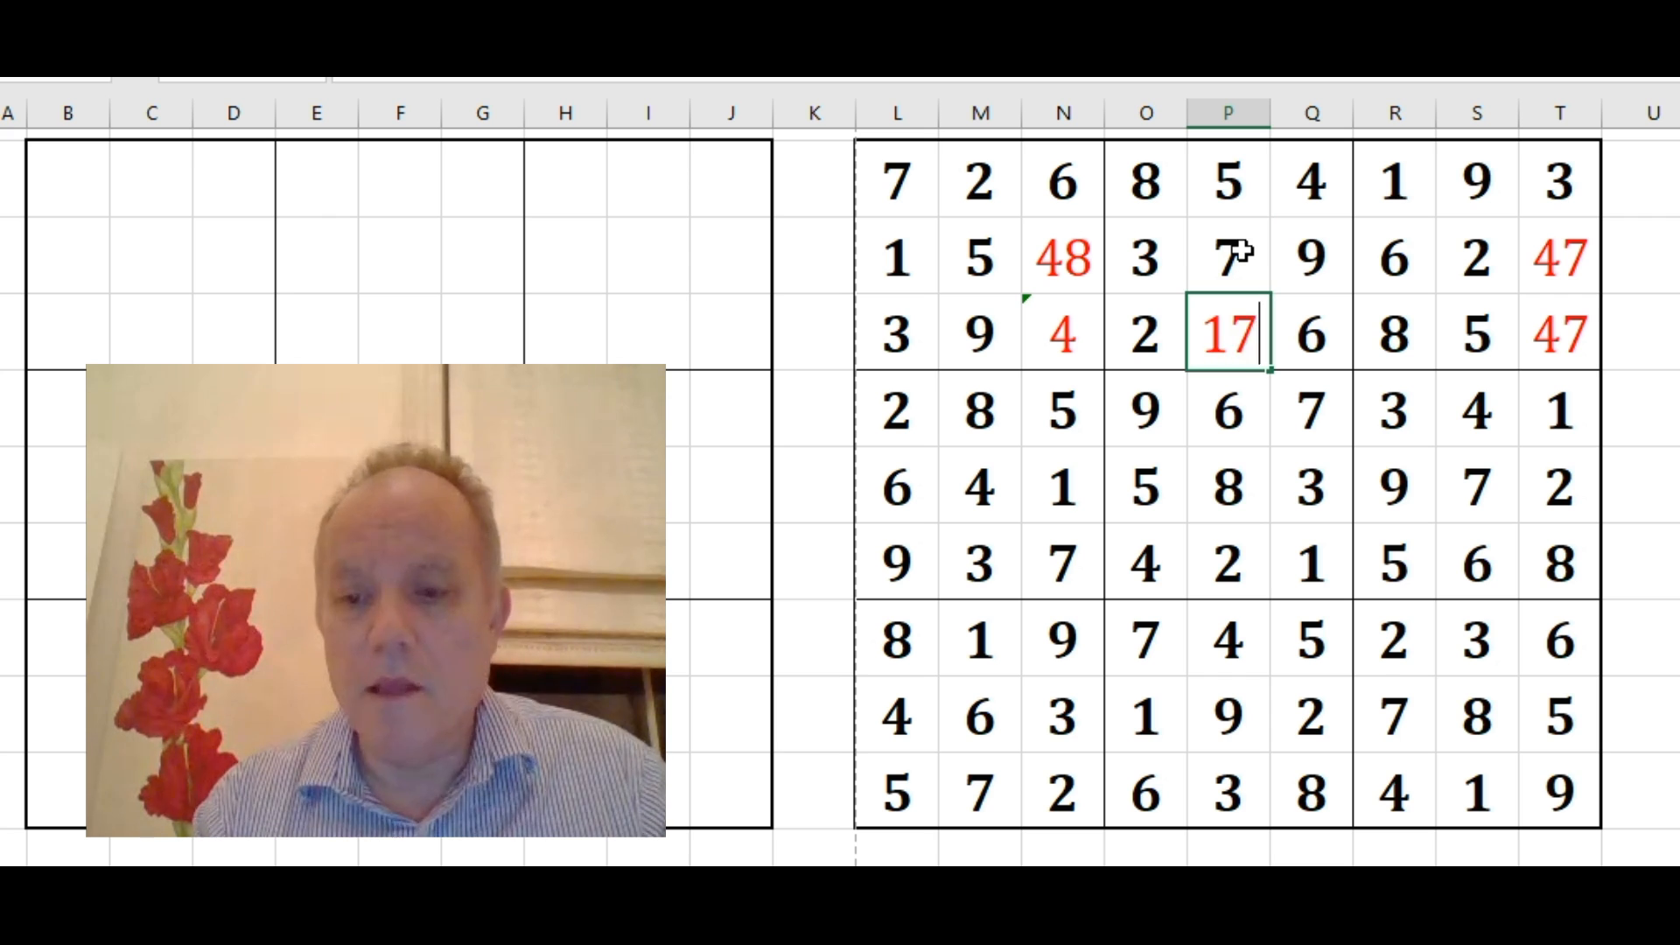
{"action": "left_click", "coordinate": [1559, 336]}
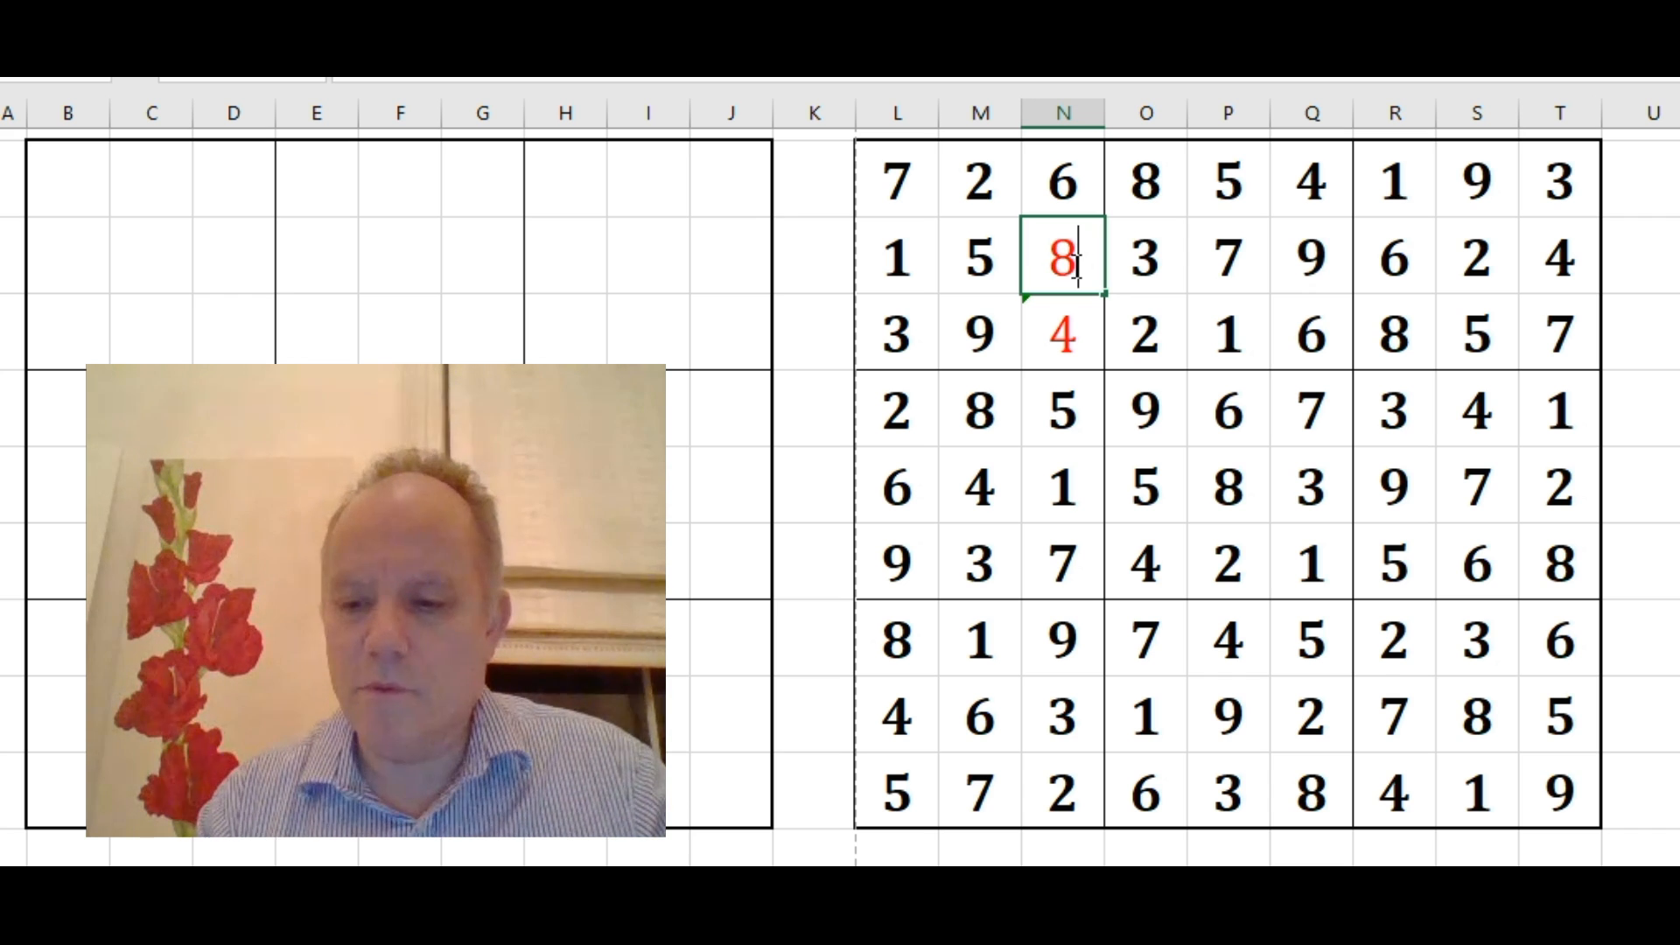
{"action": "left_click", "coordinate": [1062, 336]}
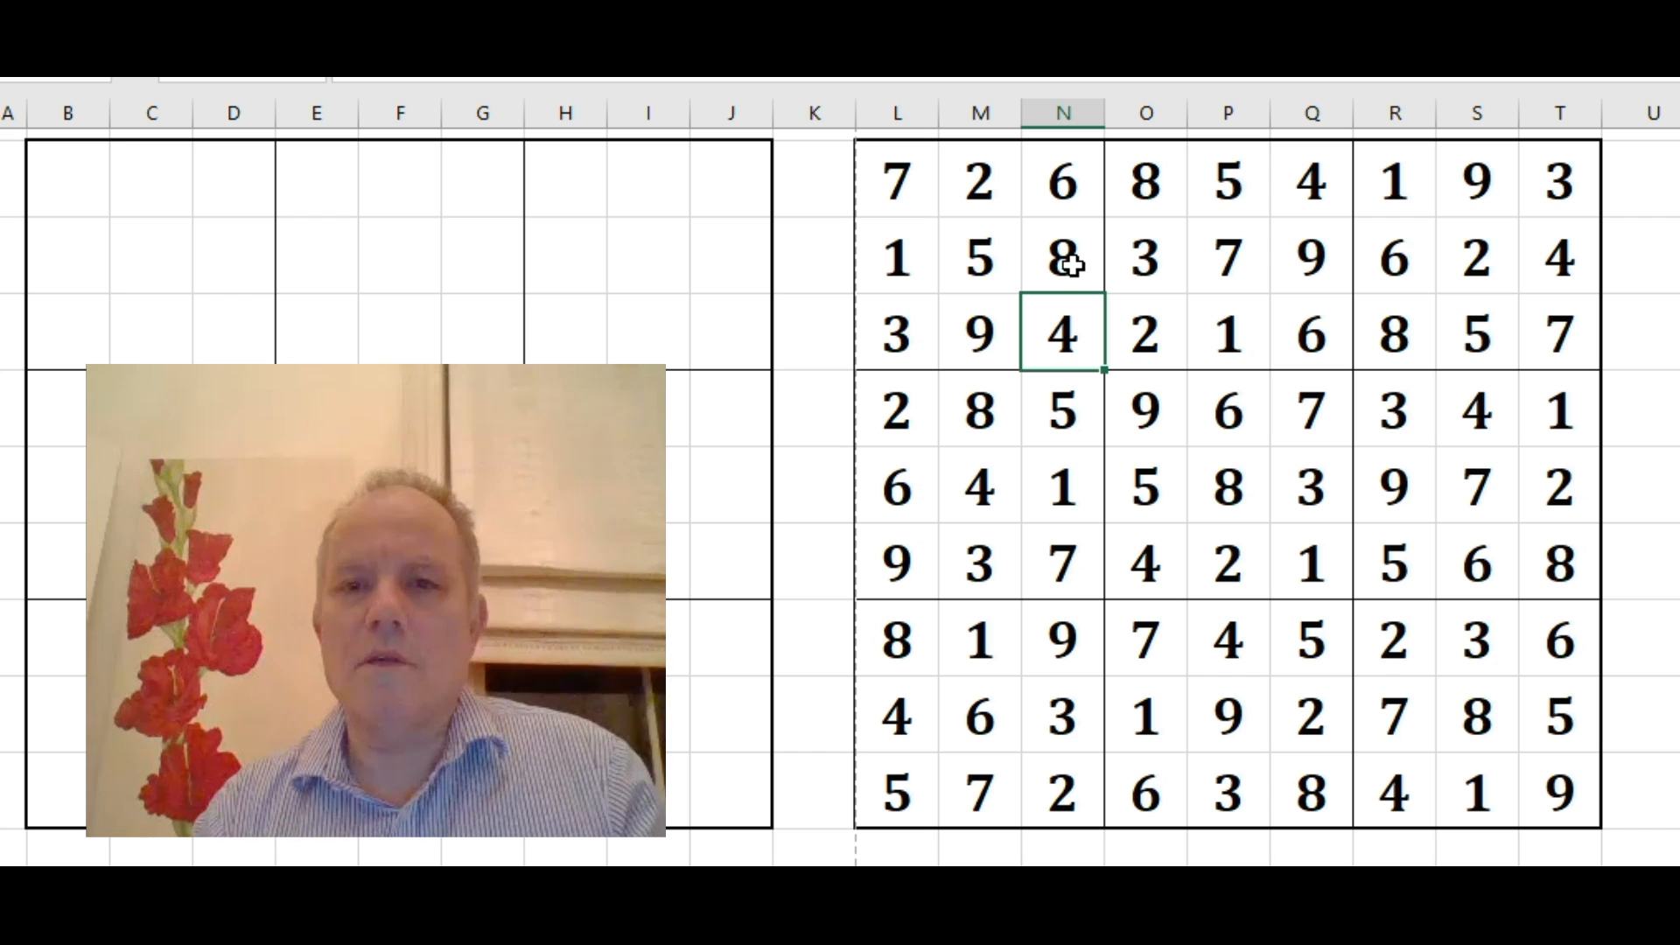
{"action": "left_click", "coordinate": [816, 261]}
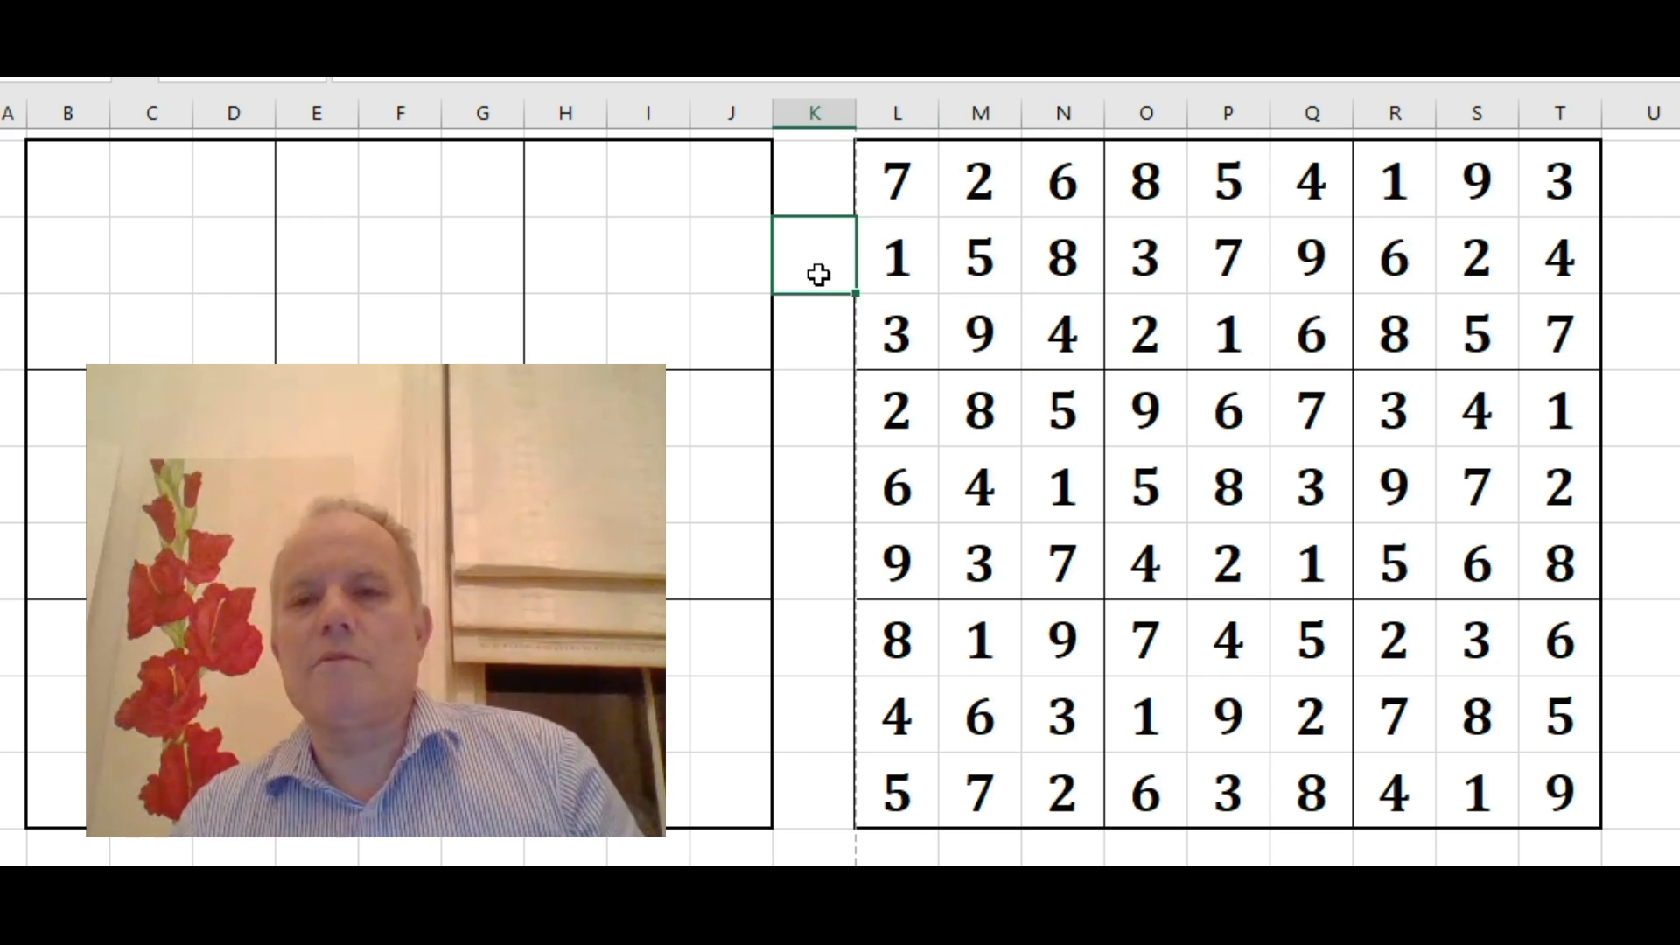